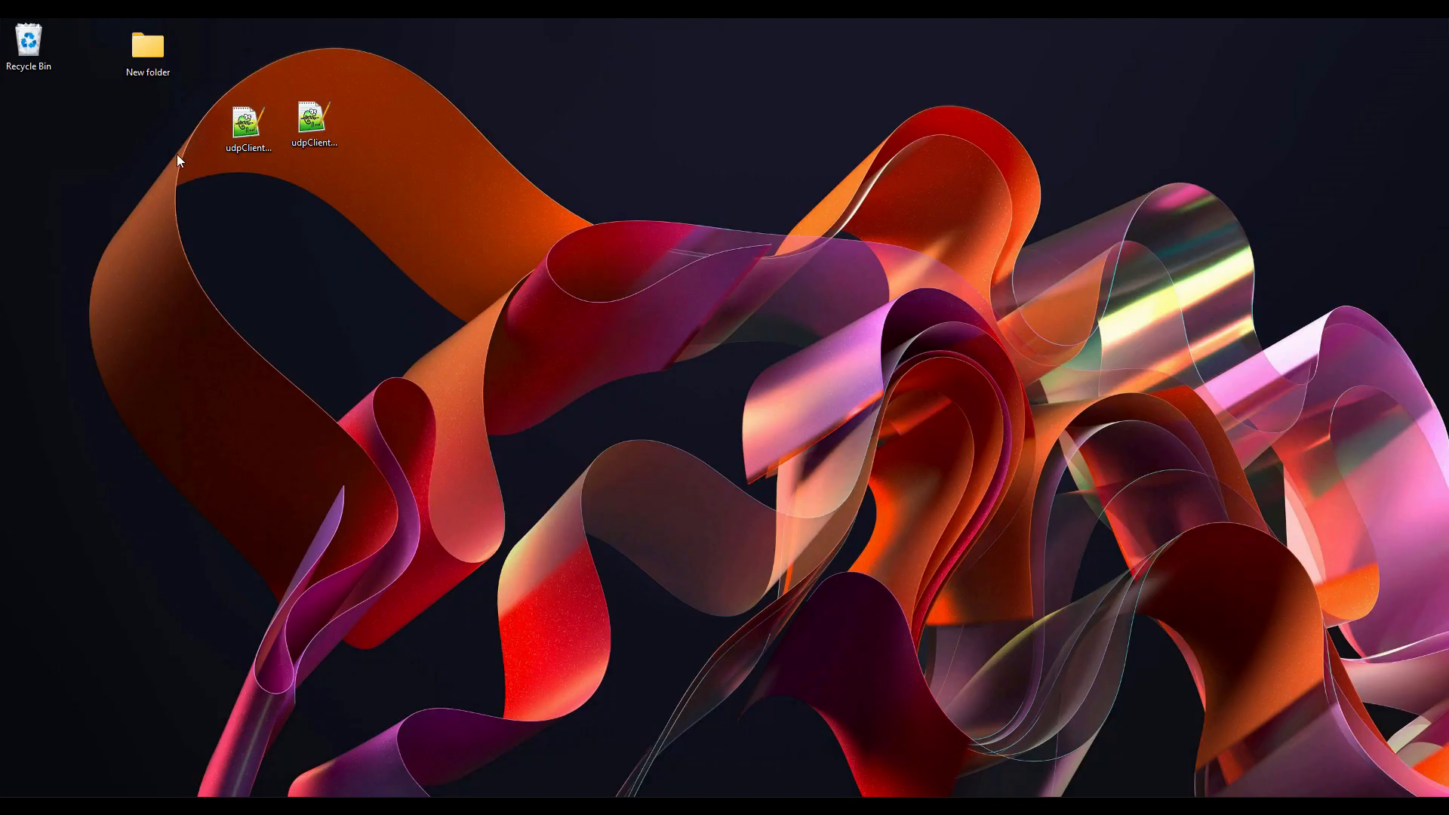
mouse_move(1183, 71)
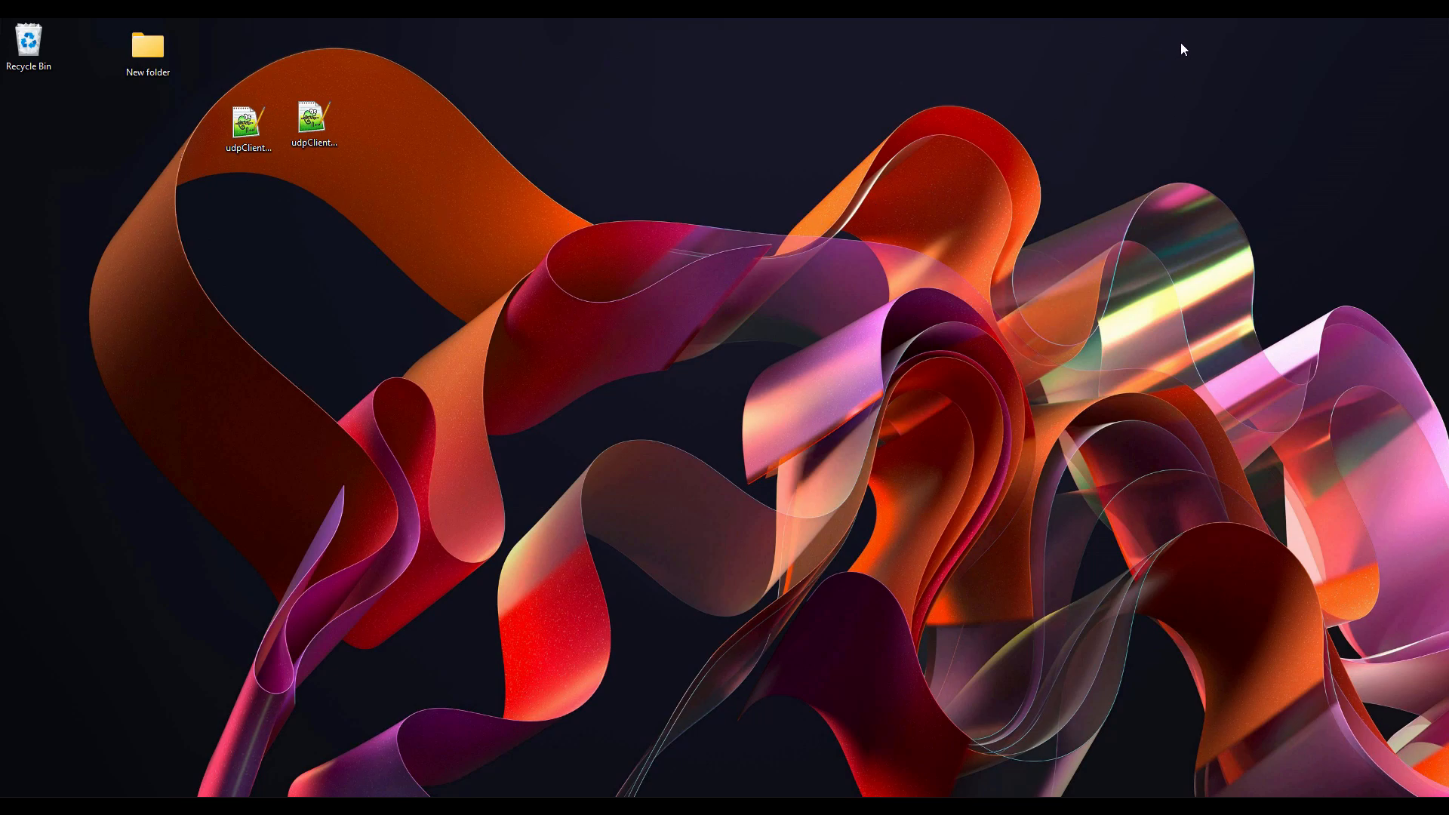
mouse_move(1049, 180)
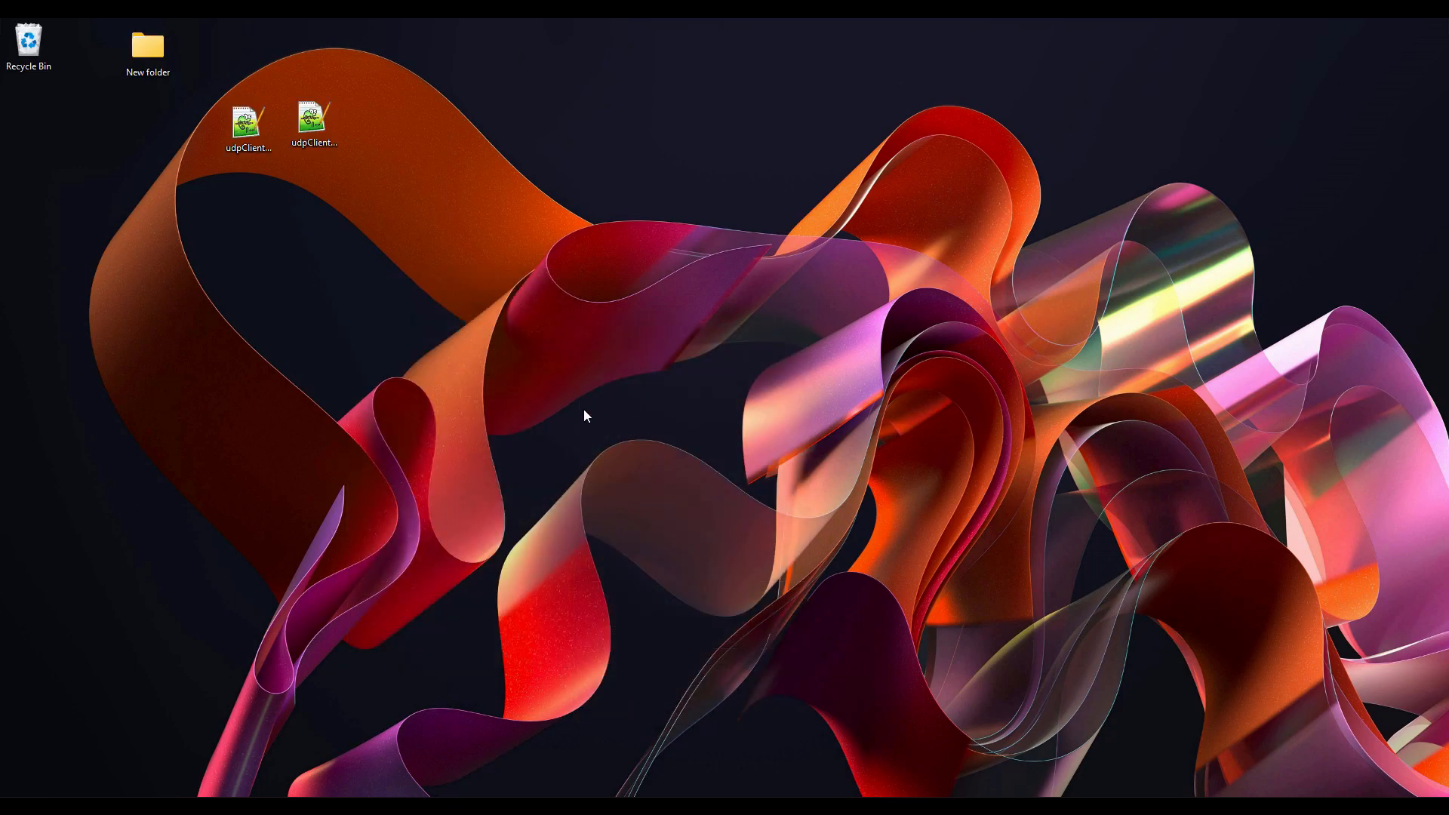
mouse_move(693, 466)
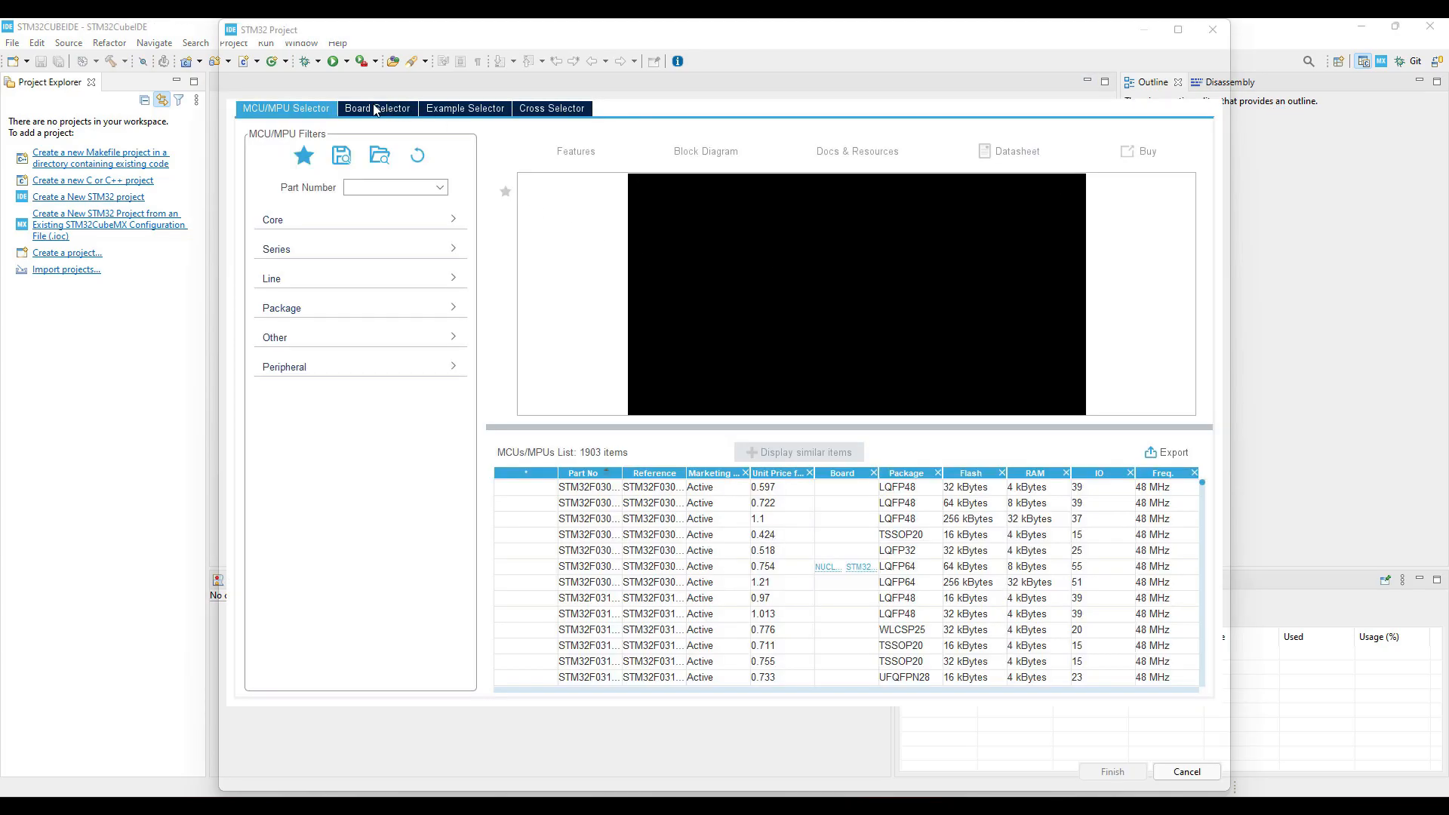
Create the ETHERNET_UDPClient_RAW project from the Board Selector and finish the wizard.
click(377, 108)
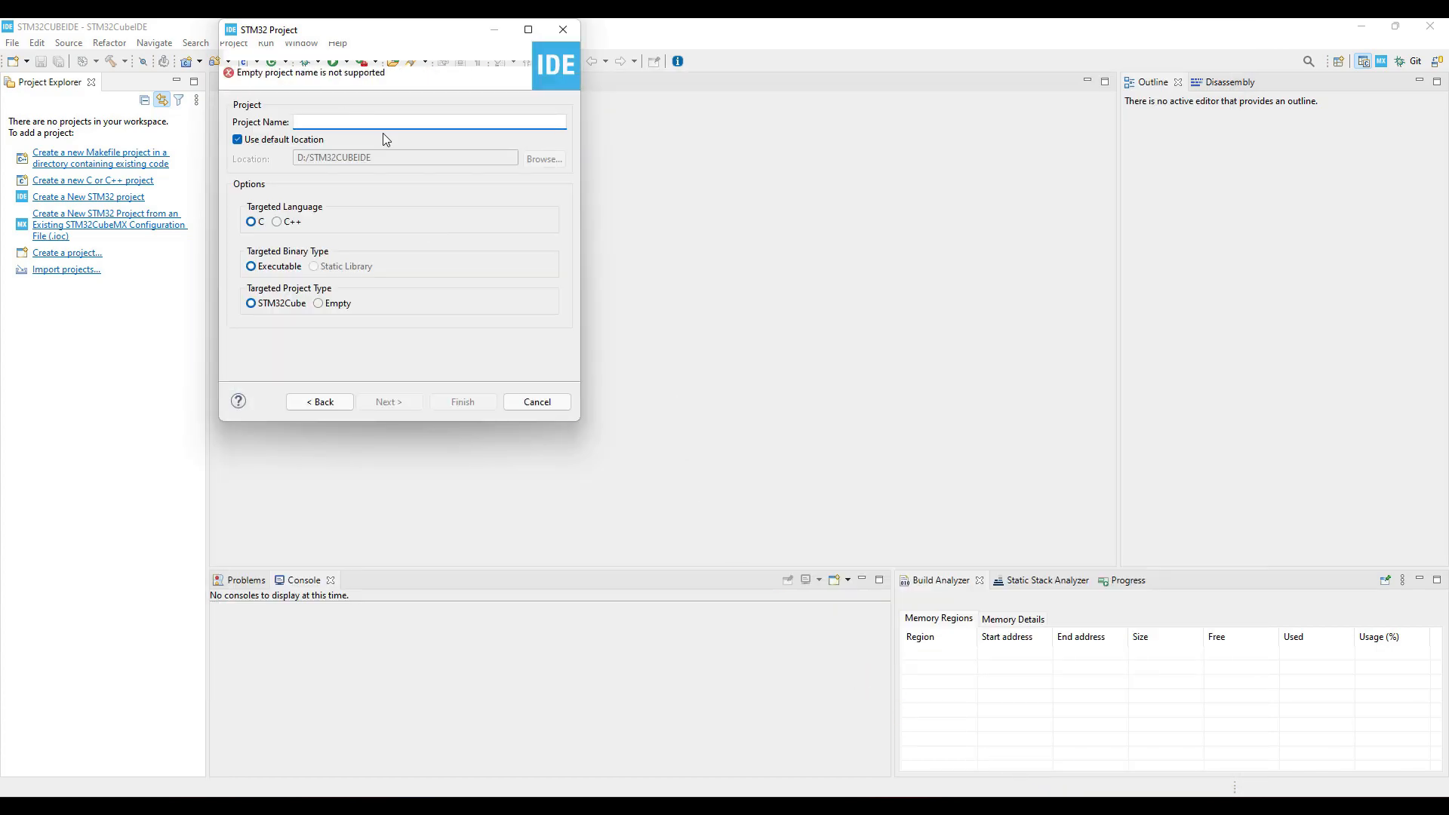
text(ETHERNET_UDPClient_RAW)
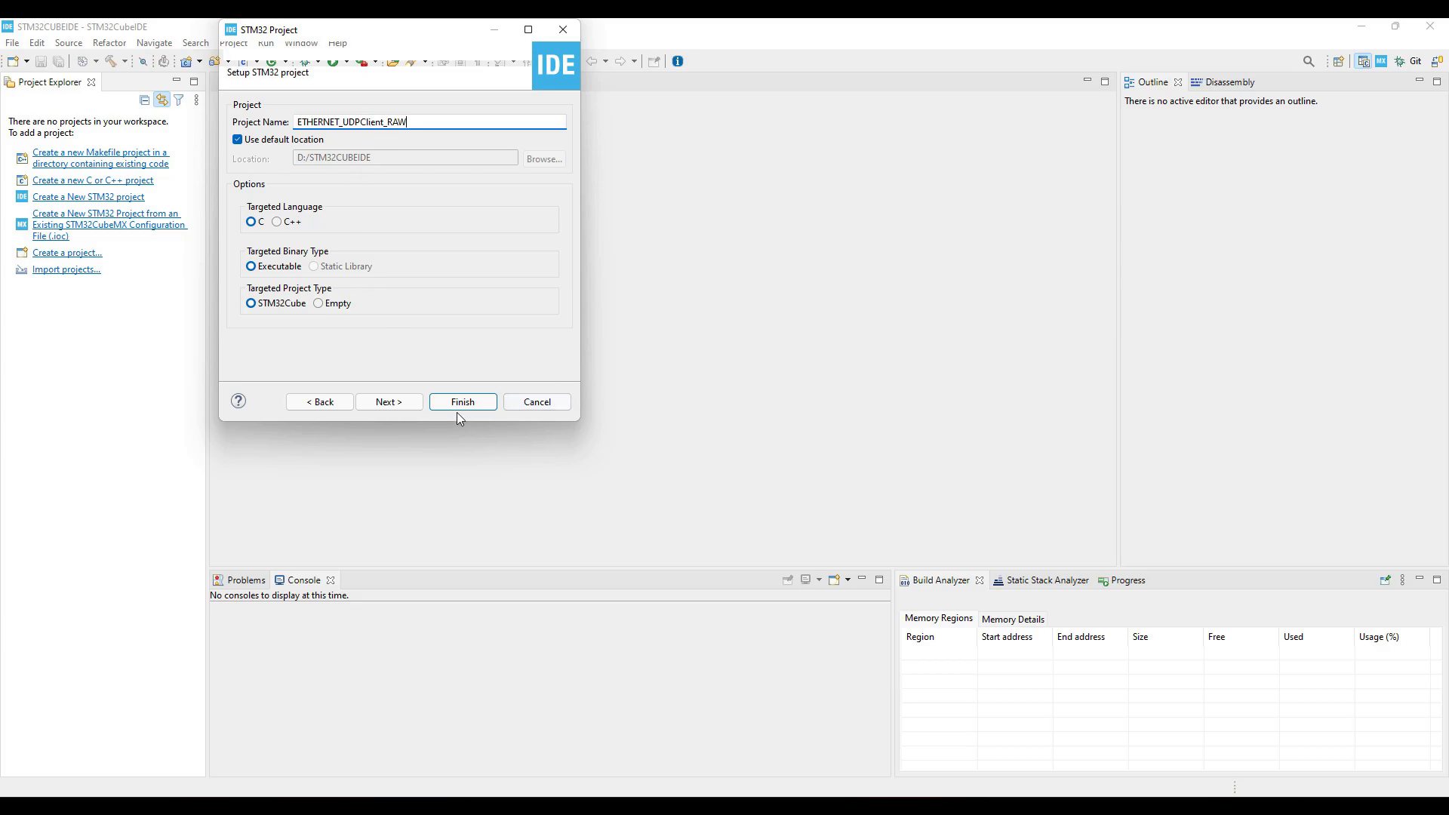
click(462, 401)
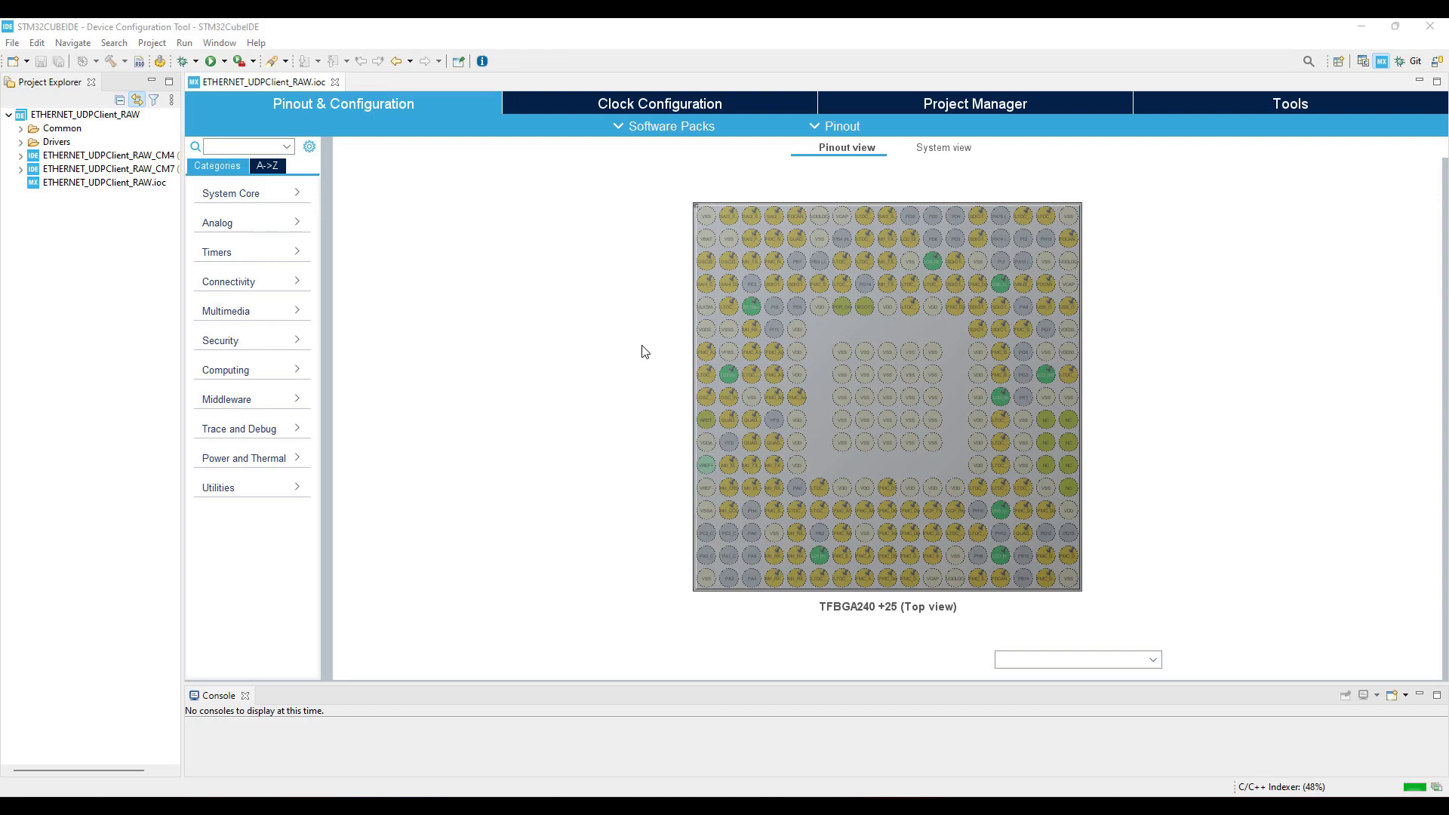
mouse_move(278, 284)
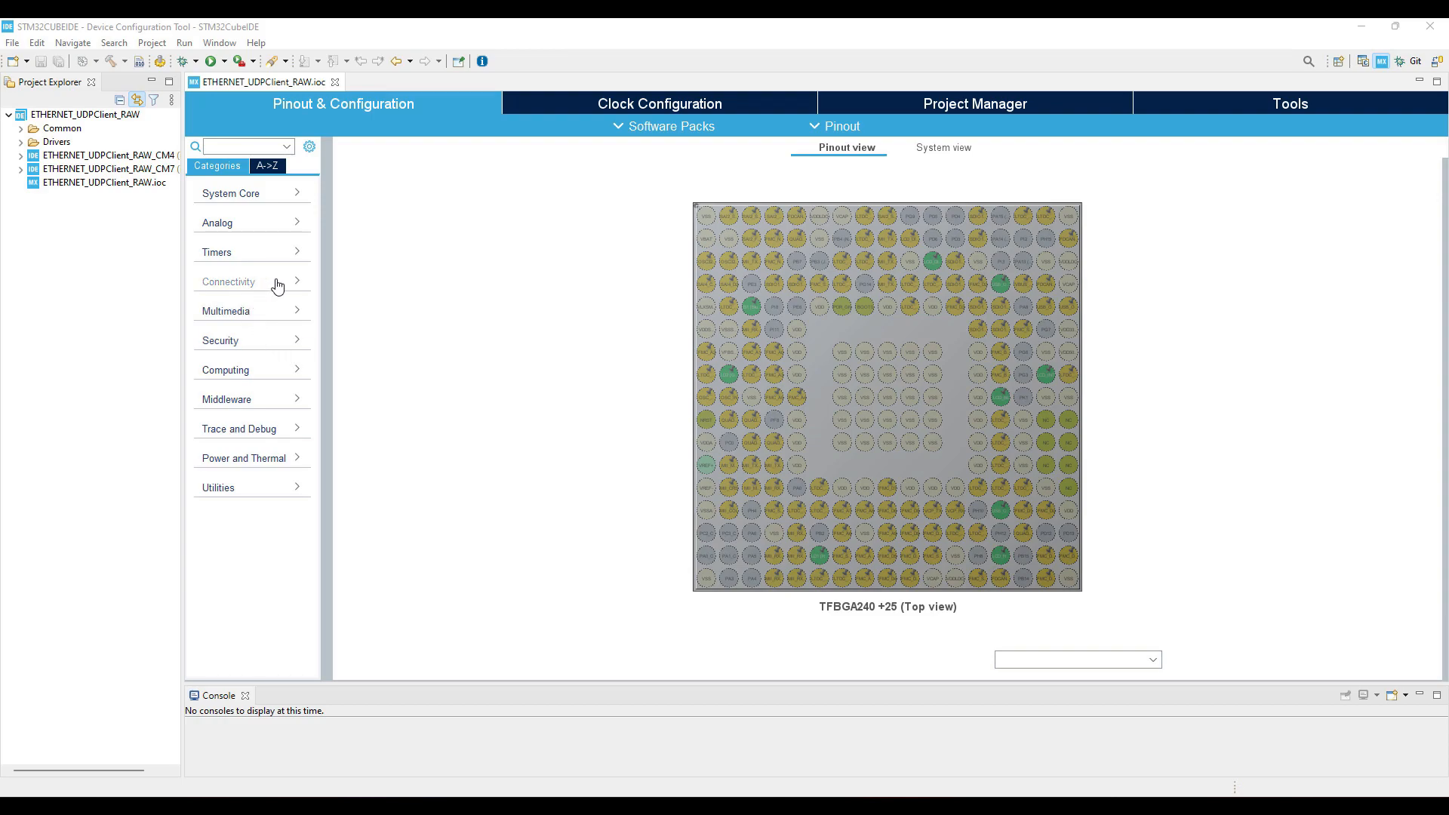
mouse_move(271, 311)
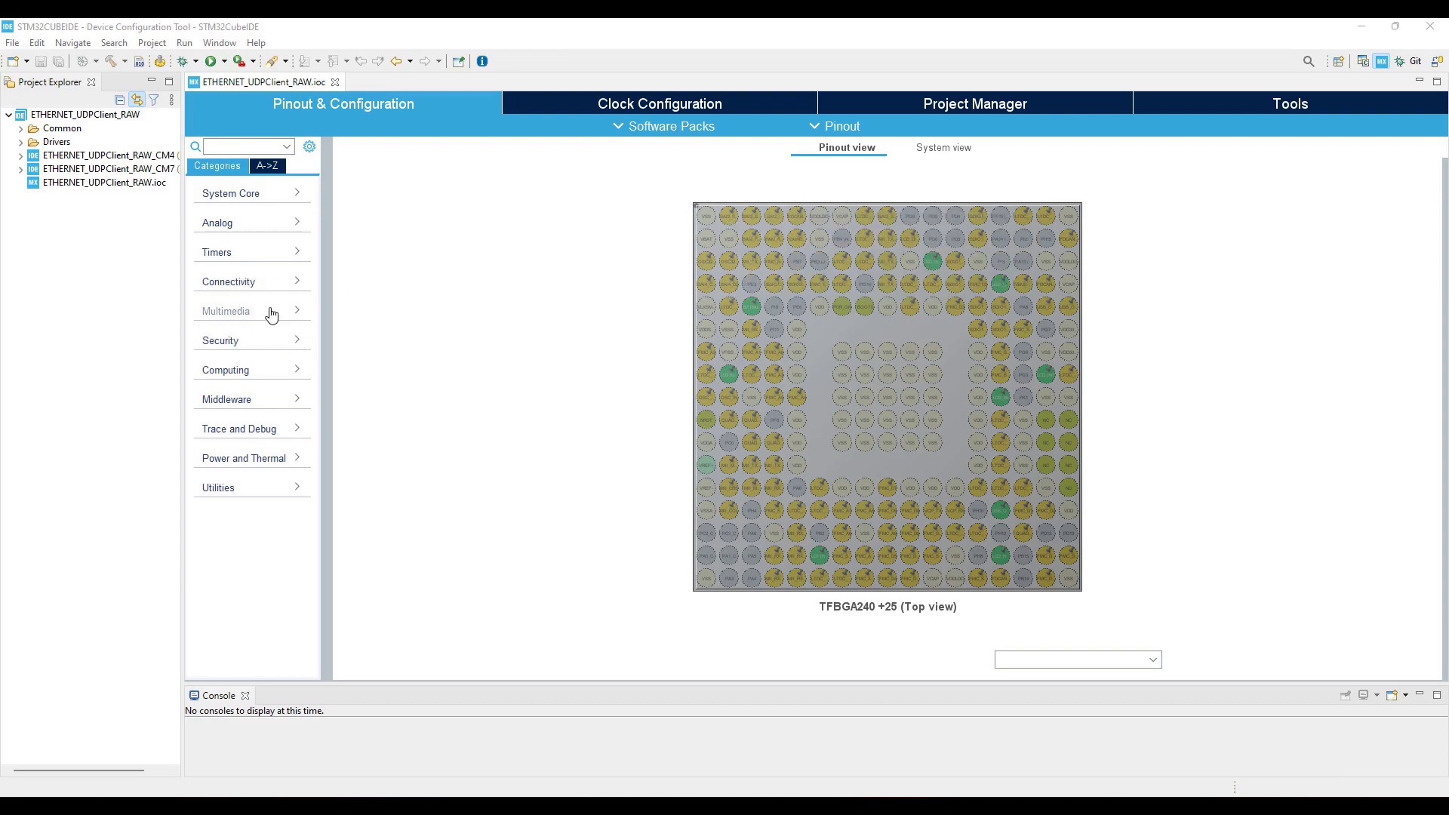
mouse_move(268, 292)
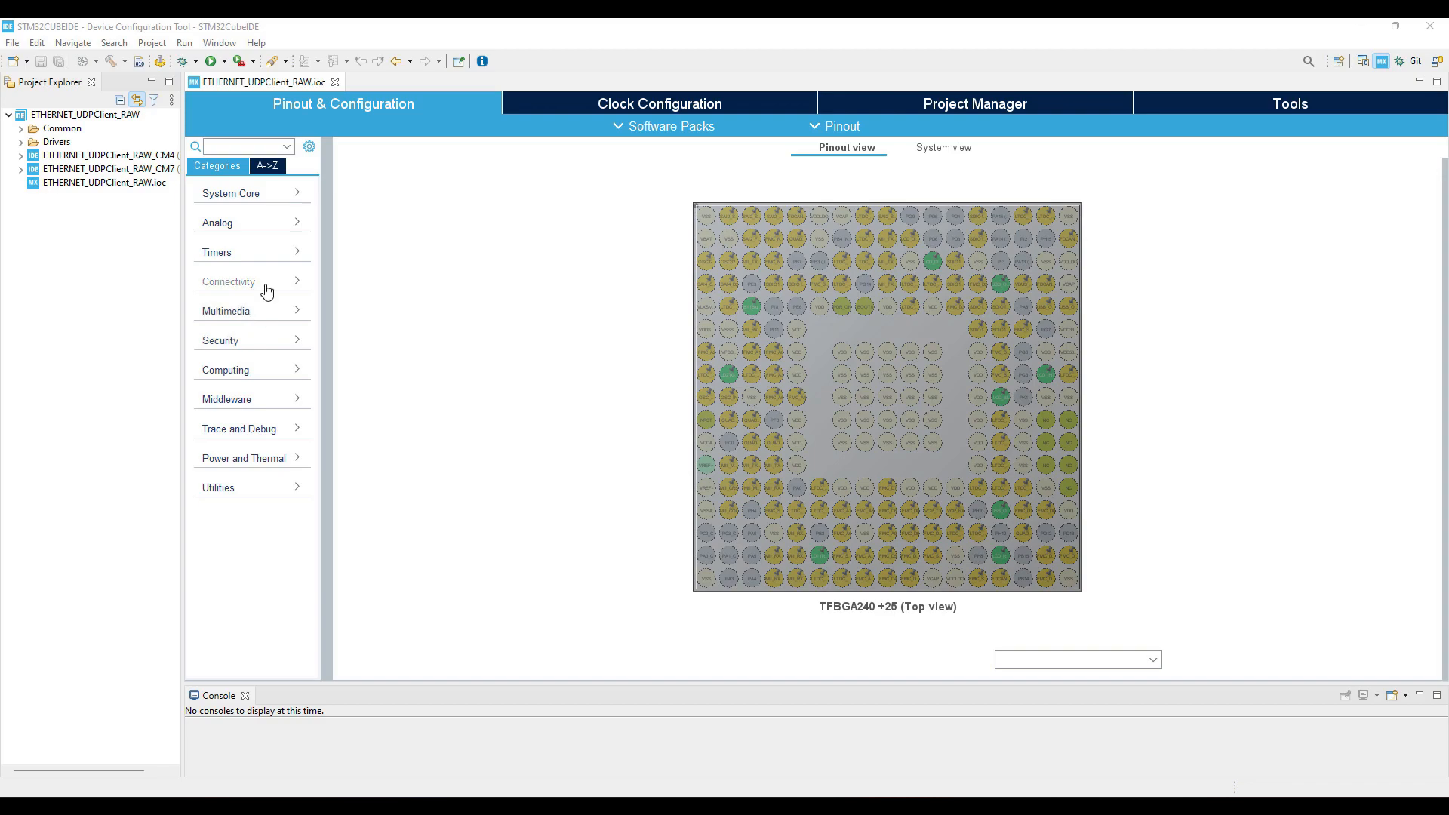
Set the ETH peripheral to MII mode and view its assigned pins.
click(227, 281)
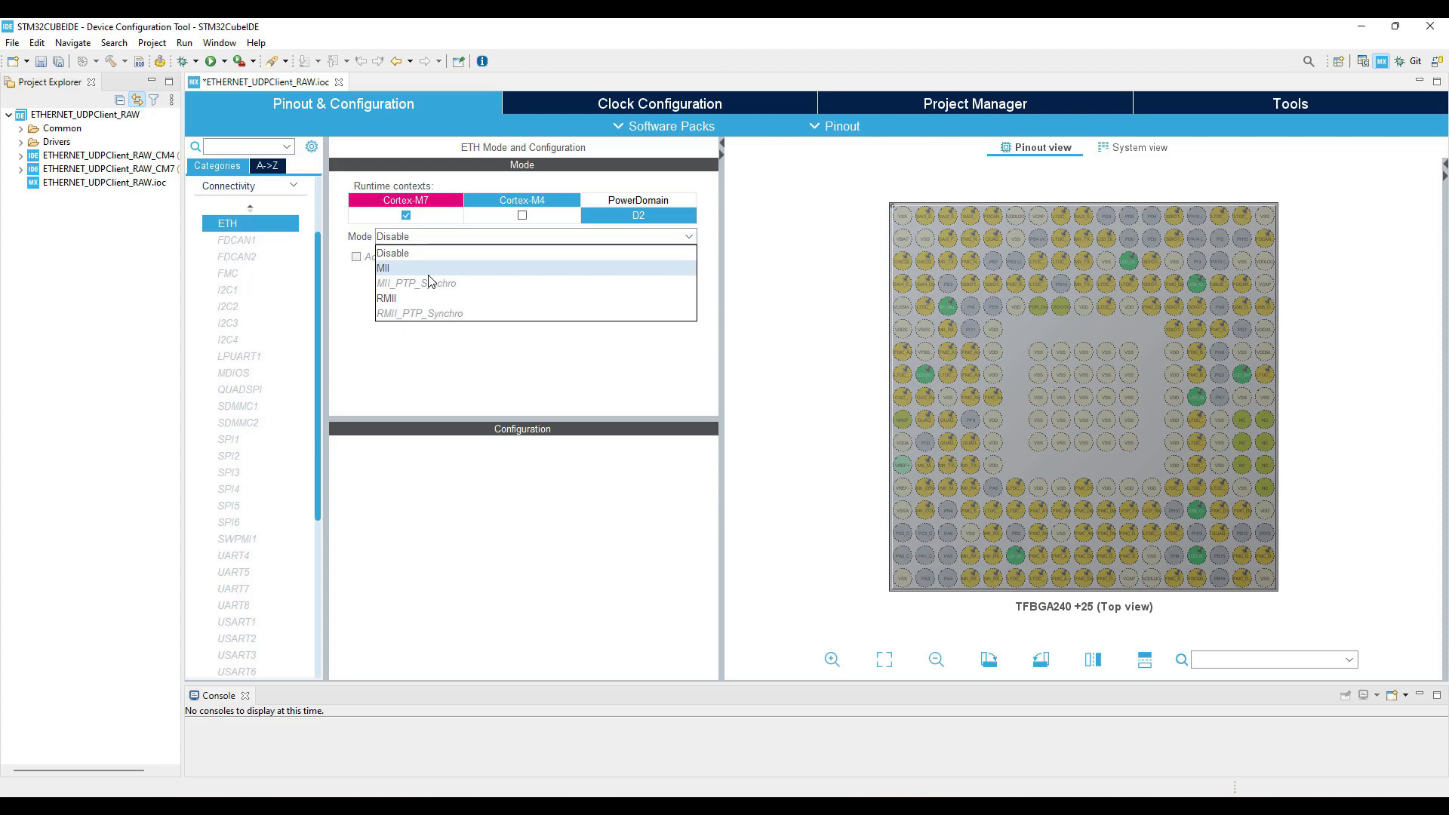
click(383, 268)
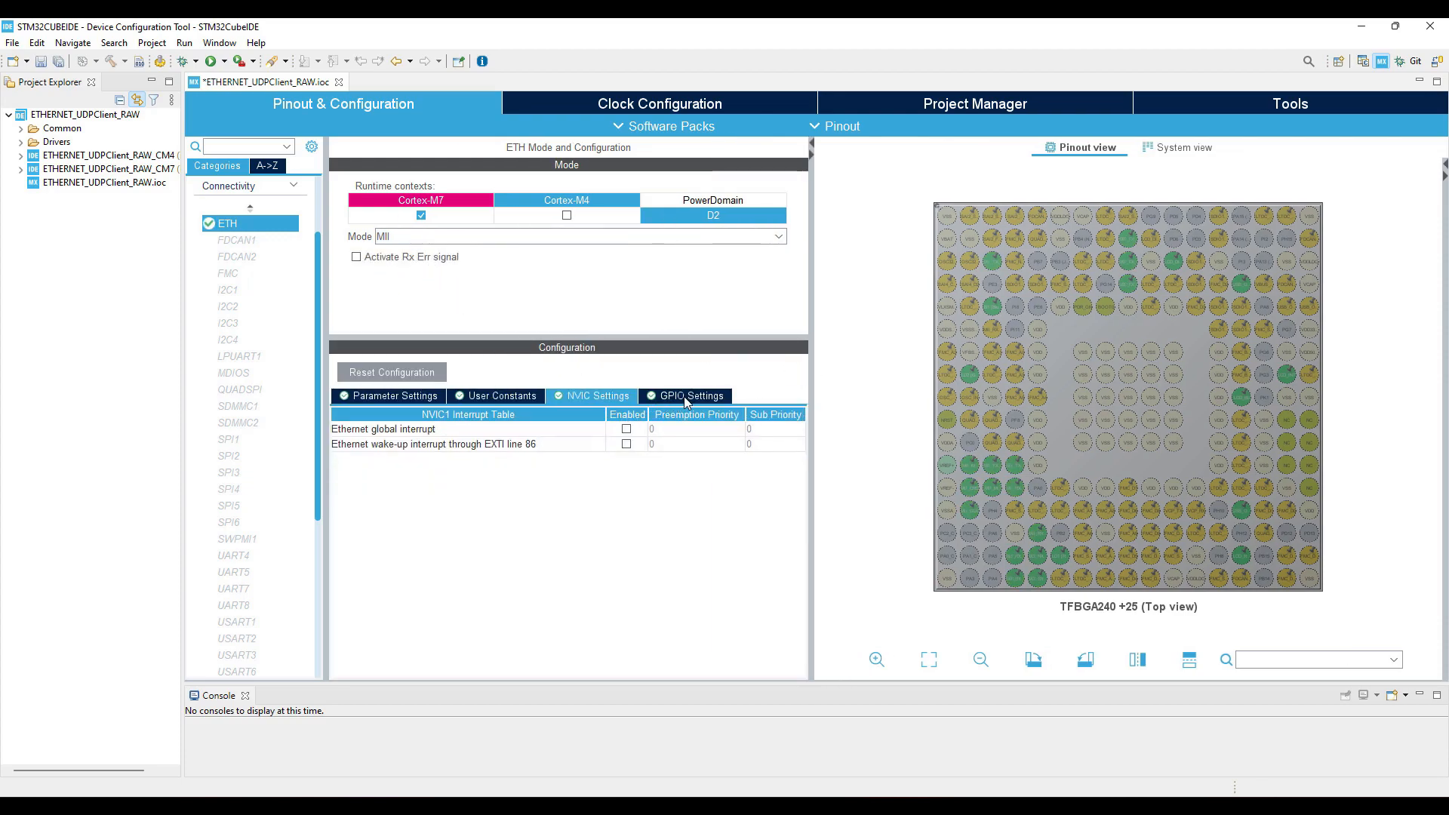
click(691, 395)
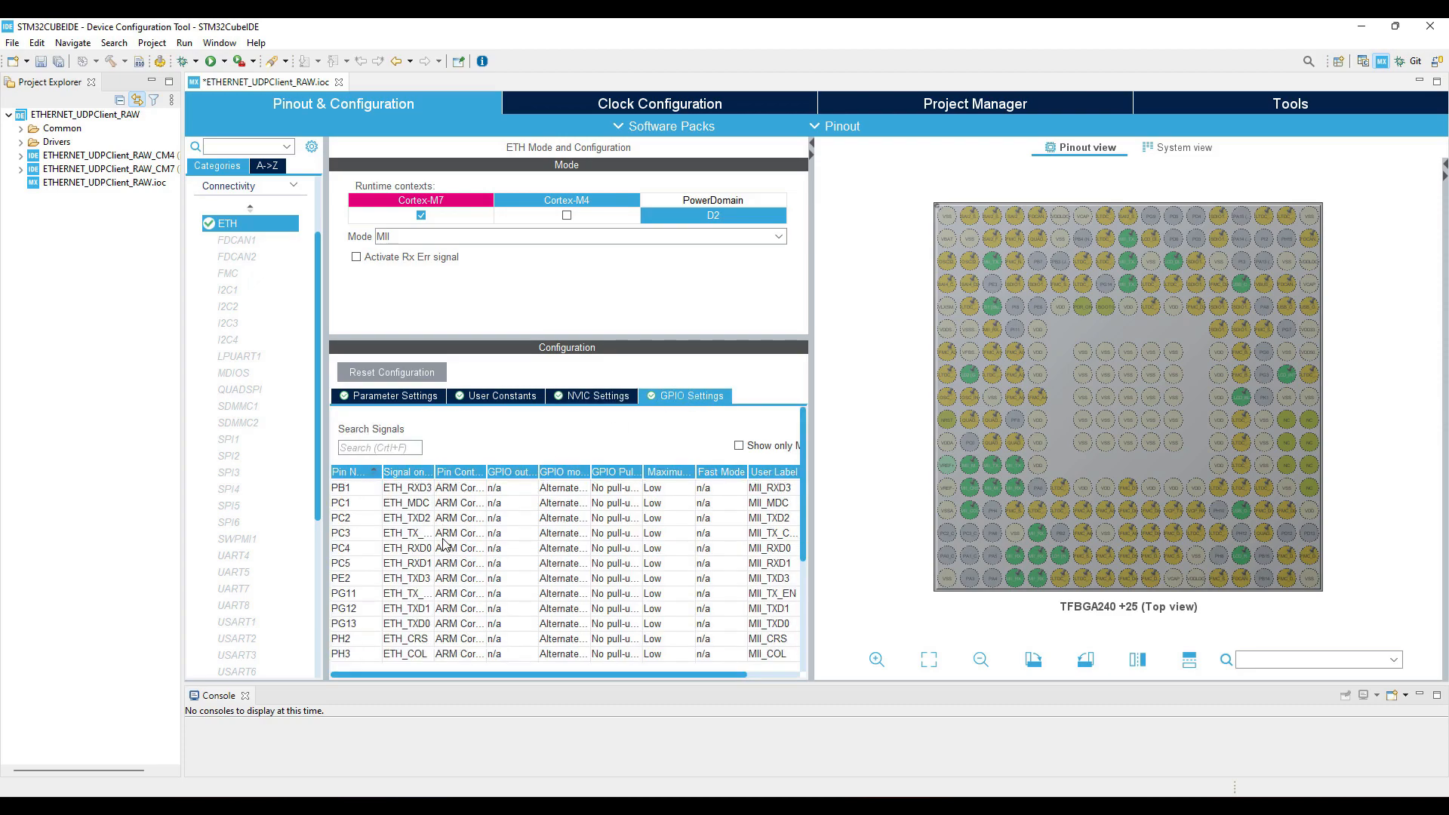
Clear all pinouts, confirm, and set Ethernet back to MII mode.
click(840, 126)
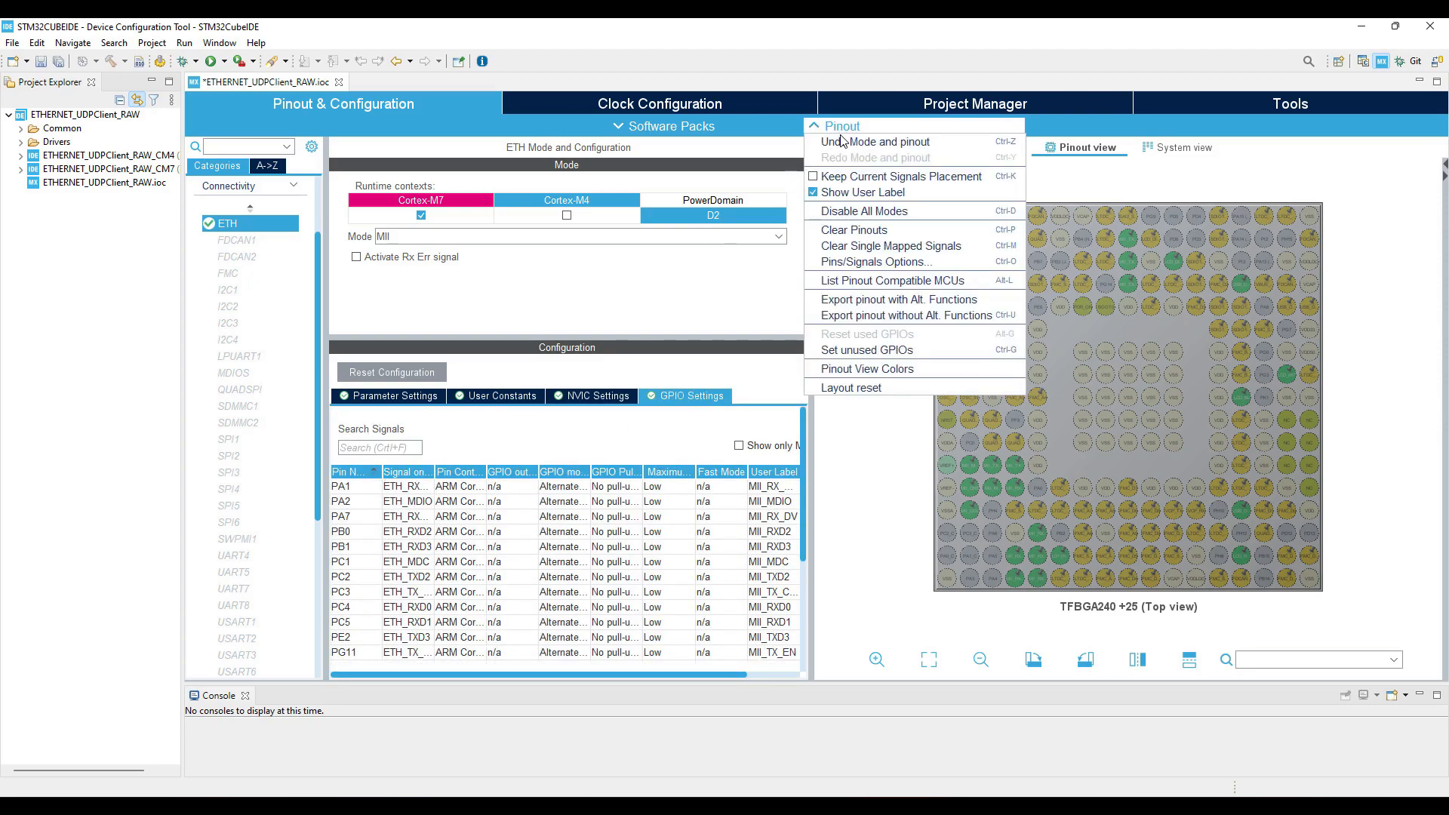
mouse_move(868, 369)
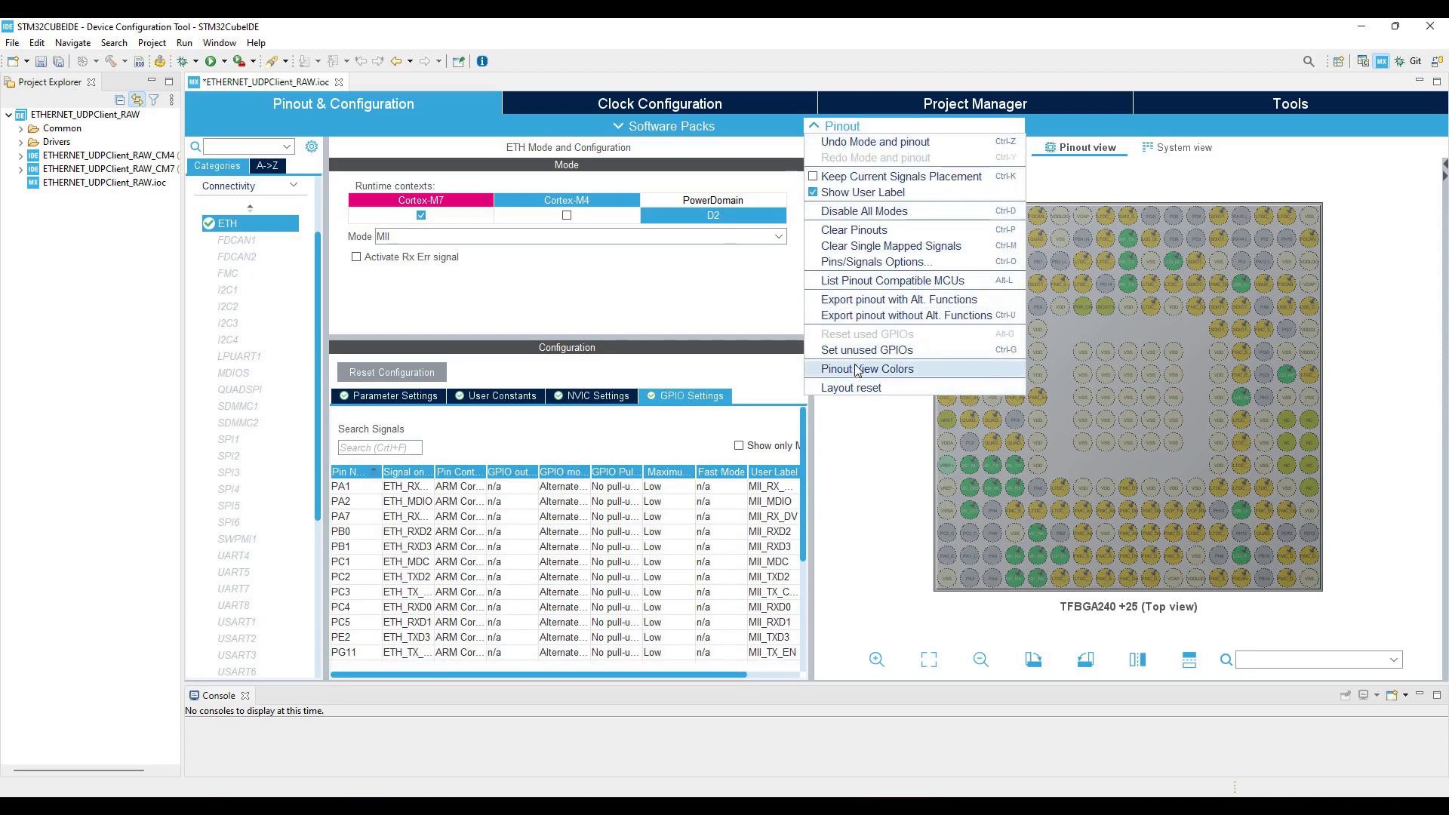
click(850, 229)
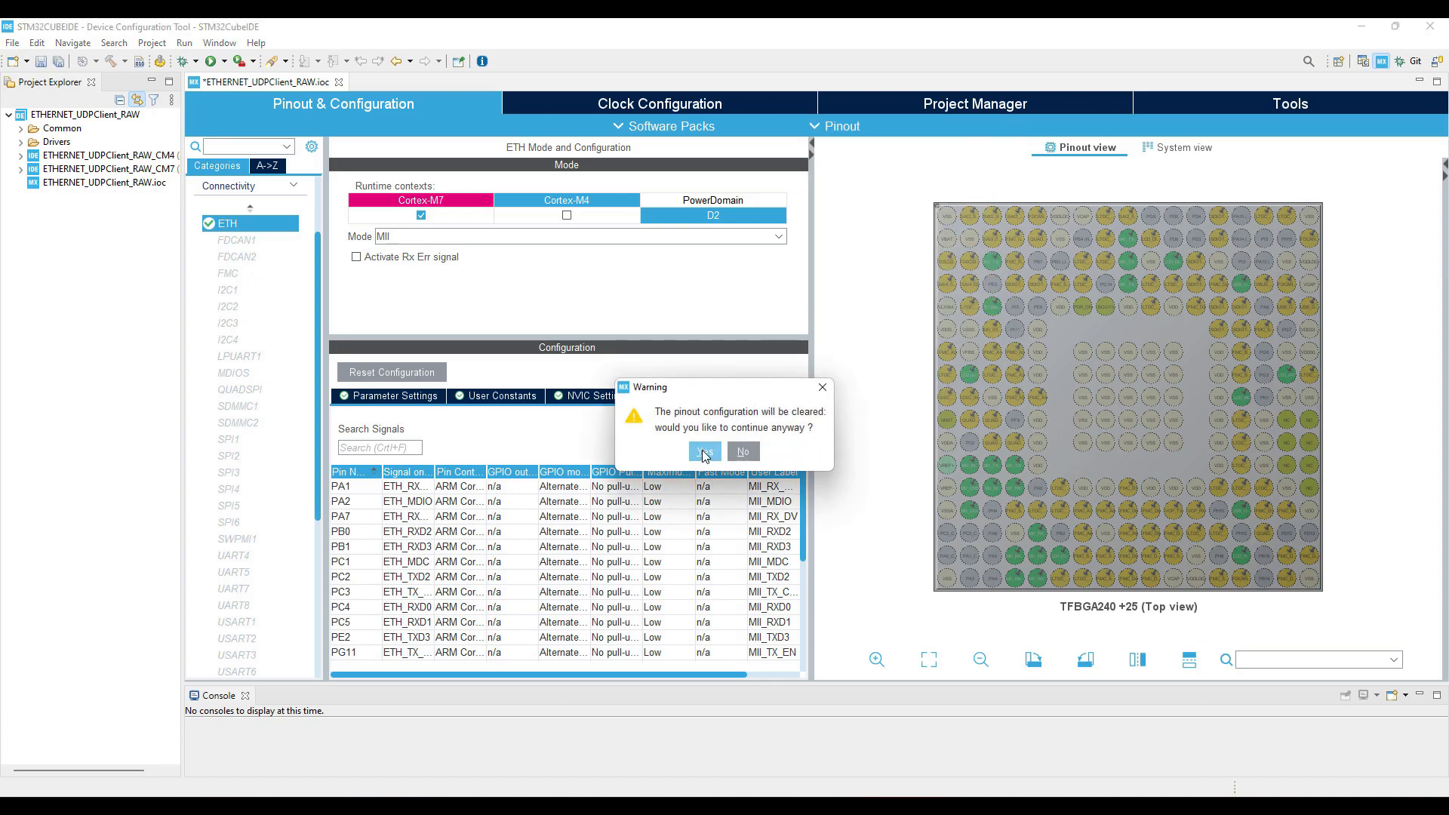
click(705, 453)
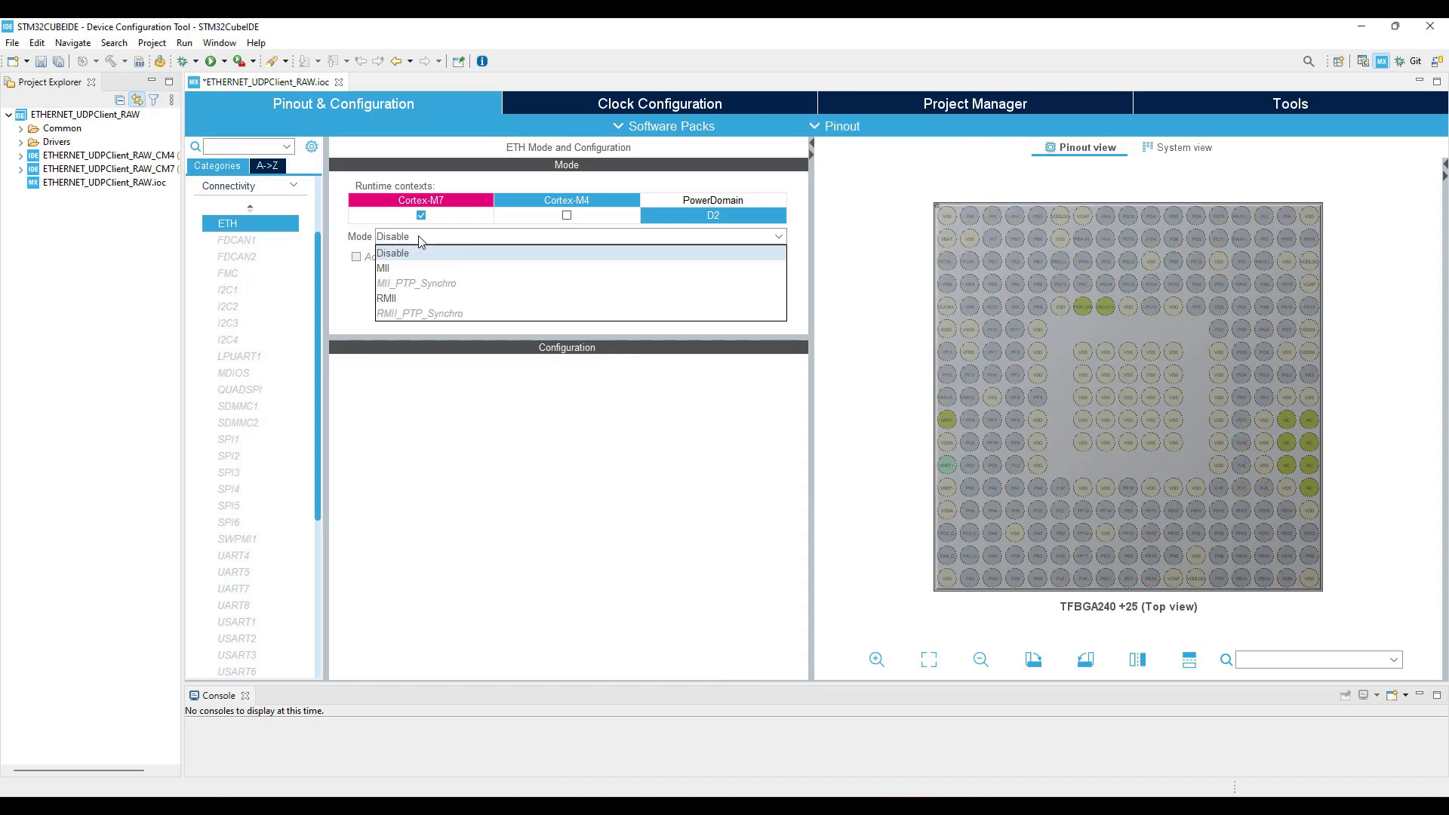
click(384, 268)
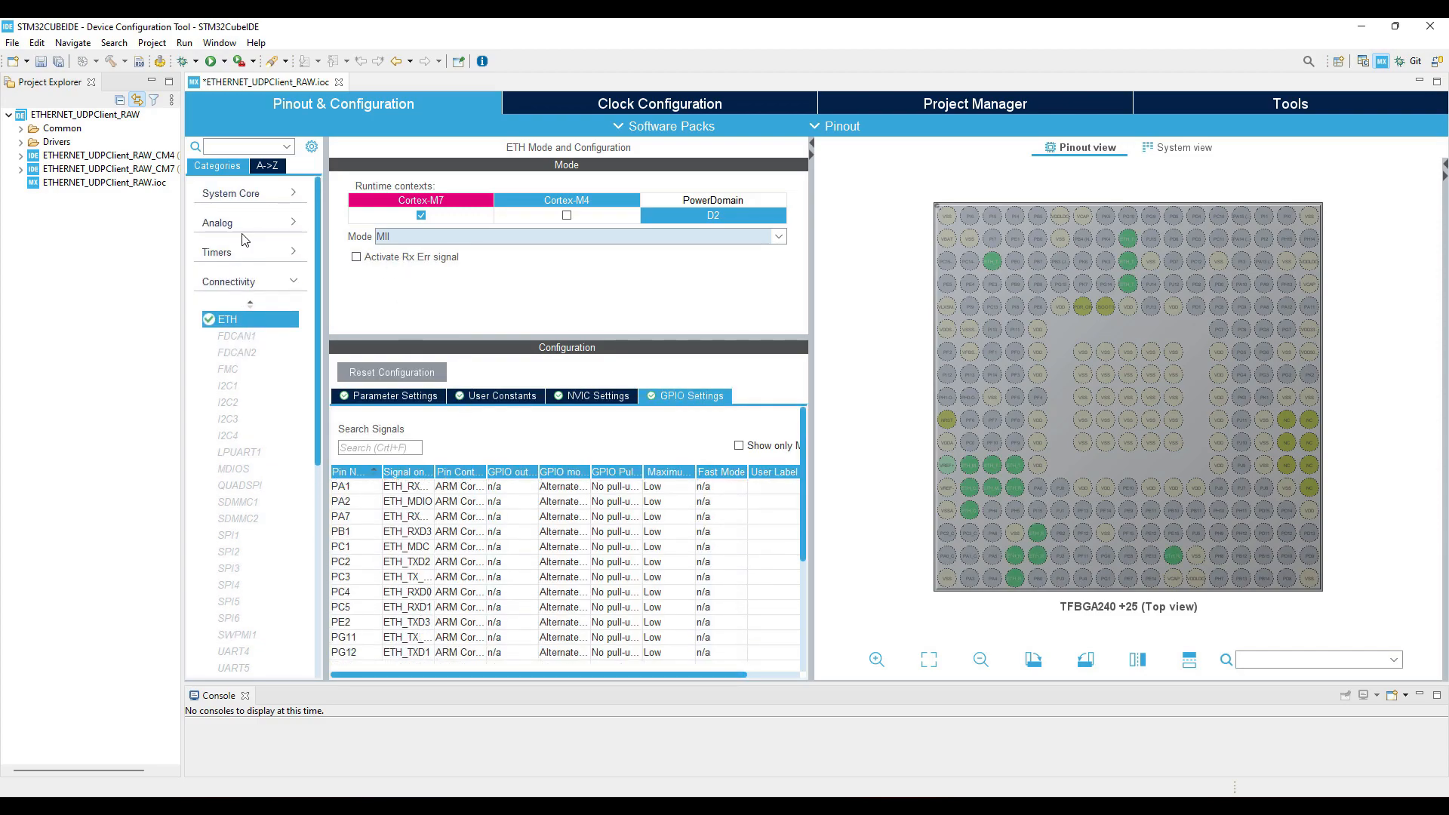
click(234, 193)
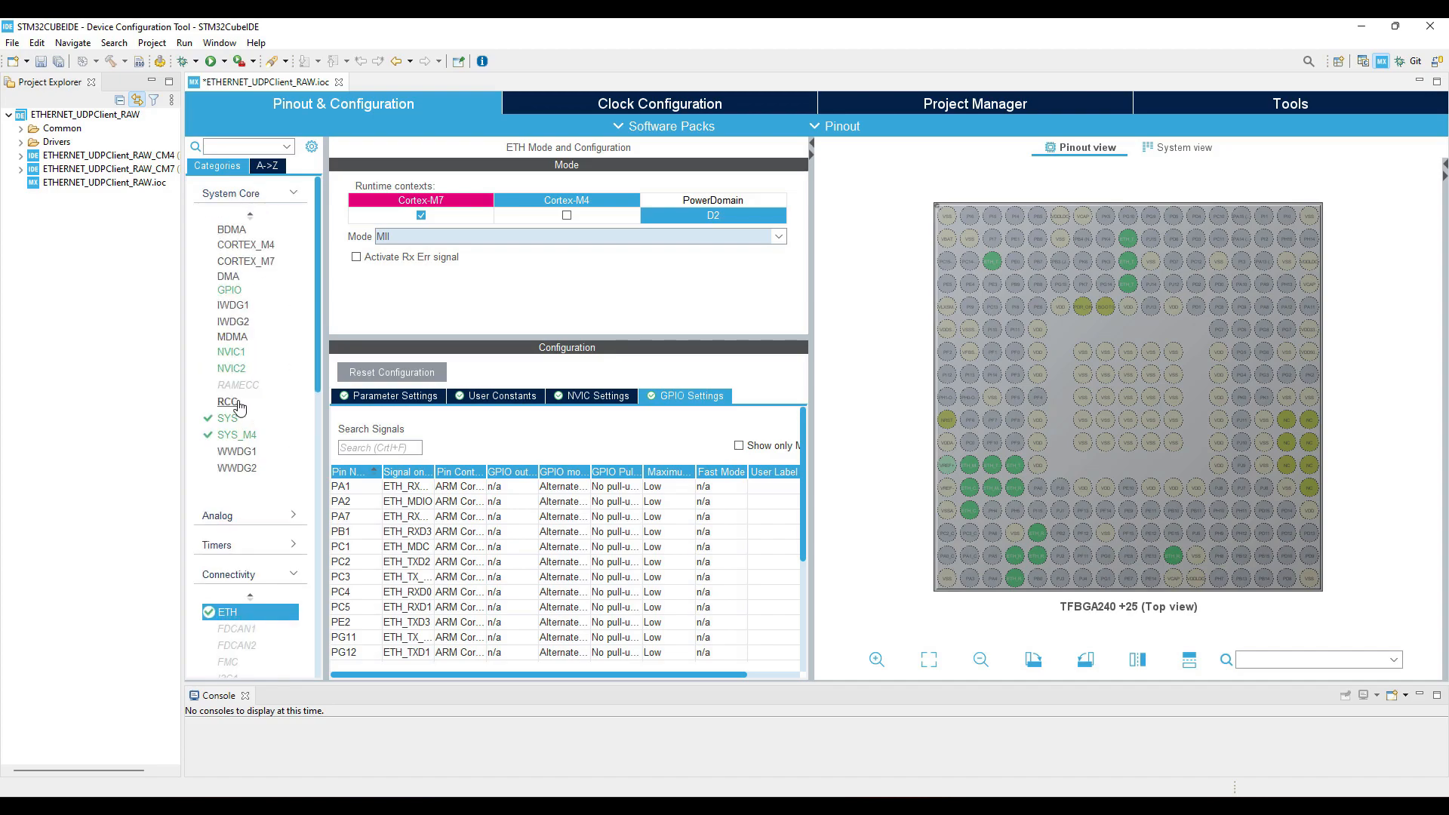
Use the HSE crystal and PLLCLK for 480 MHz, with APB1 divided by 2.
click(227, 401)
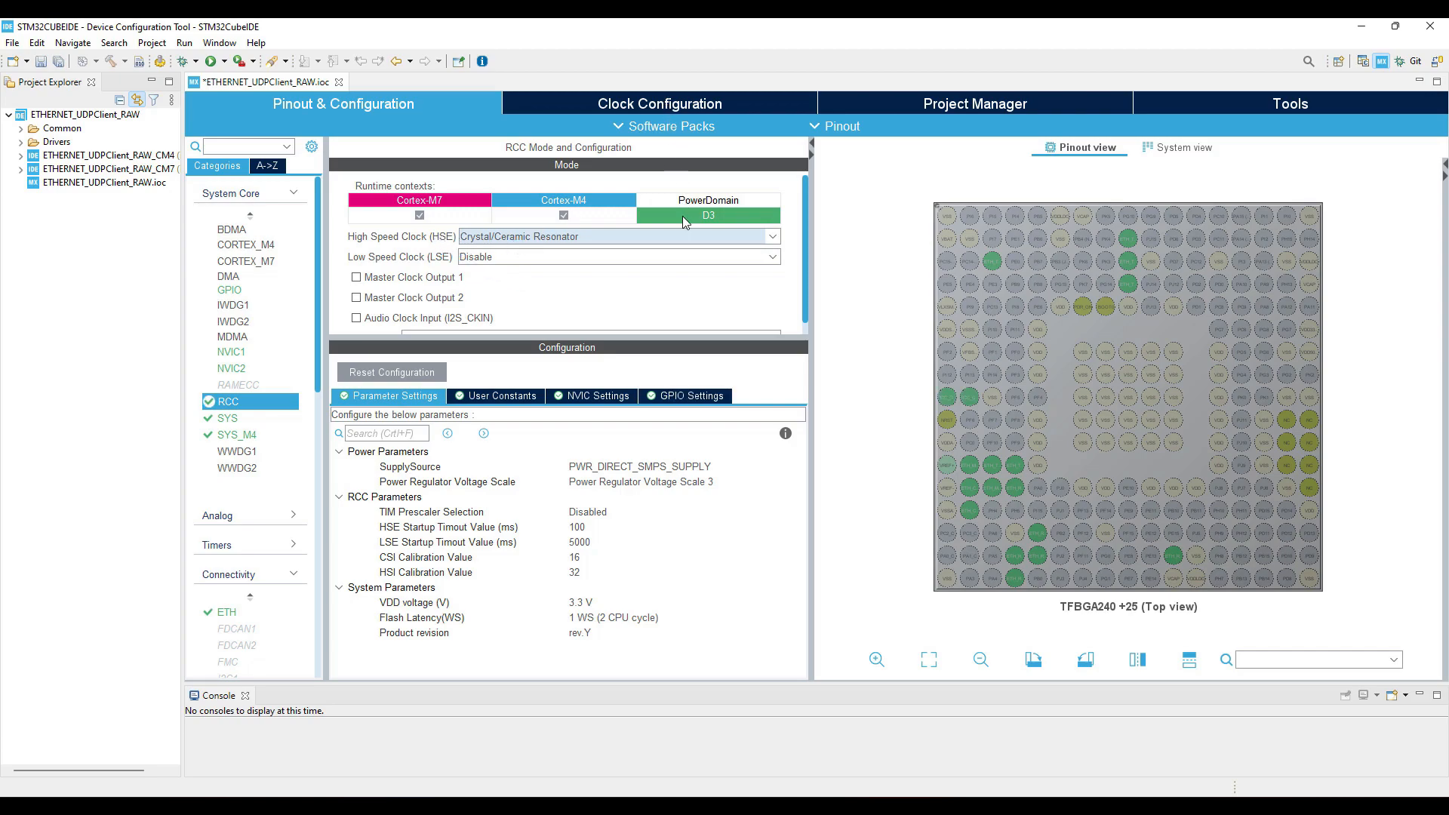
click(659, 103)
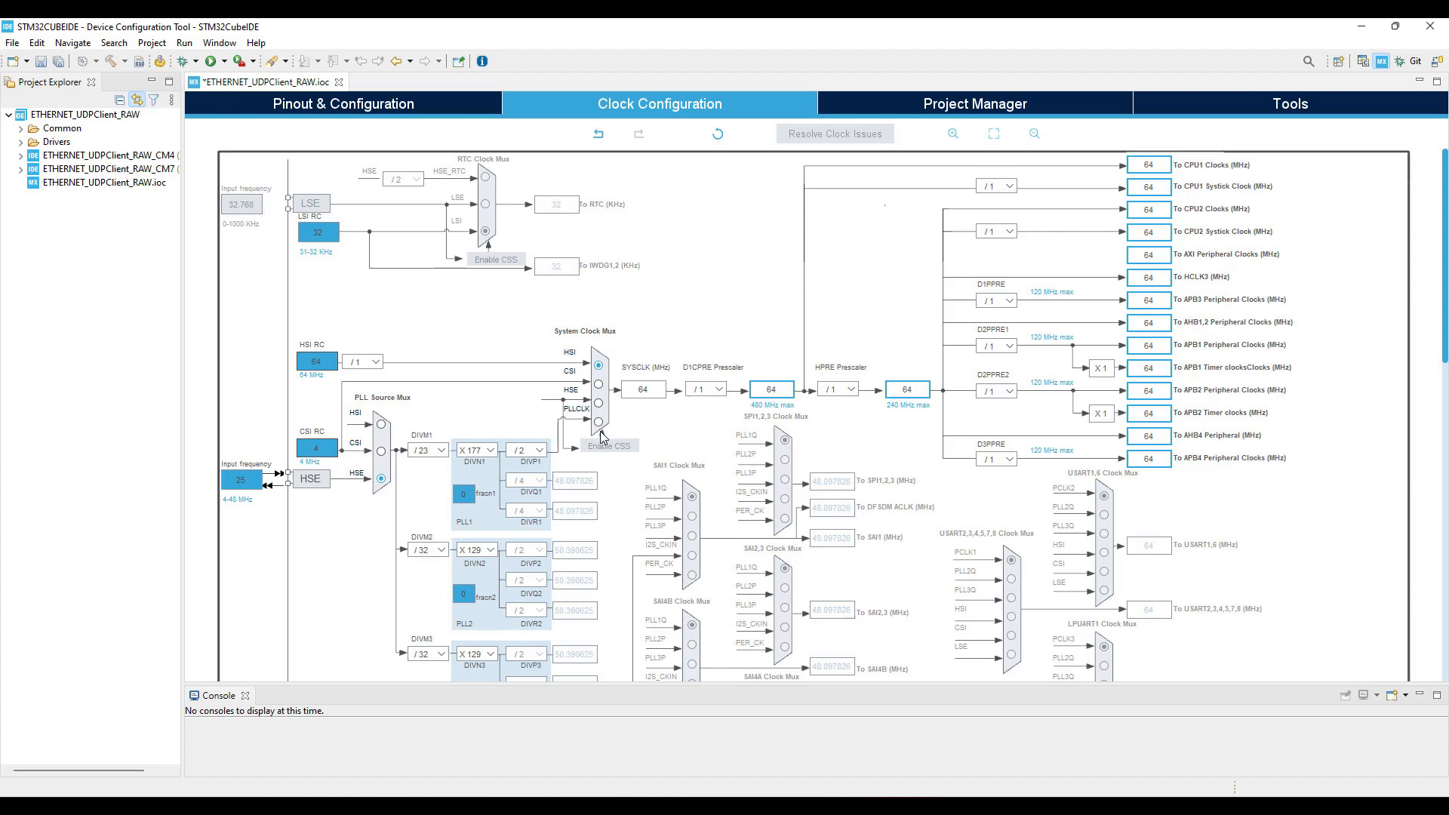
click(597, 422)
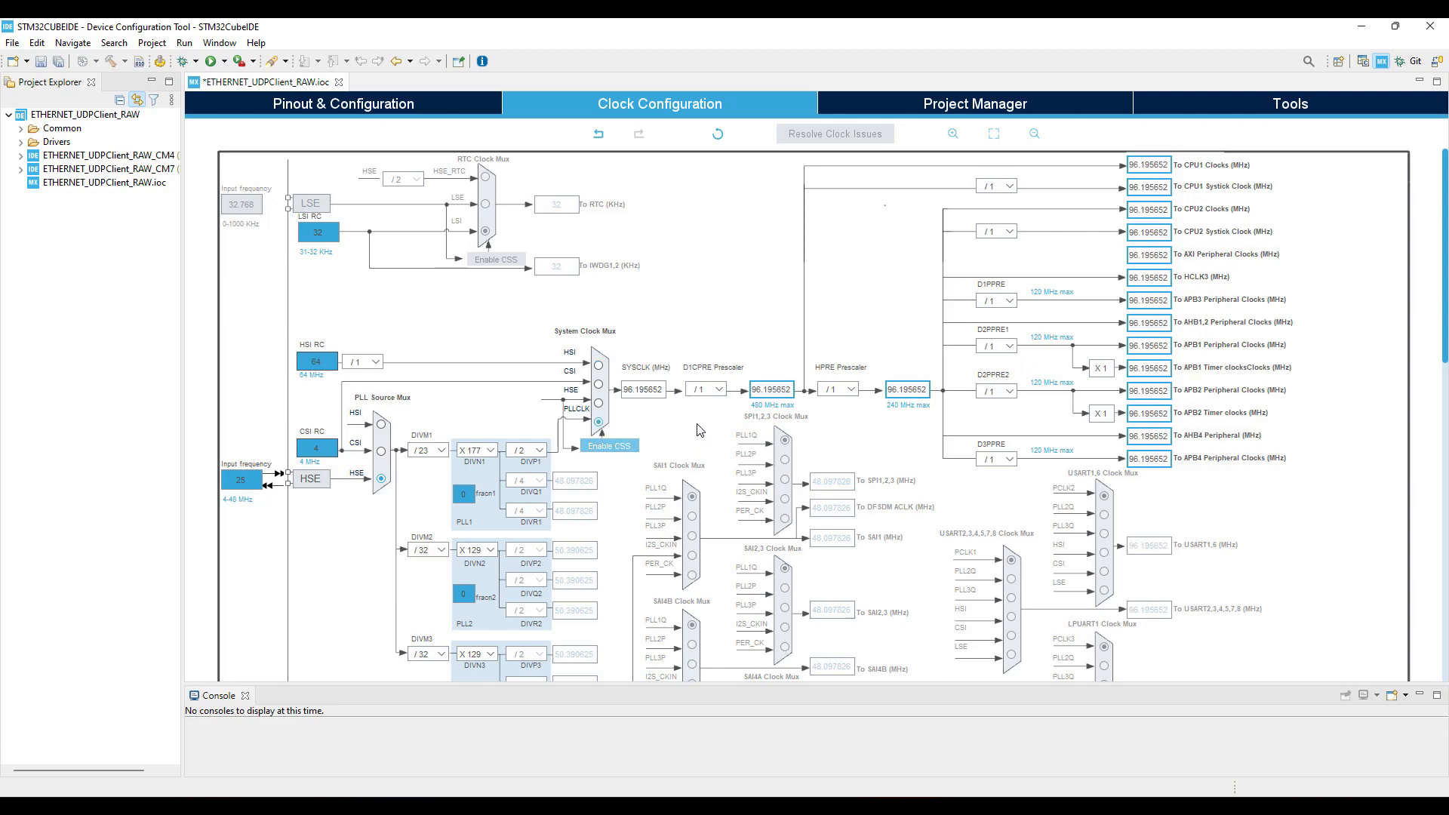
click(476, 450)
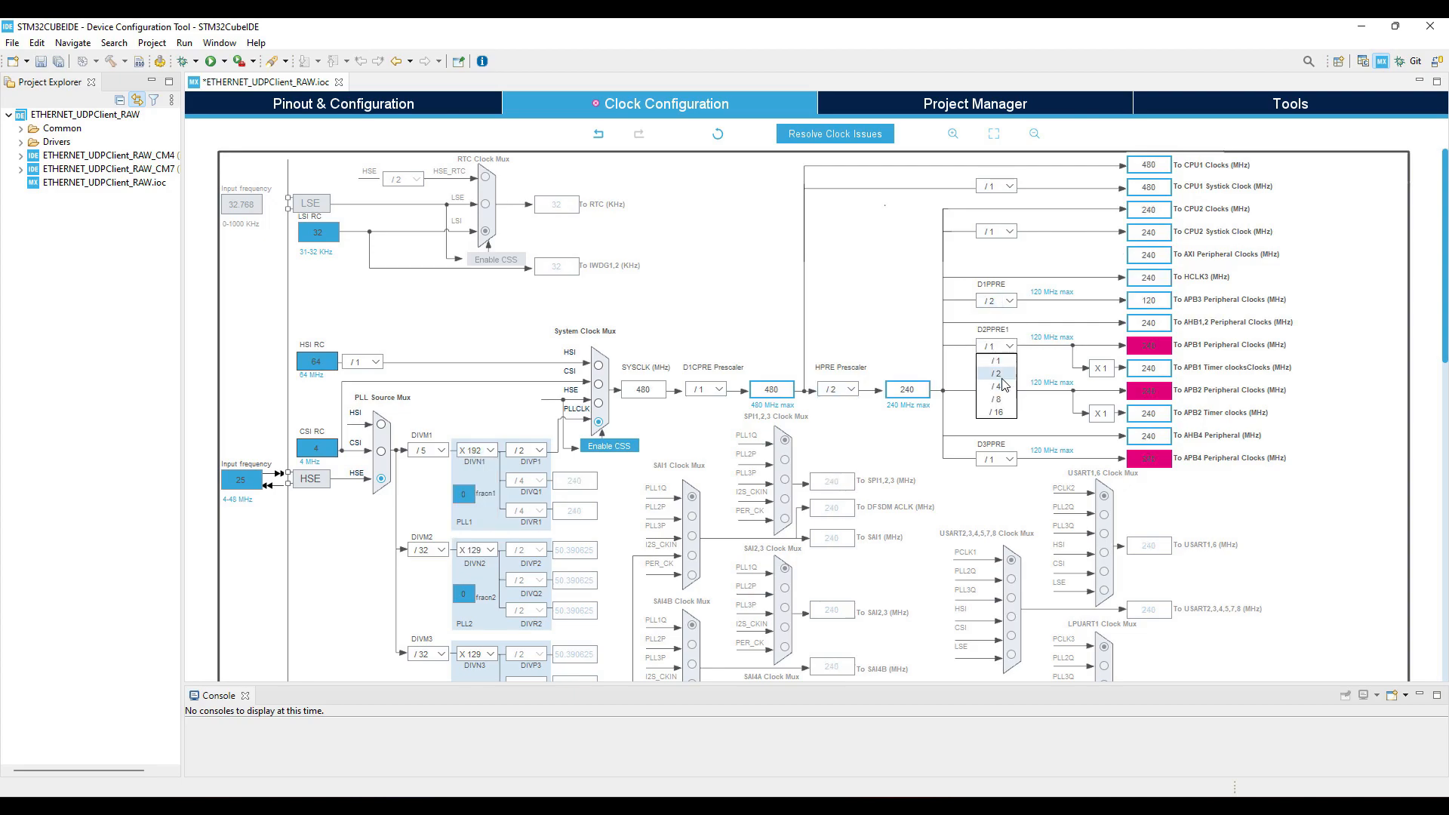
click(343, 104)
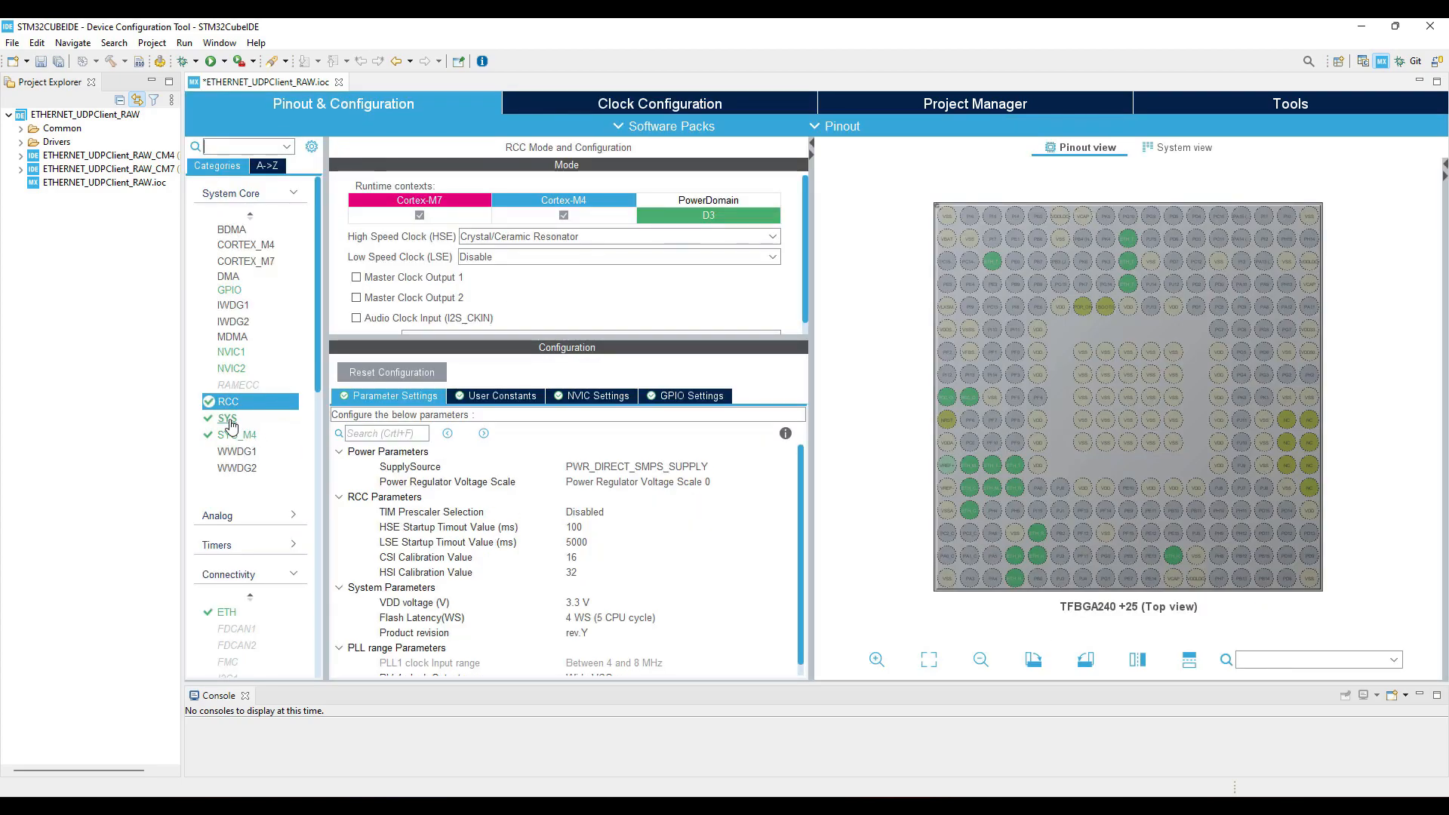
Enable the Ethernet global interrupt in the ETH NVIC settings.
click(225, 612)
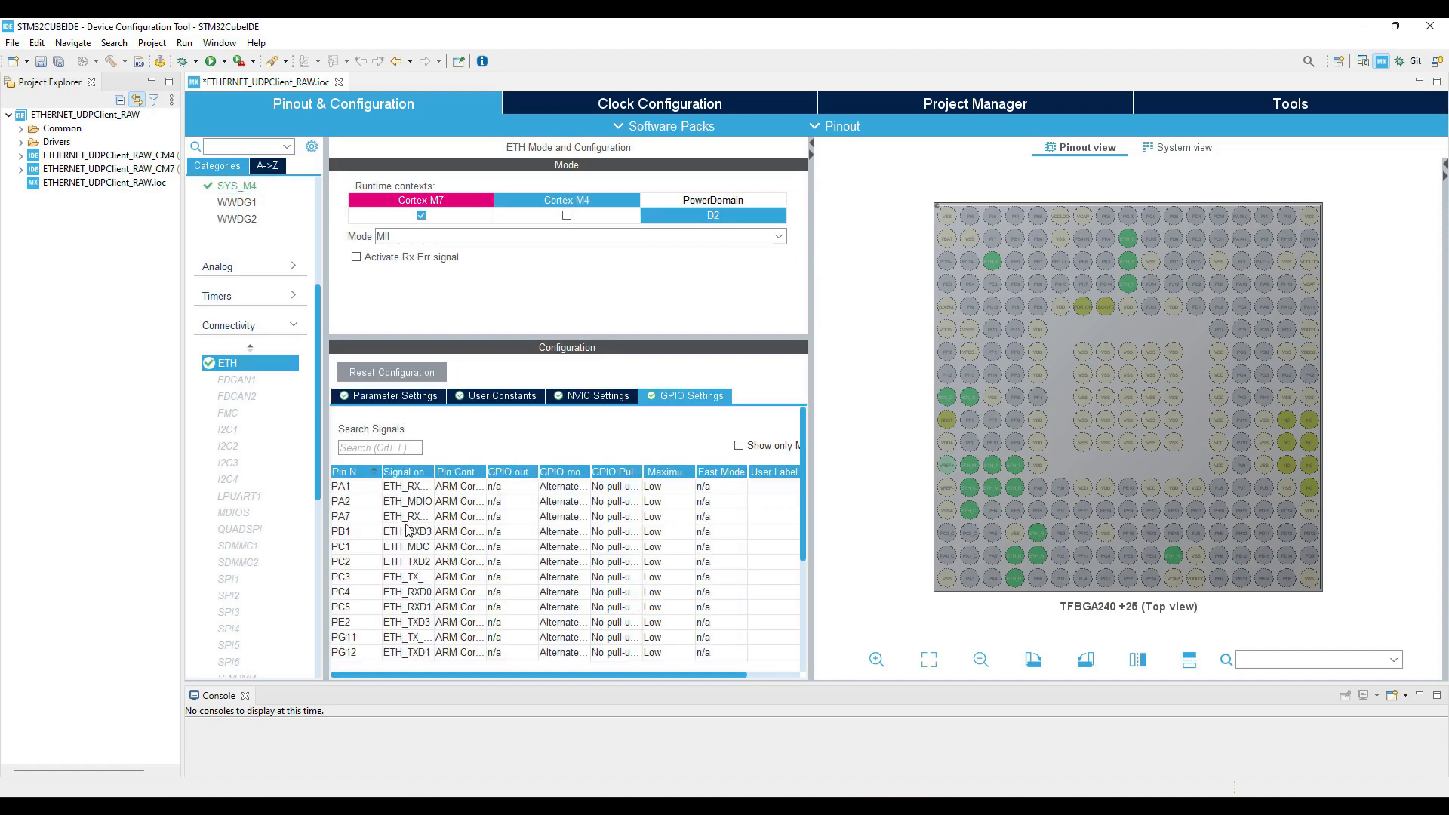
scroll(down, 3)
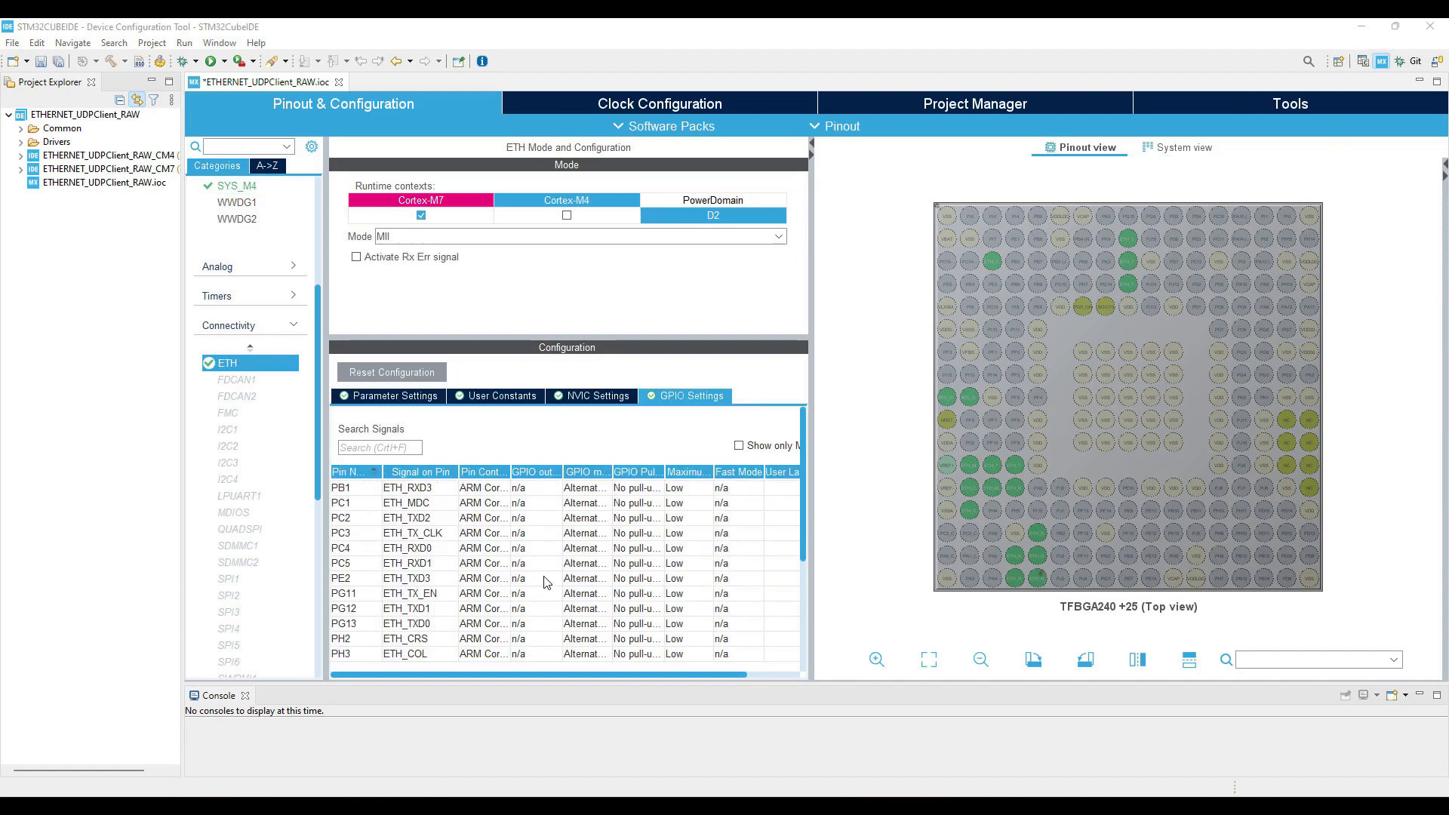
click(597, 395)
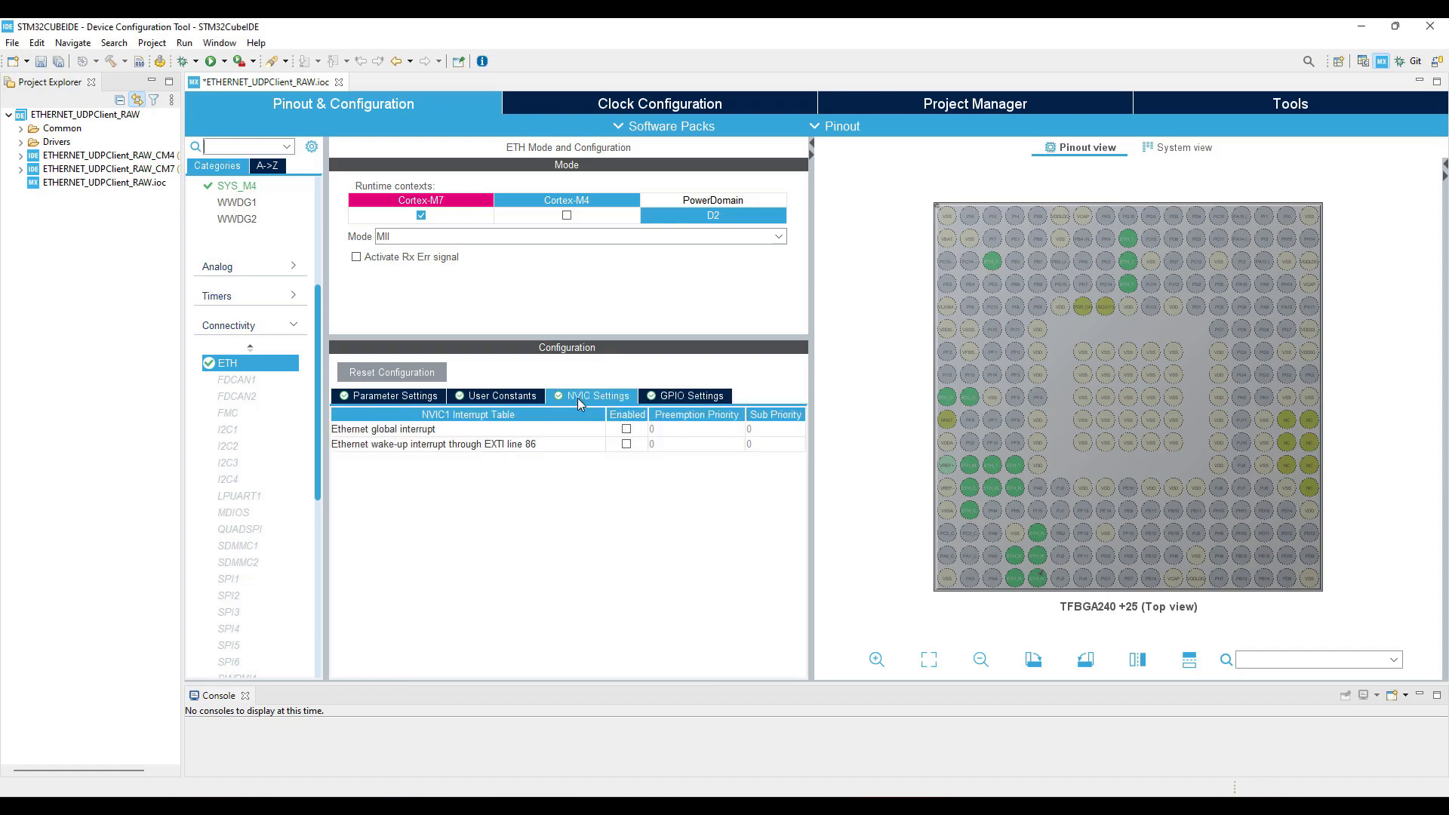
click(627, 429)
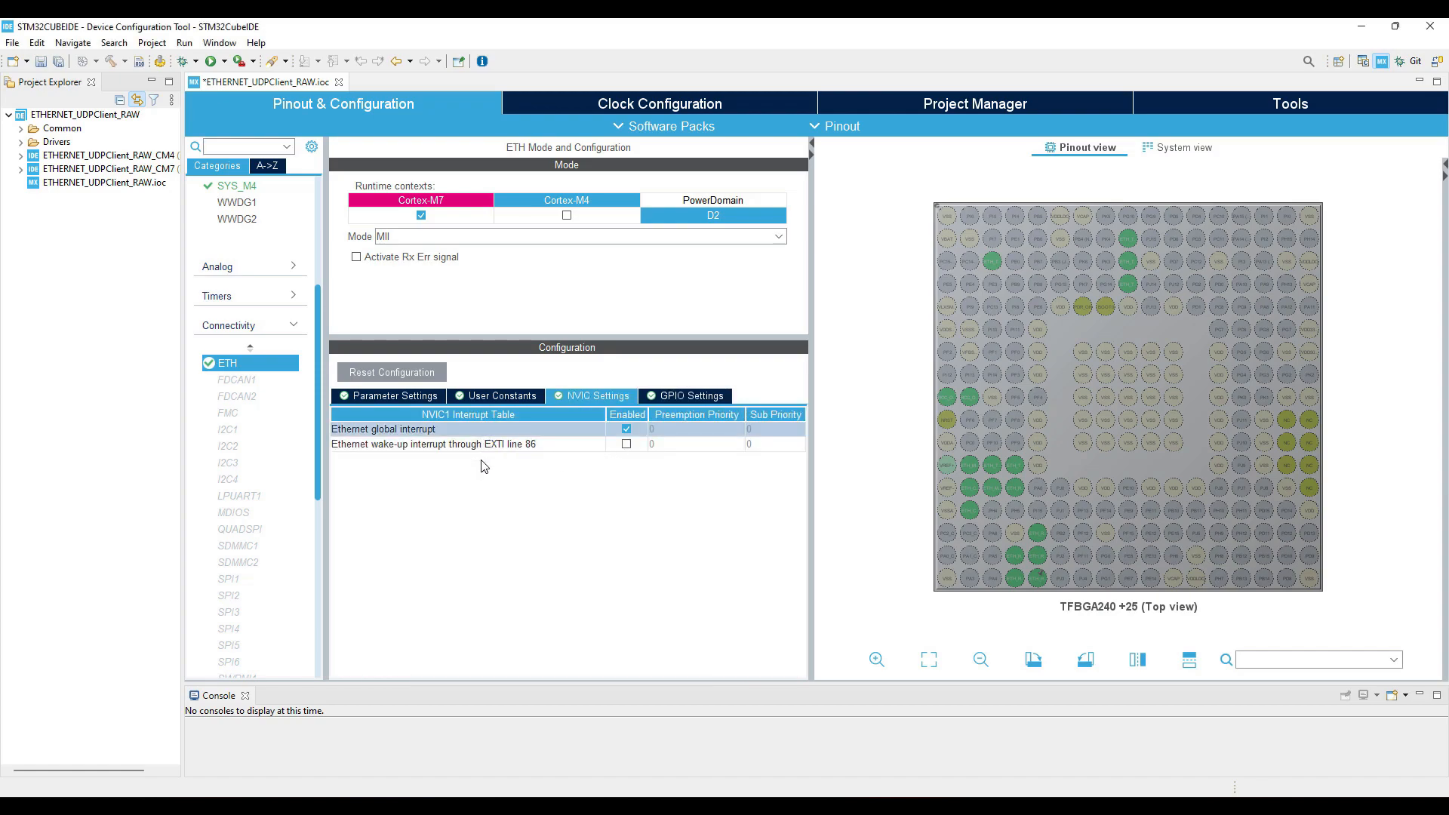
Set Tx descriptors 0x30040060, Rx descriptors 0x30040000 and Rx buffers 0x30040200.
click(495, 395)
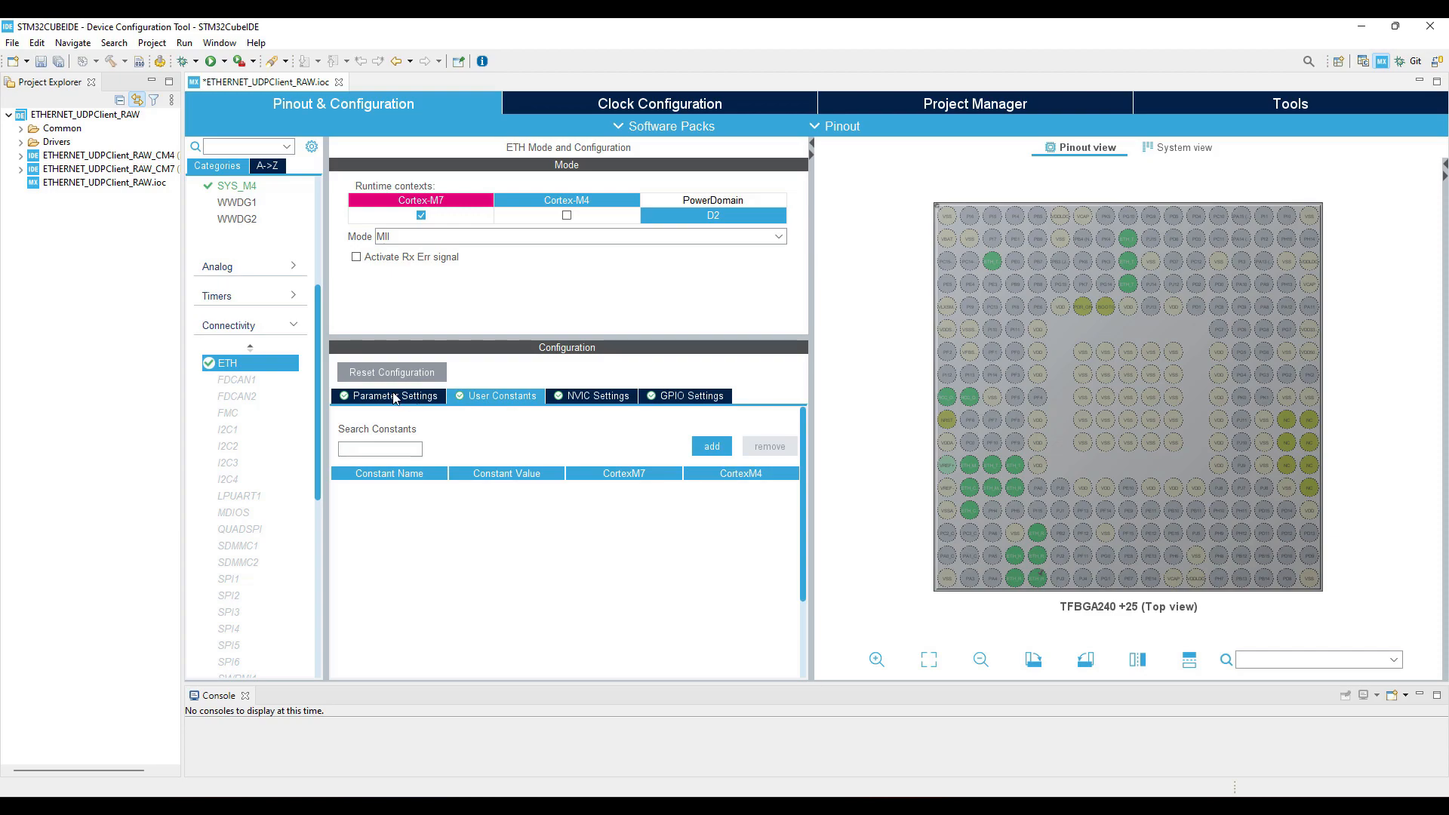
click(396, 396)
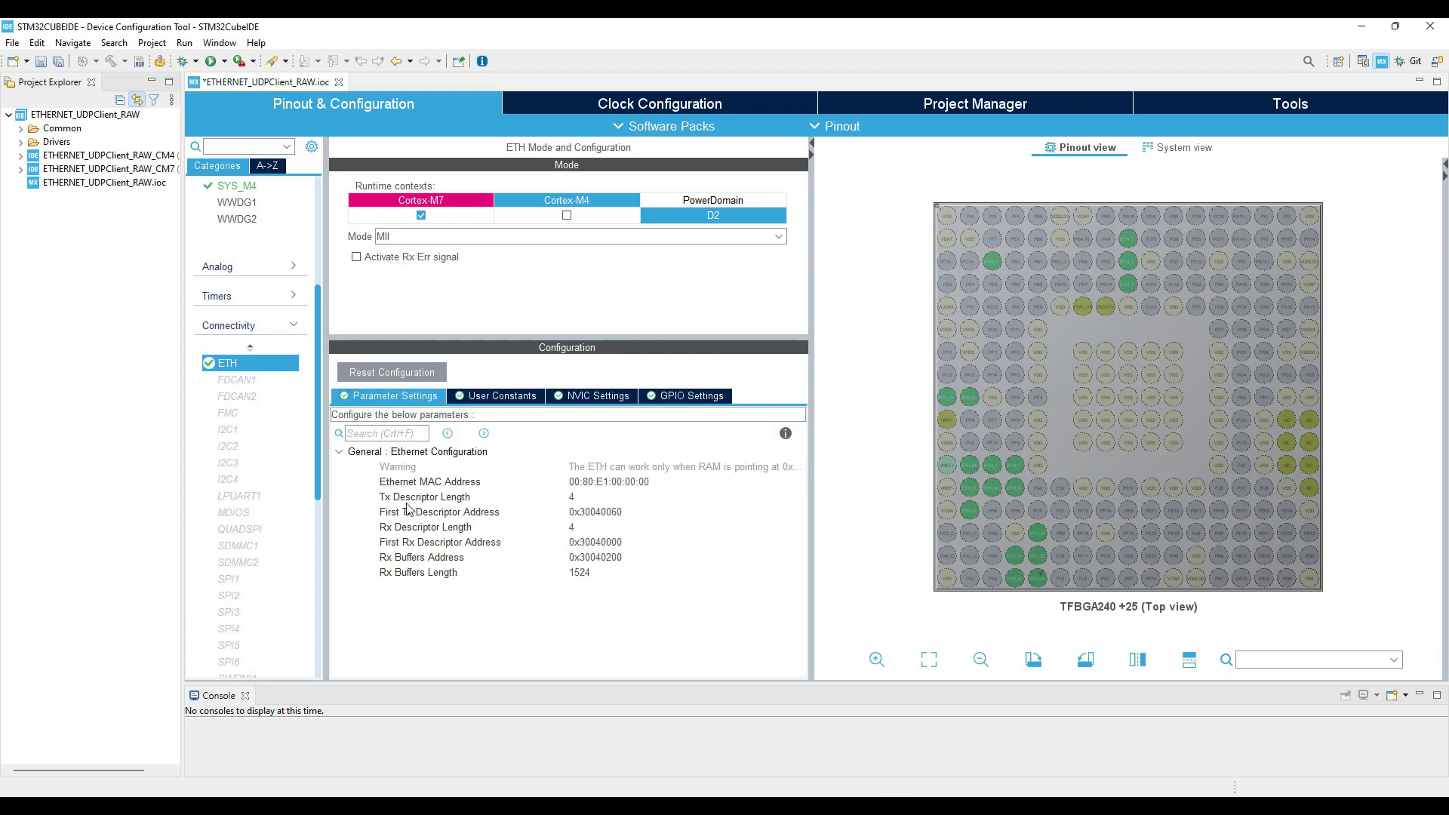
mouse_move(497, 561)
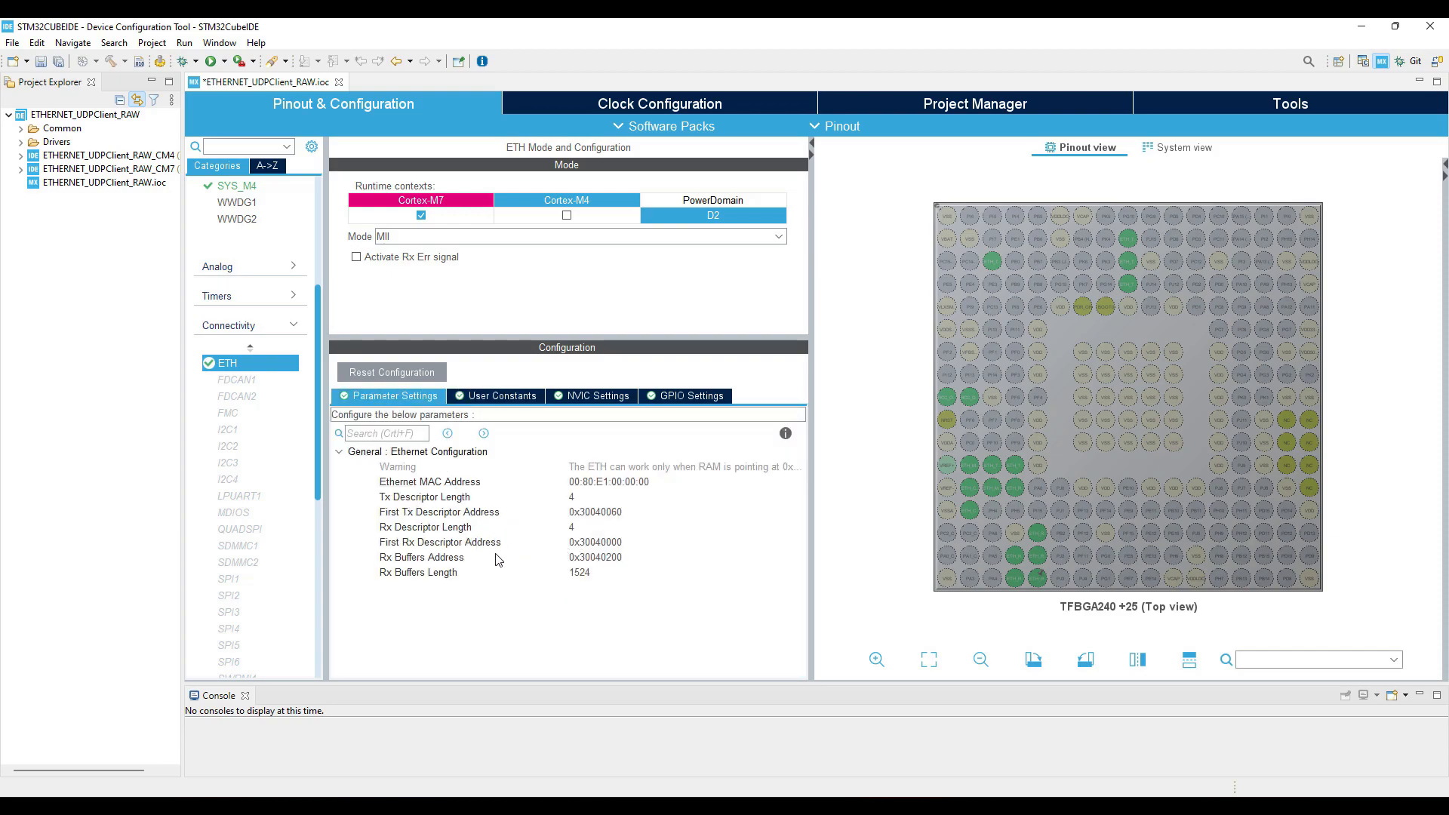
click(440, 512)
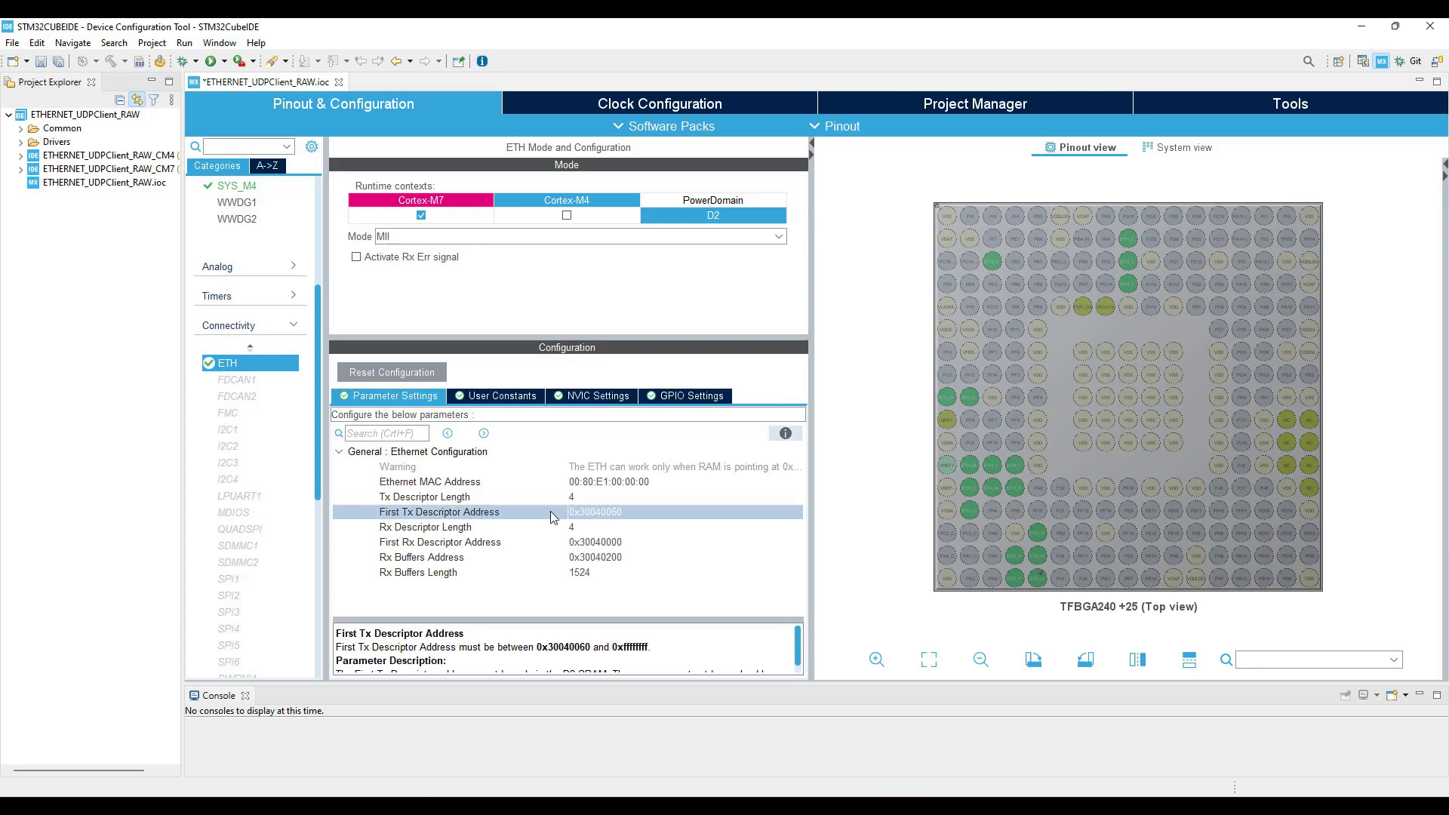
mouse_move(1376, 92)
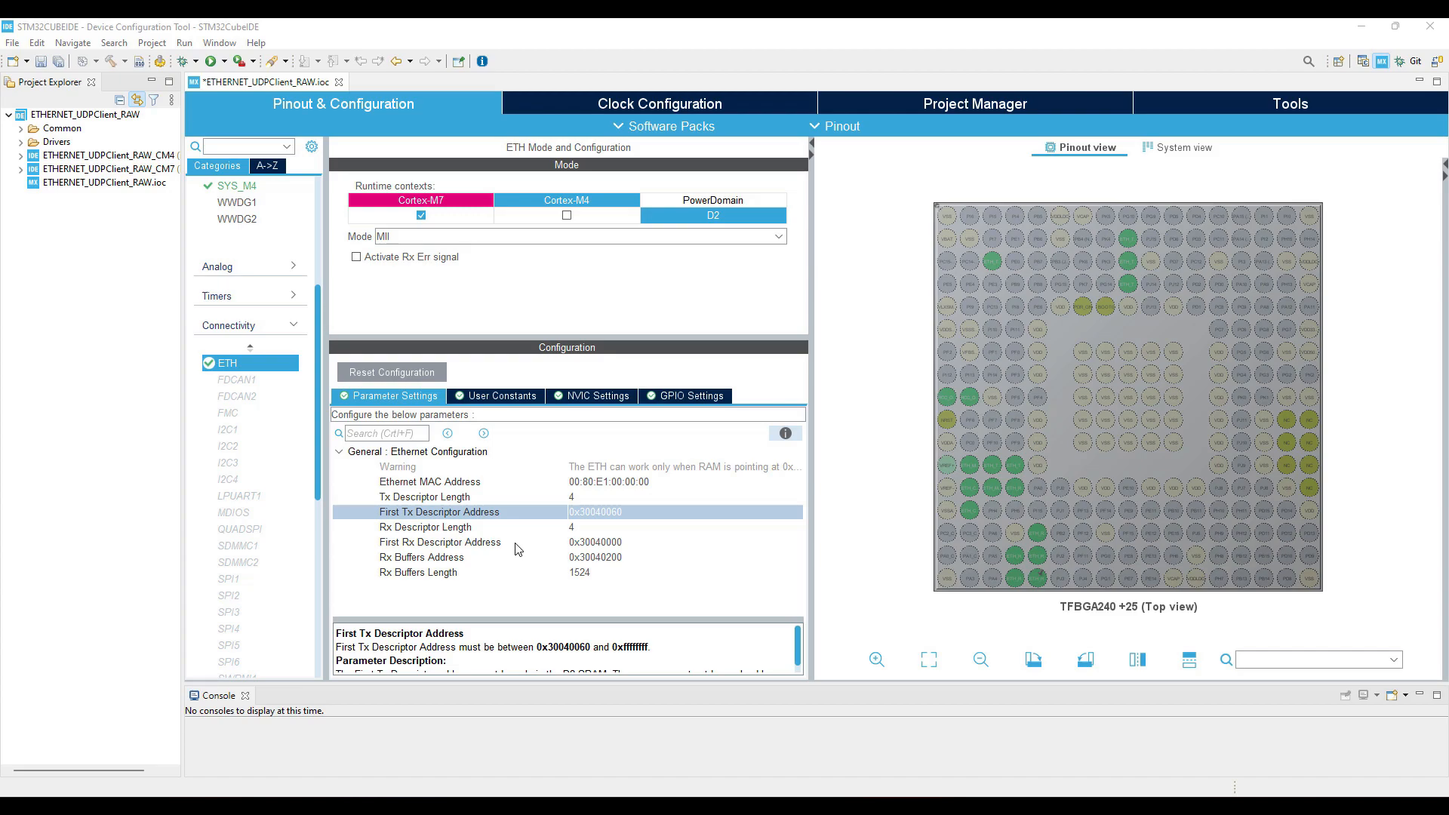
click(421, 557)
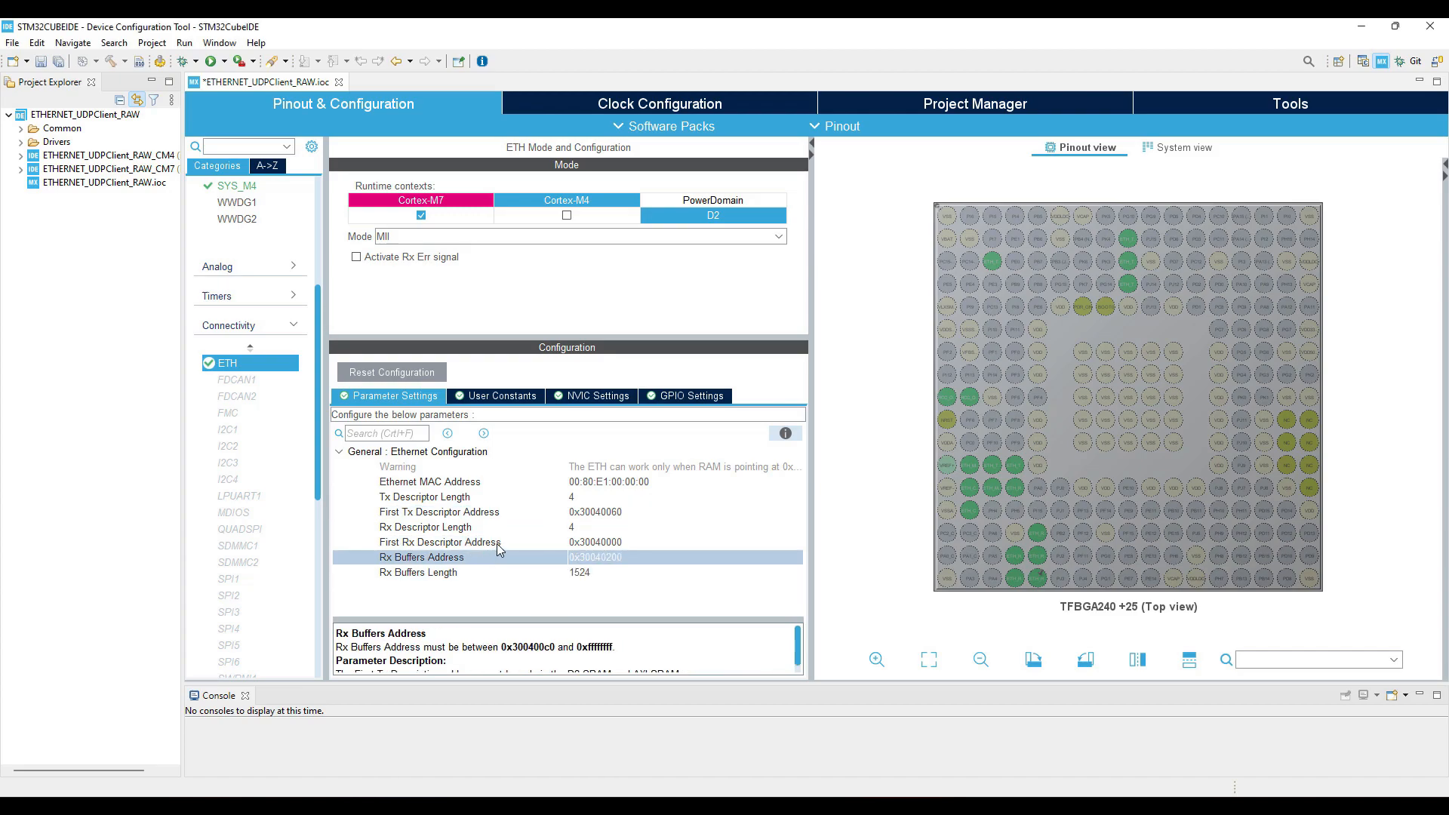
click(440, 542)
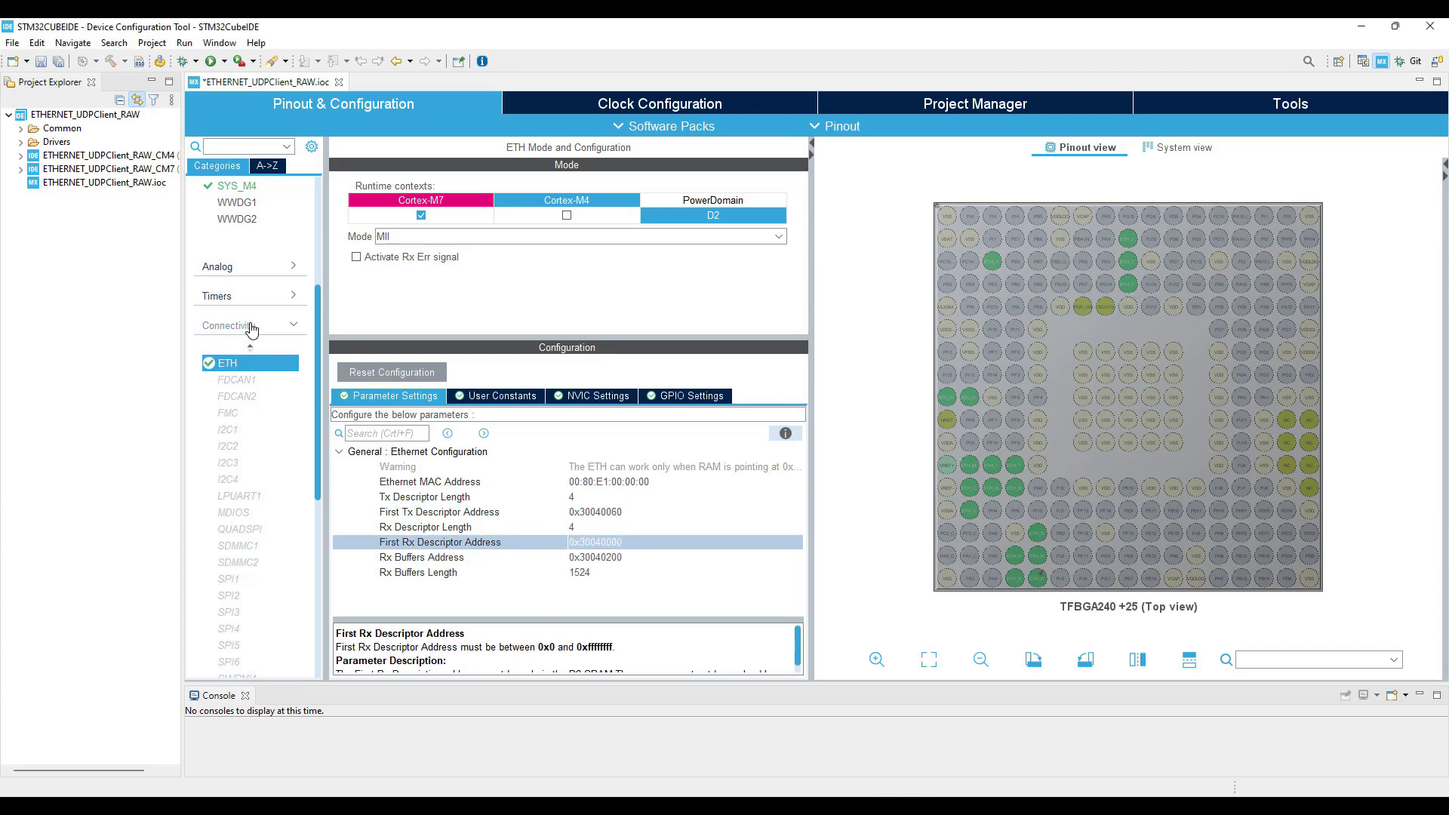
scroll(up, 3)
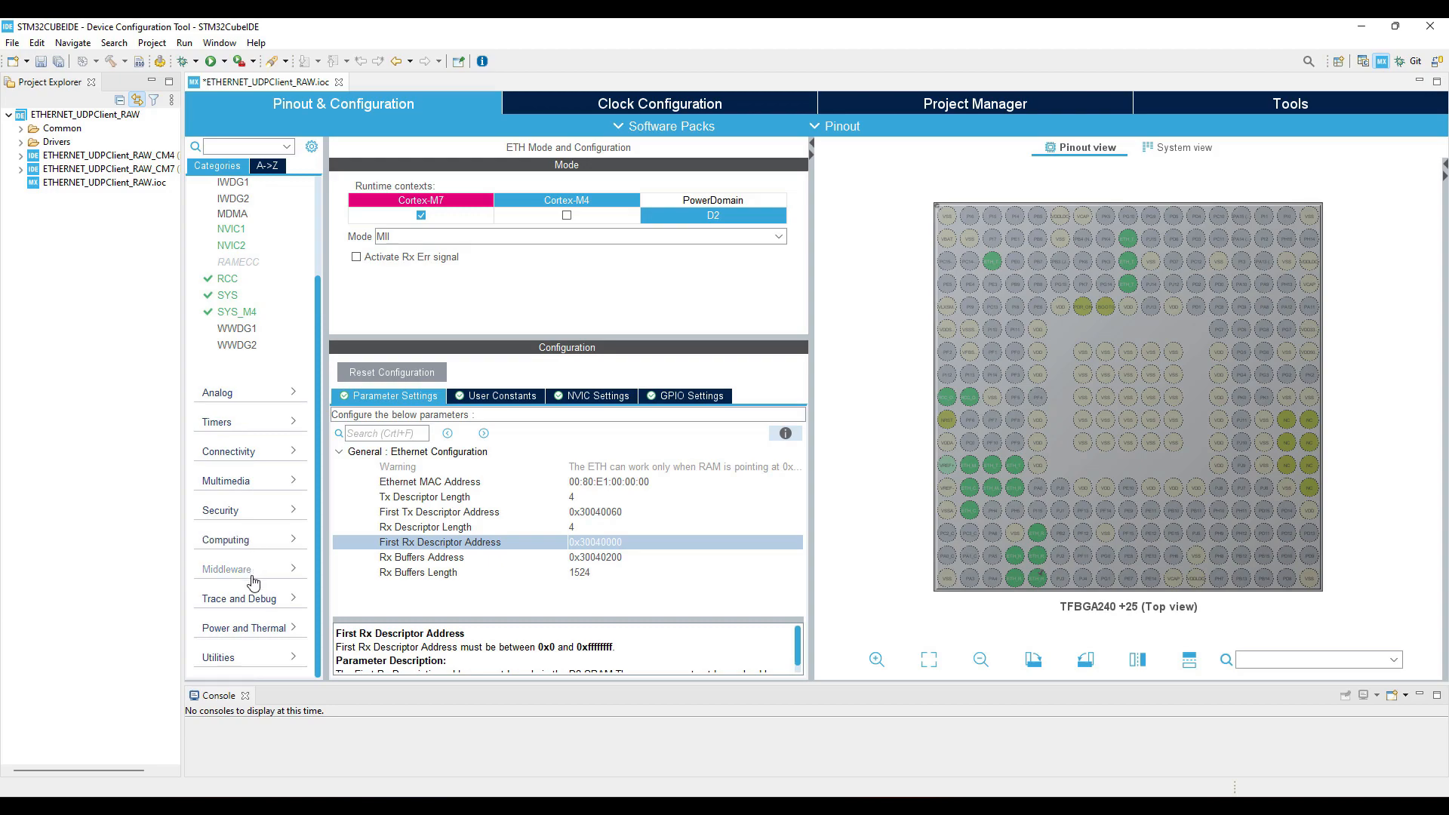
Locate LwIP under Middleware, then enable the CORTEX_M7 CPU ICache and DCache.
click(226, 569)
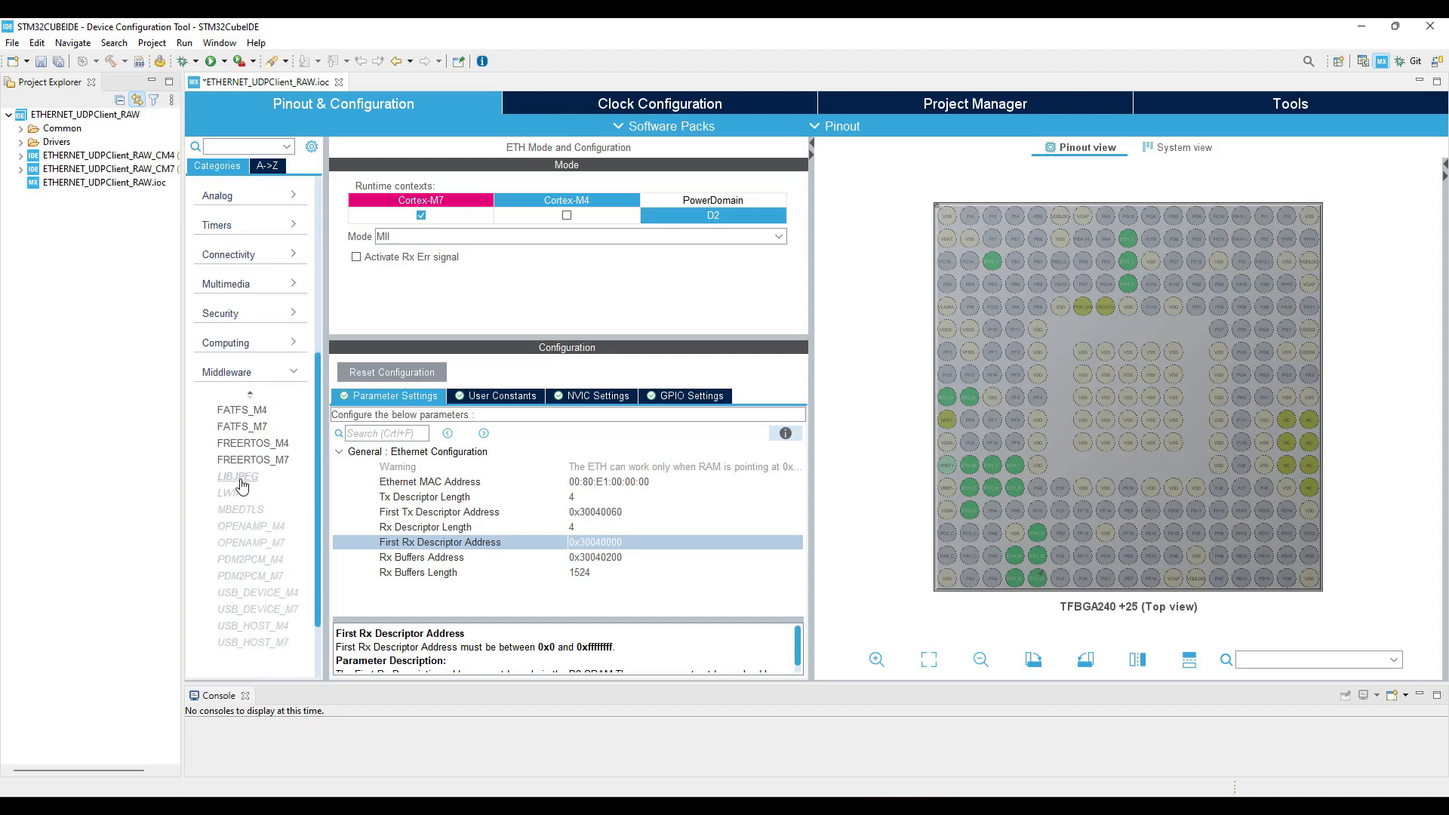
click(230, 493)
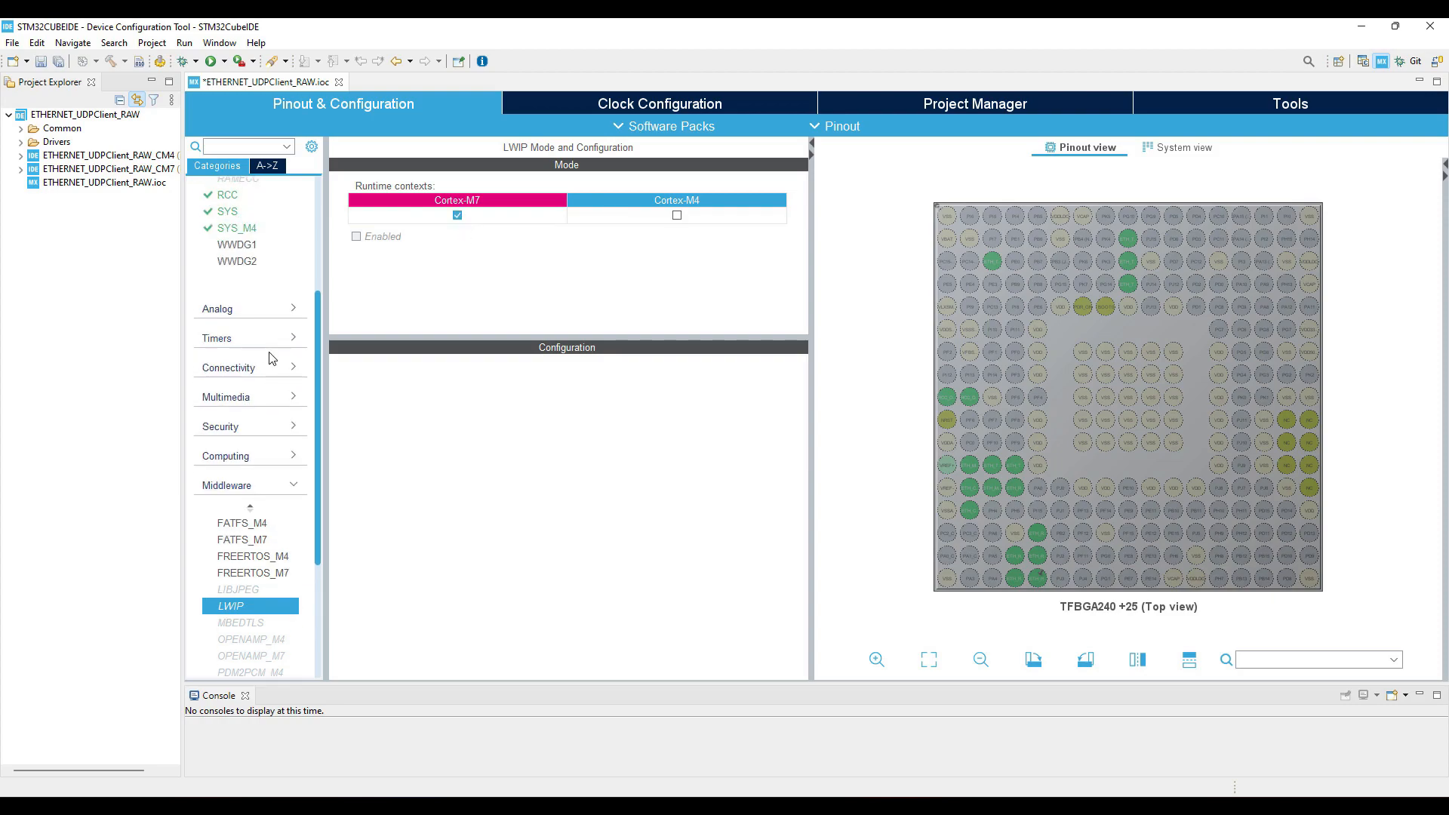
click(246, 260)
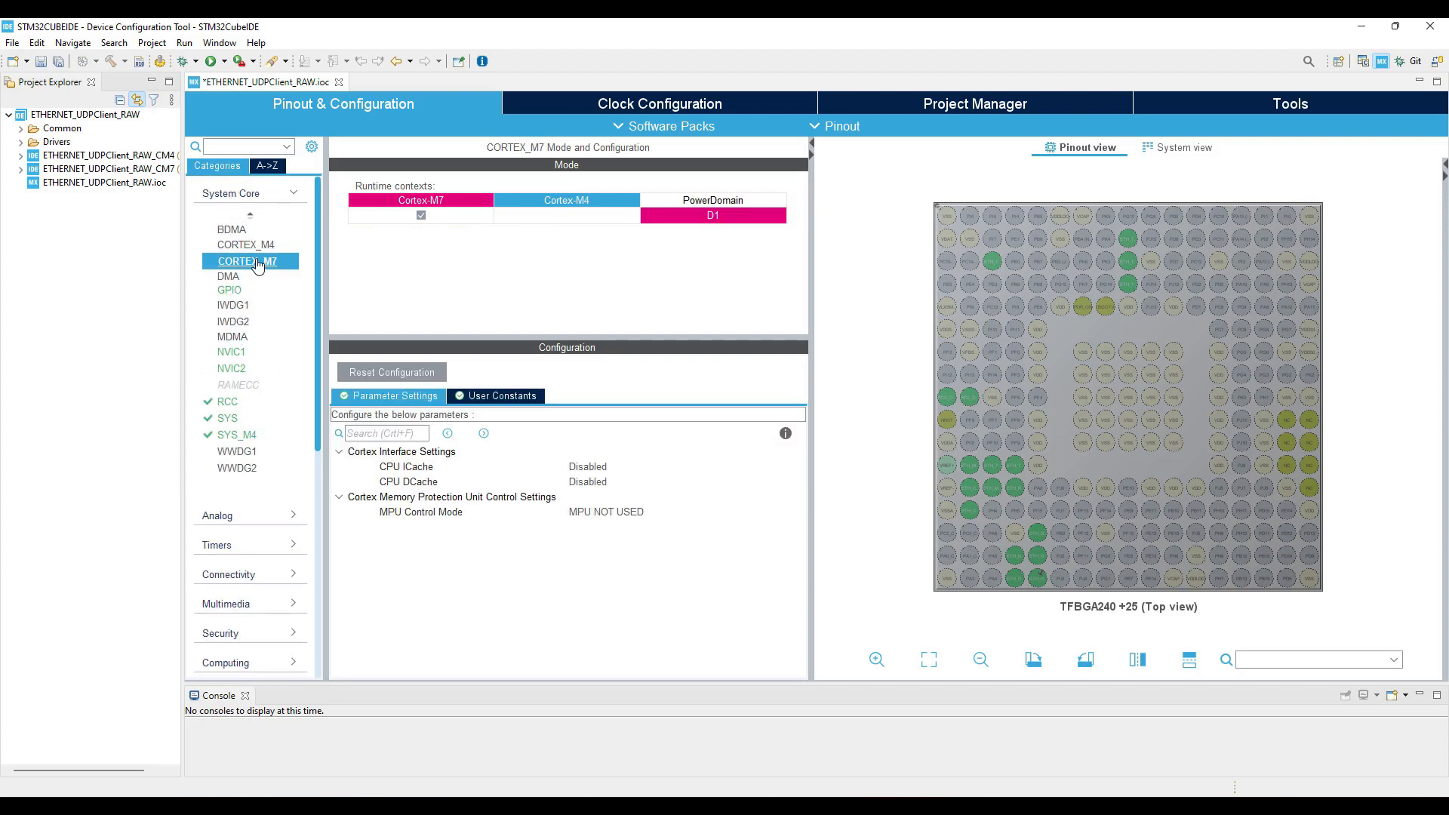
click(684, 466)
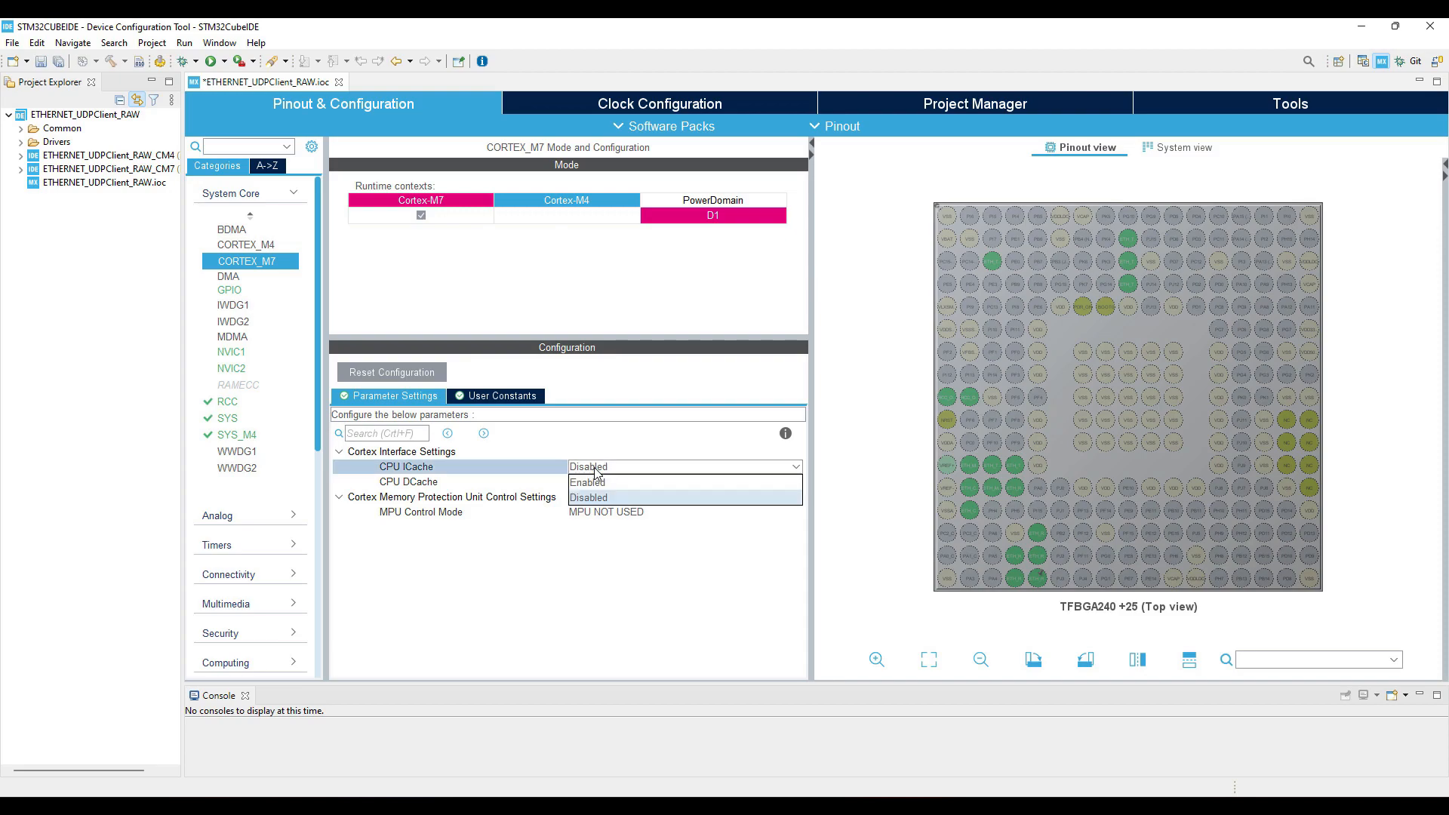
click(589, 481)
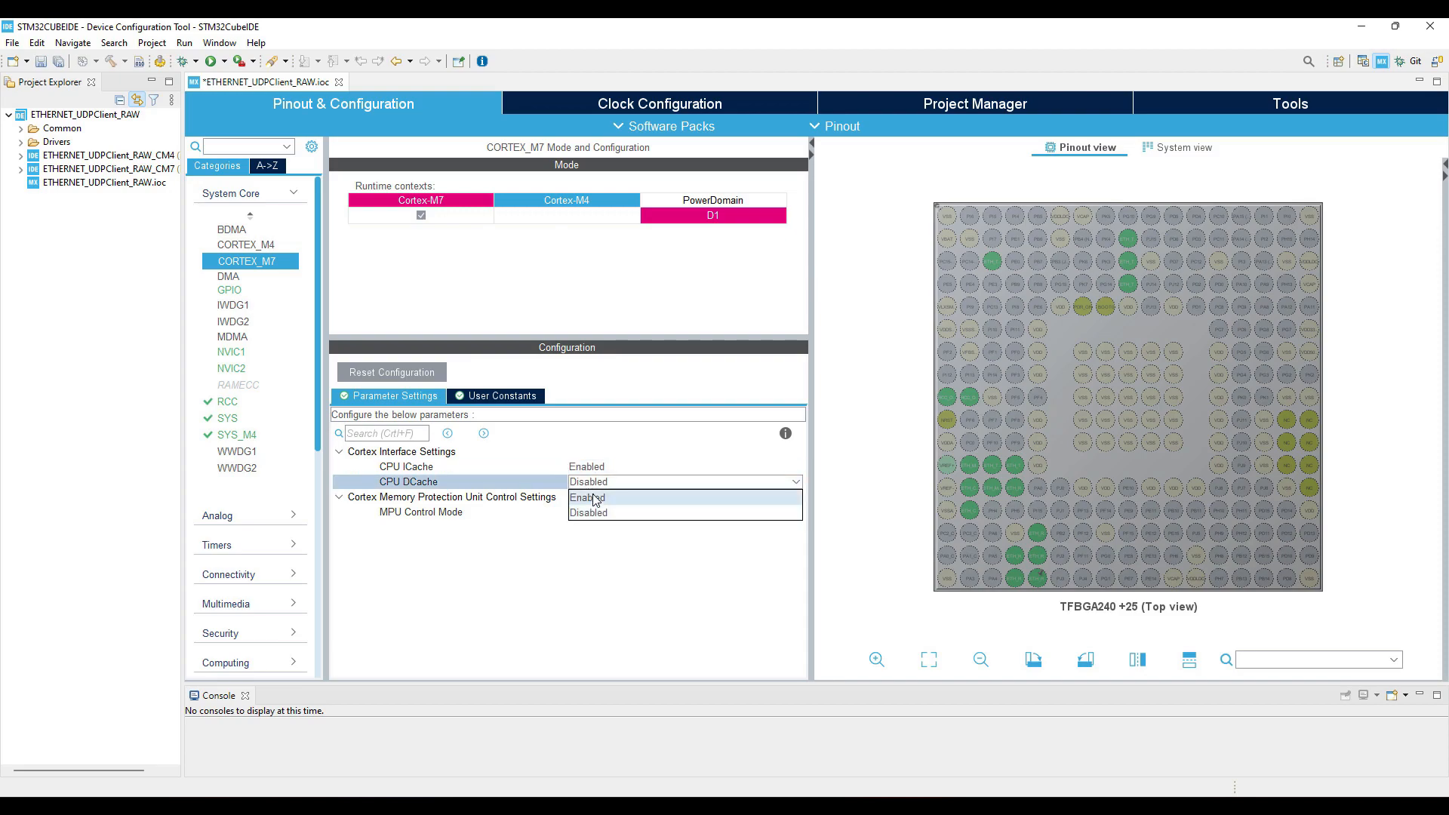
click(588, 498)
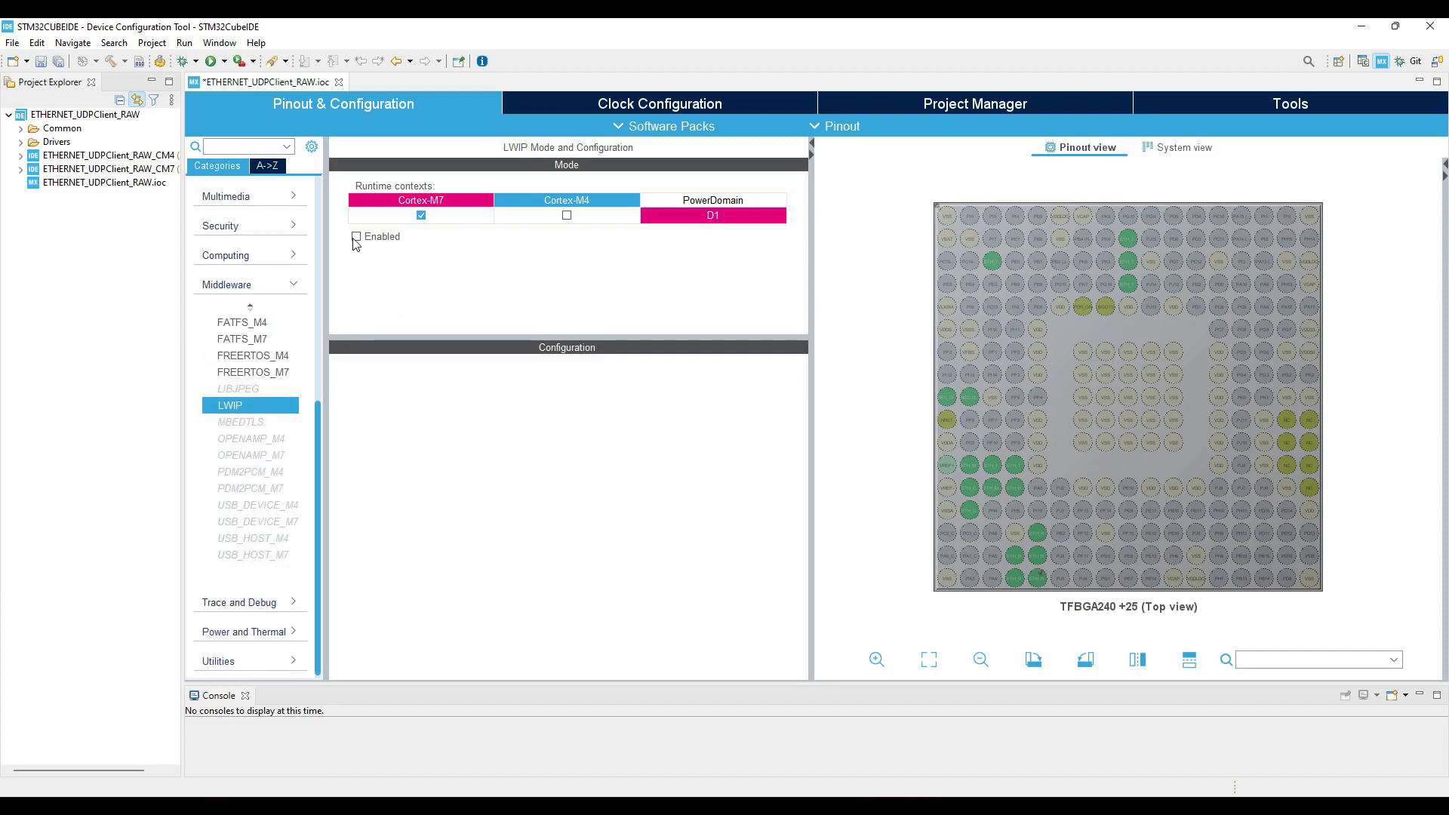
Enable LwIP and set MEM_SIZE to 10*1024 in Key Options.
click(355, 236)
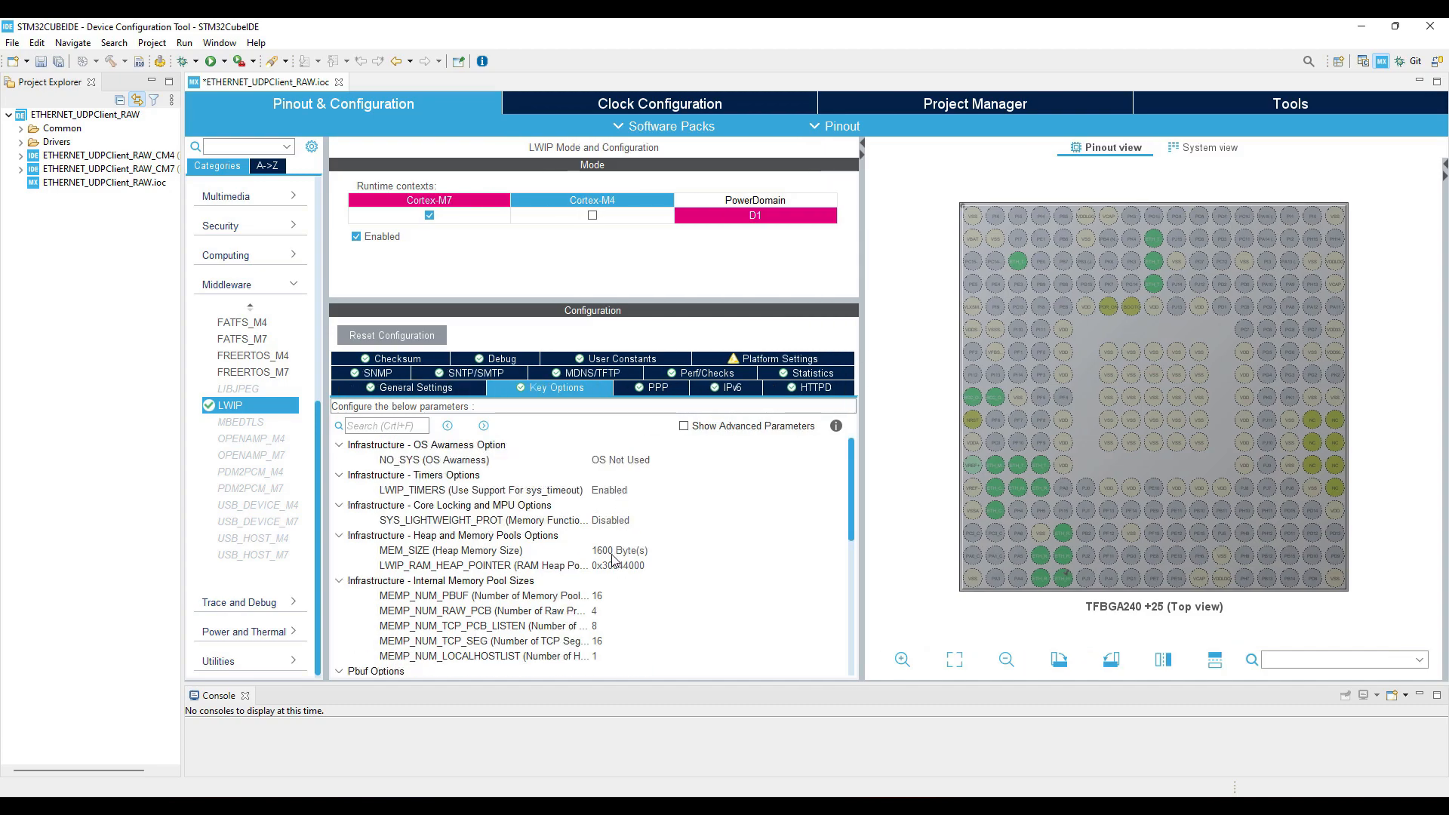
click(453, 551)
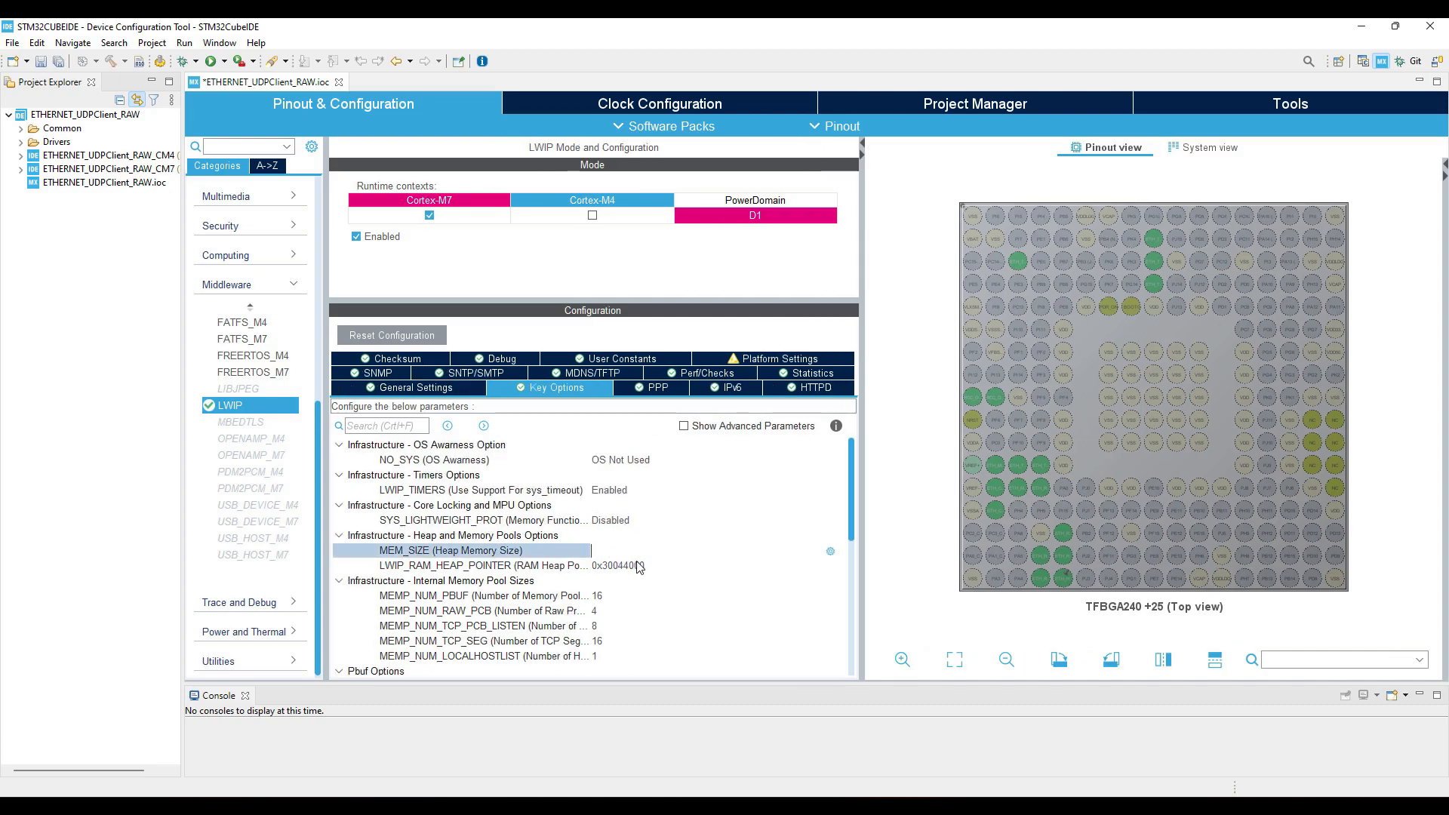
text(10*1024 Byte(s)
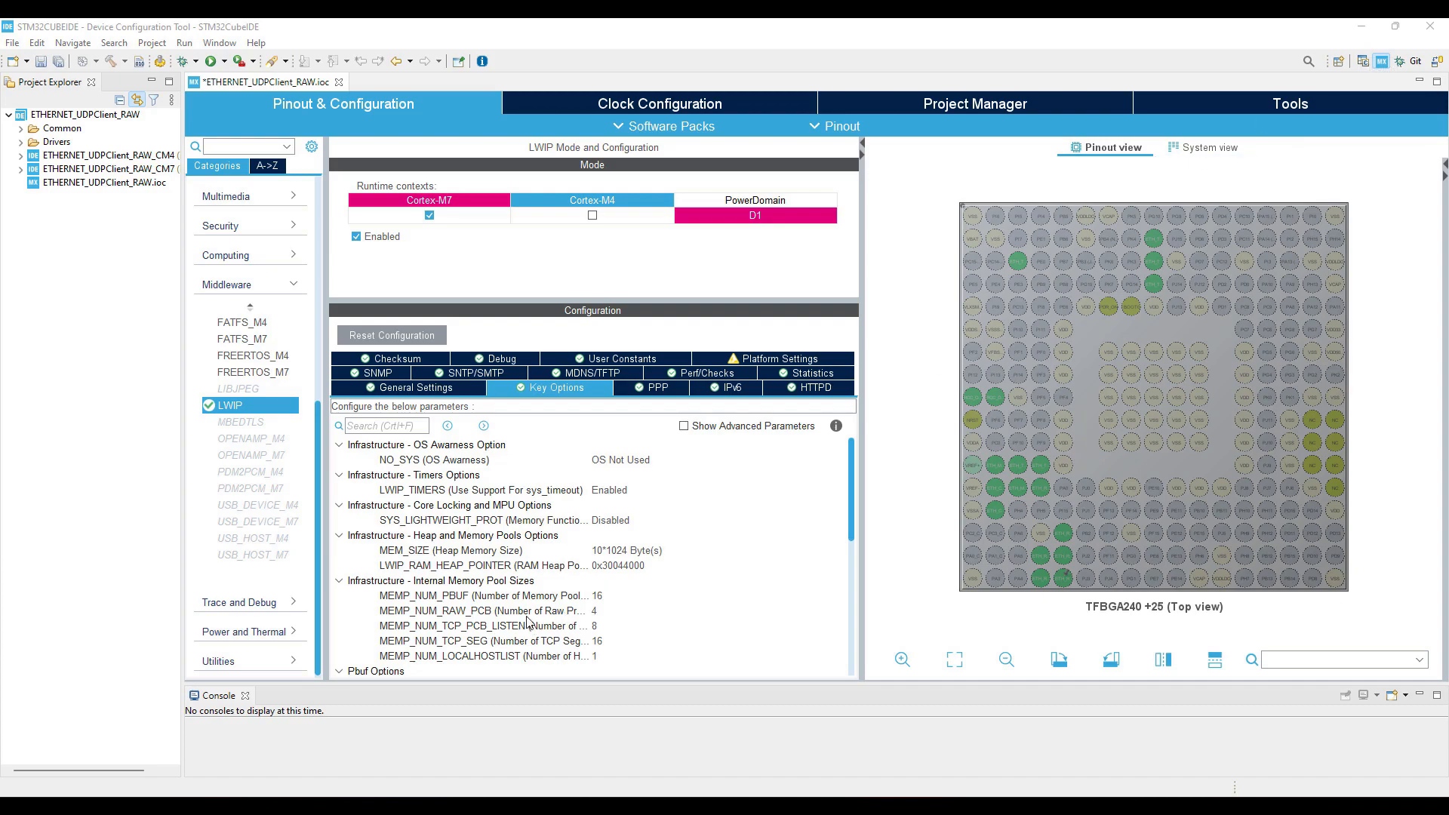
scroll(down, 3)
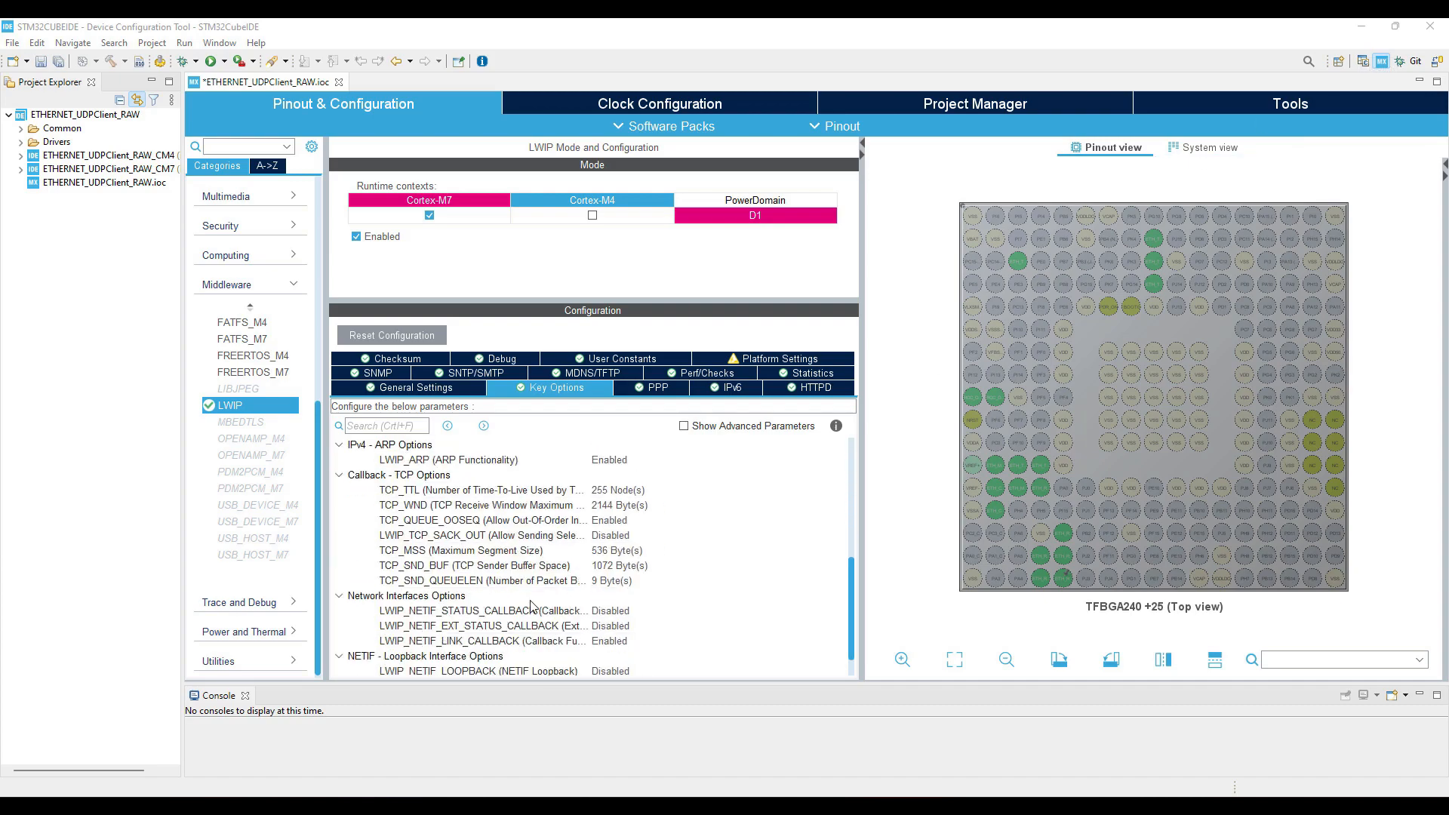
click(413, 387)
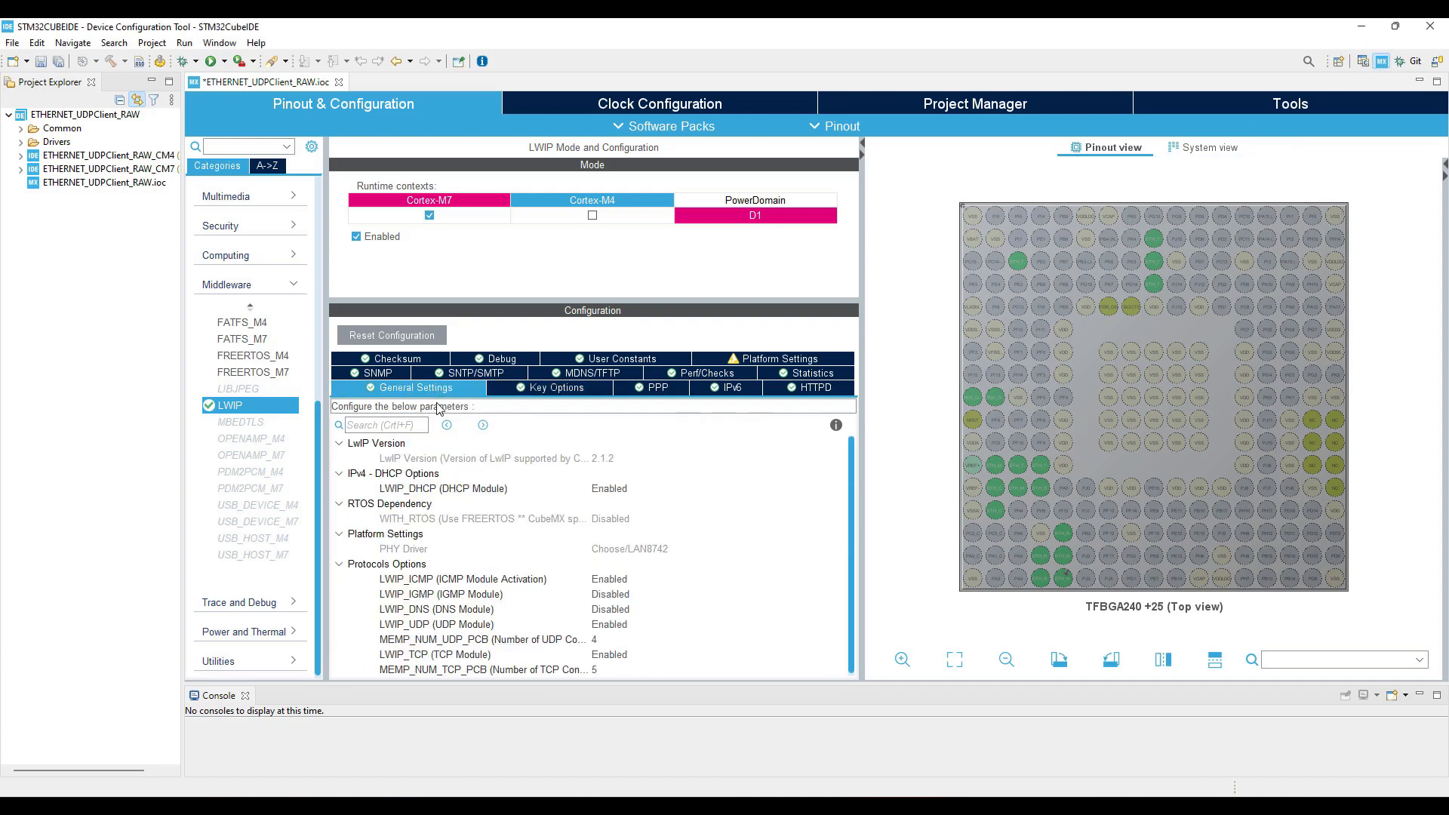
Disable LWIP_DHCP and enter static IP 192.168.000.111, netmask 255.255.255.000, gateway 192.168.000.001.
click(716, 488)
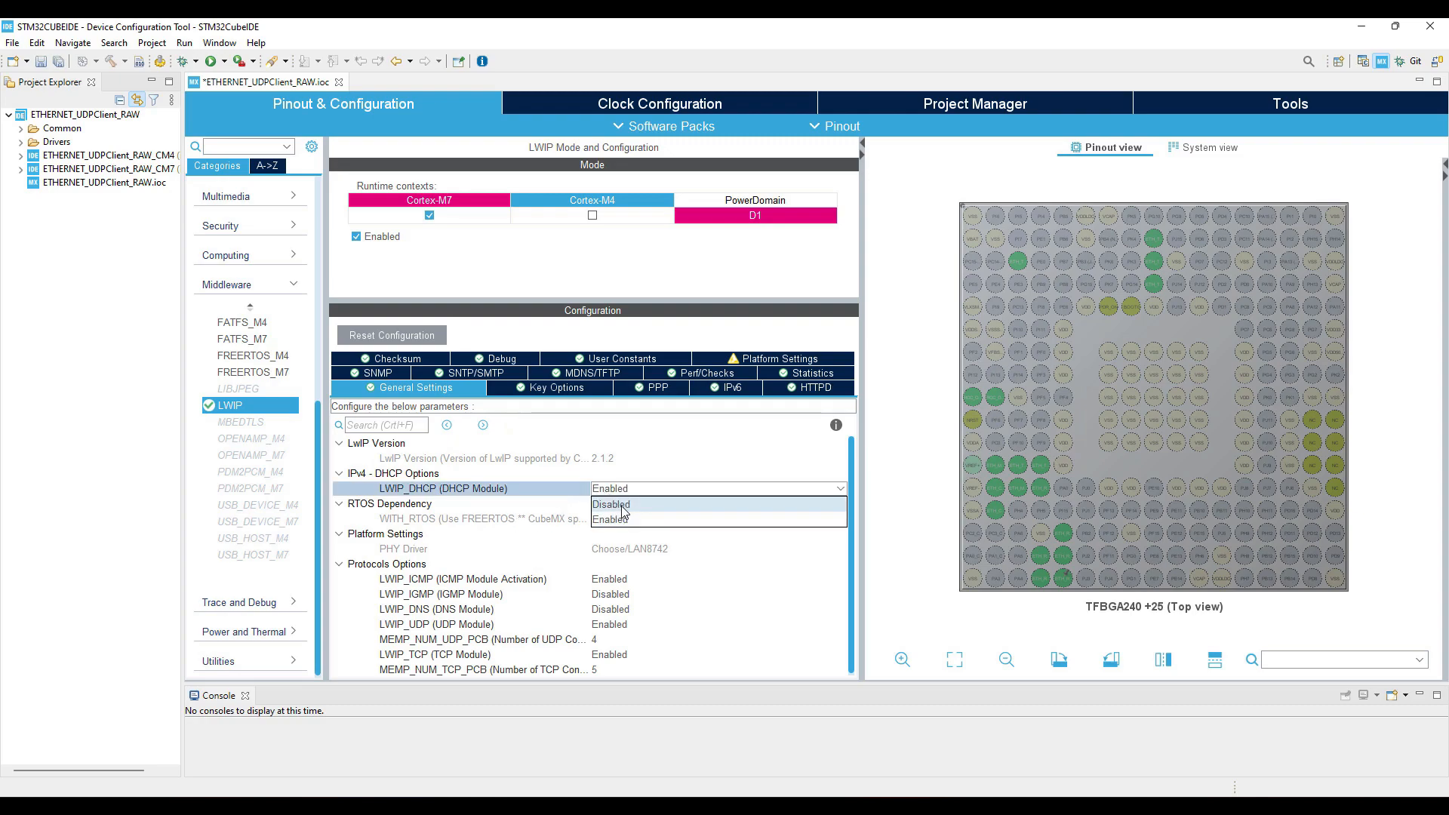
click(609, 505)
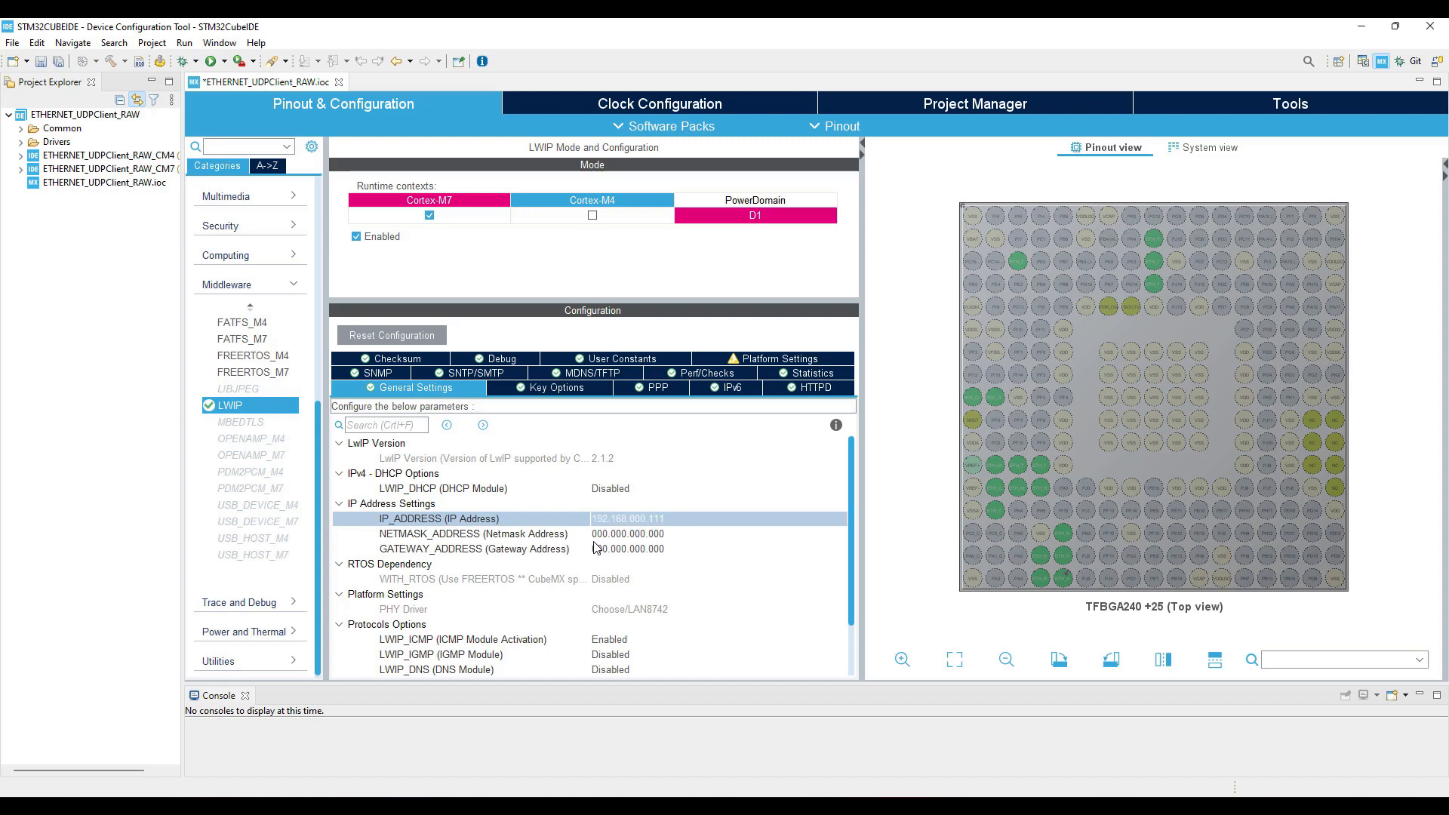
click(474, 534)
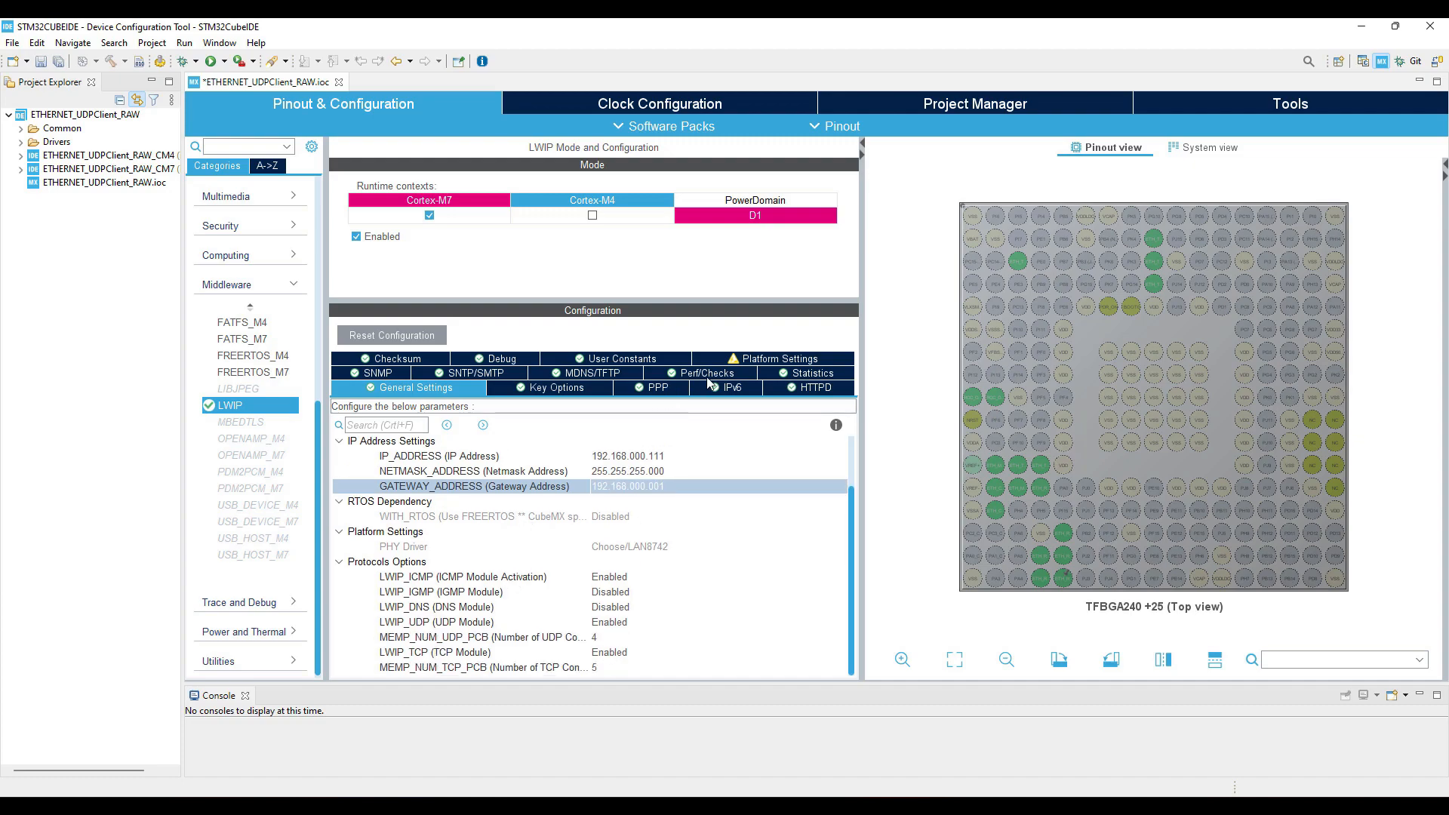
Choose LAN8742 as the PHY driver in LwIP Platform Settings.
click(616, 358)
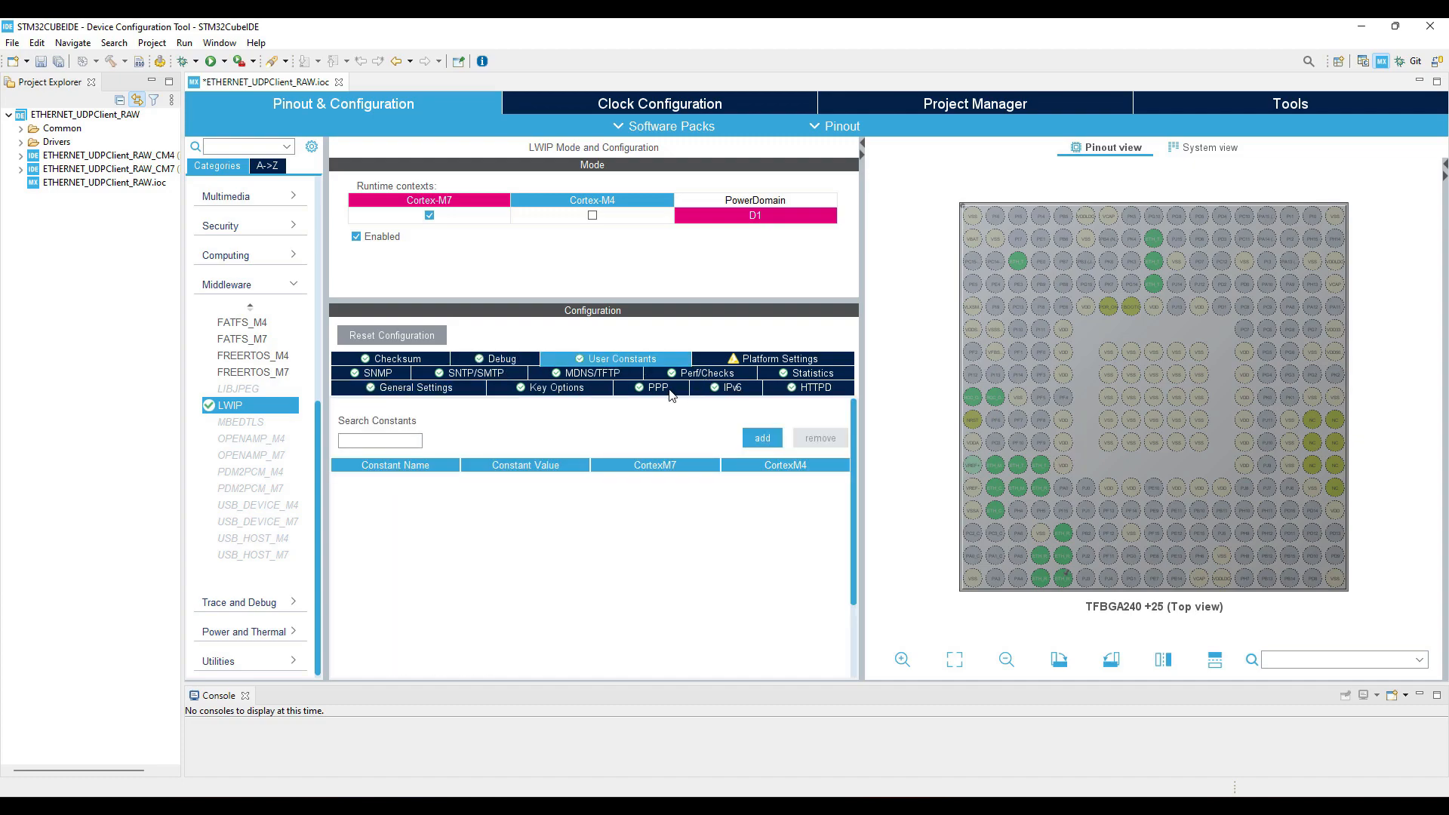
click(779, 359)
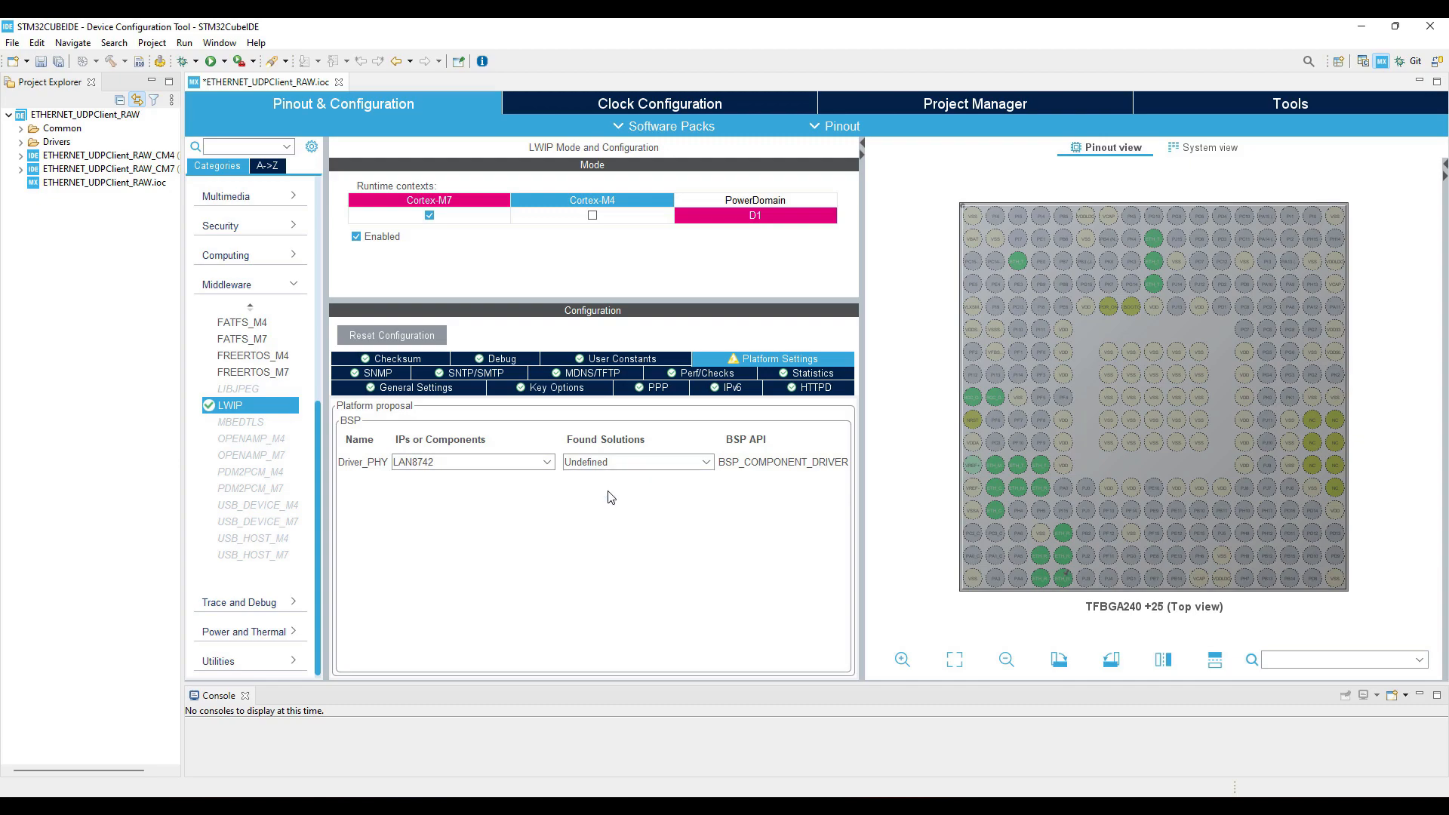
click(636, 462)
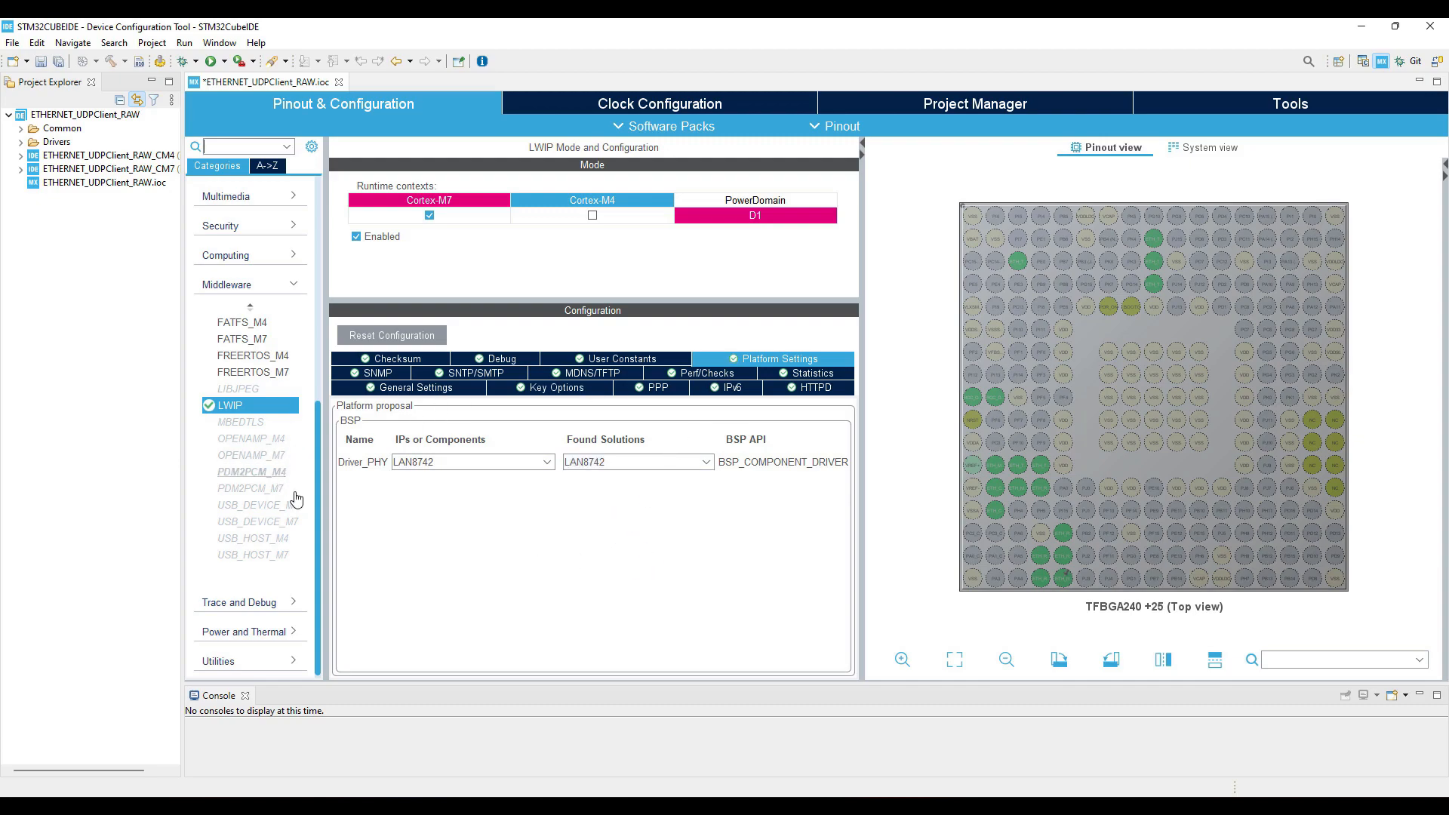
scroll(up, 3)
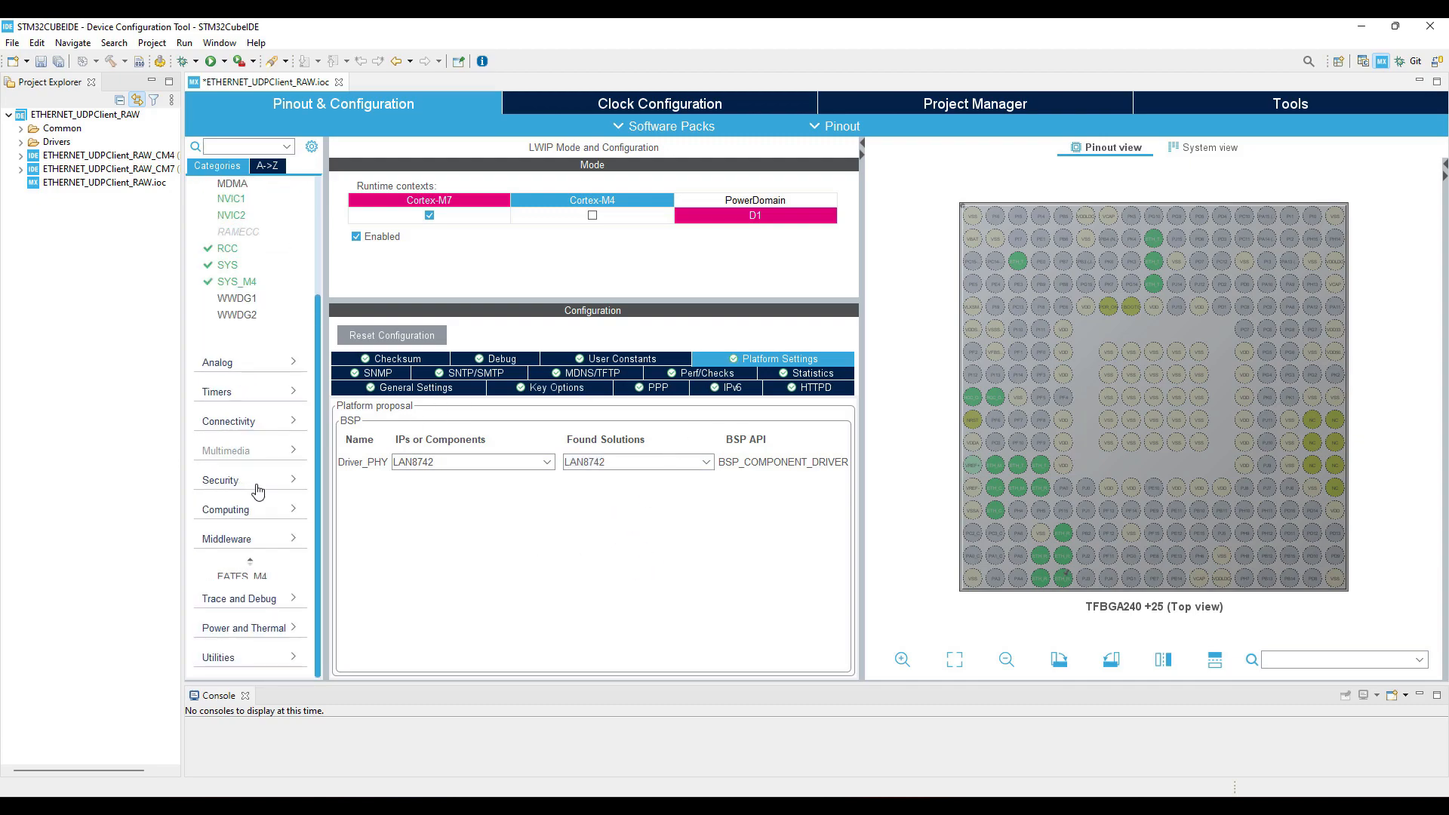
scroll(up, 3)
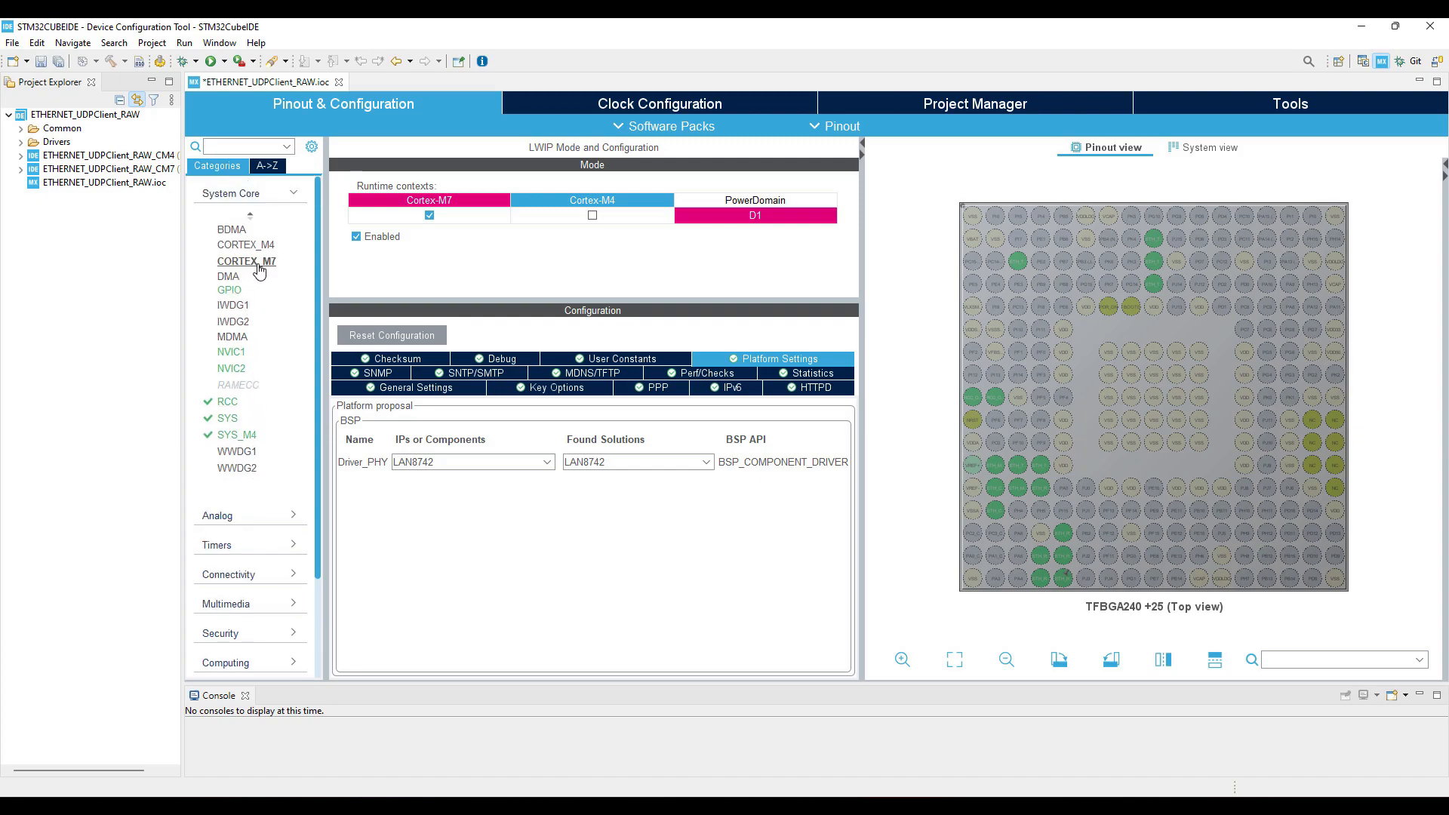
Set MPU control to privileged background region mode and enable MPU region 0.
click(247, 262)
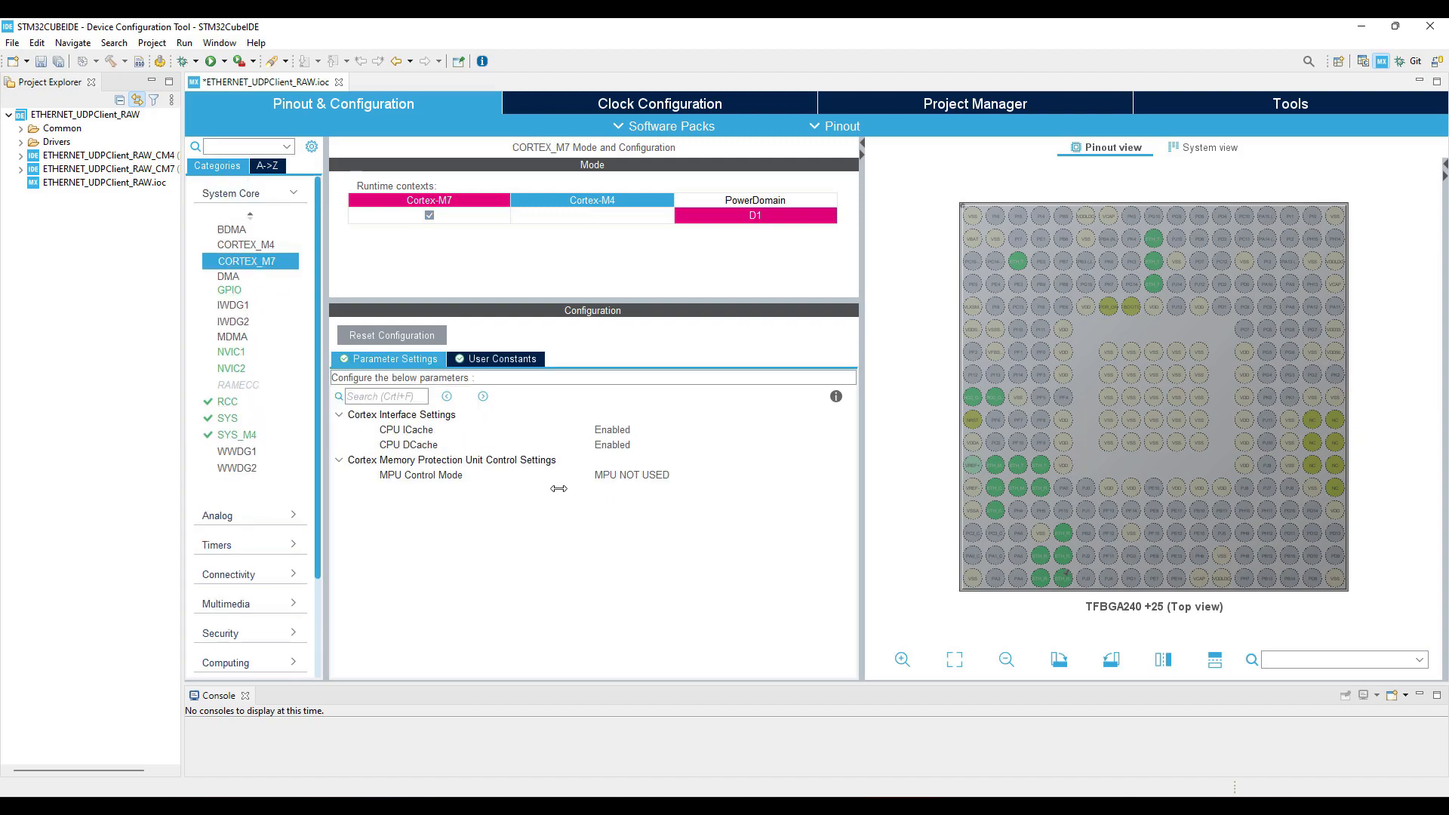
click(720, 474)
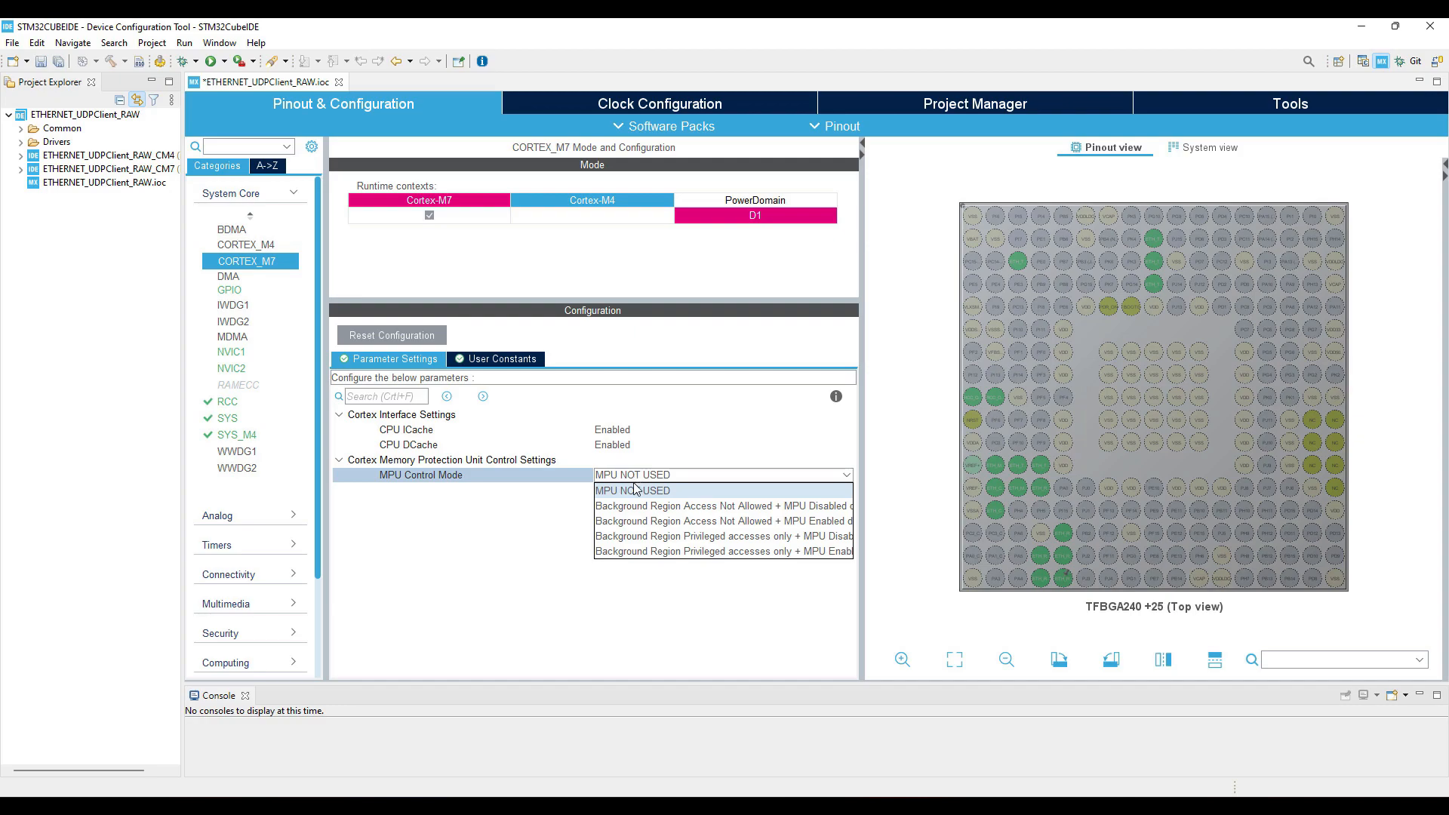
click(724, 536)
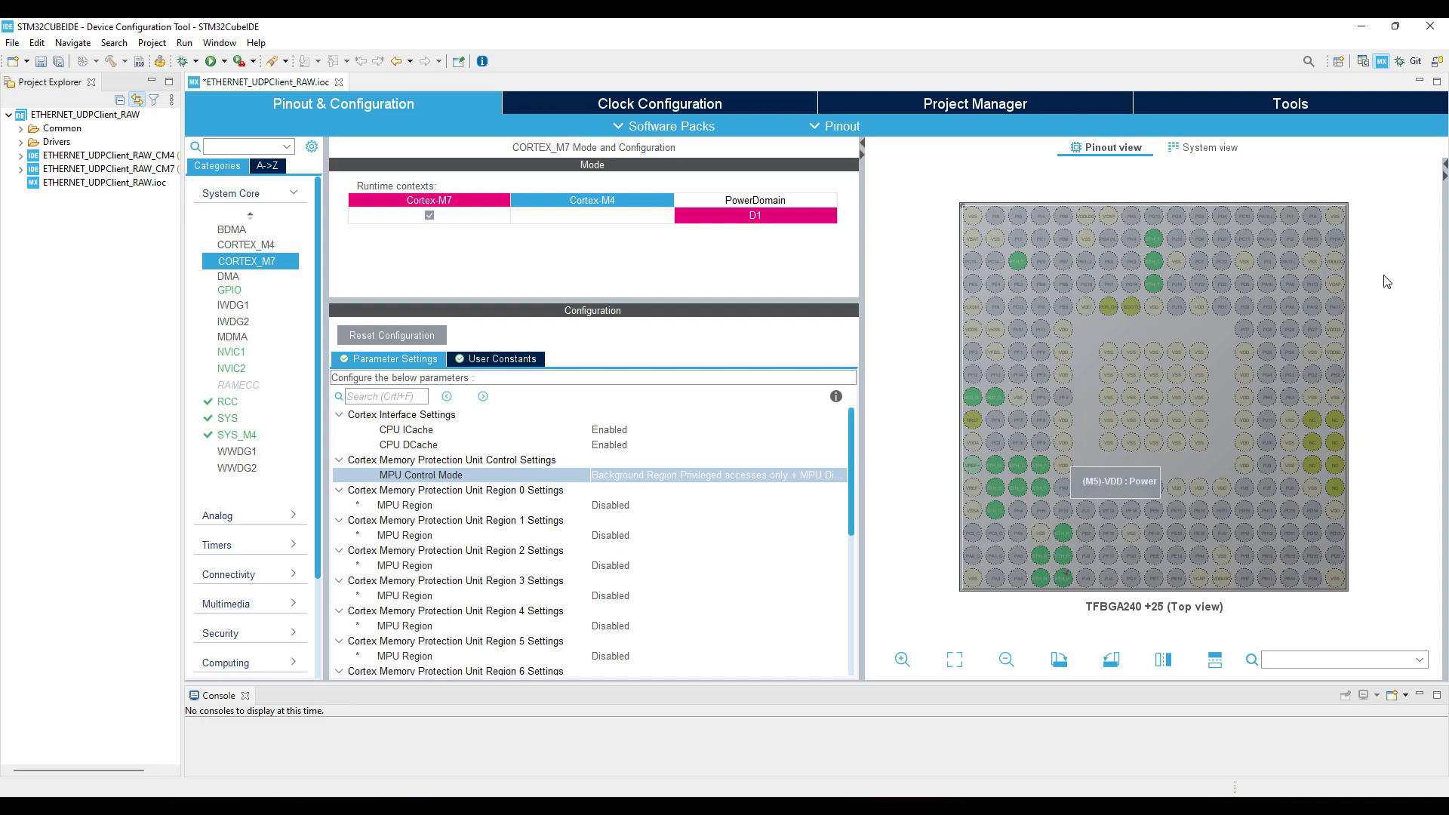
click(716, 505)
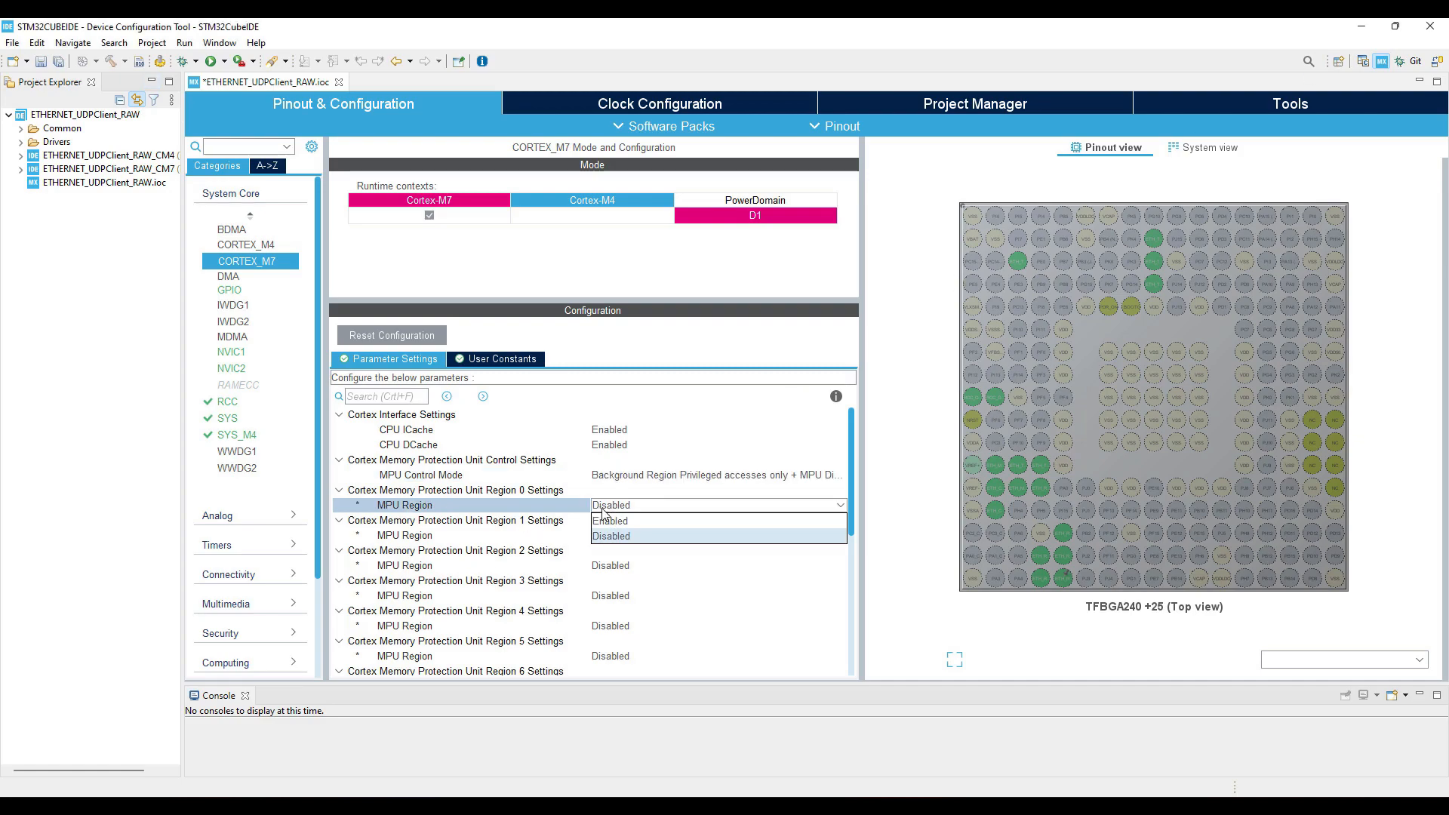
click(611, 520)
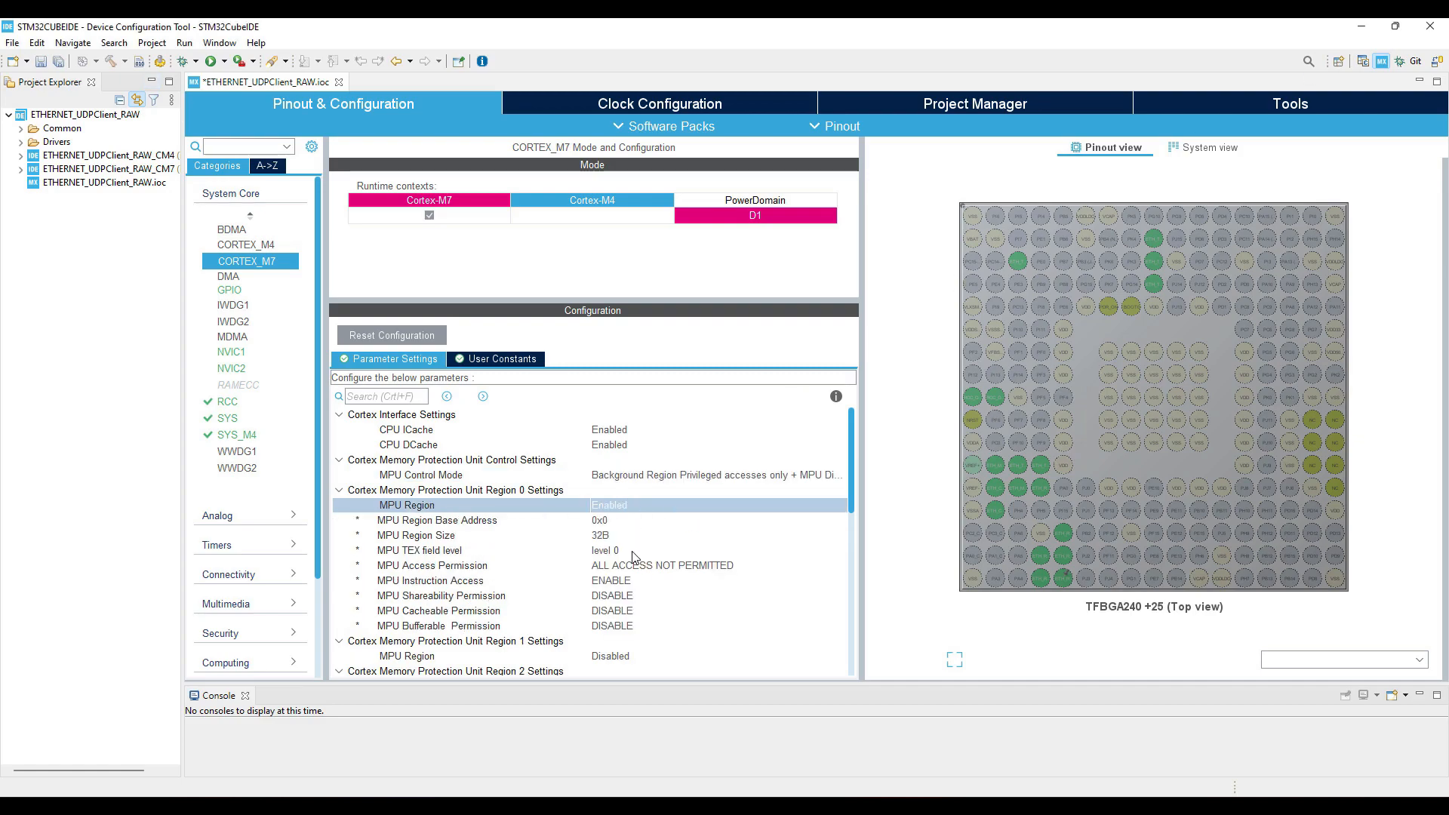
Give region 0 base 0x30040000, size 32KB, instruction access disabled, shareable.
click(437, 520)
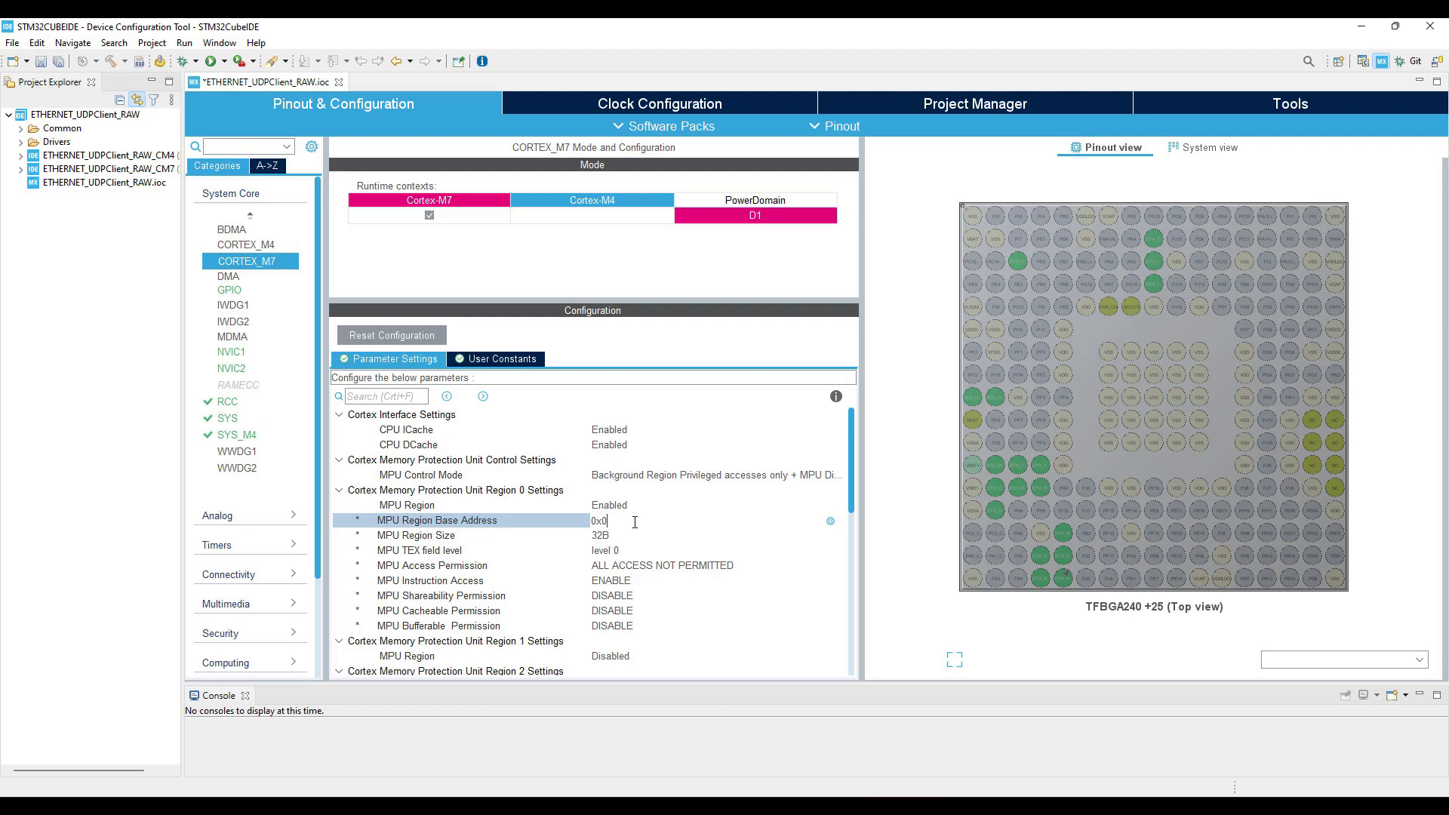
text(300)
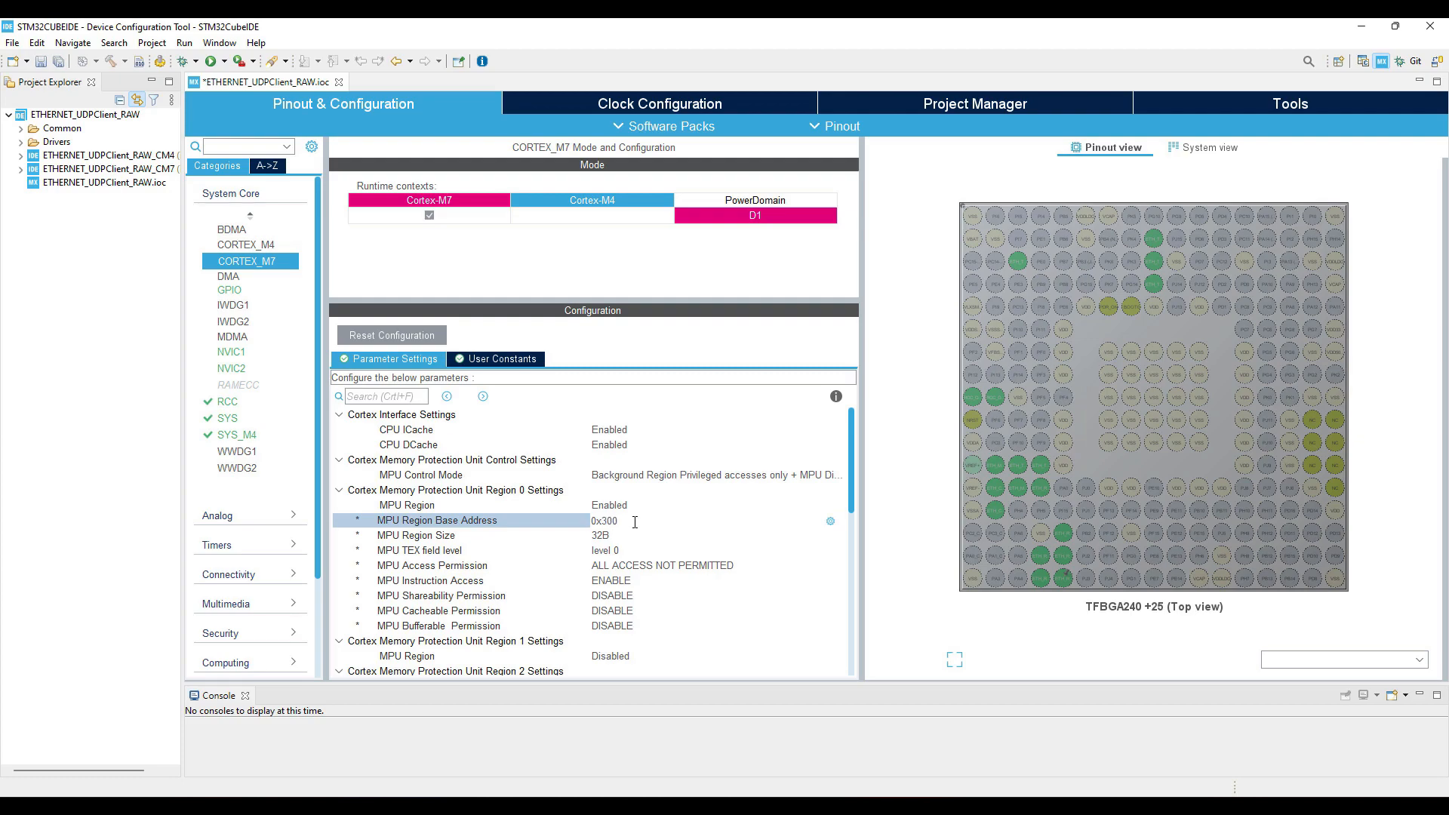
click(600, 535)
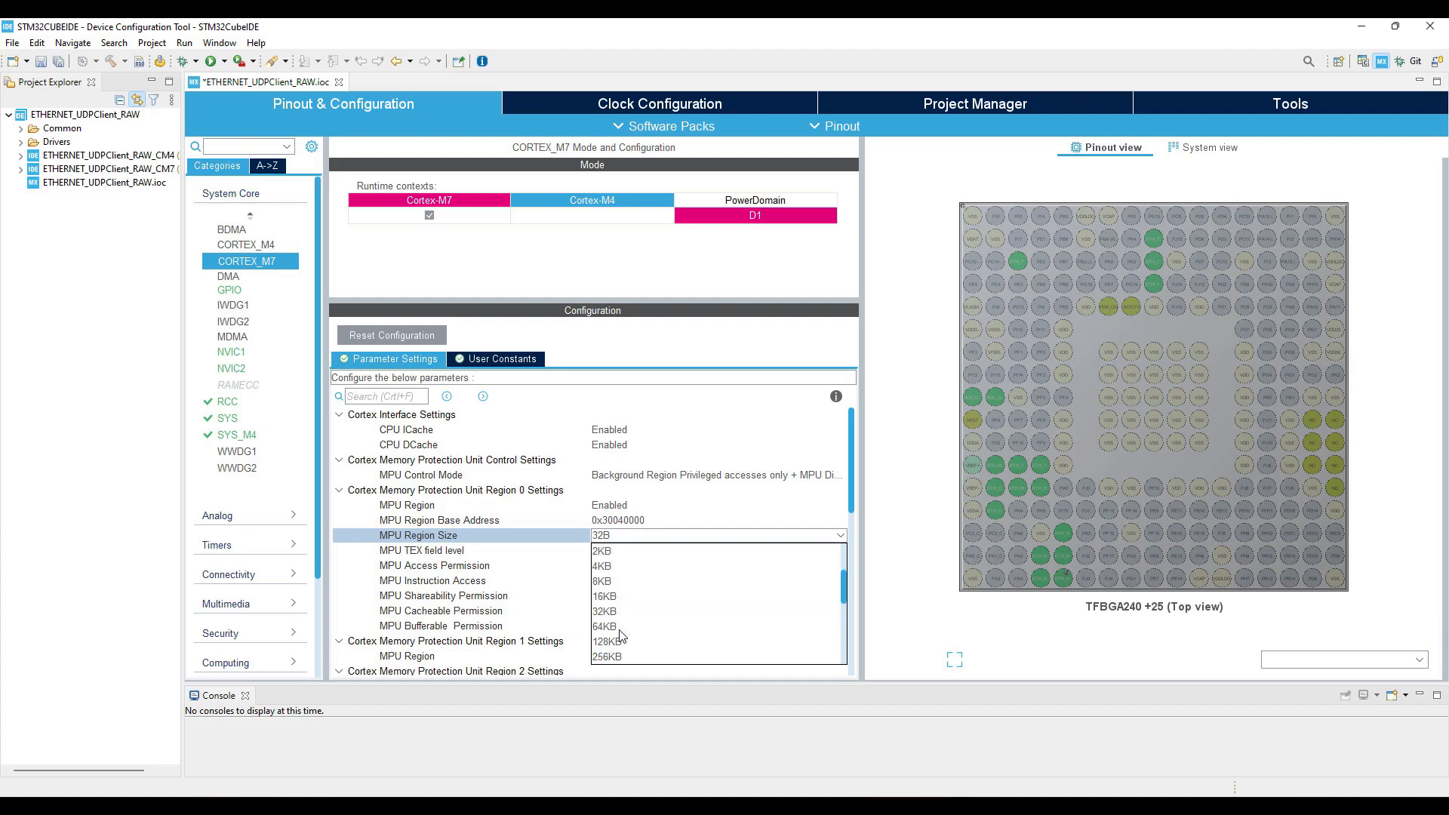
click(605, 610)
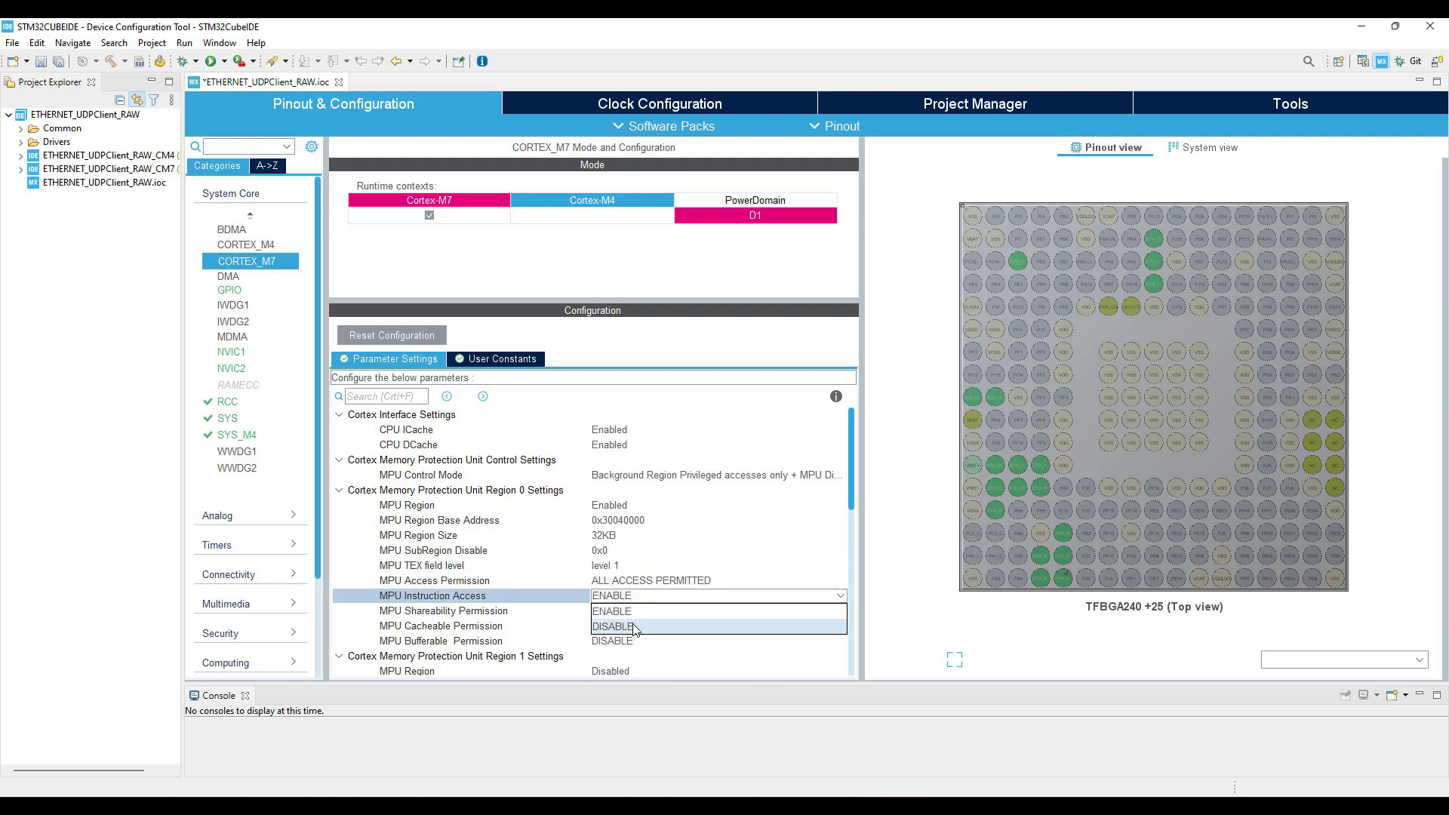
click(611, 625)
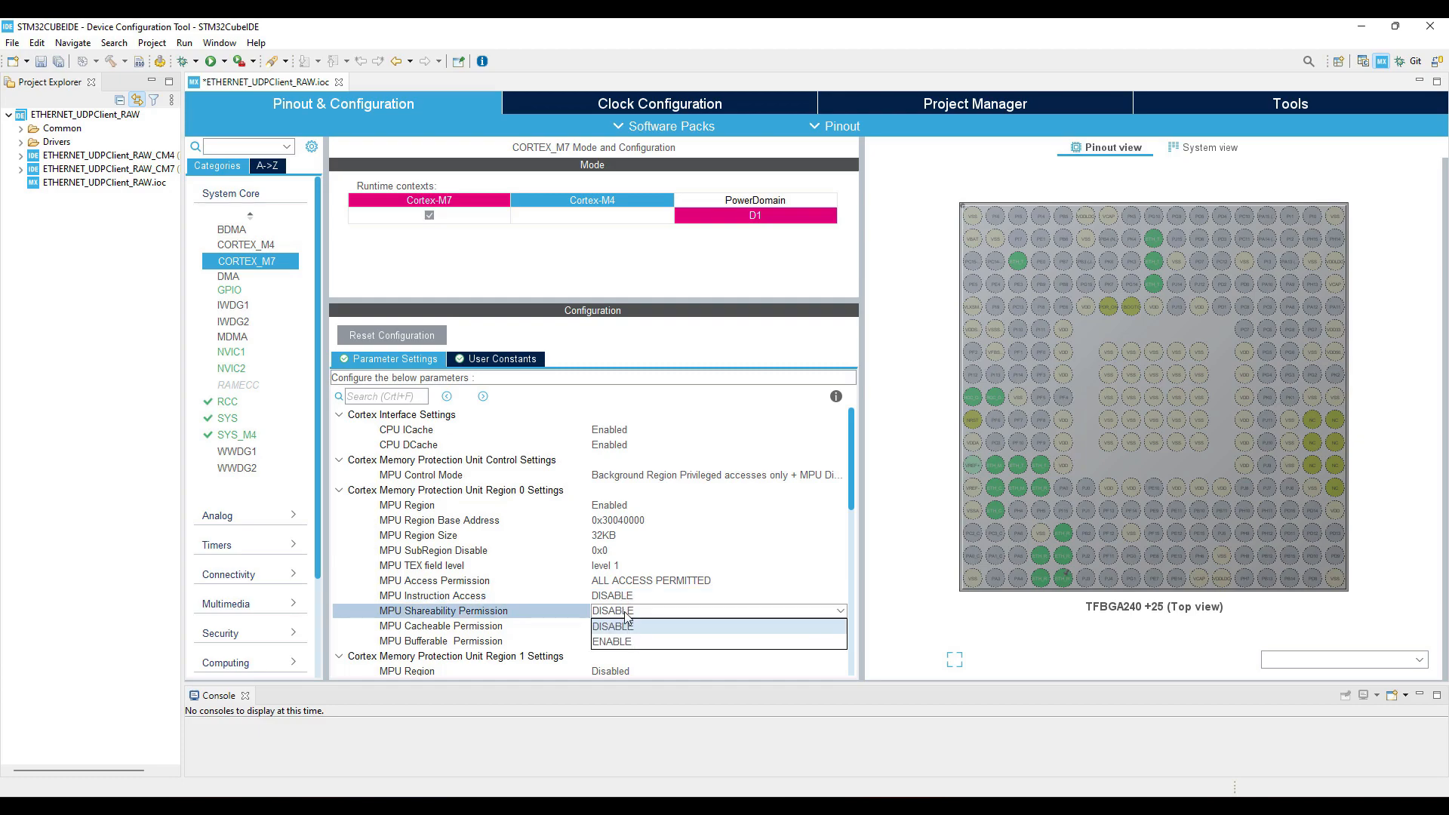
click(612, 641)
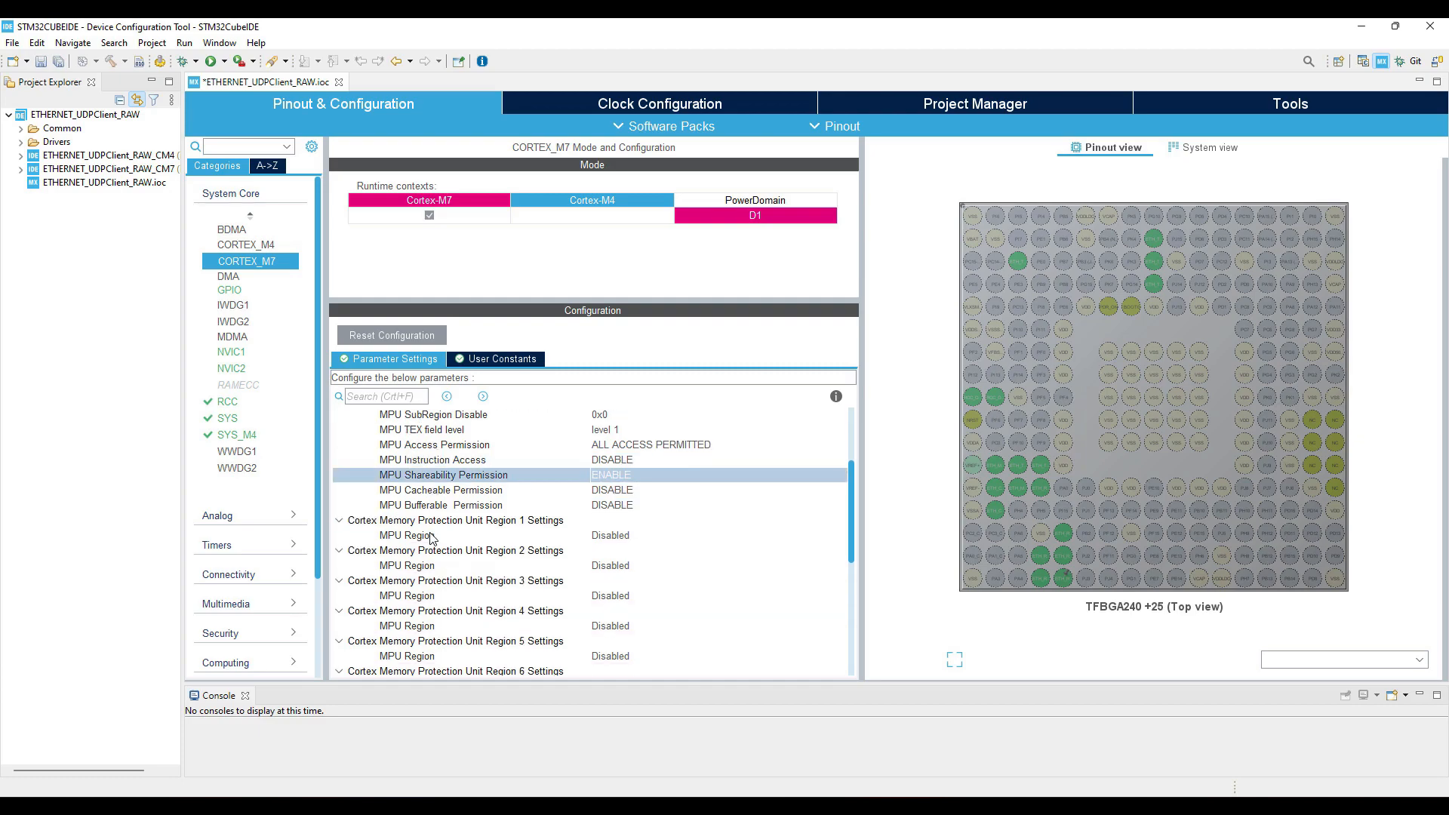
scroll(up, 3)
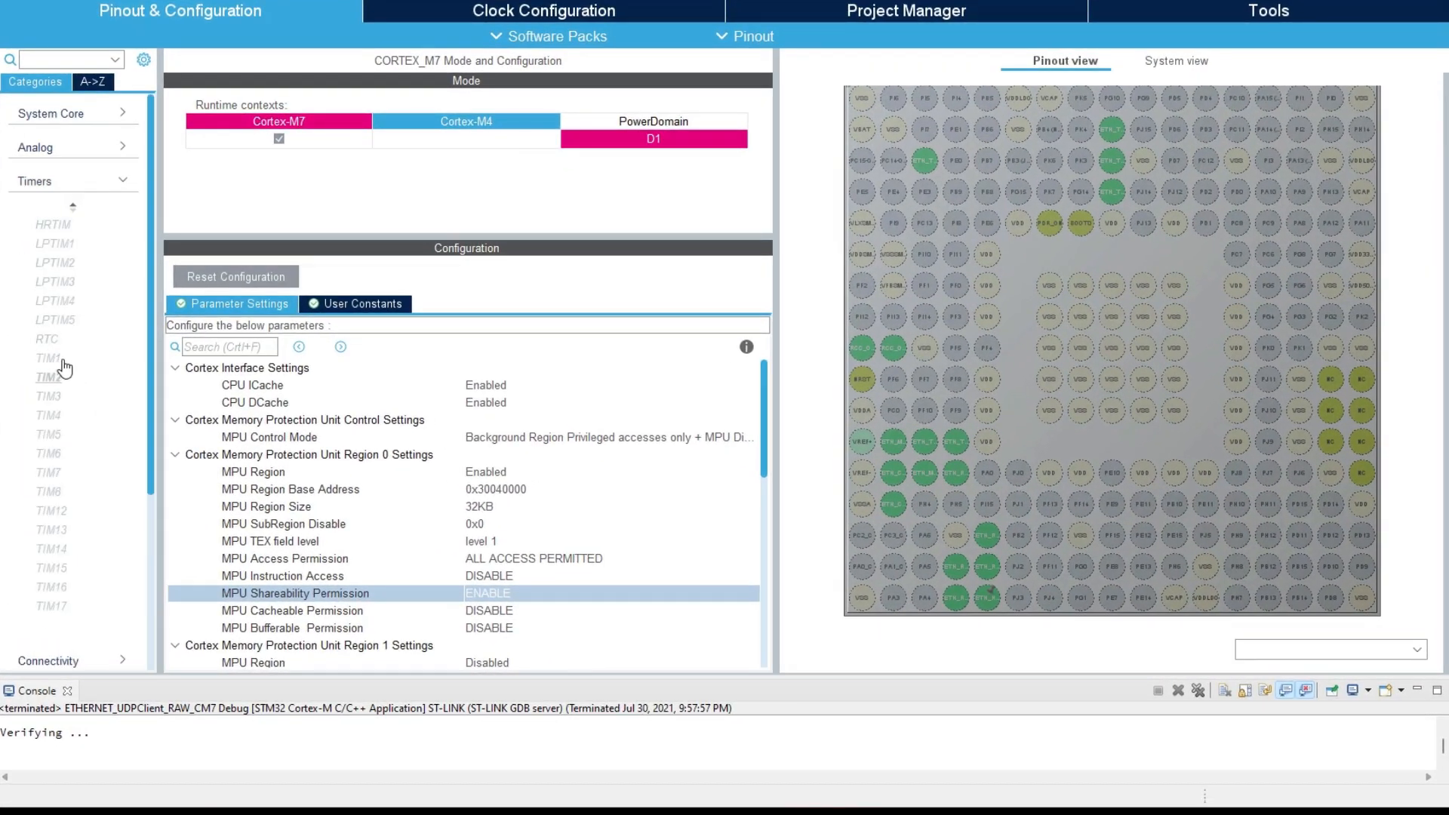
Assign TIM1 to the Cortex-M7 with Internal Clock as the clock source.
click(48, 359)
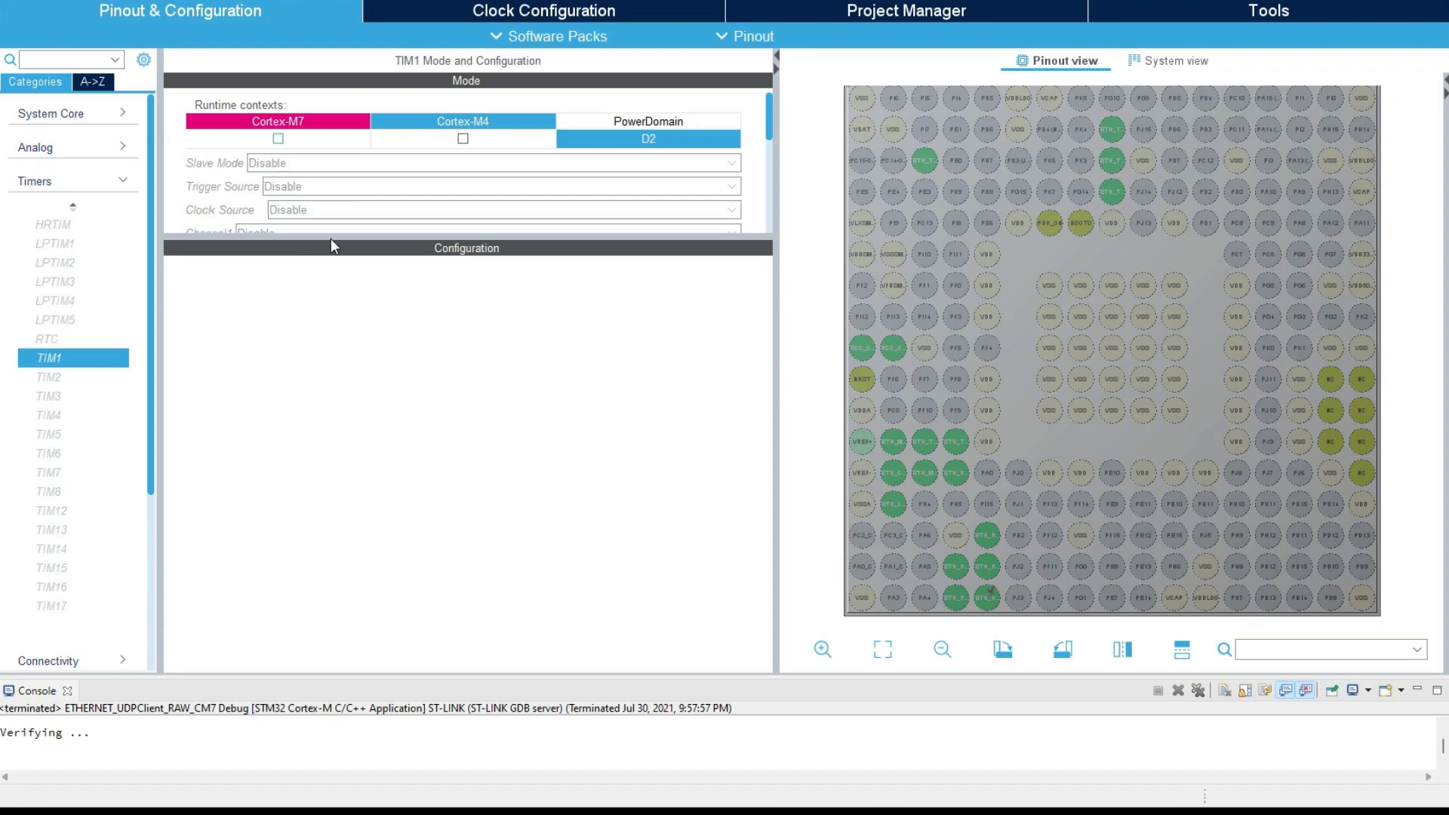
click(277, 139)
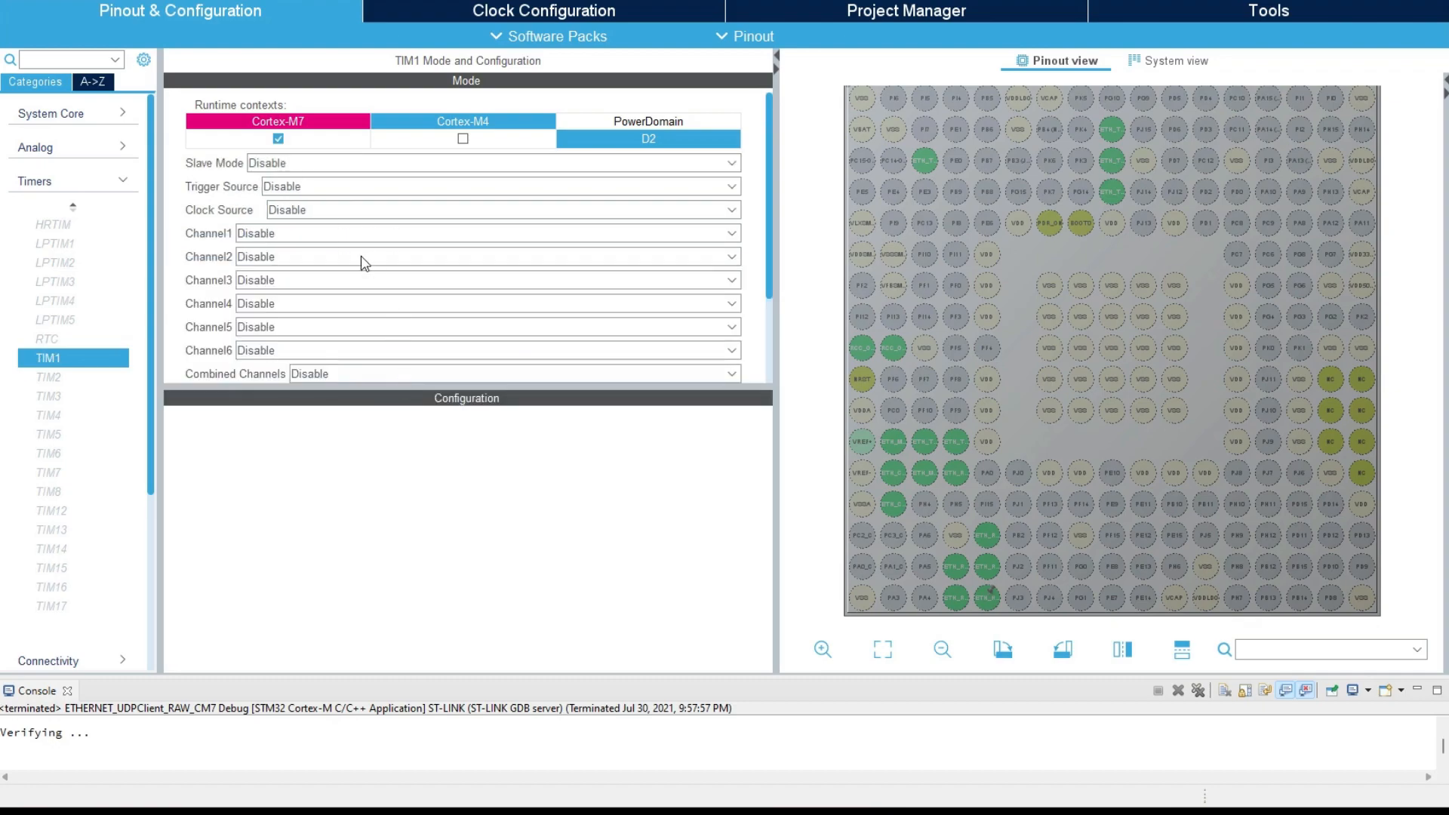
click(499, 209)
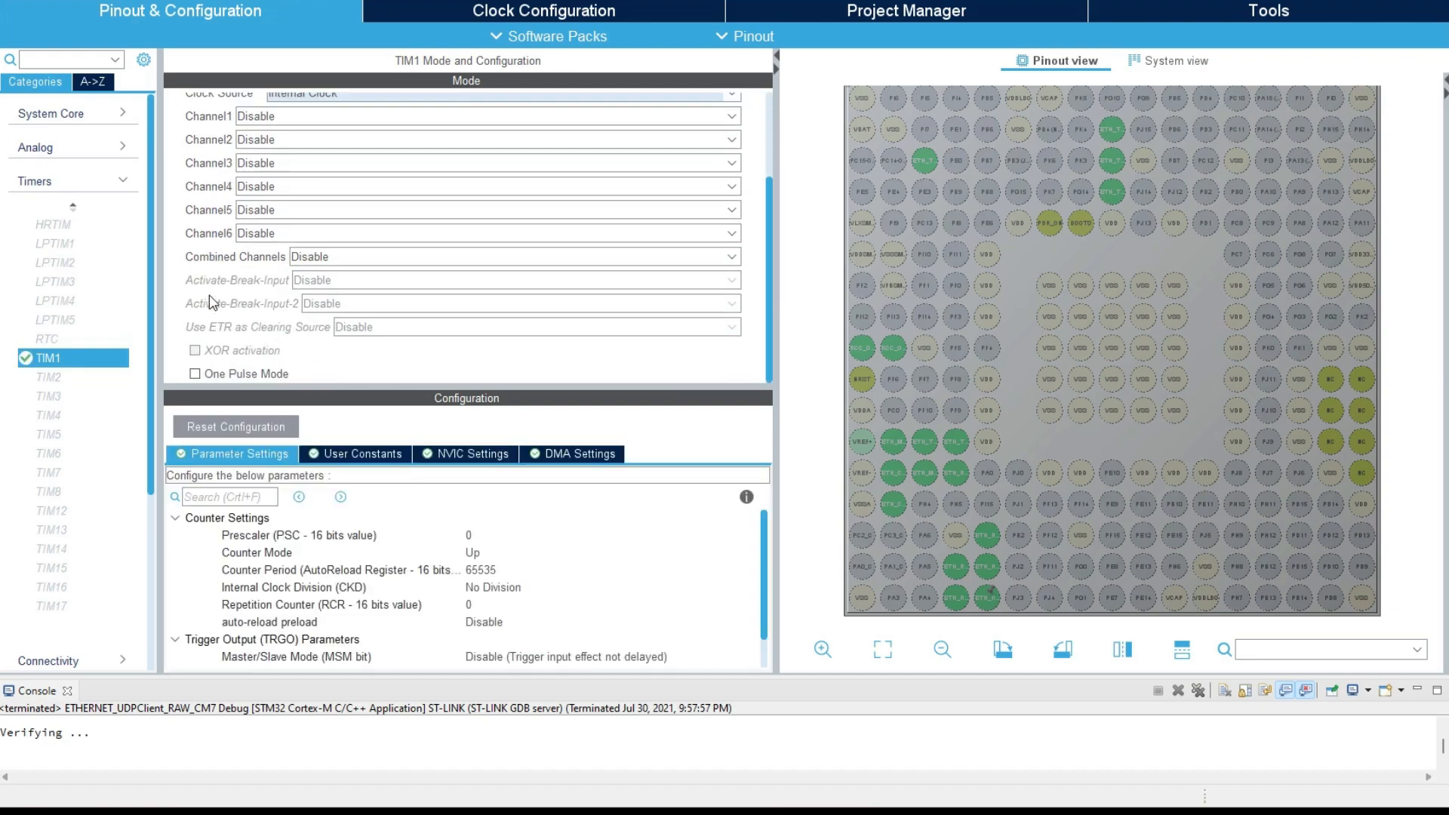
mouse_move(524, 543)
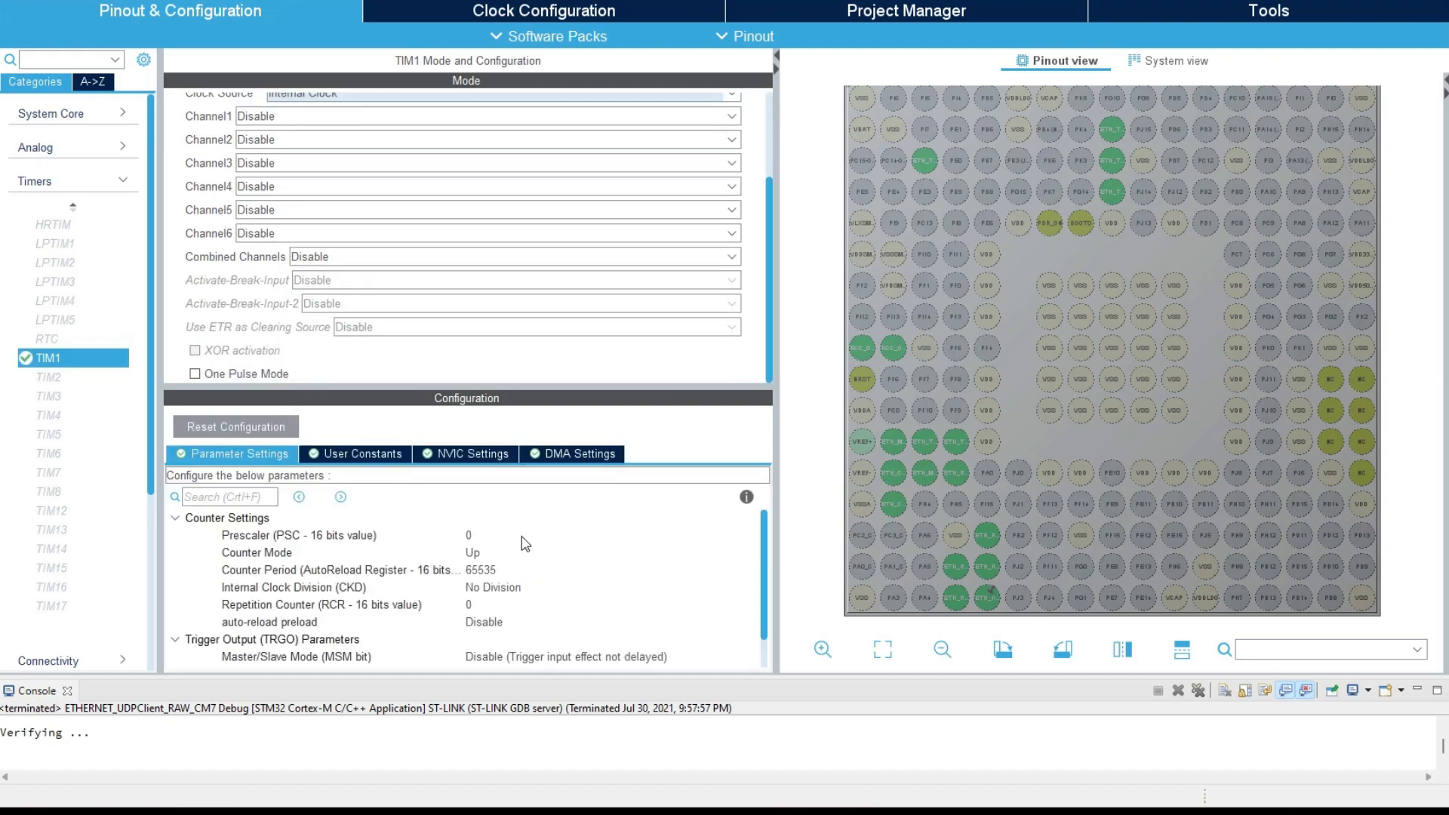
scroll(up, 3)
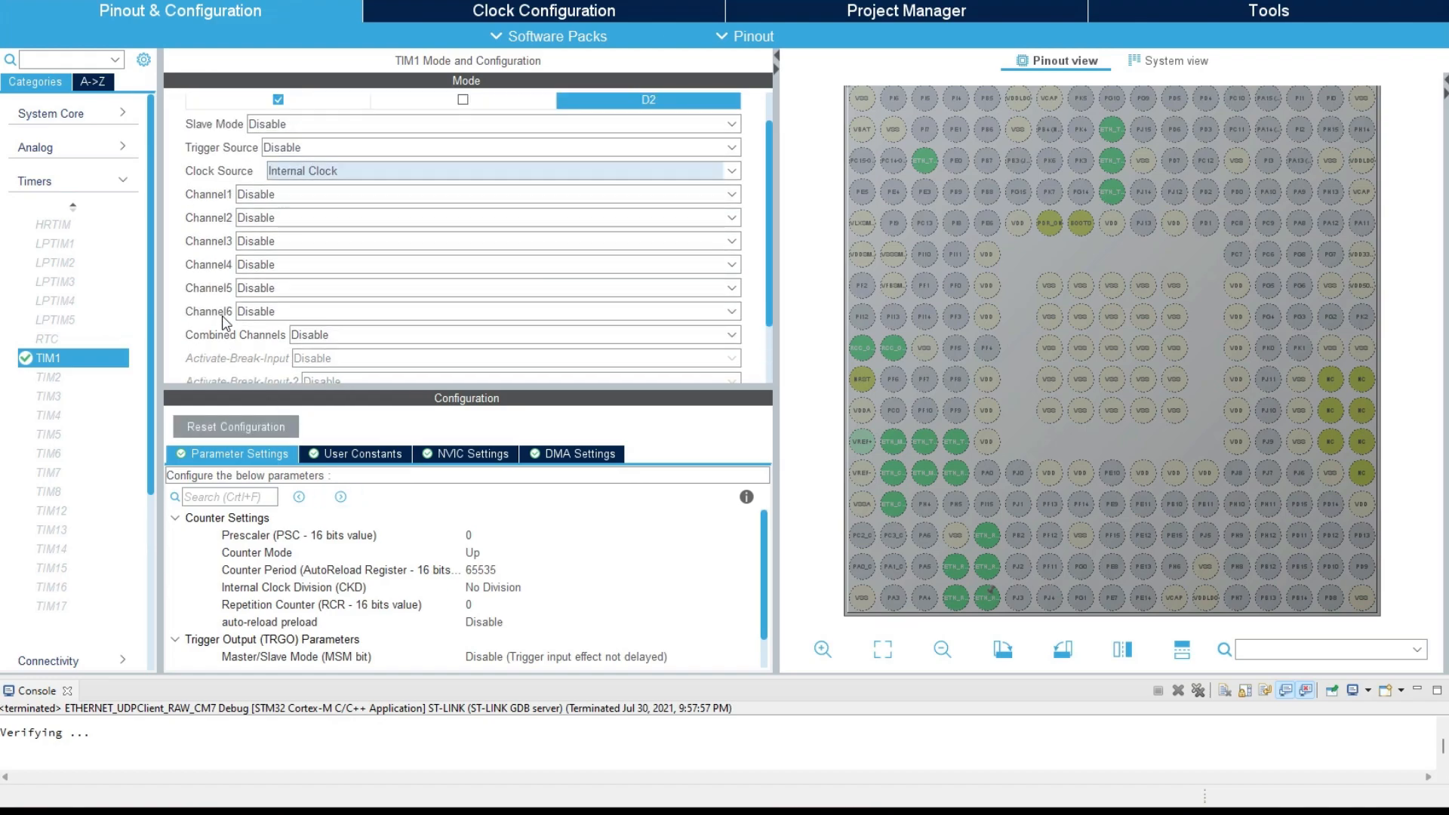
mouse_move(594, 354)
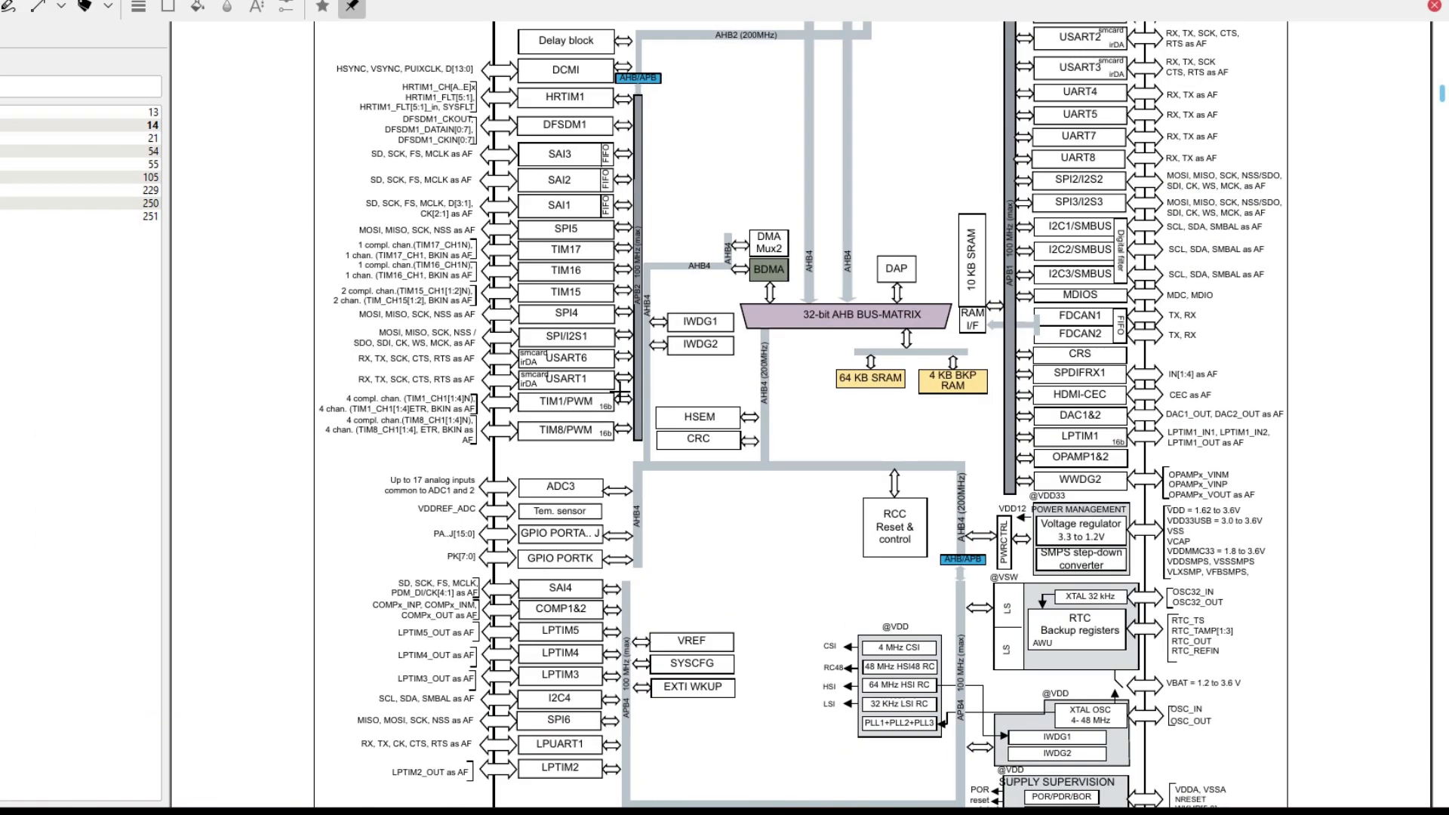
scroll(up, 3)
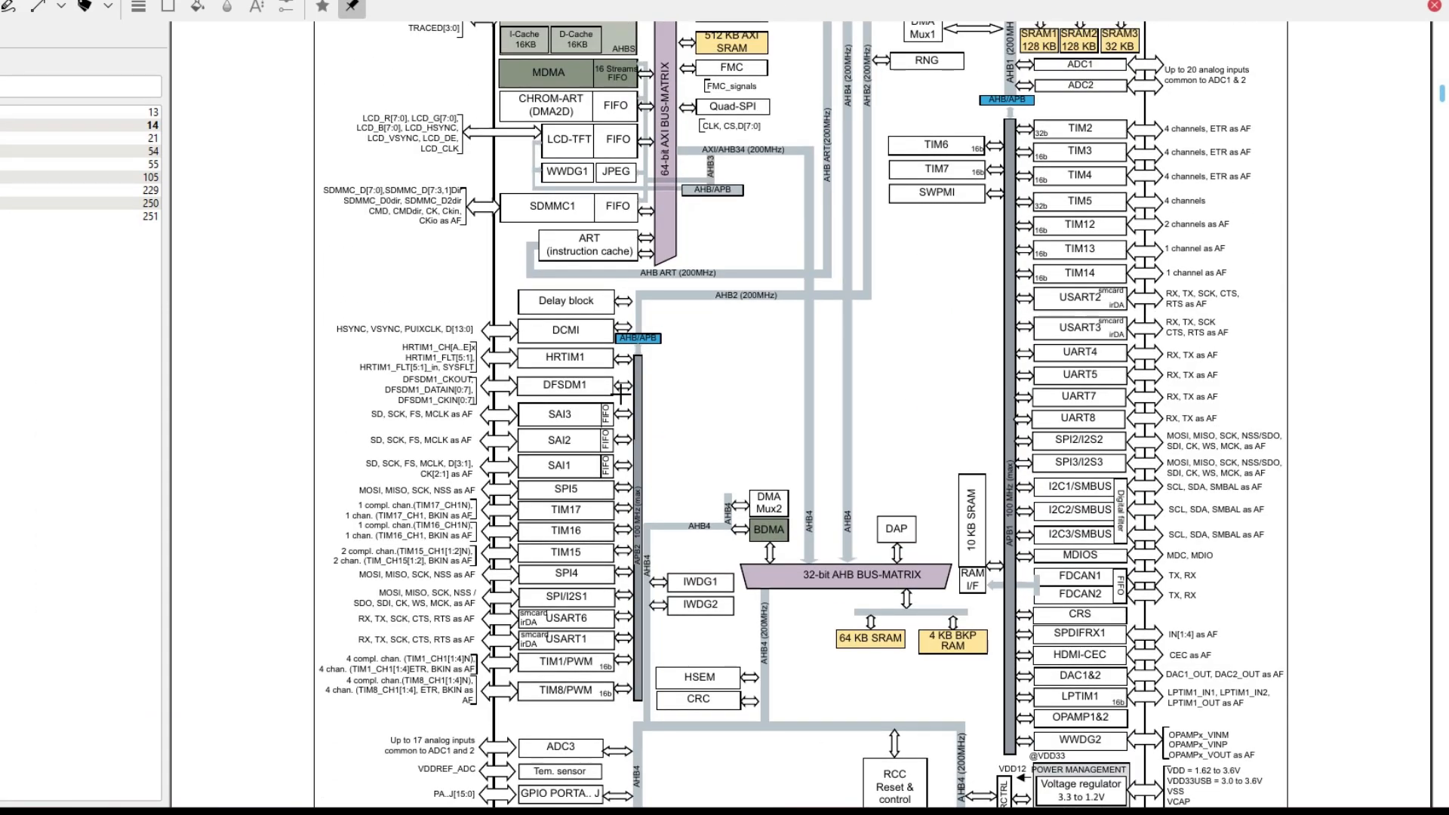
scroll(down, 3)
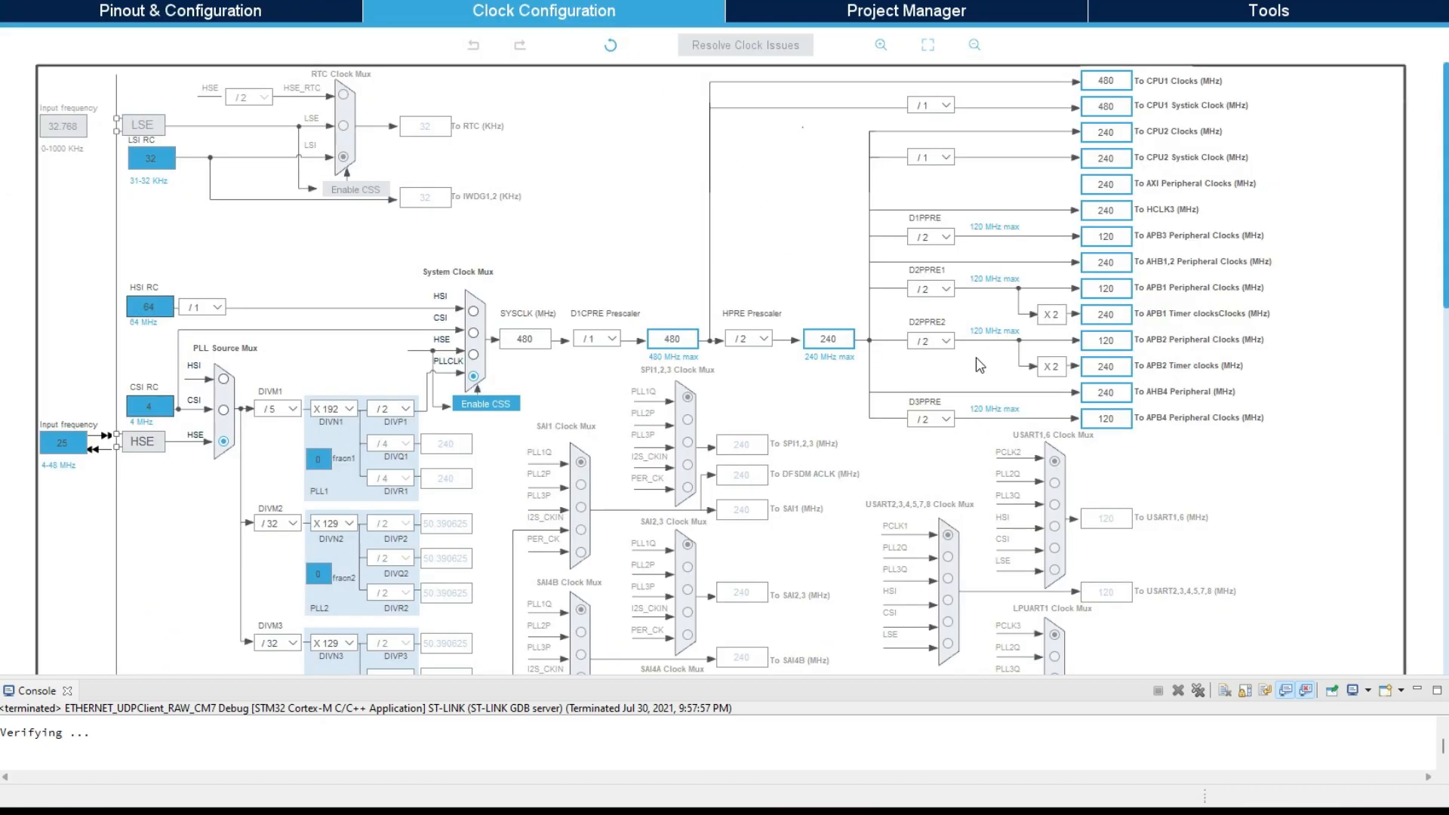
mouse_move(1142, 381)
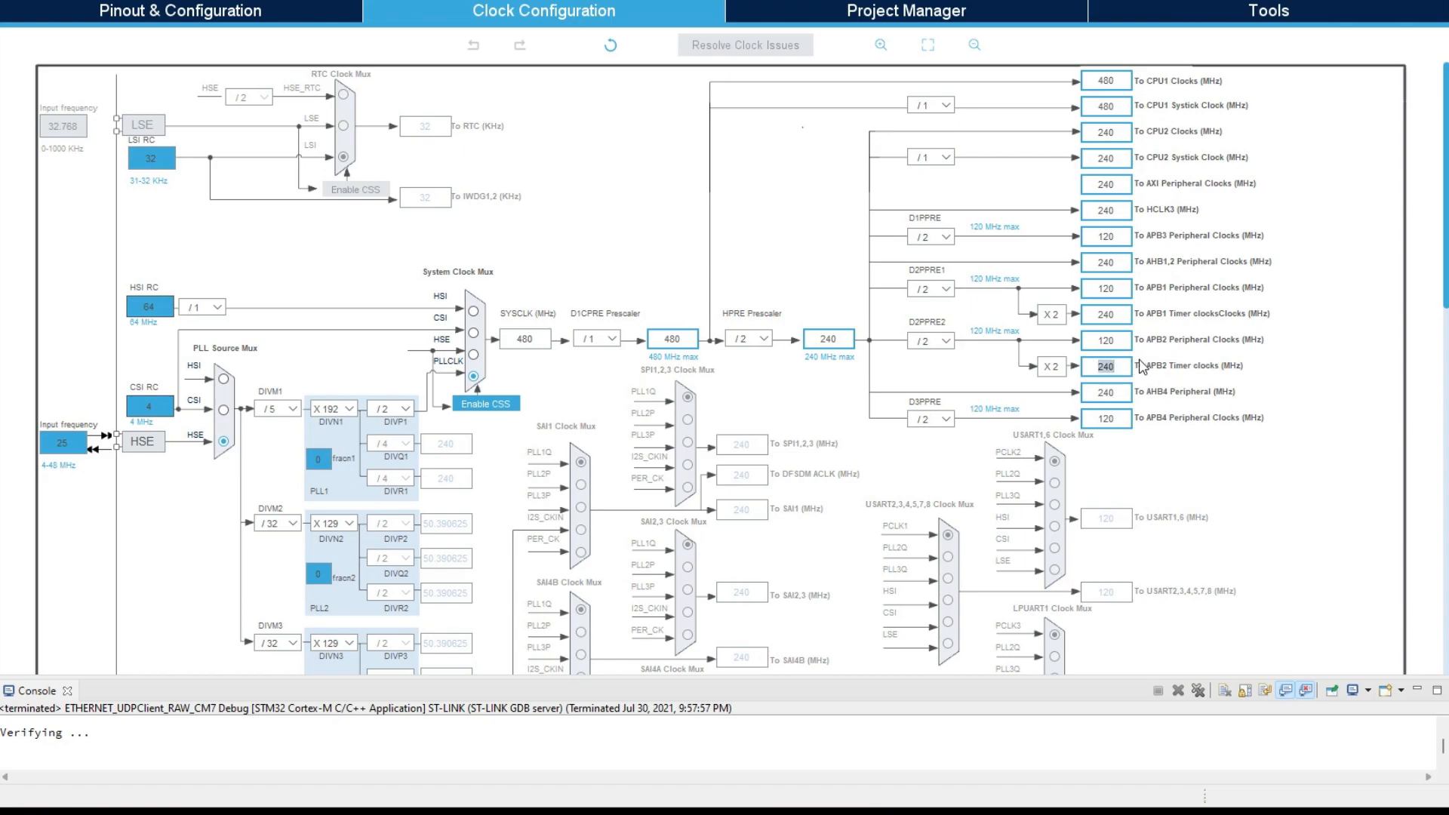
mouse_move(433, 92)
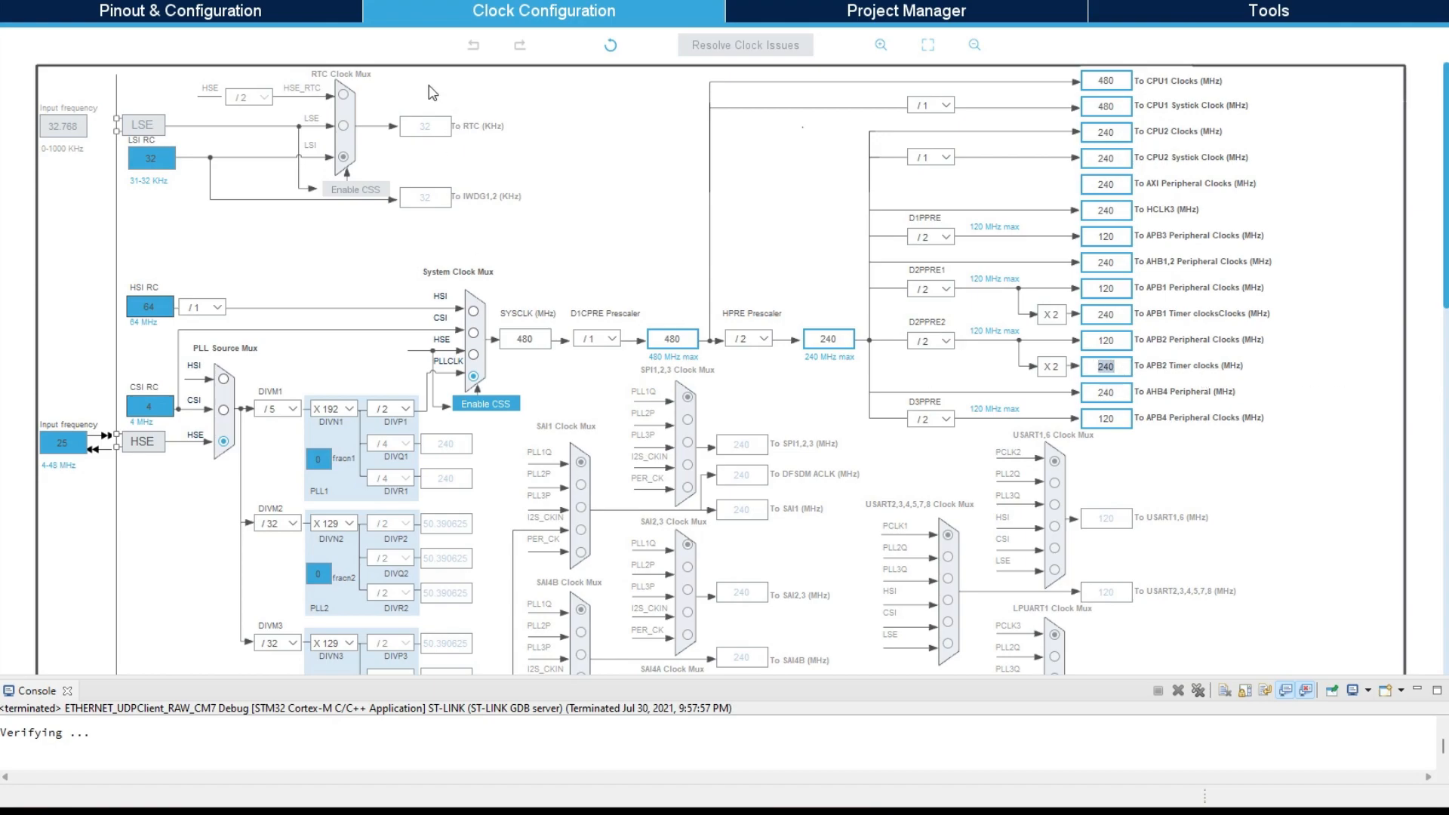
Return from the clock tree to TIM1's parameter settings.
click(180, 12)
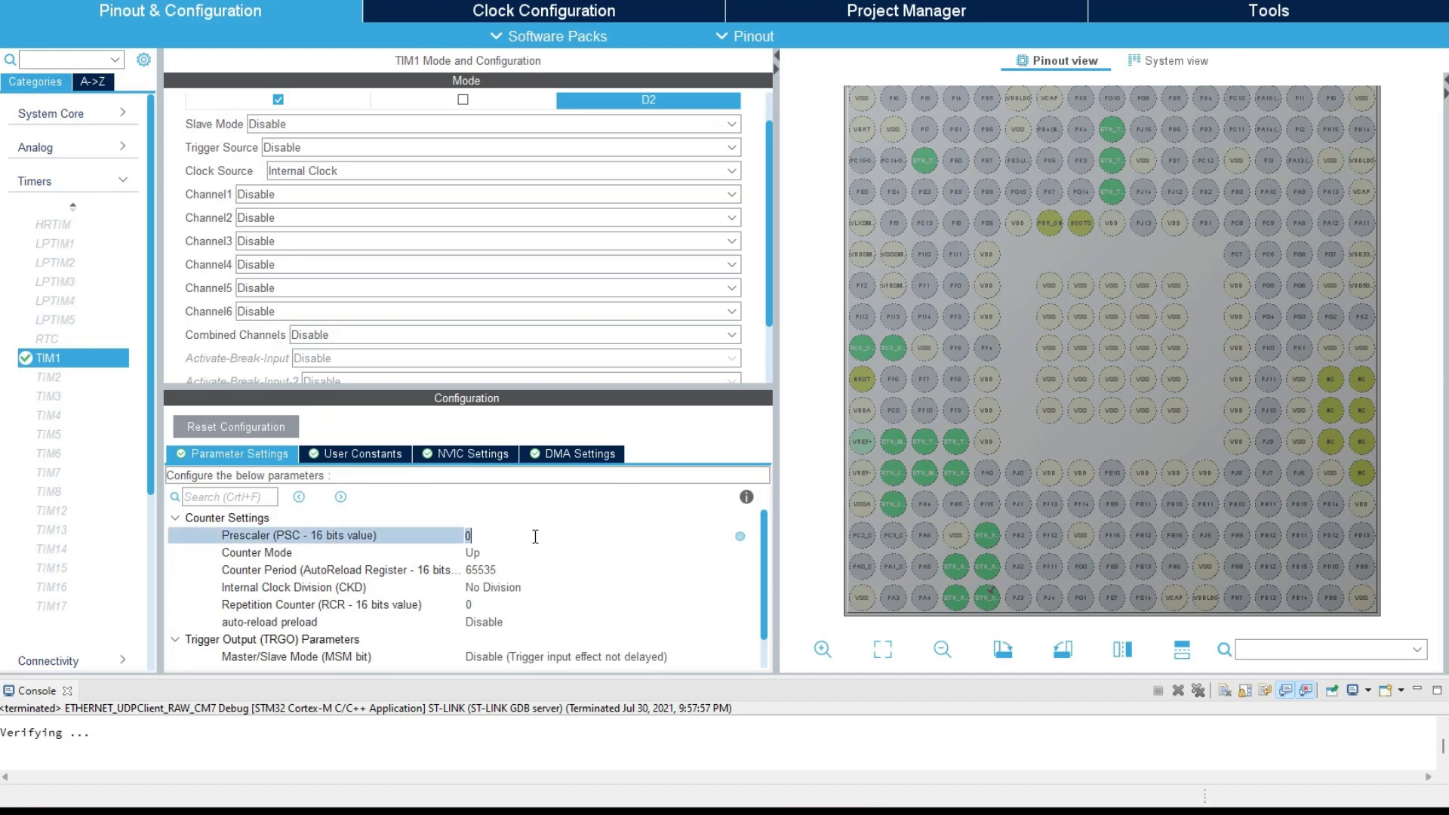
Set TIM1 prescaler to 24000-1 and period to 10000-1, and tick its NVIC update interrupt.
text(24000)
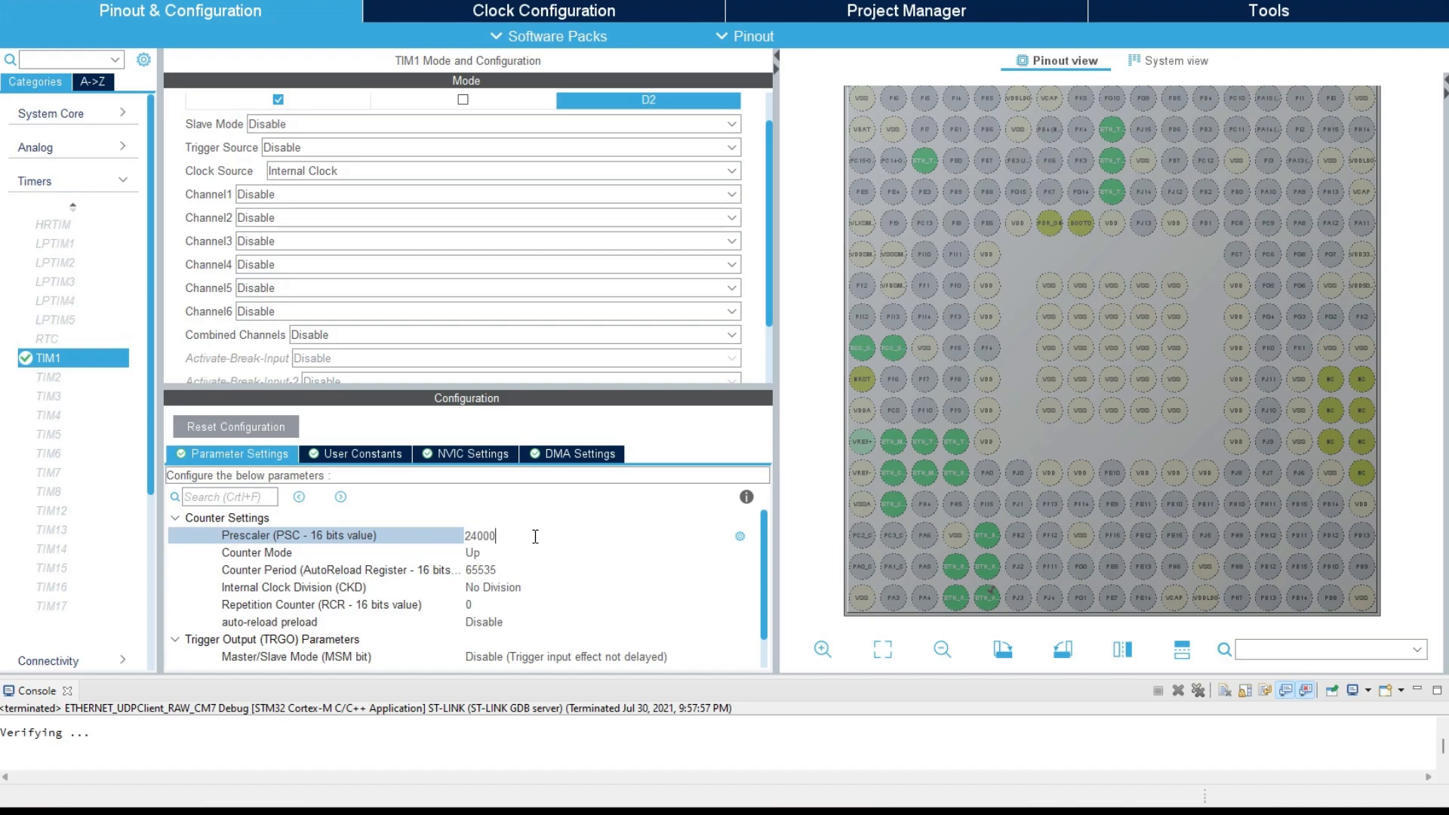
text(-1)
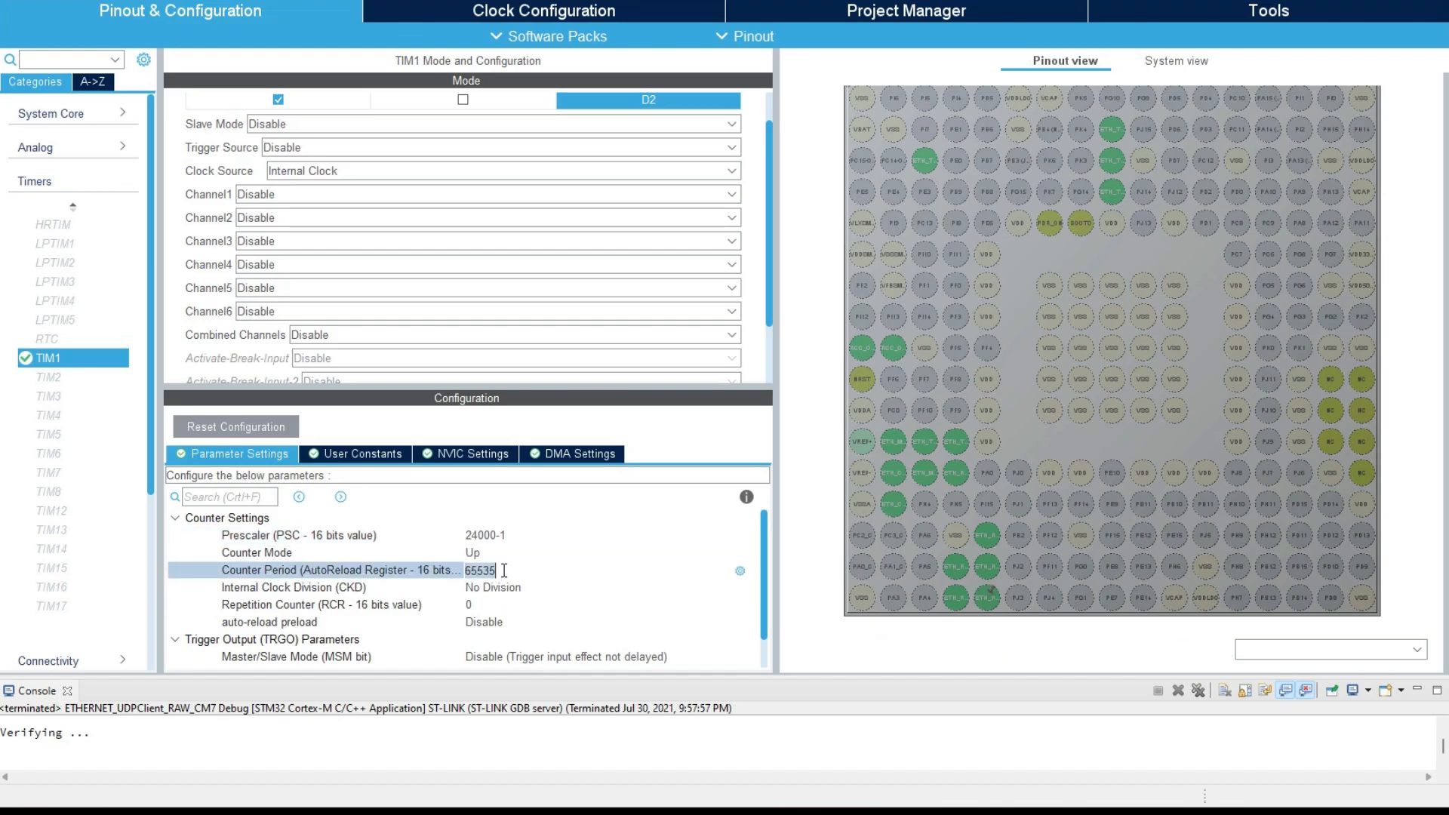
text(10000)
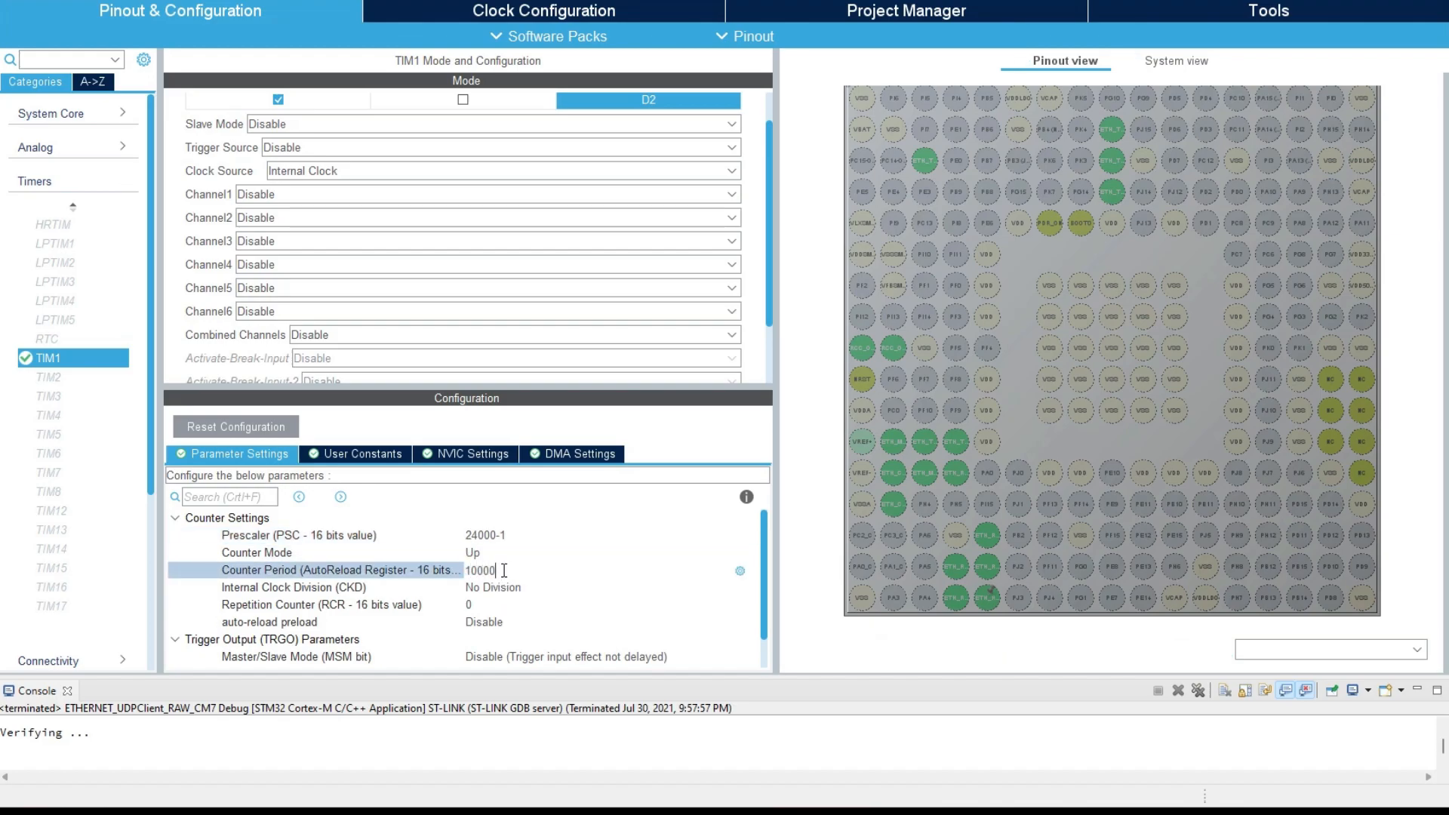
click(324, 587)
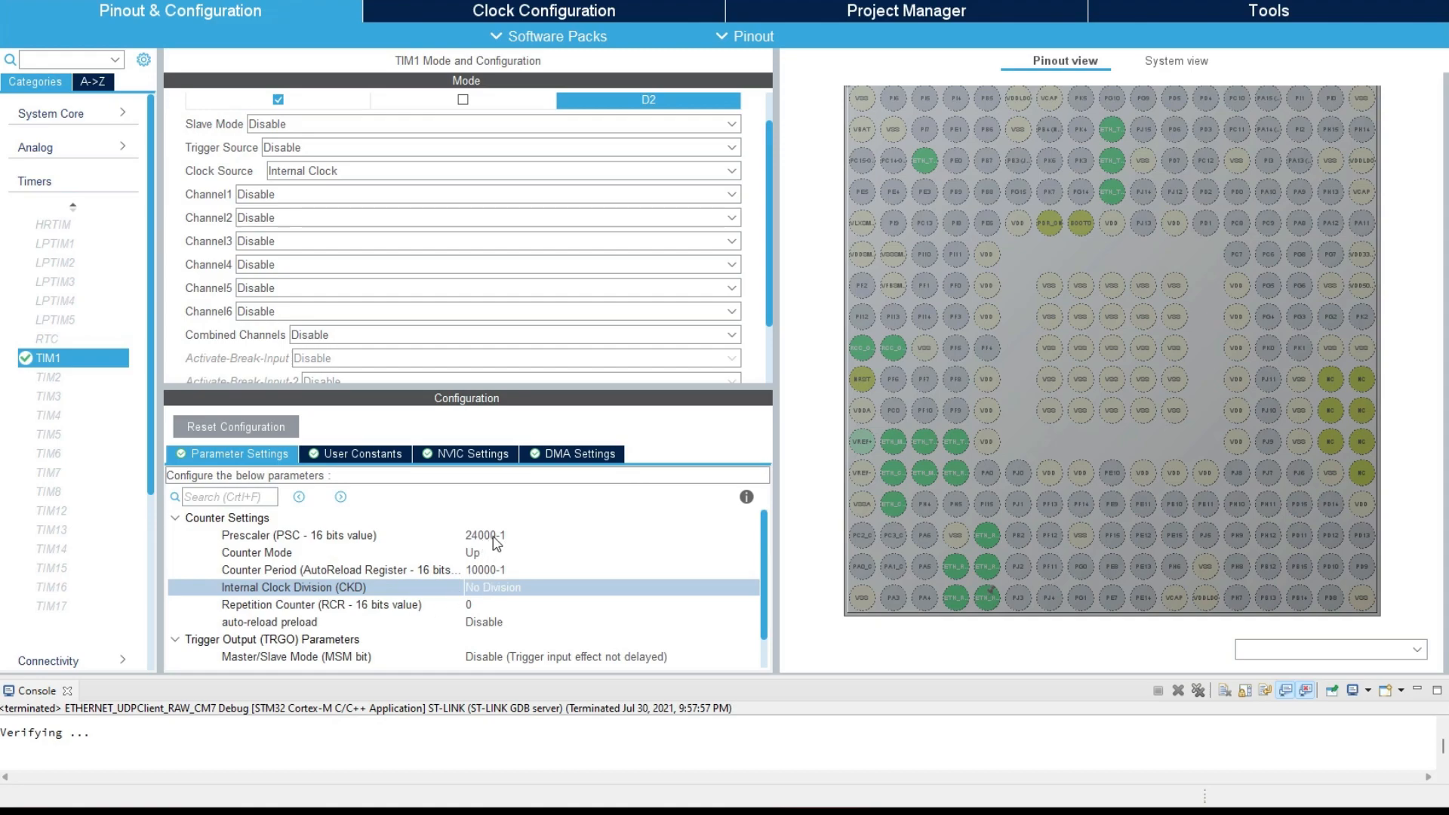
mouse_move(439, 493)
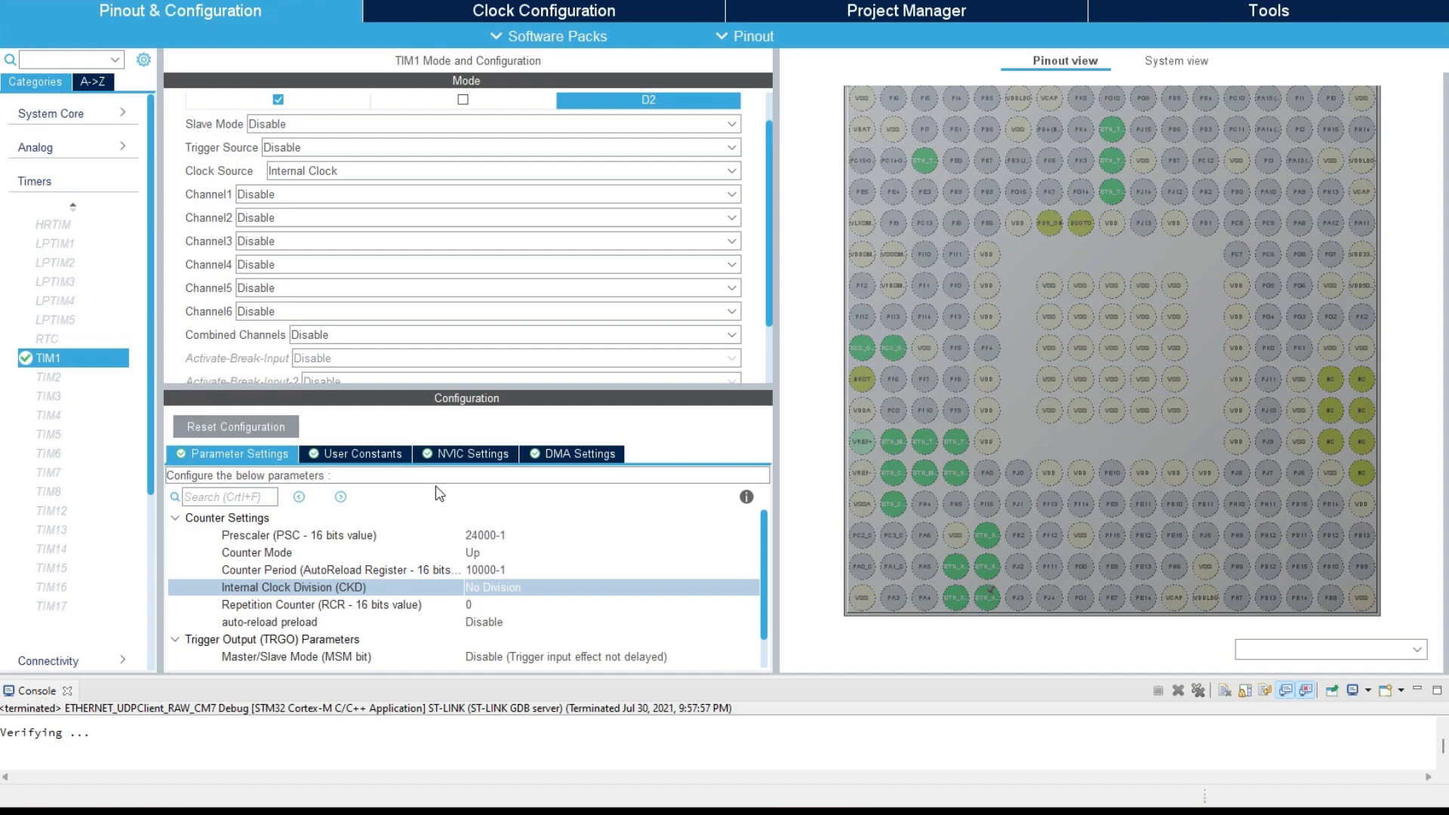
click(471, 454)
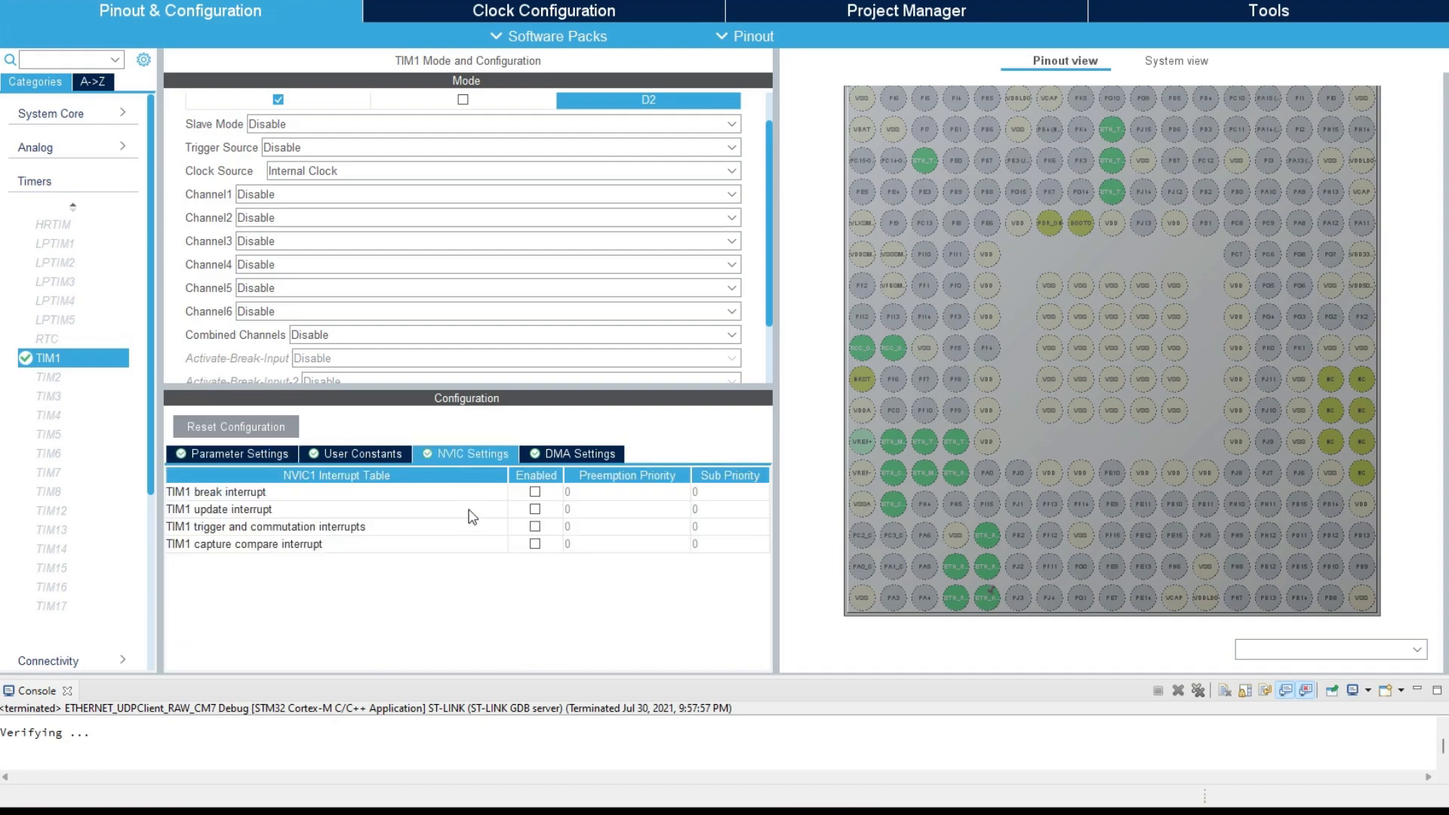
mouse_move(536, 510)
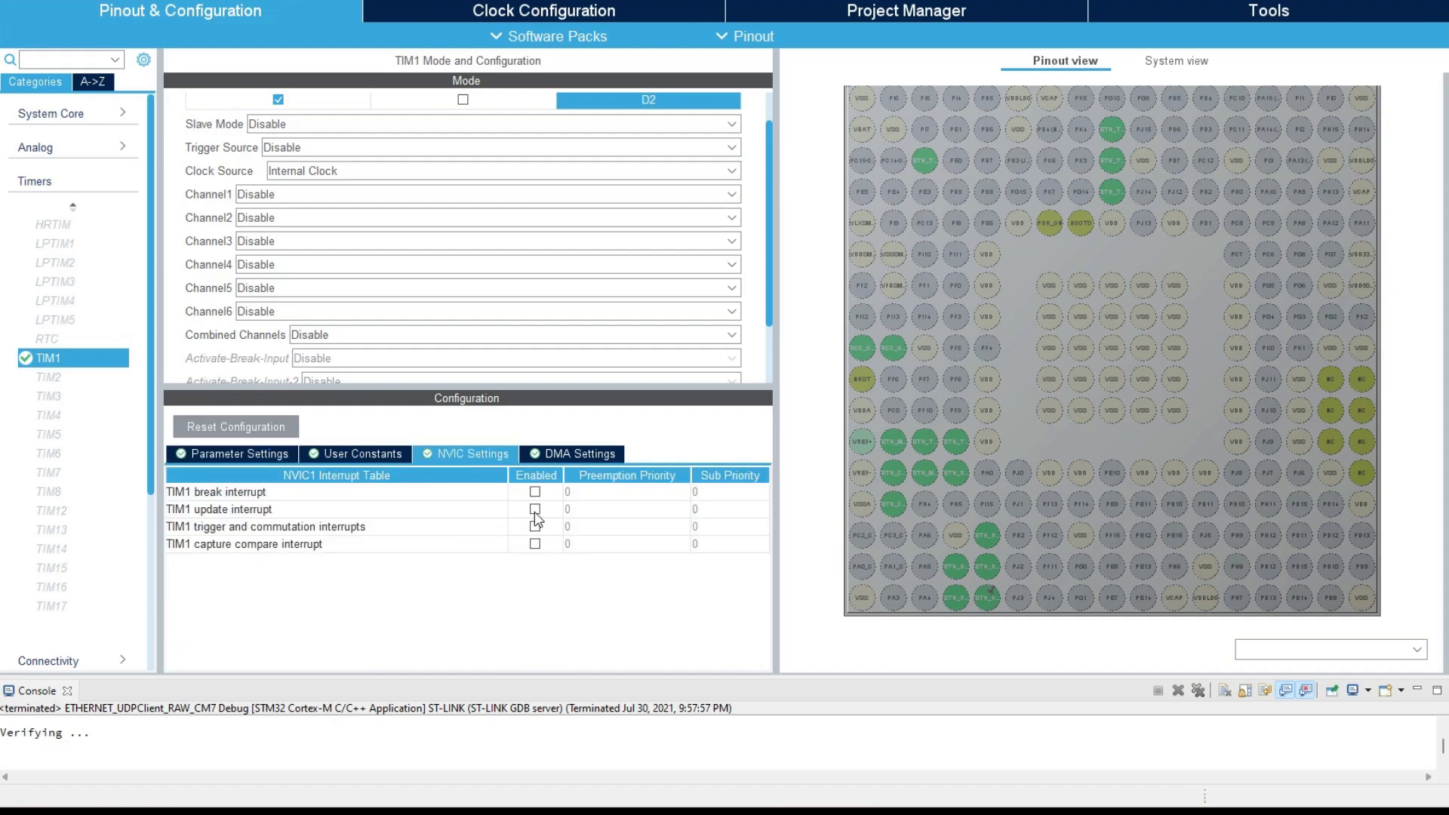
click(535, 509)
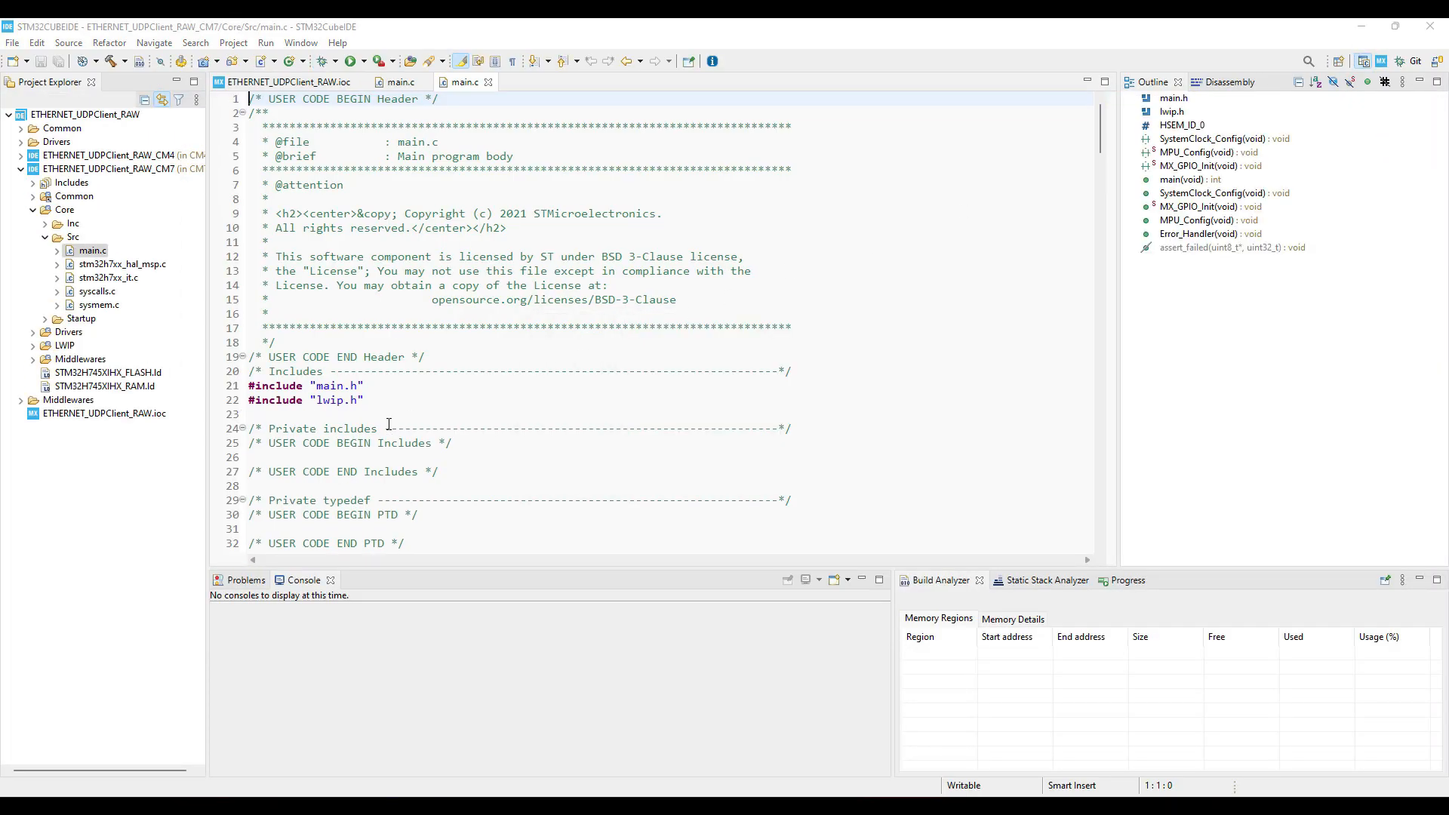
Reference struct netif gnetif and call ethernetif_input(&gnetif) in the main while loop.
scroll(down, 3)
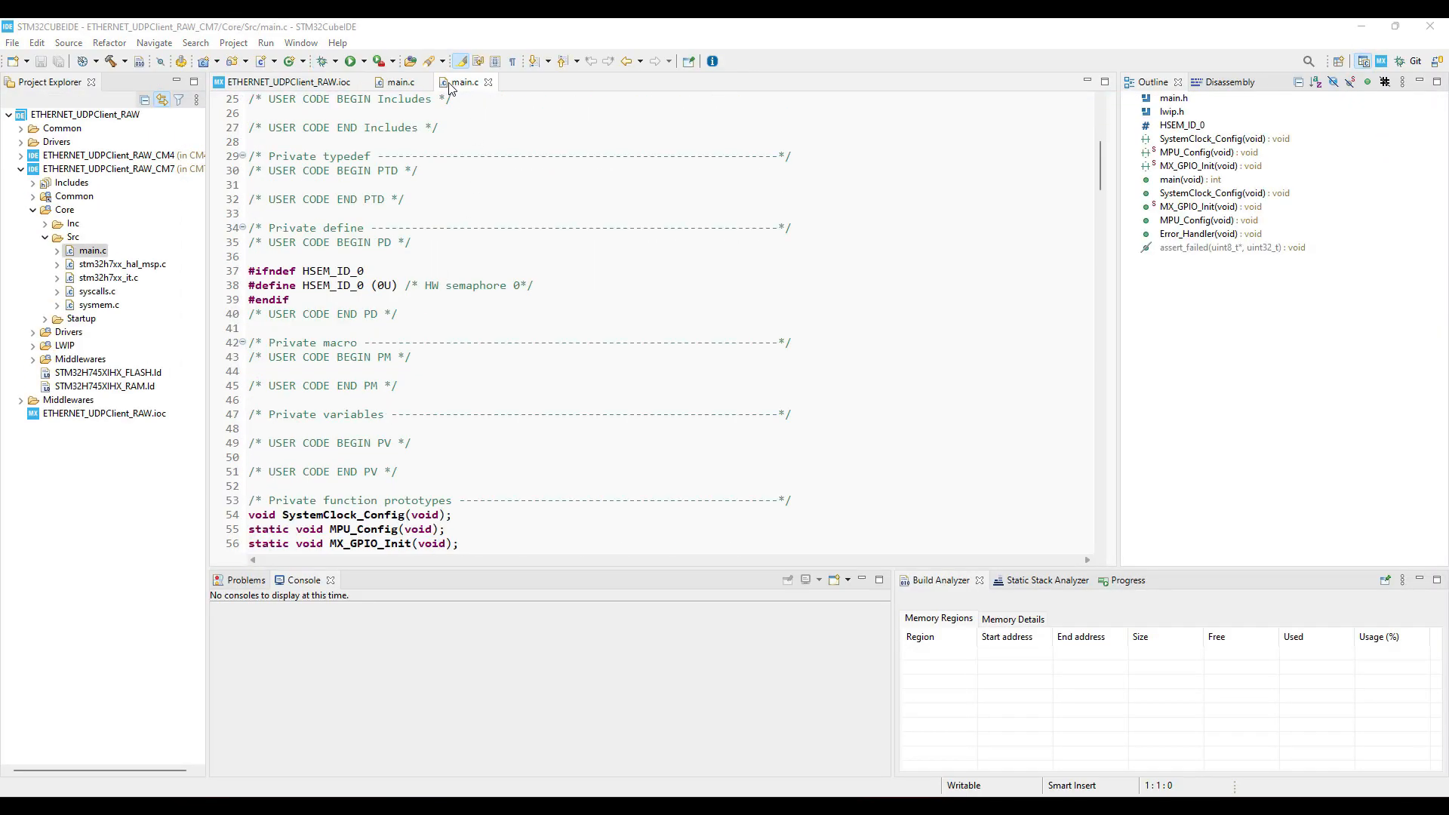
text(sy)
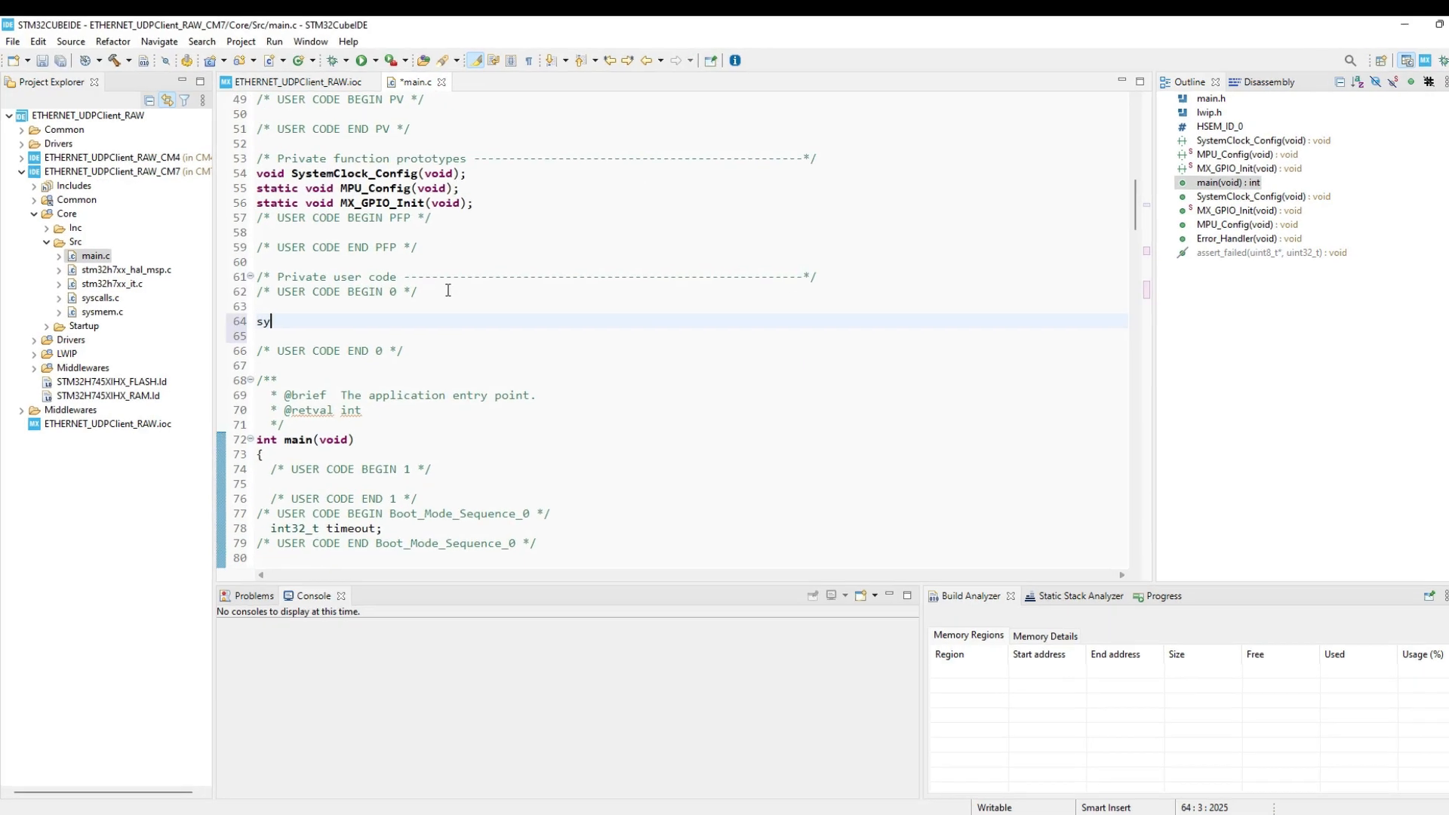
text(struct netif g)
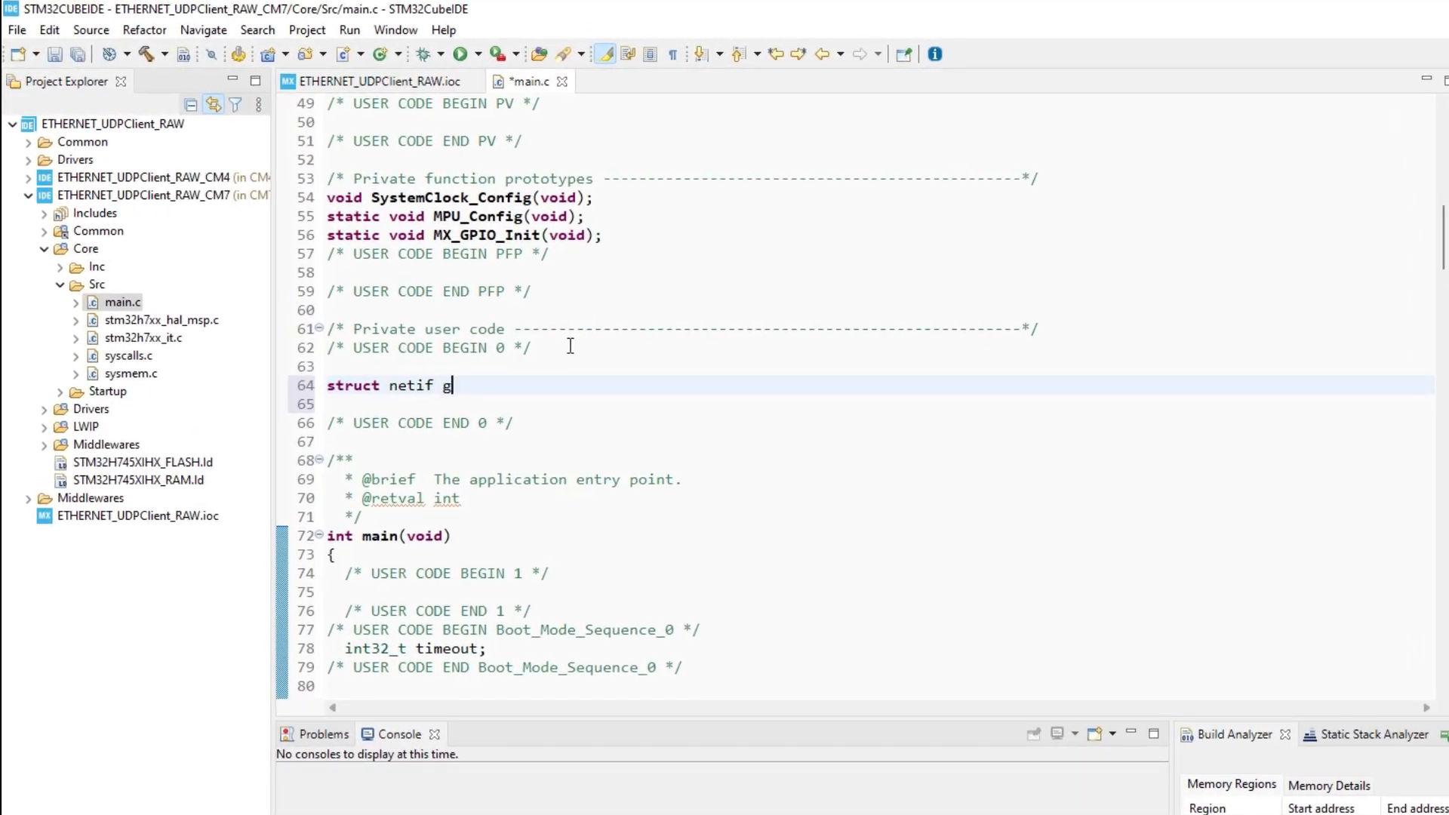
scroll(down, 3)
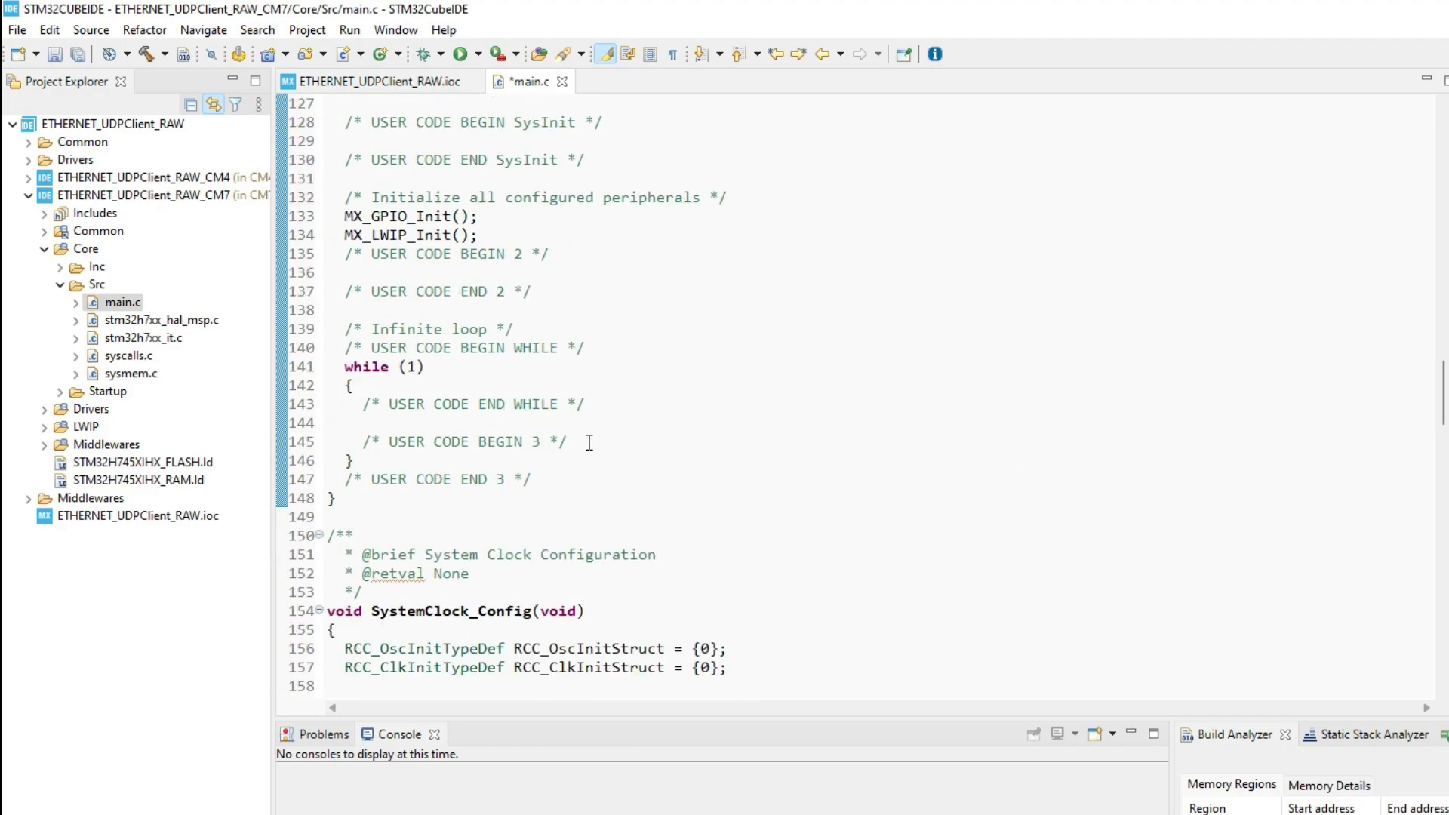
text(ethernetif_input(netif)
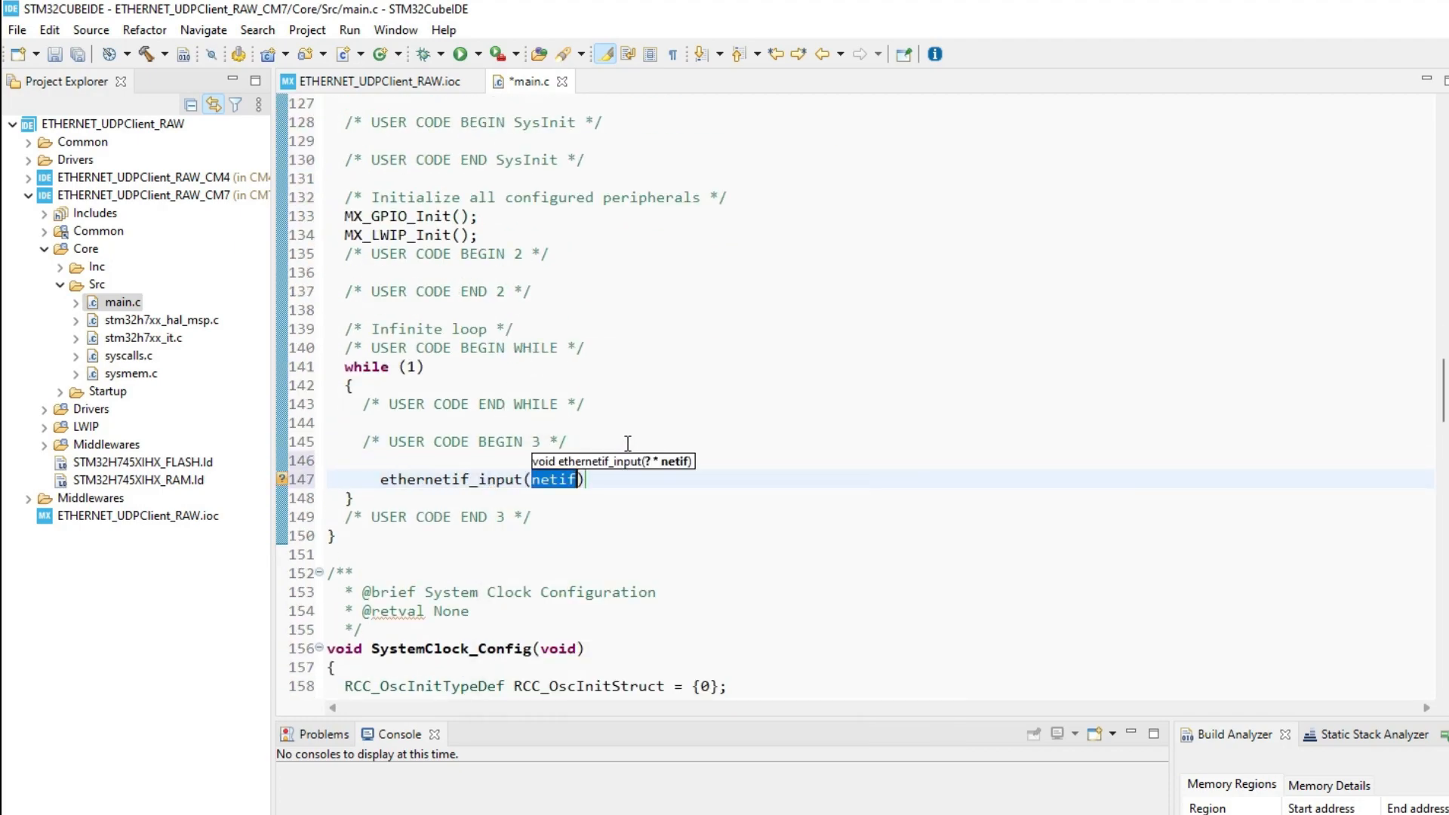
text(&g)
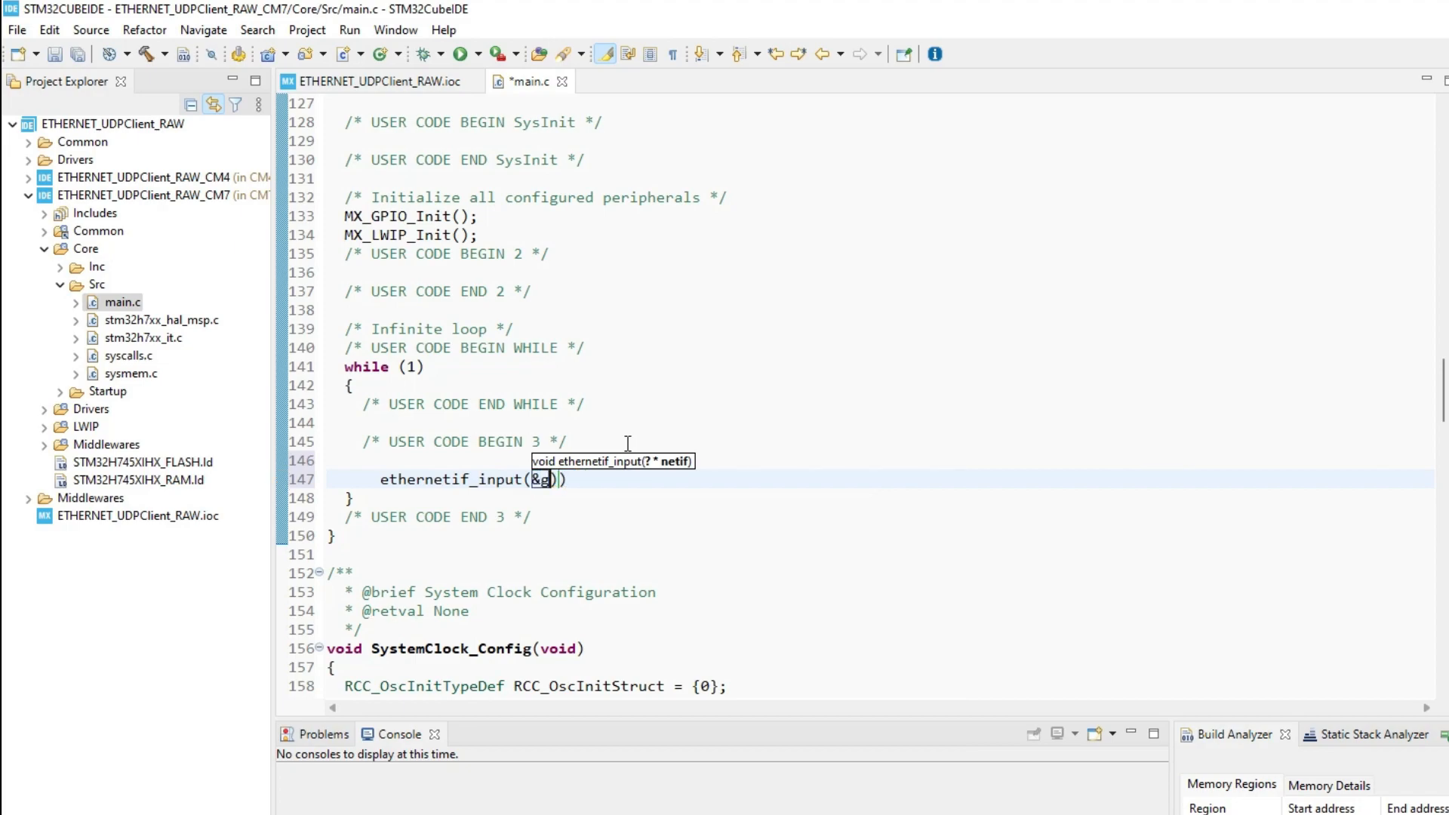
text(netif);)
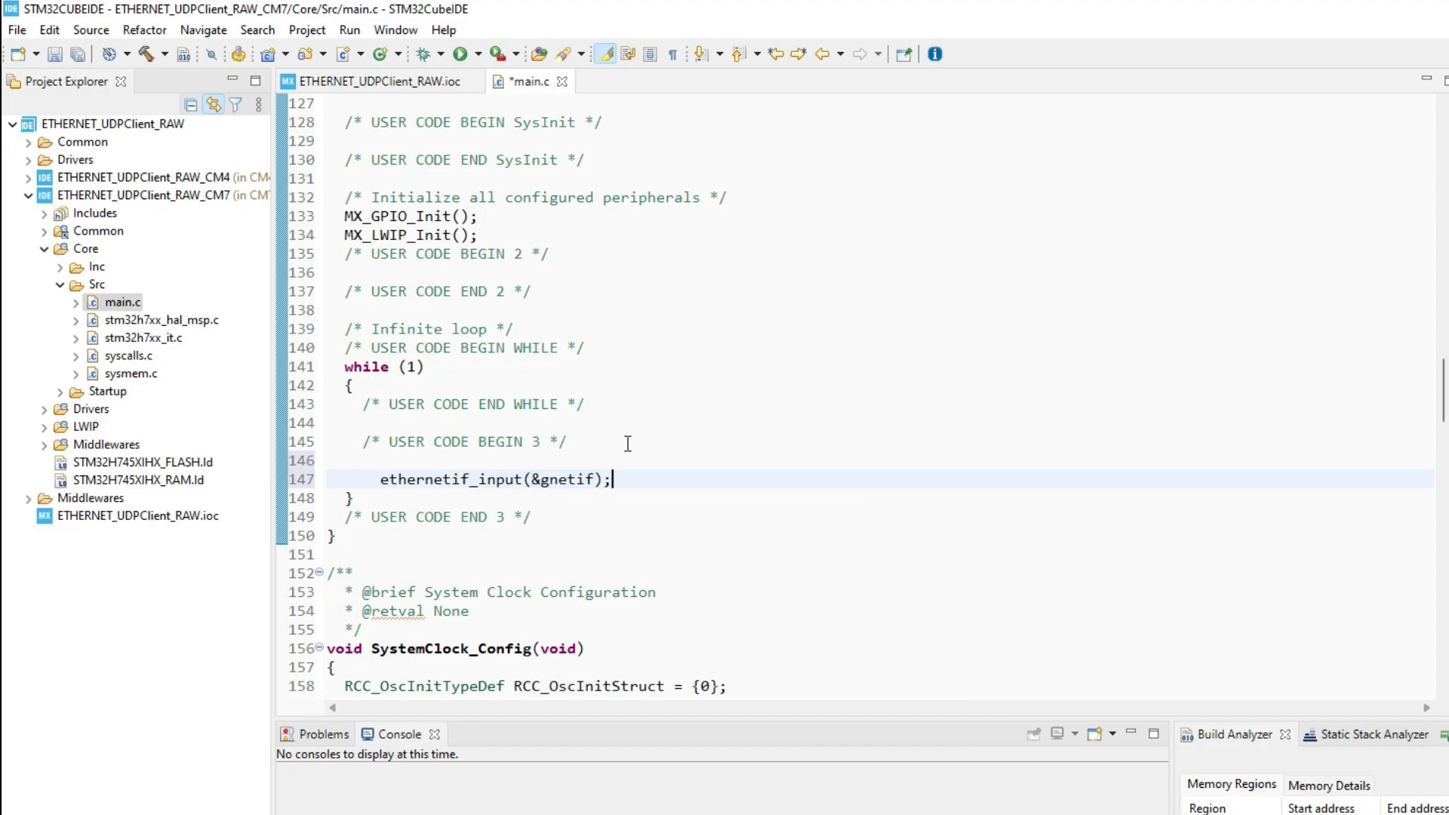
Add sys_check_timeouts(); after ethernetif_input and flash the board with Run.
text(sys_check_ti)
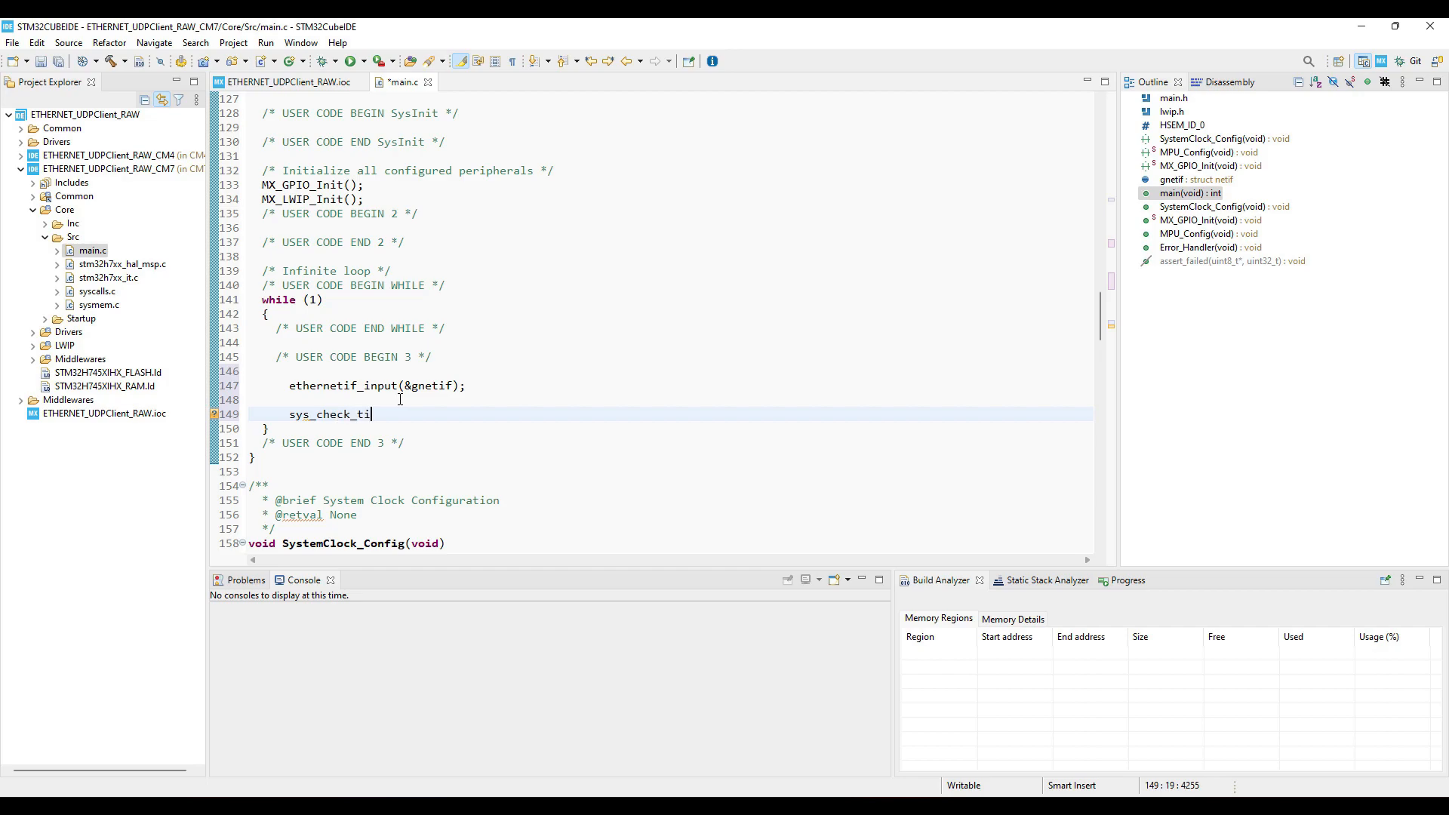
text(meouts();)
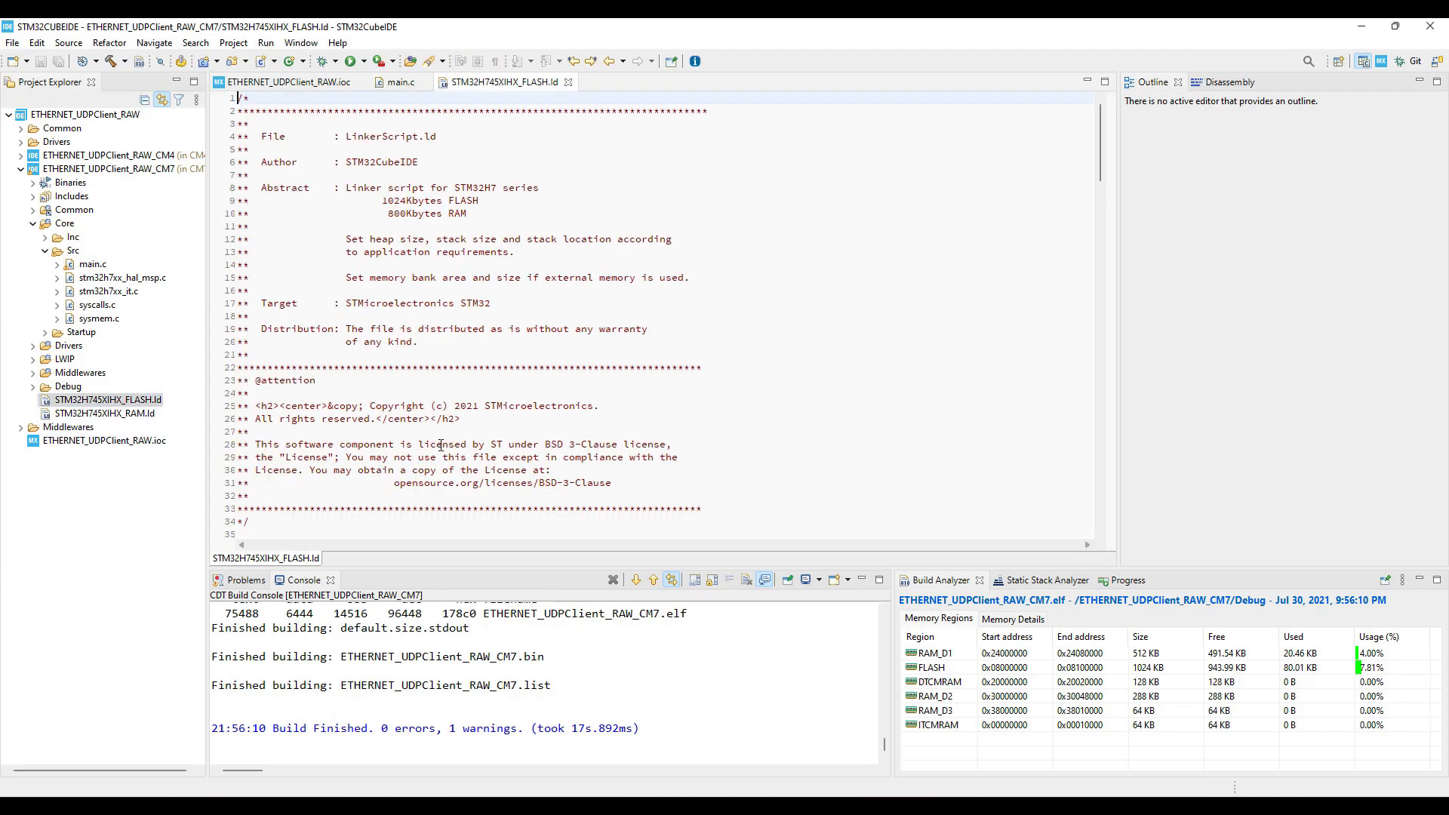
scroll(down, 3)
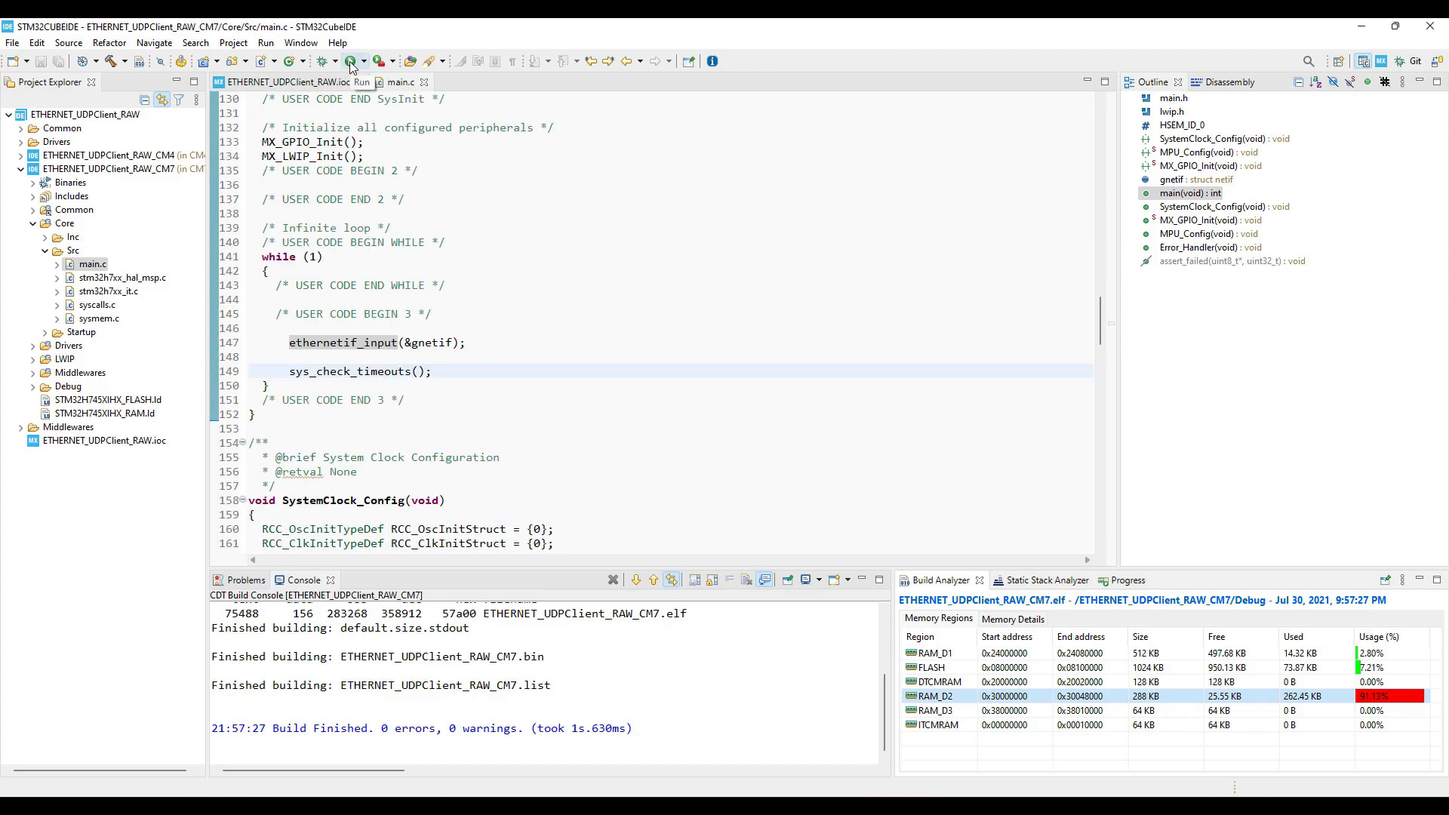
click(351, 61)
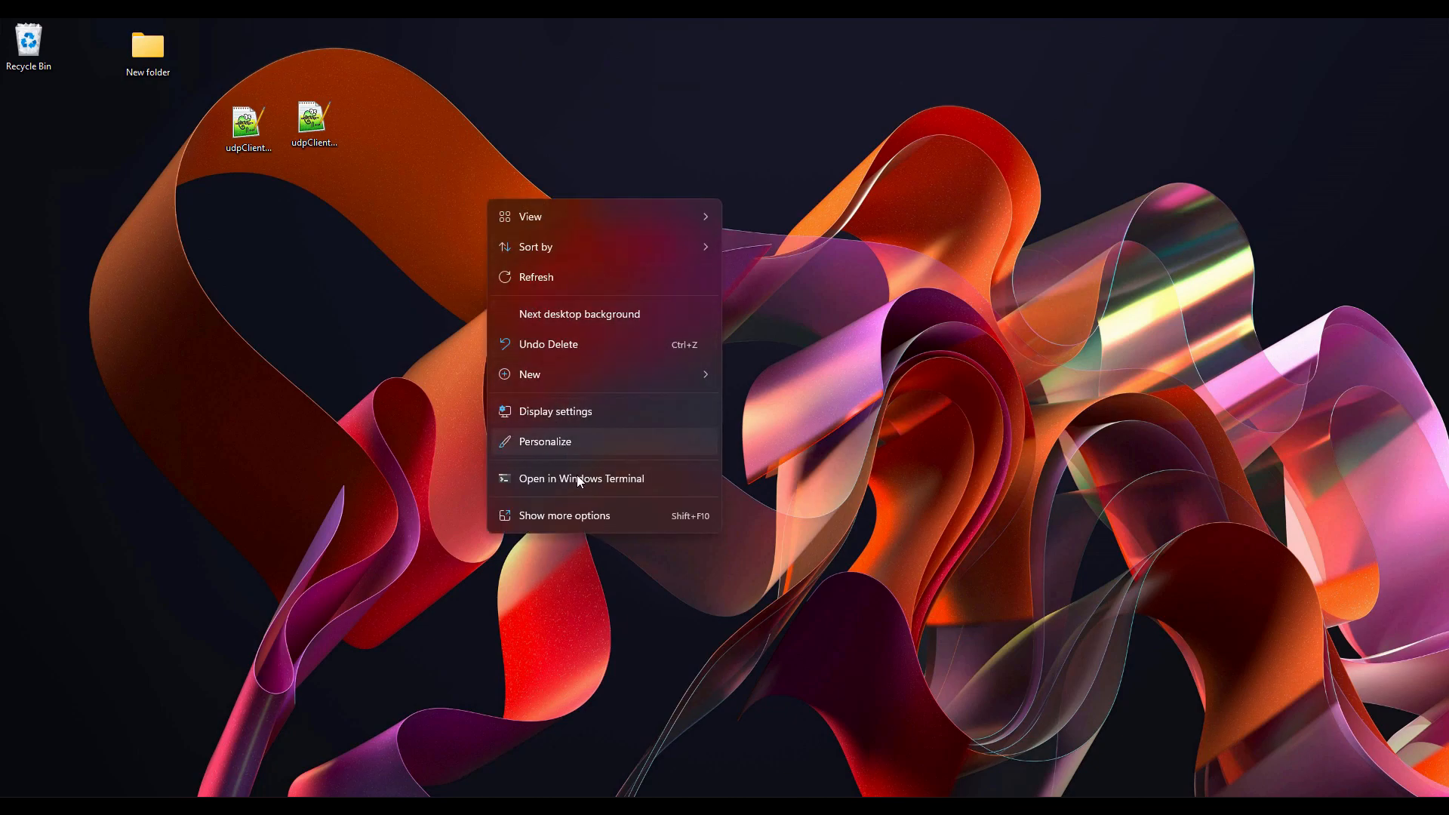
Open a desktop PowerShell terminal and begin typing ping 192.168.0. for the board.
click(581, 478)
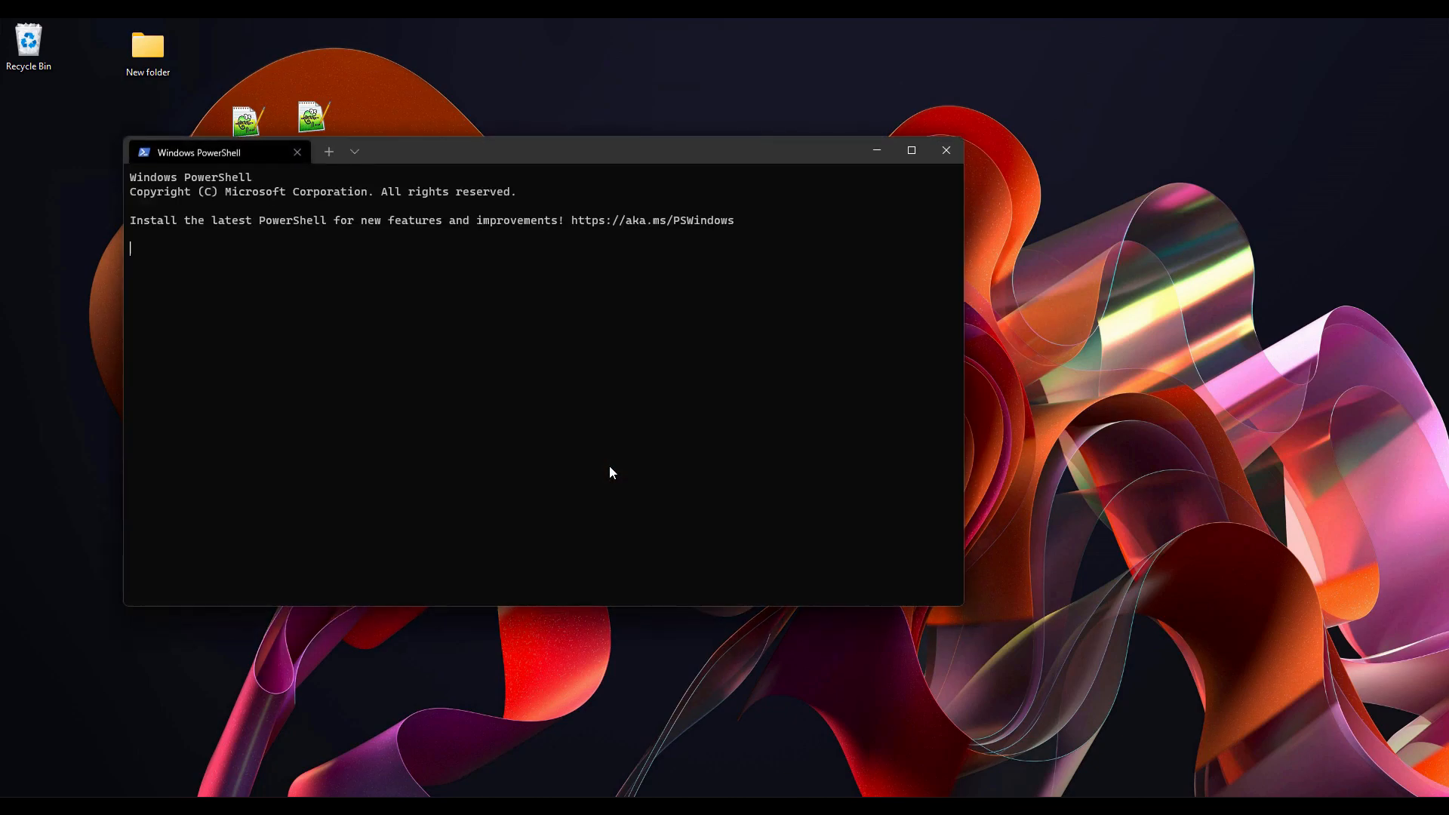
text(pi)
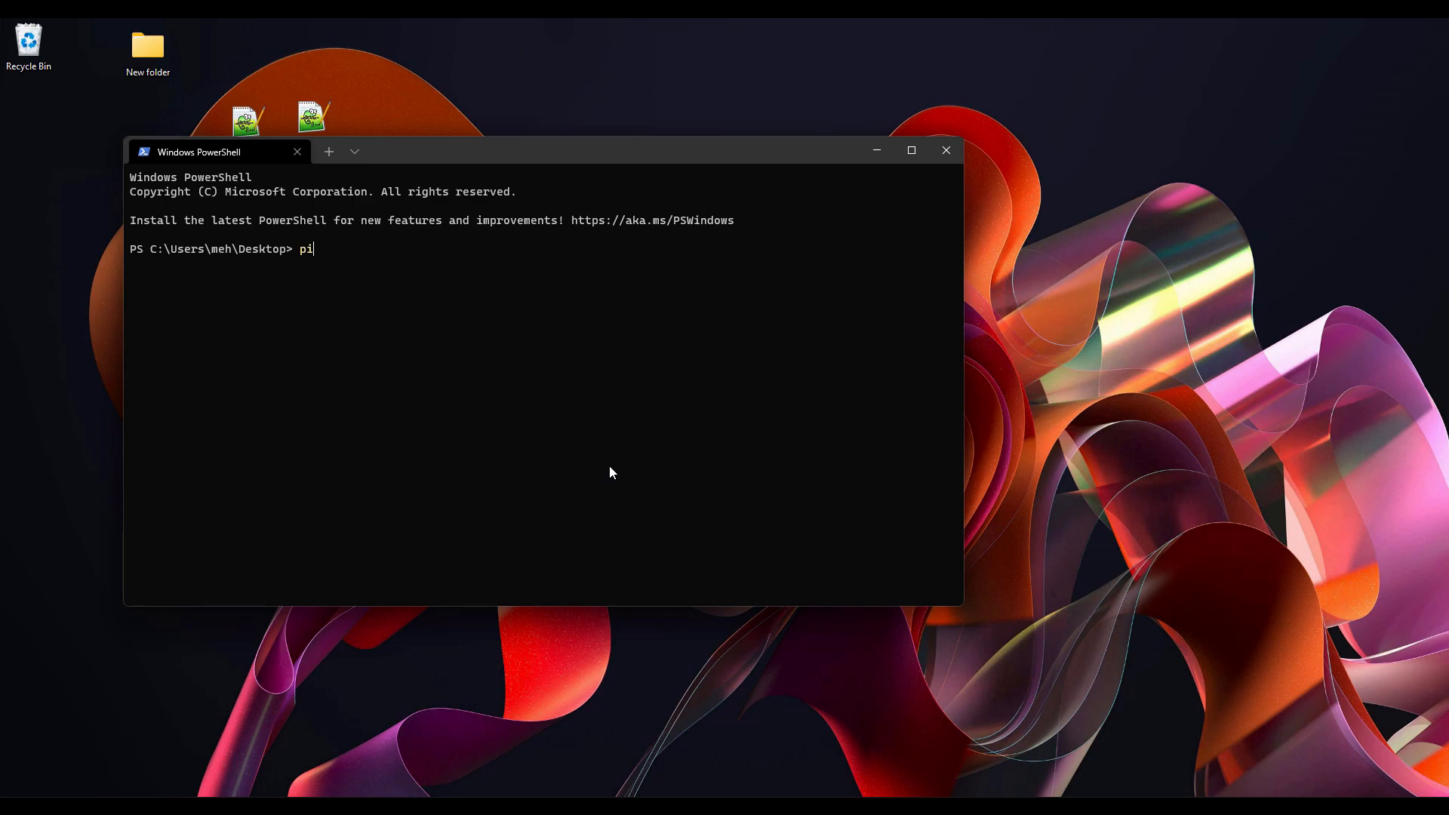
text(ng 1)
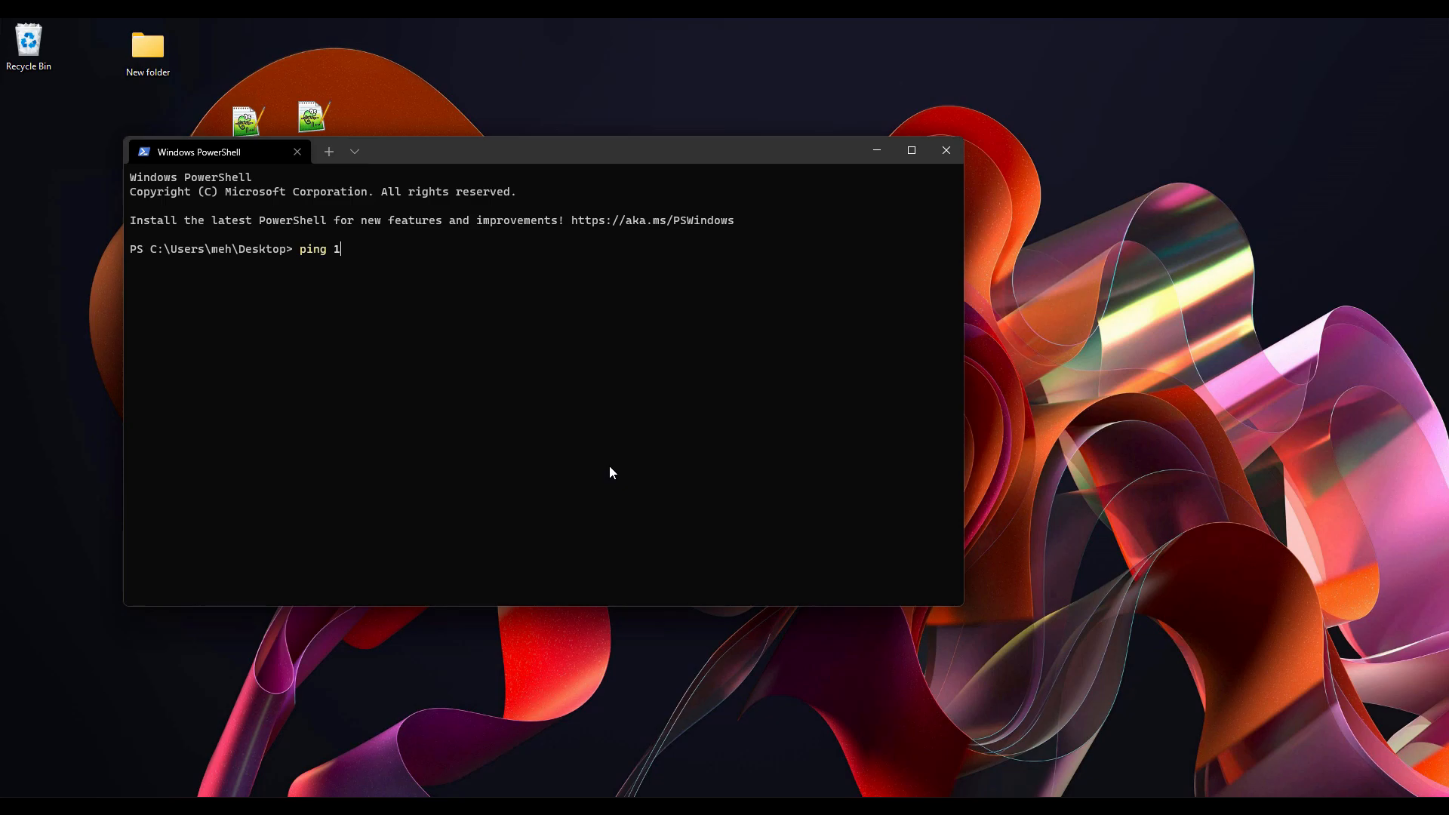
text(92.168.0.)
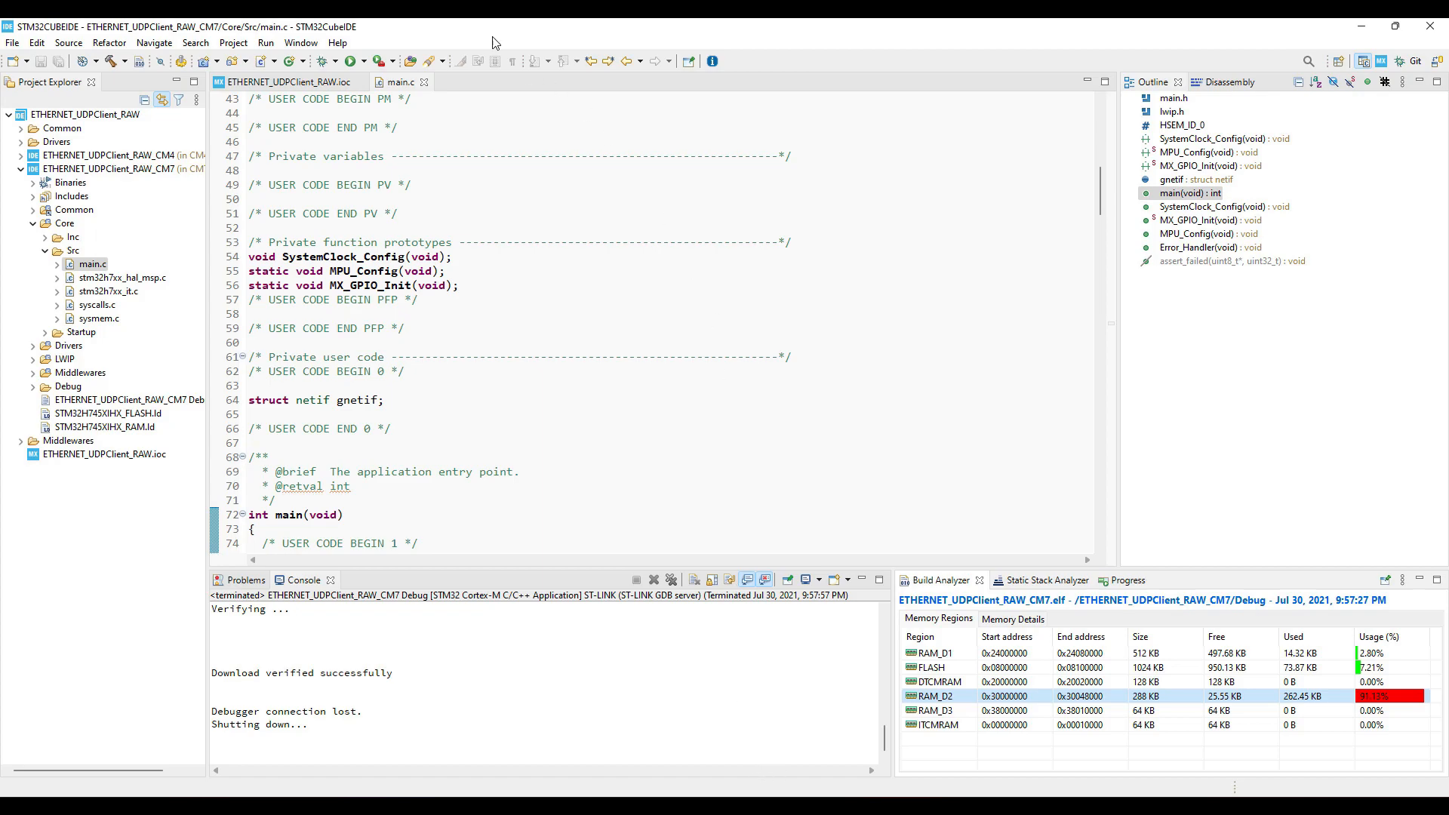
Restore the IDE, drag the desktop udpClientRAW files into Core/Src, then maximize it.
click(1383, 25)
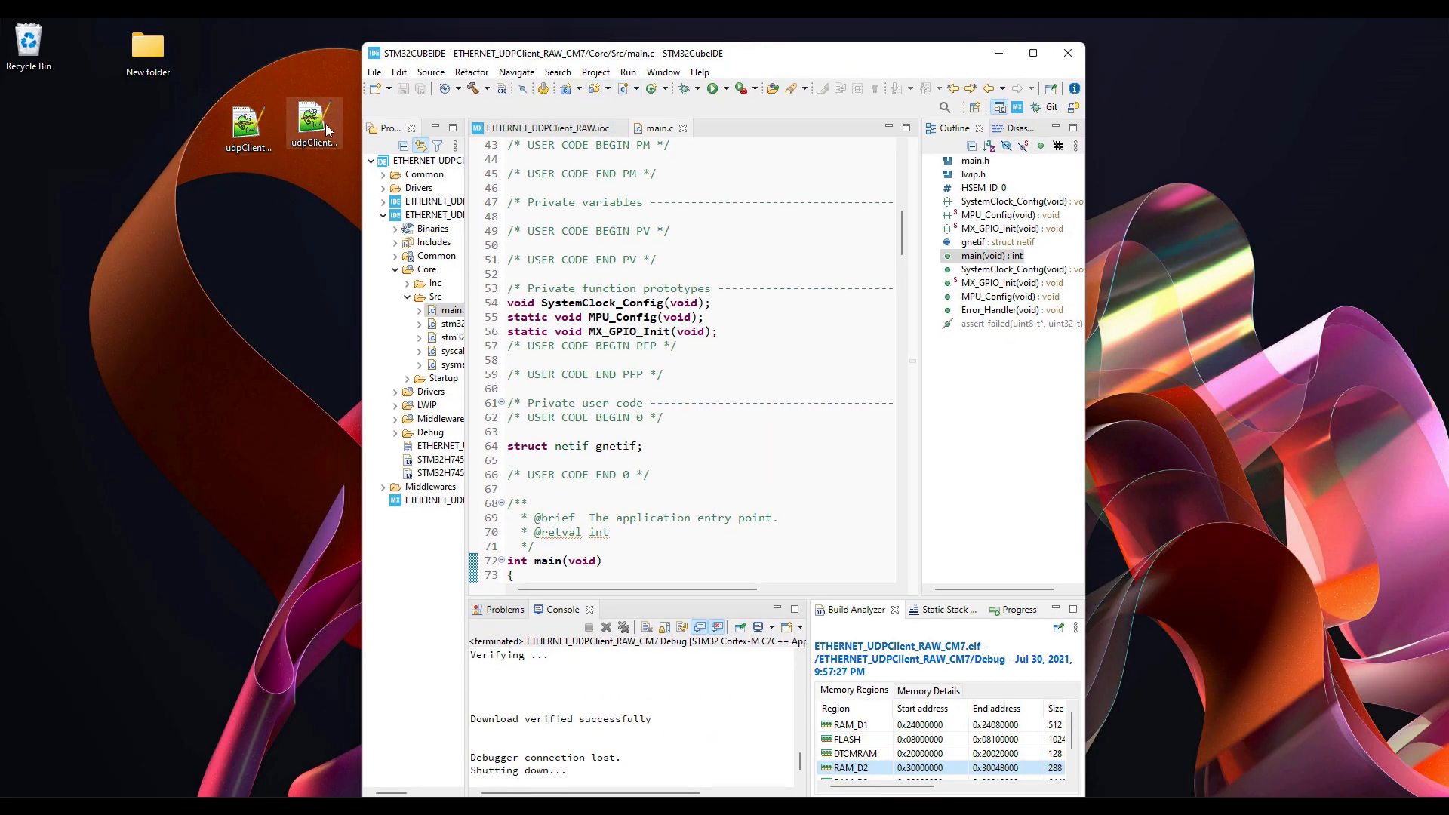
mouse_move(314, 124)
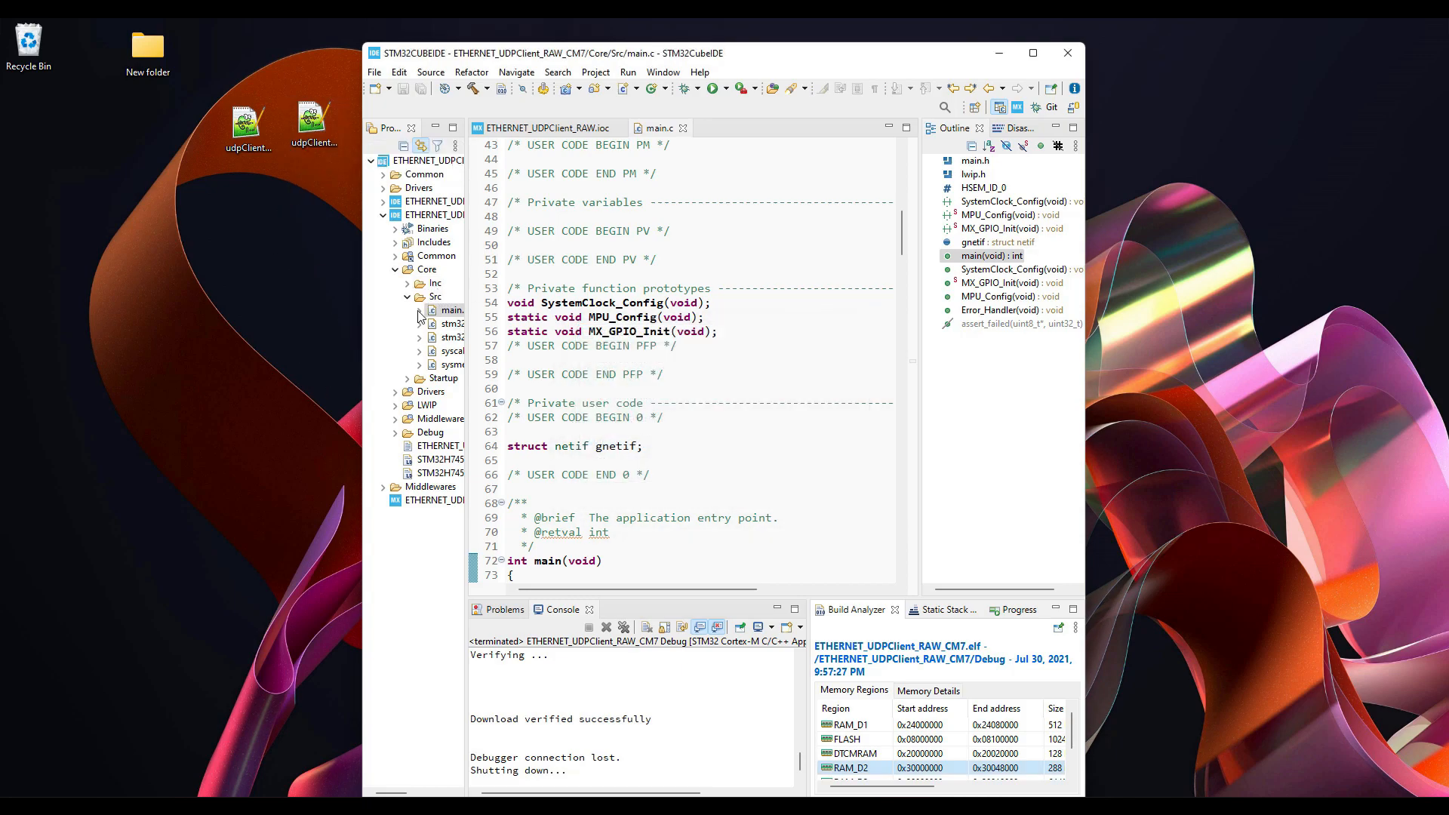
mouse_move(444, 322)
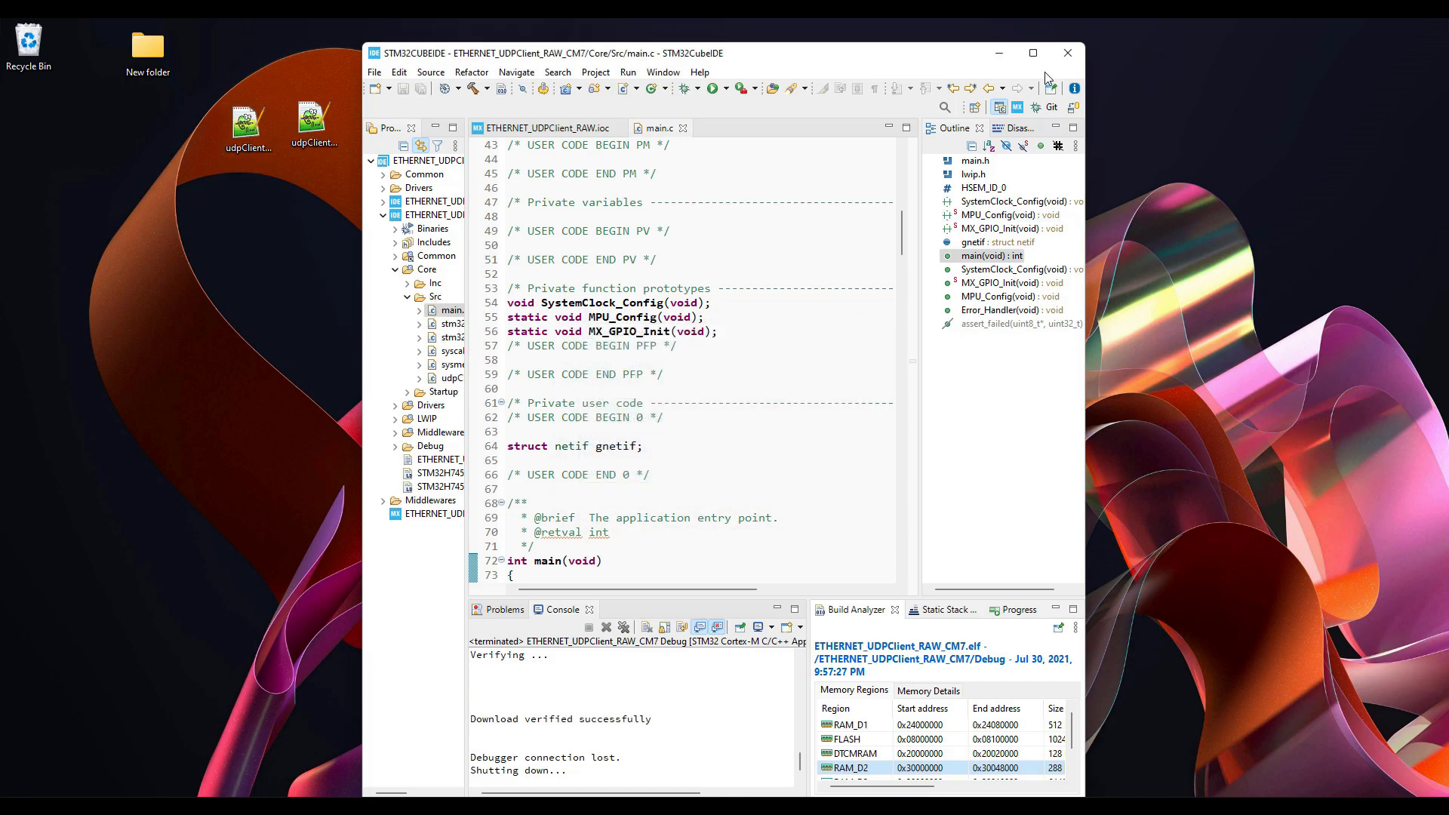
click(1033, 53)
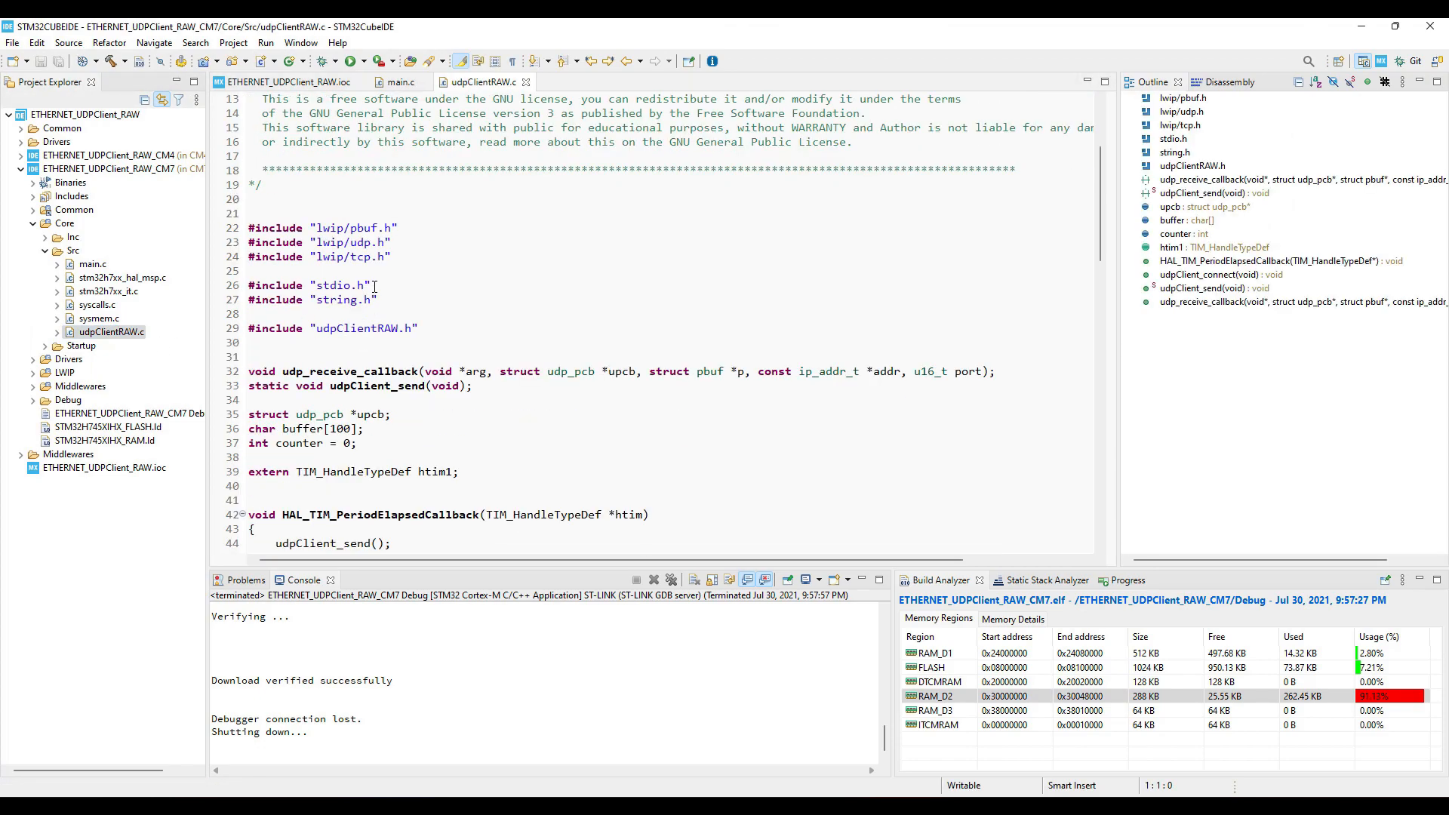
Scroll udpClientRAW.c and jump to HAL_TIM_PeriodElapsedCallback, which calls udpClient_send.
scroll(down, 3)
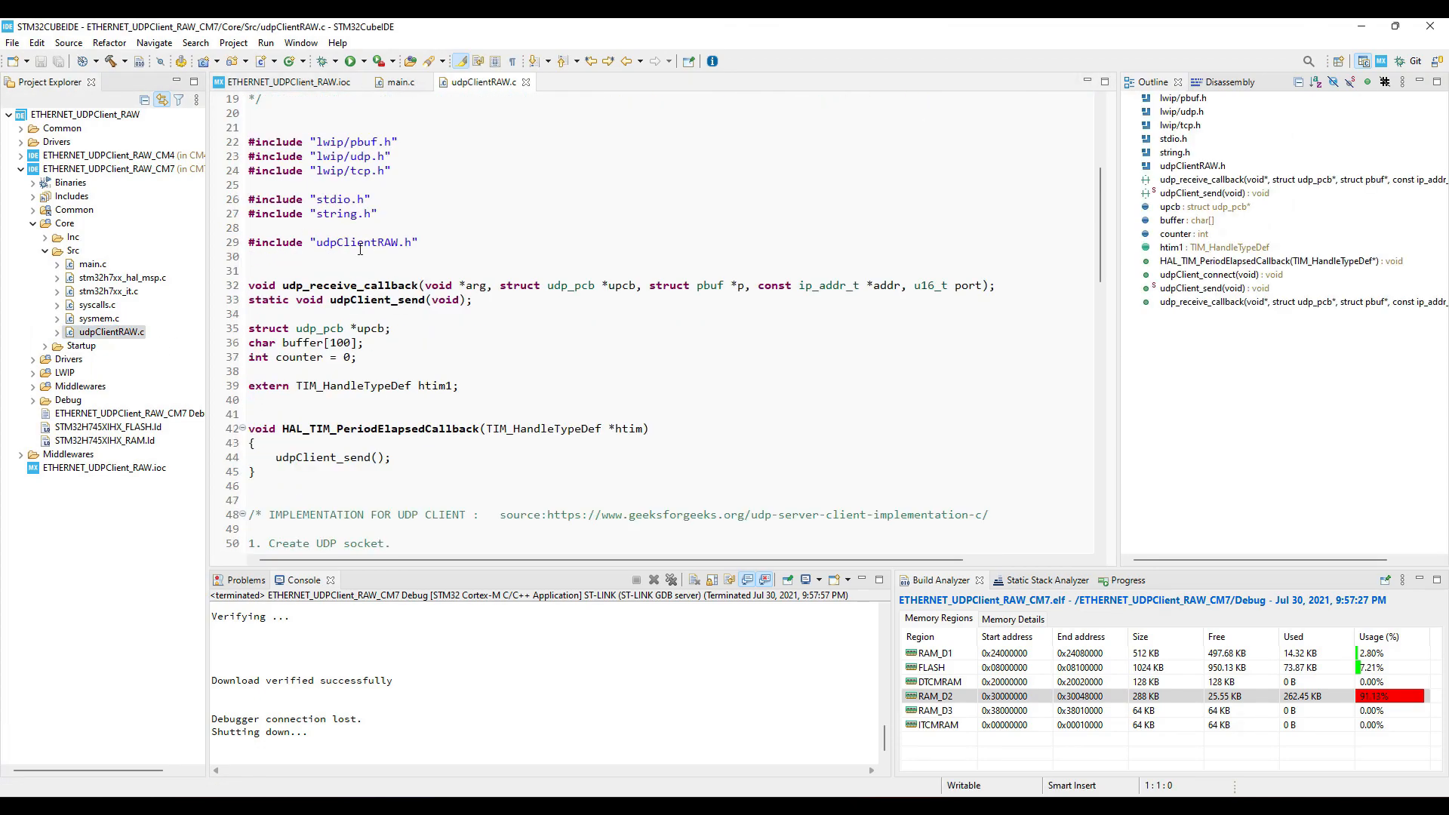
scroll(down, 3)
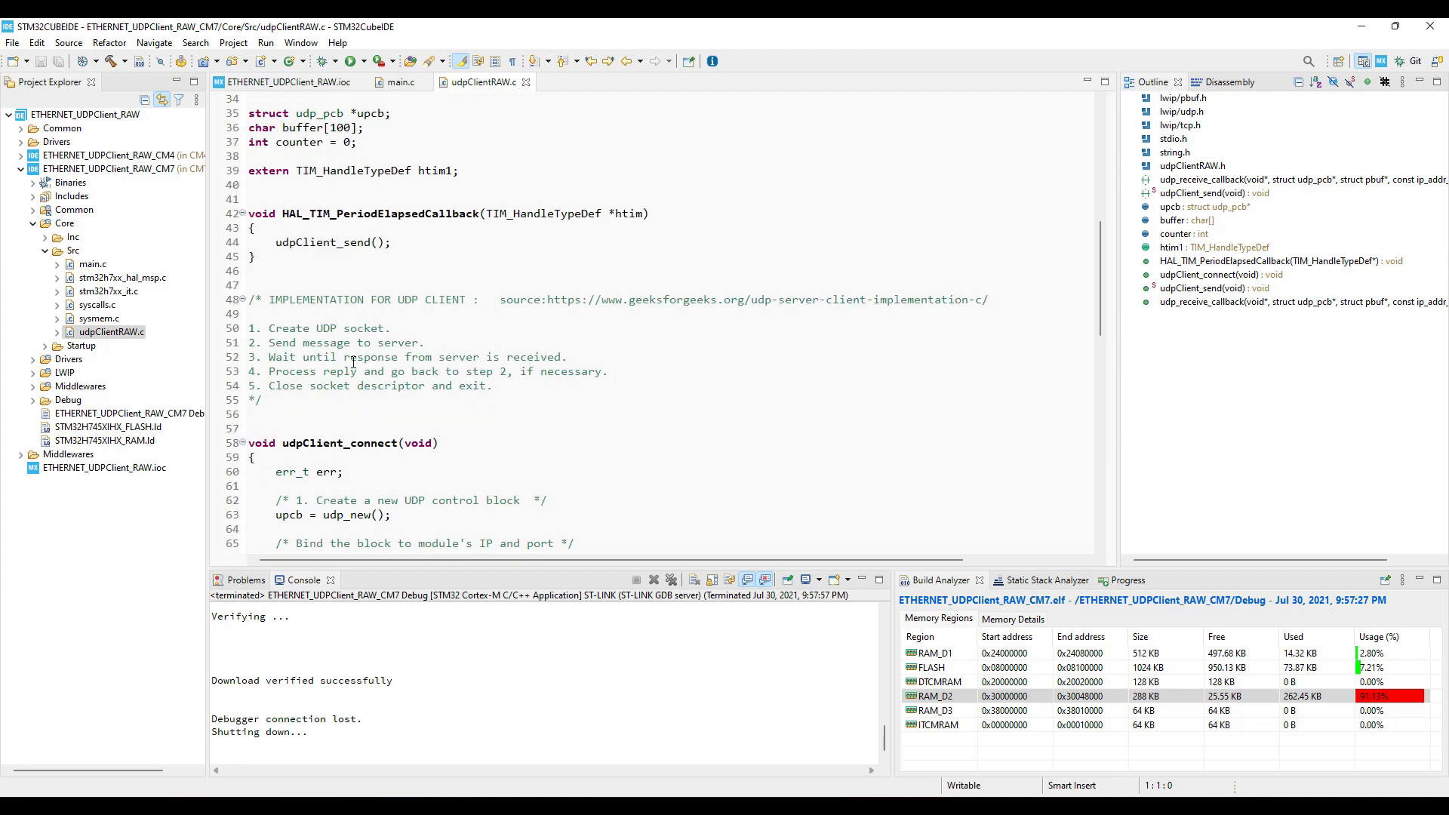
click(255, 314)
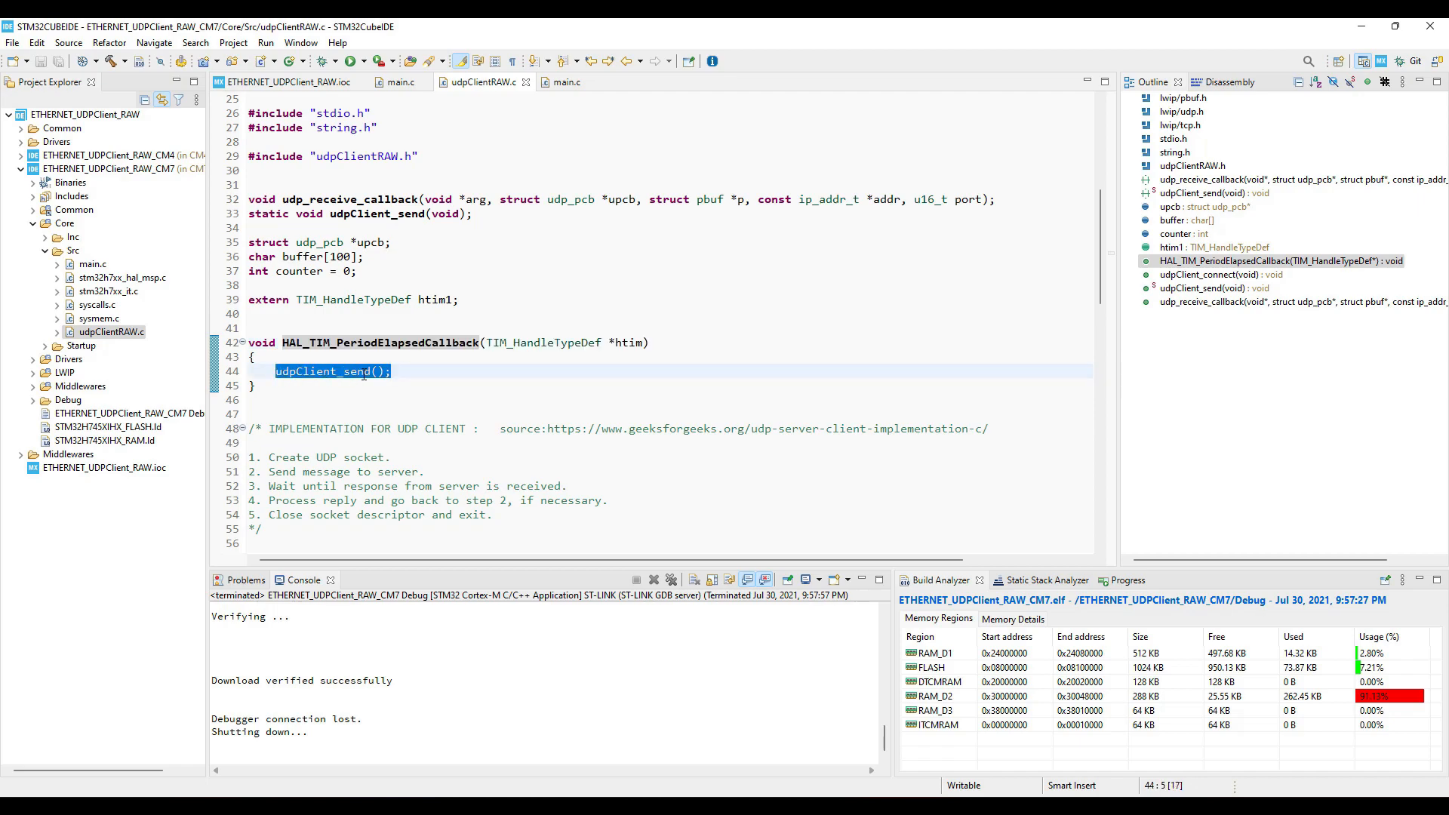
click(452, 370)
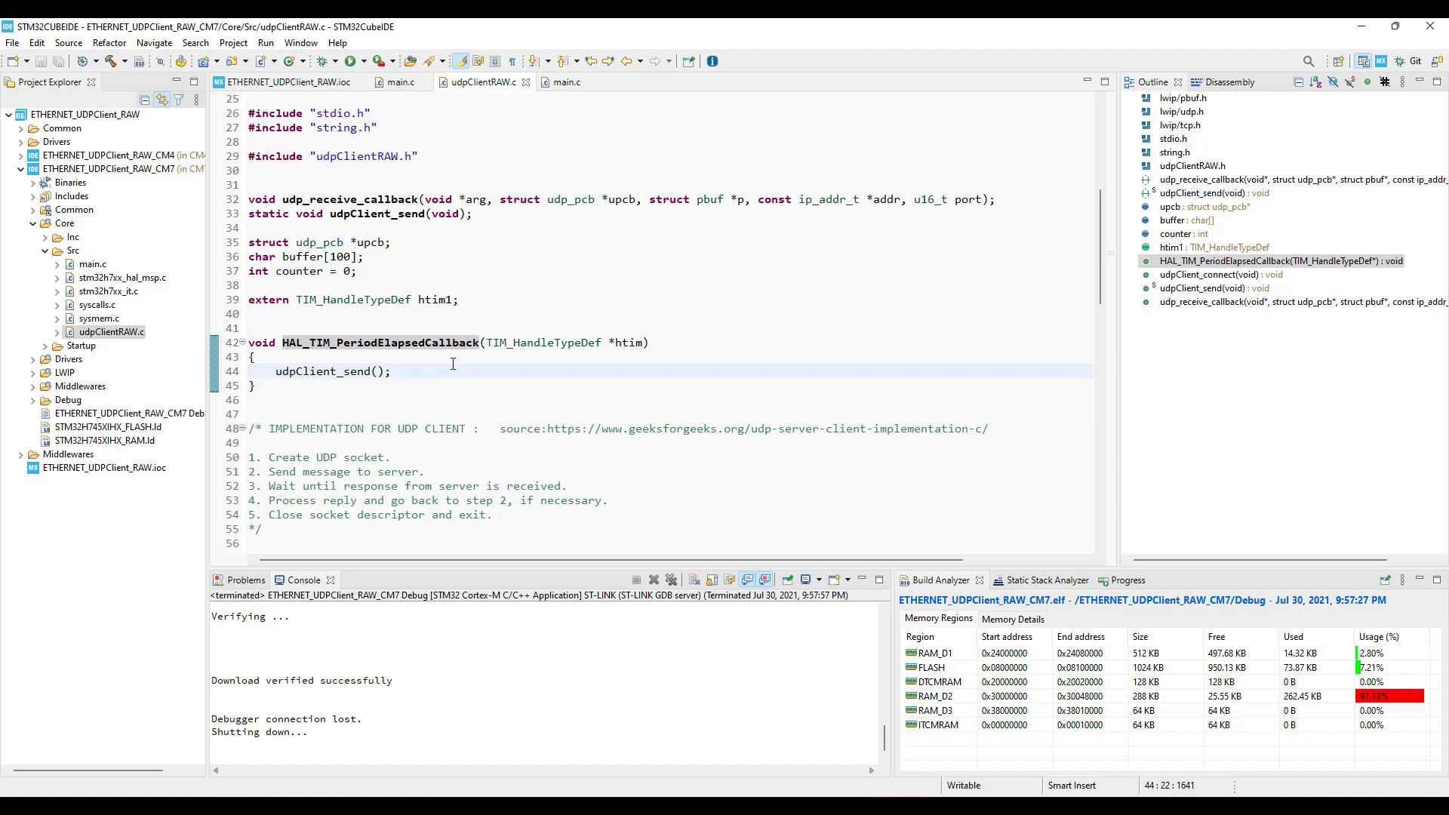
mouse_move(343, 370)
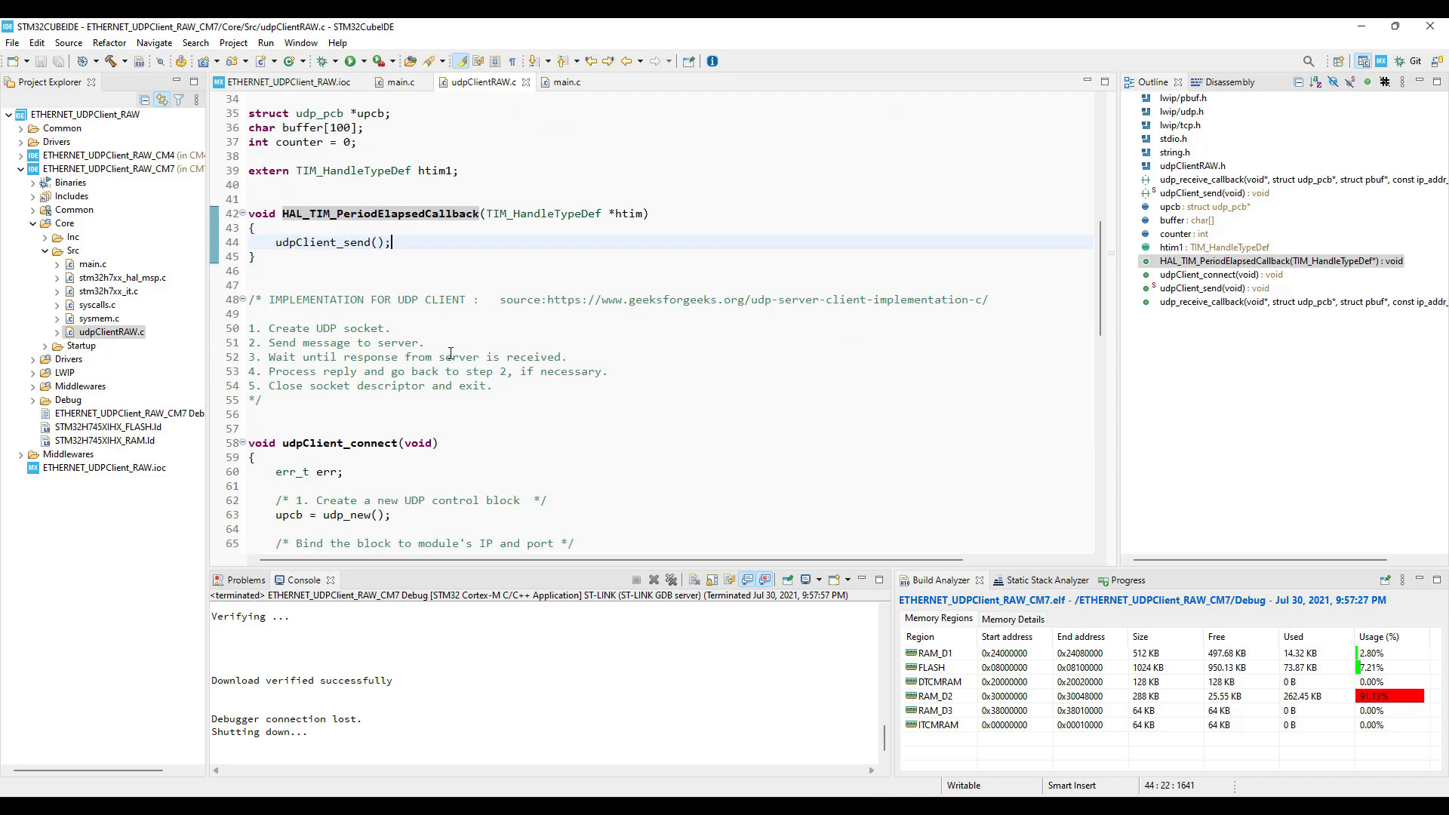
Scroll into udpClient_connect and highlight the line creating the UDP control block.
scroll(down, 3)
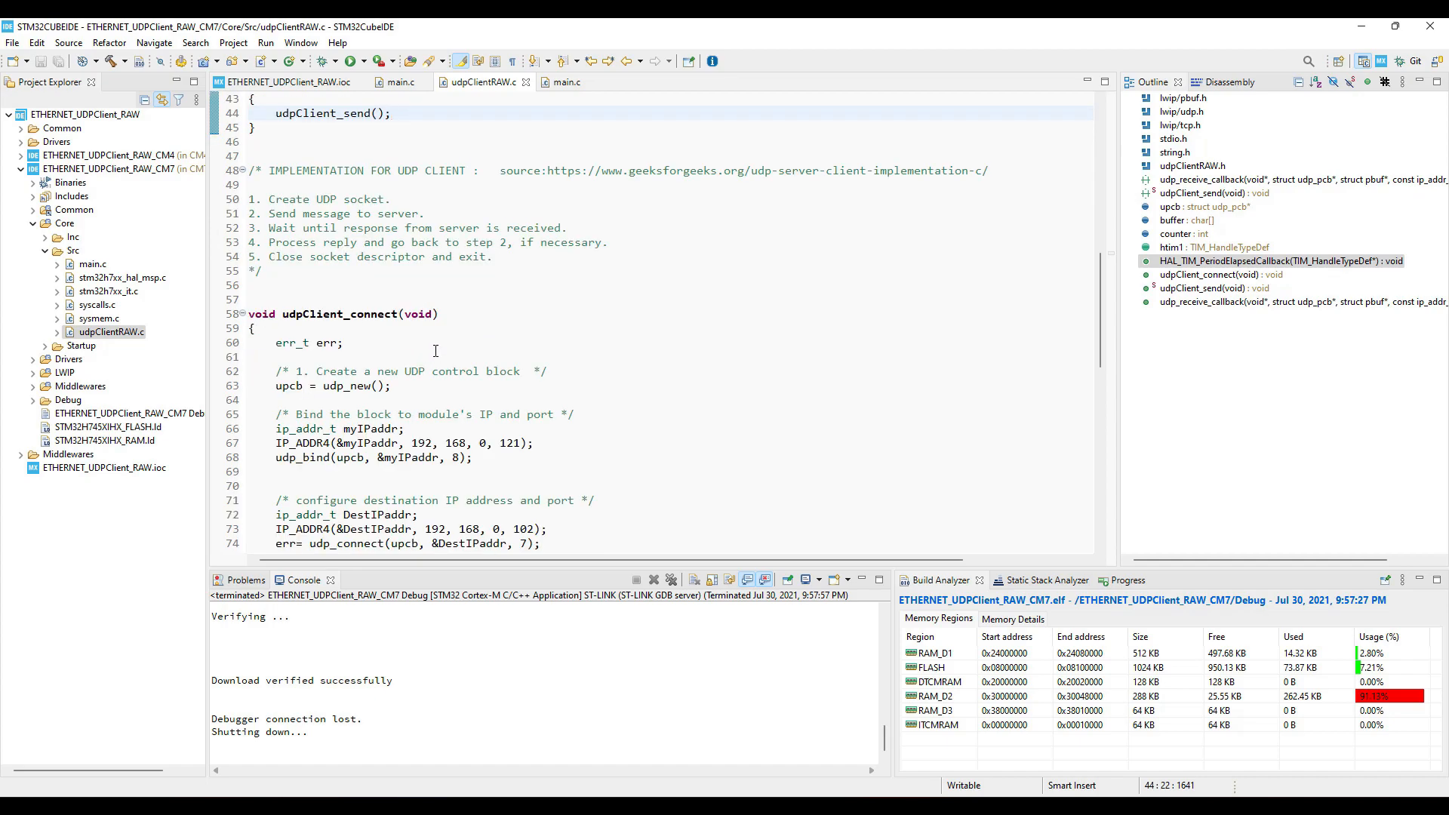
scroll(down, 3)
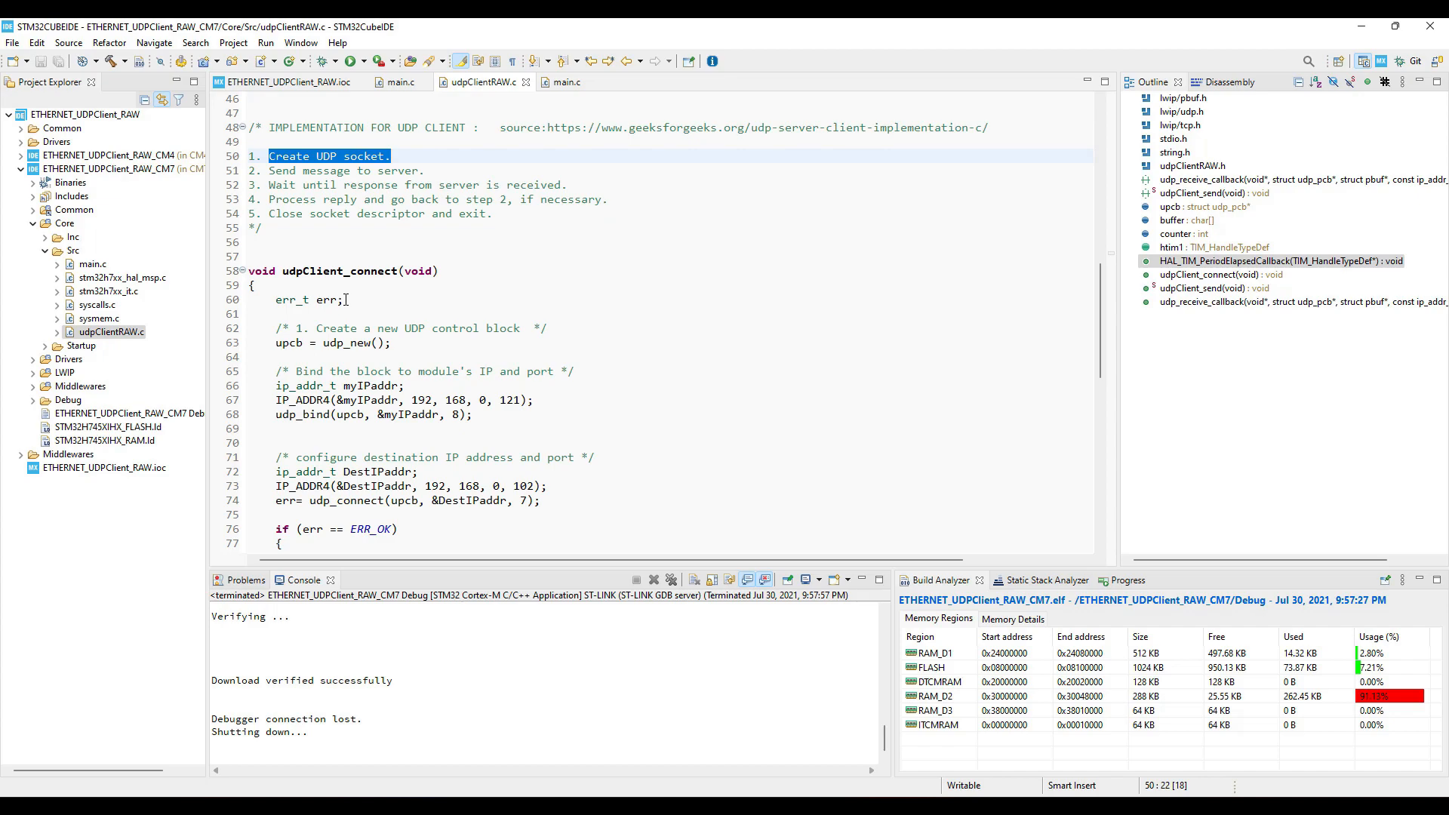
scroll(down, 3)
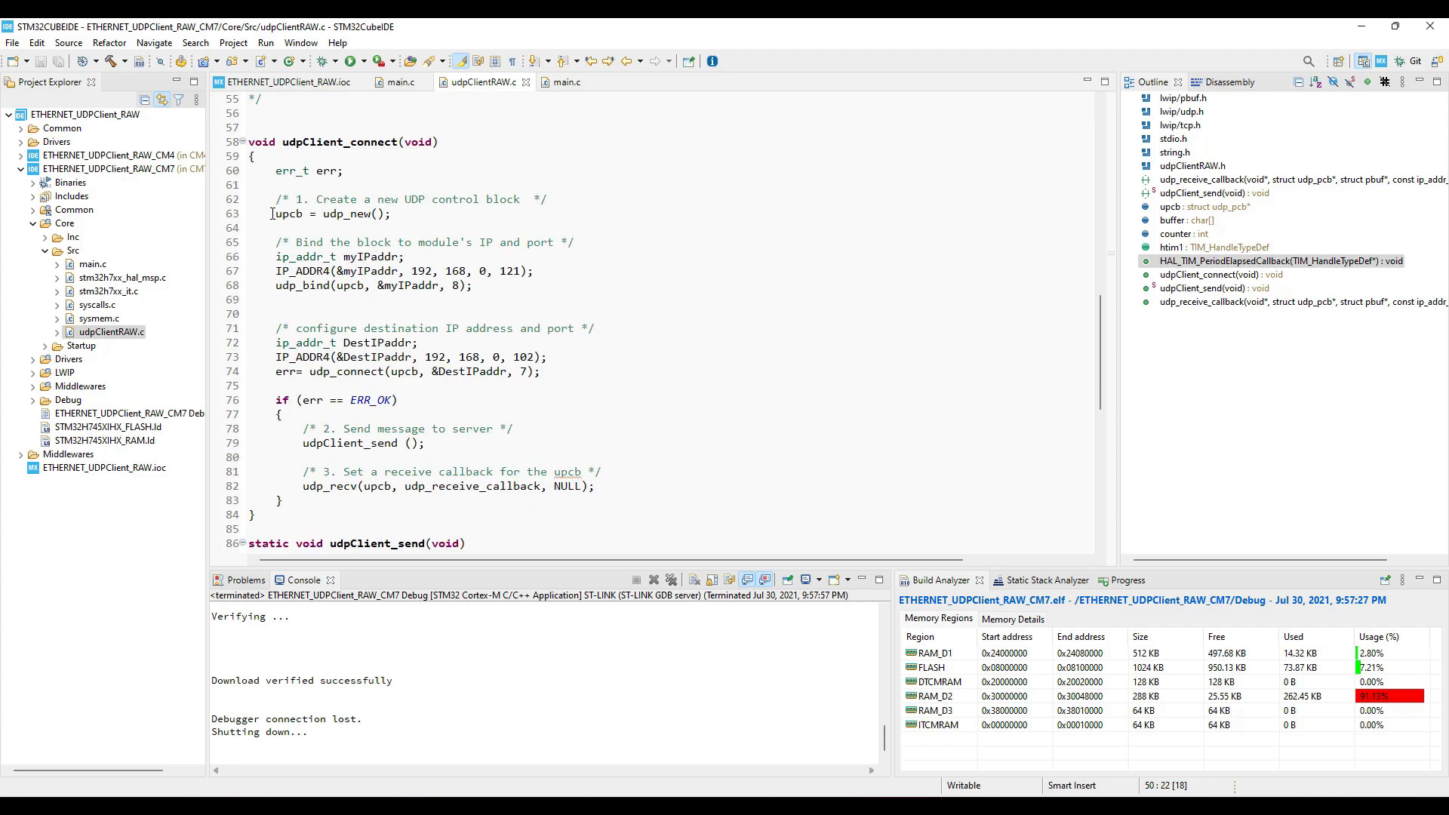
double_click(333, 343)
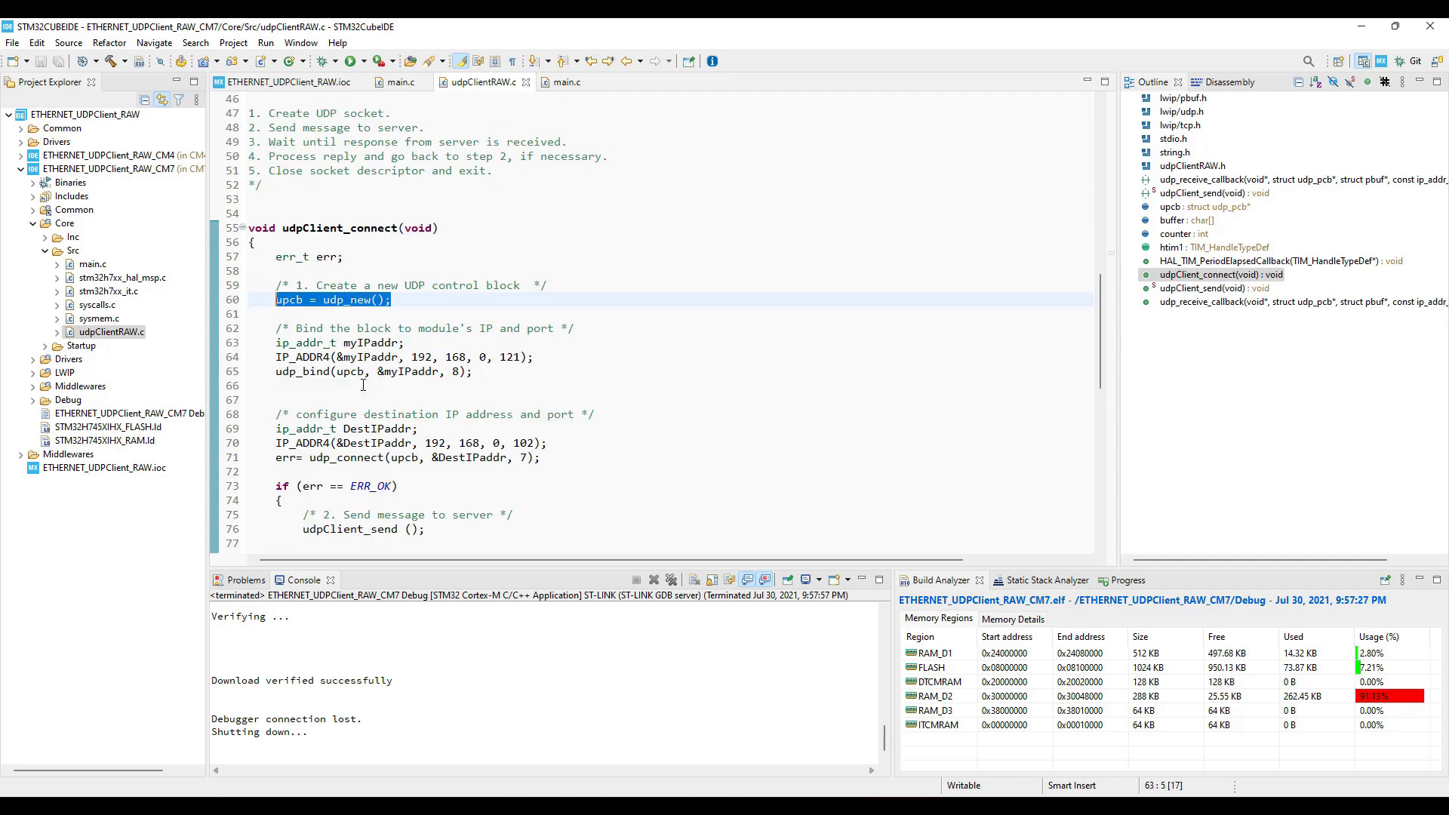
scroll(down, 3)
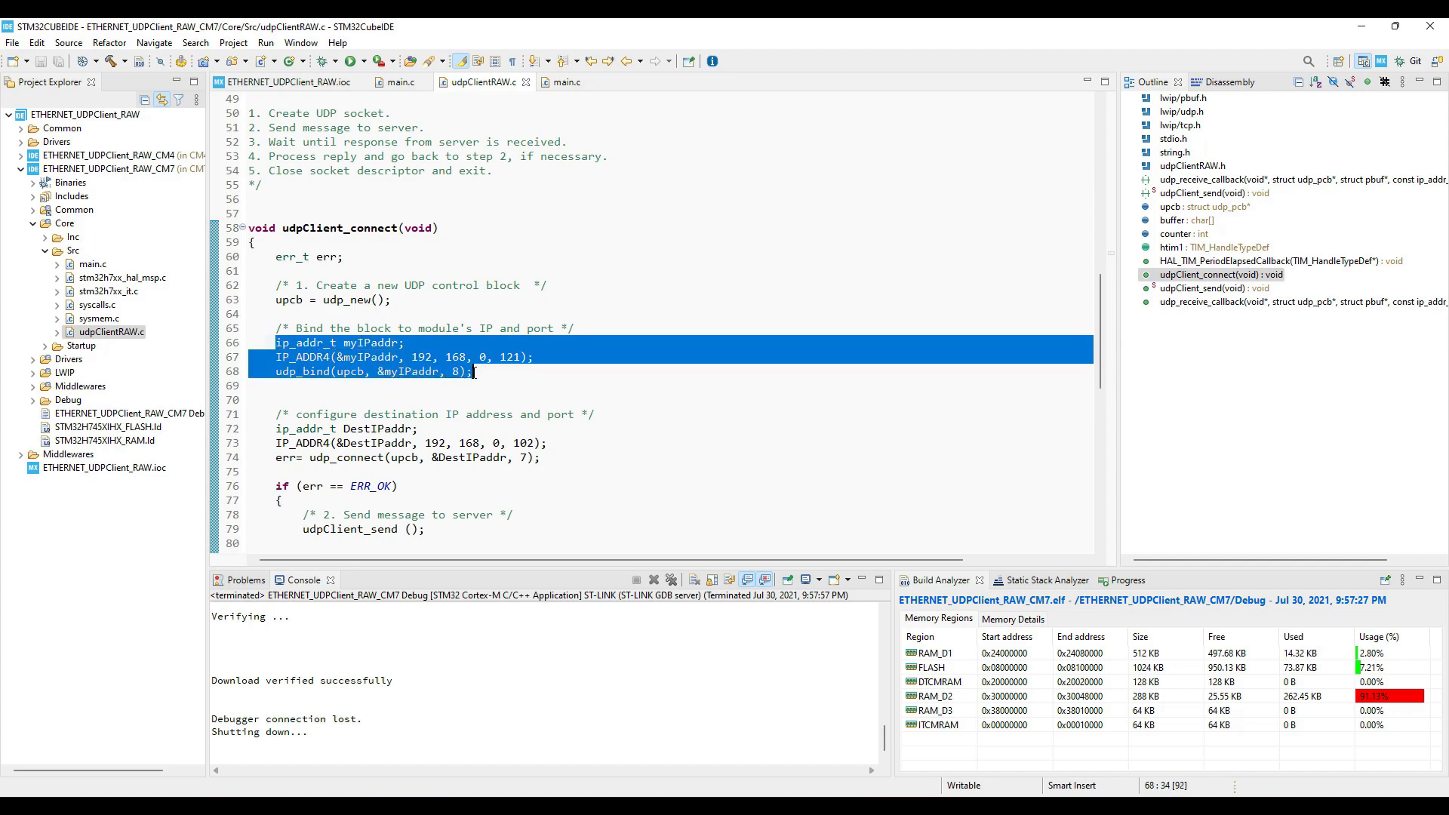
Change myIPaddr's last octet to 111 and inspect udp_bind, udp_connect and DestIPaddr.
click(508, 357)
text(1)
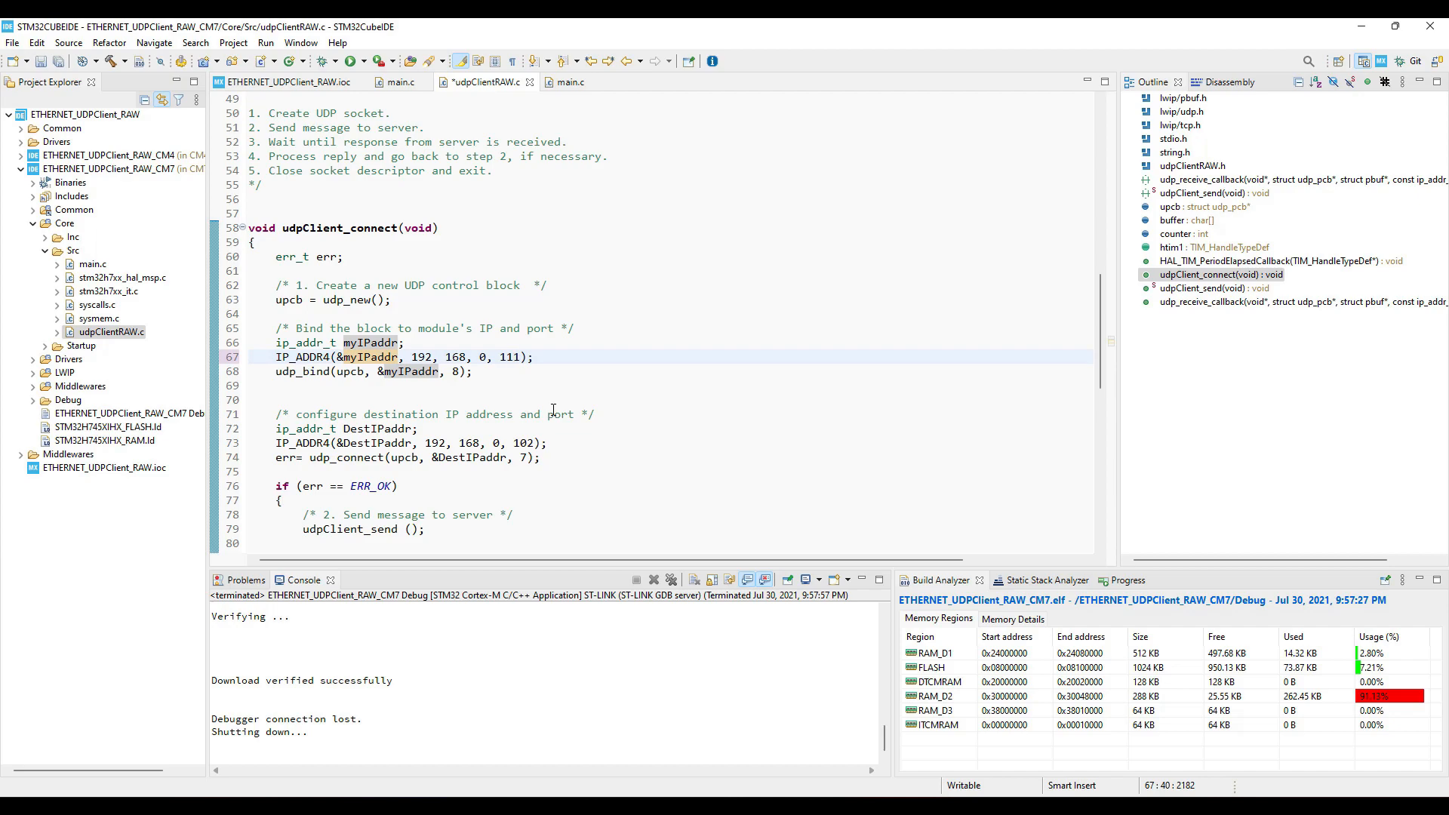
click(310, 372)
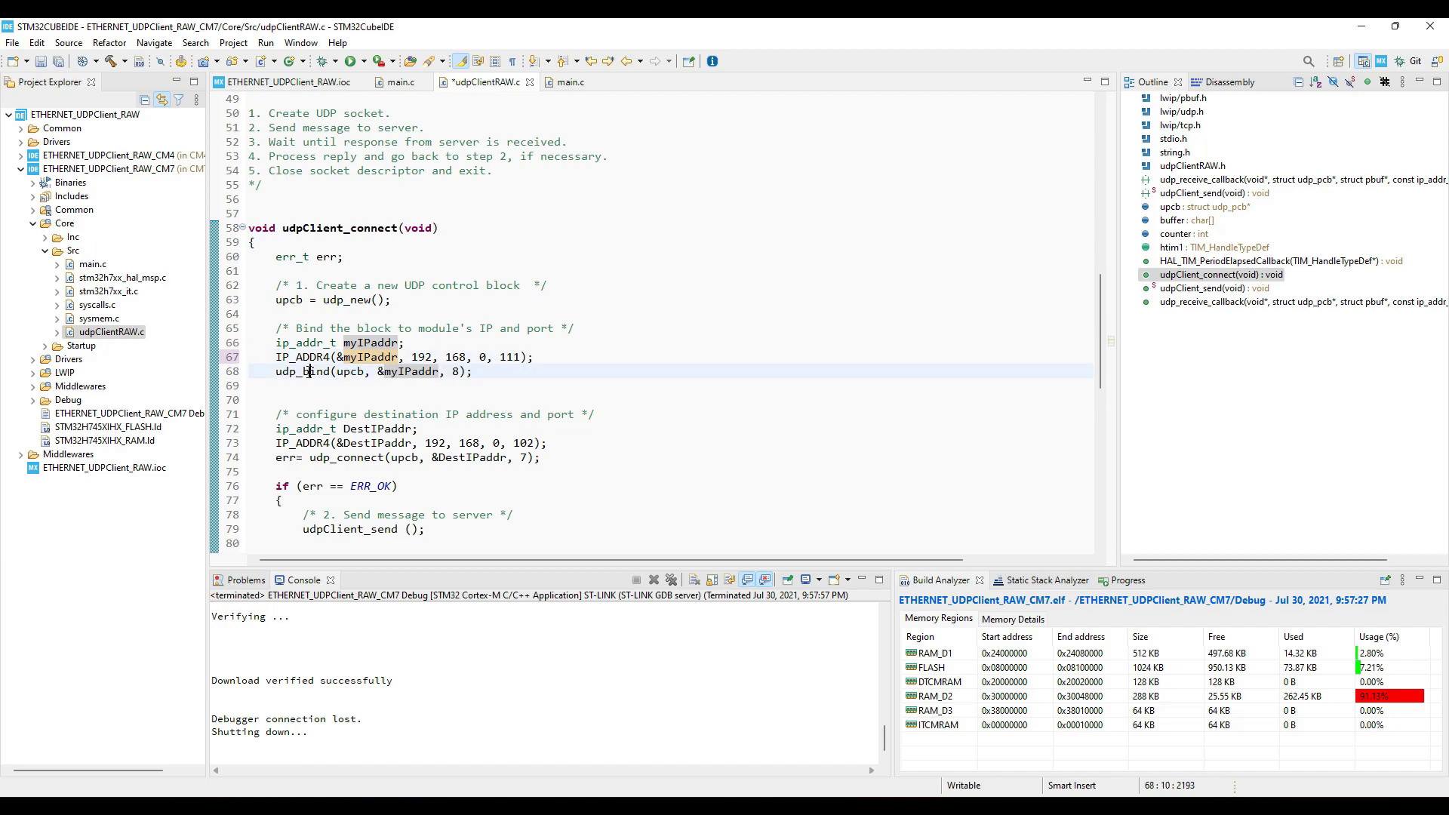
double_click(304, 285)
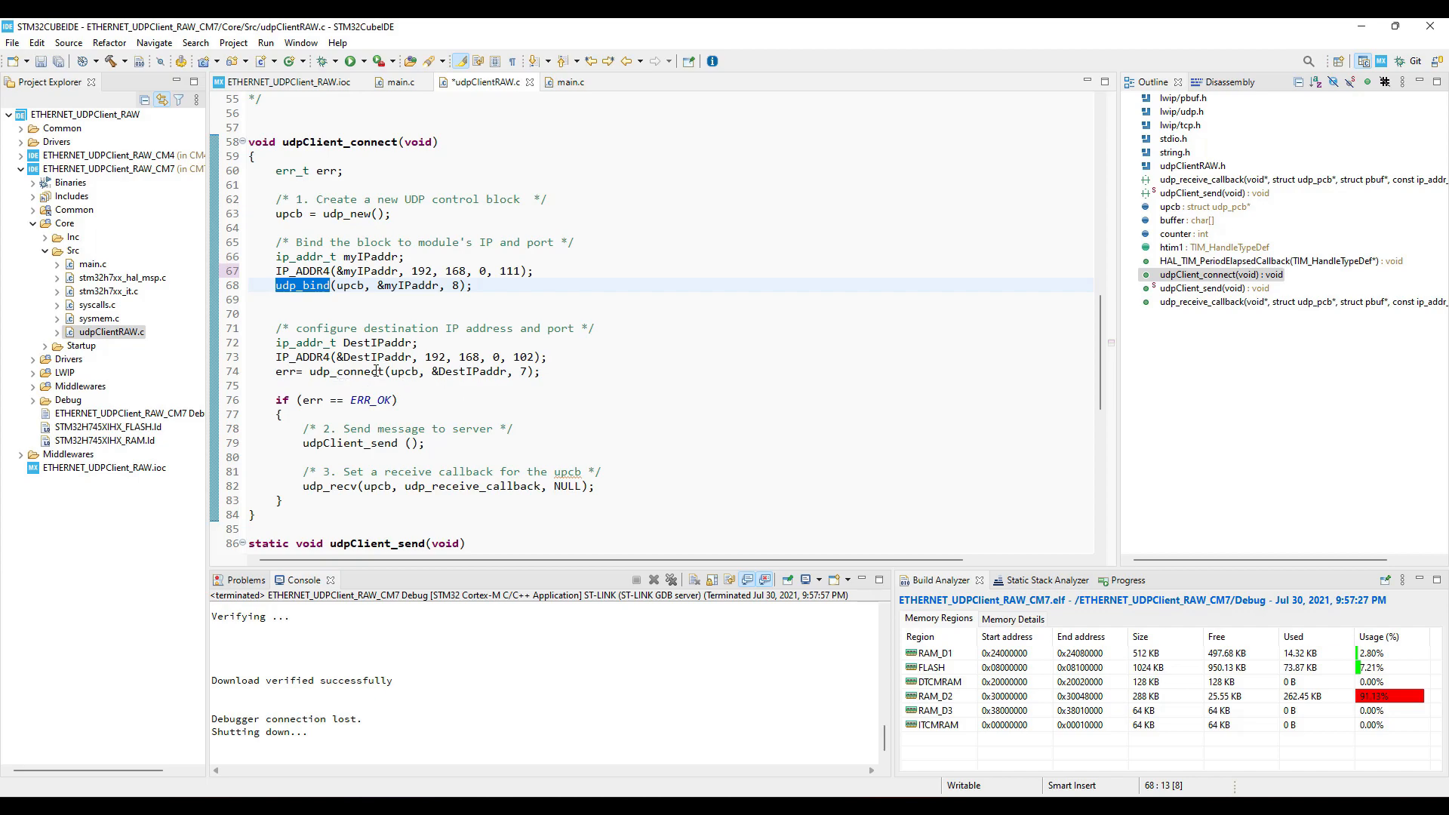
double_click(347, 370)
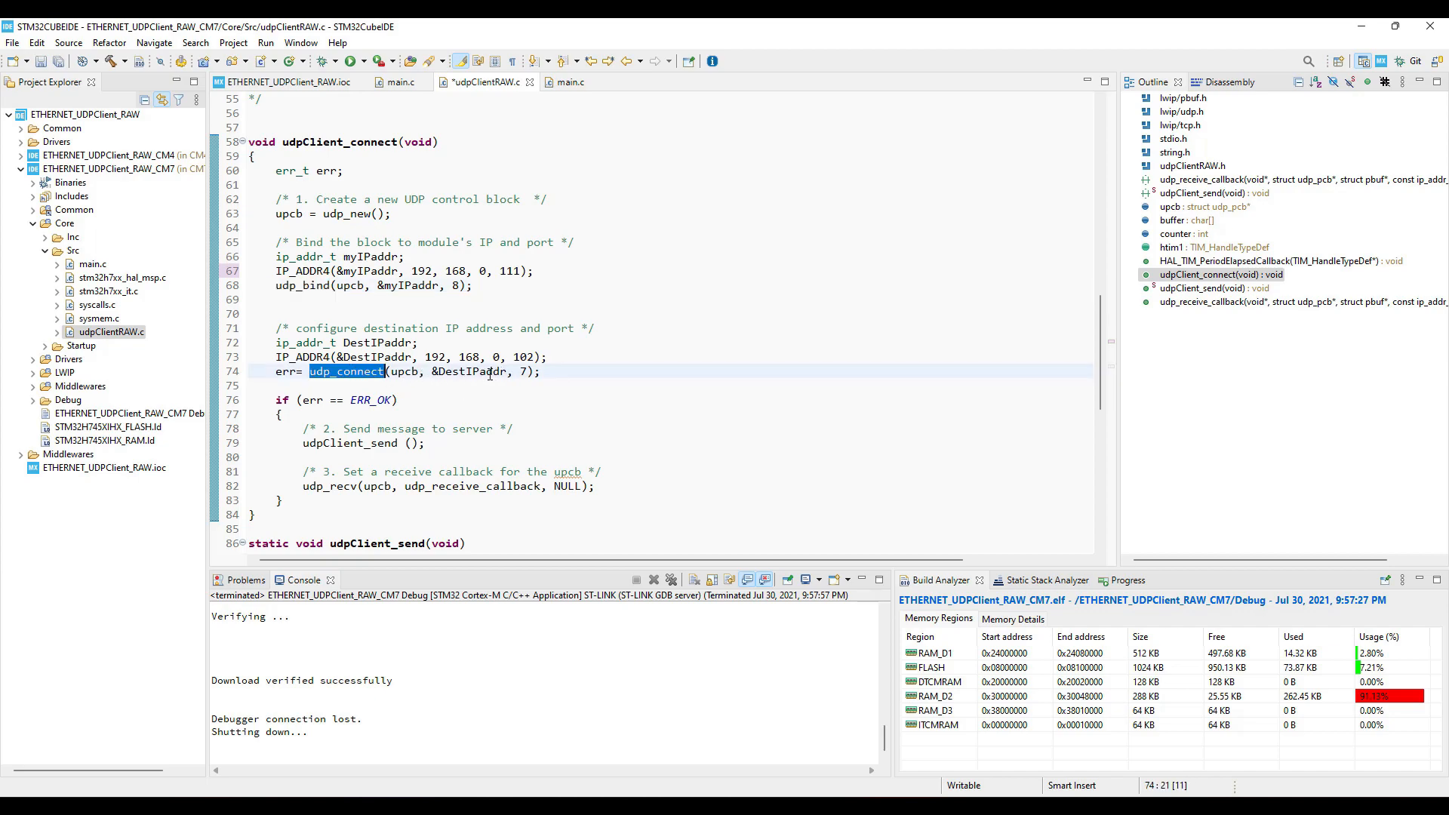
mouse_move(490, 372)
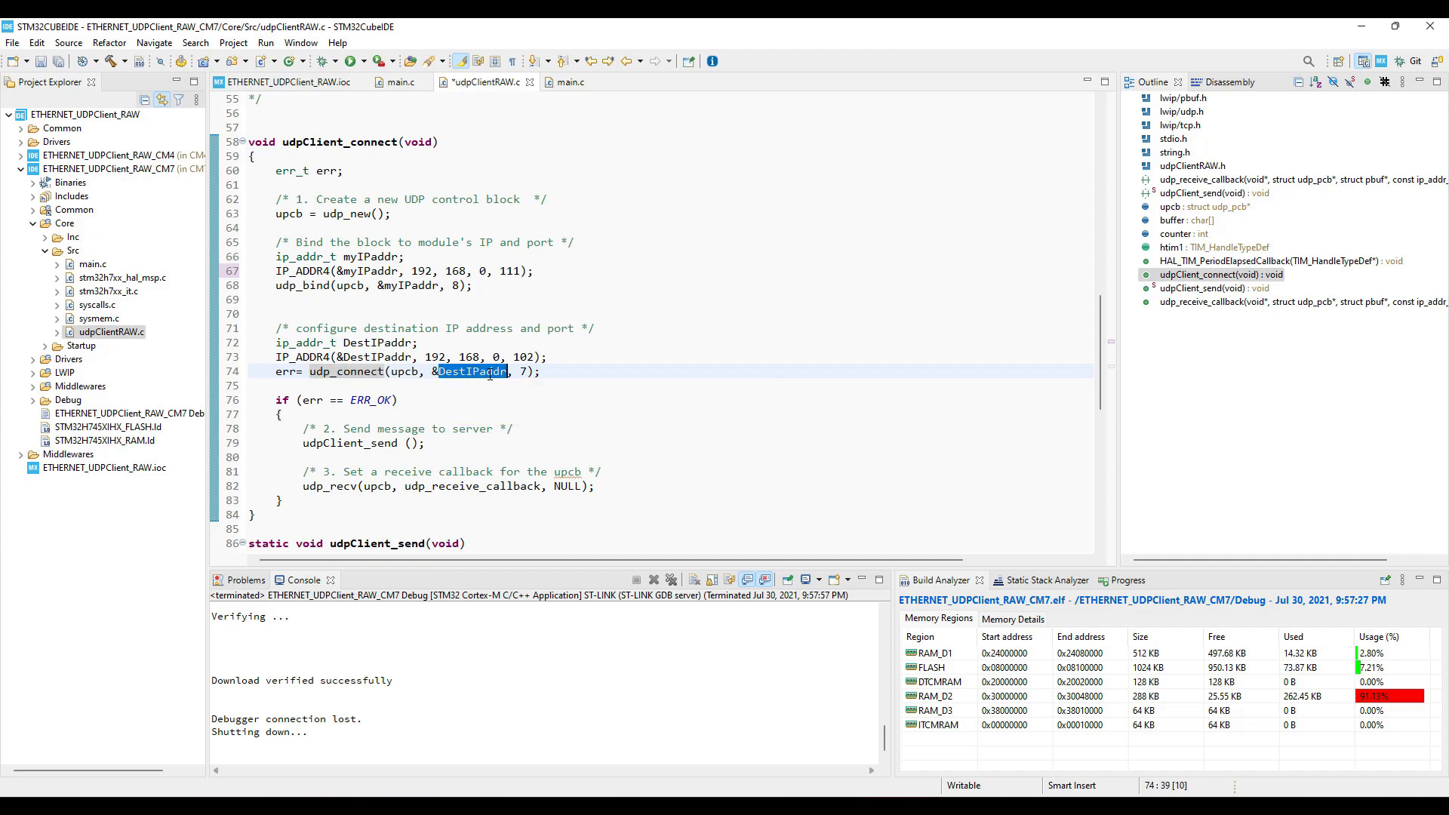
double_click(523, 357)
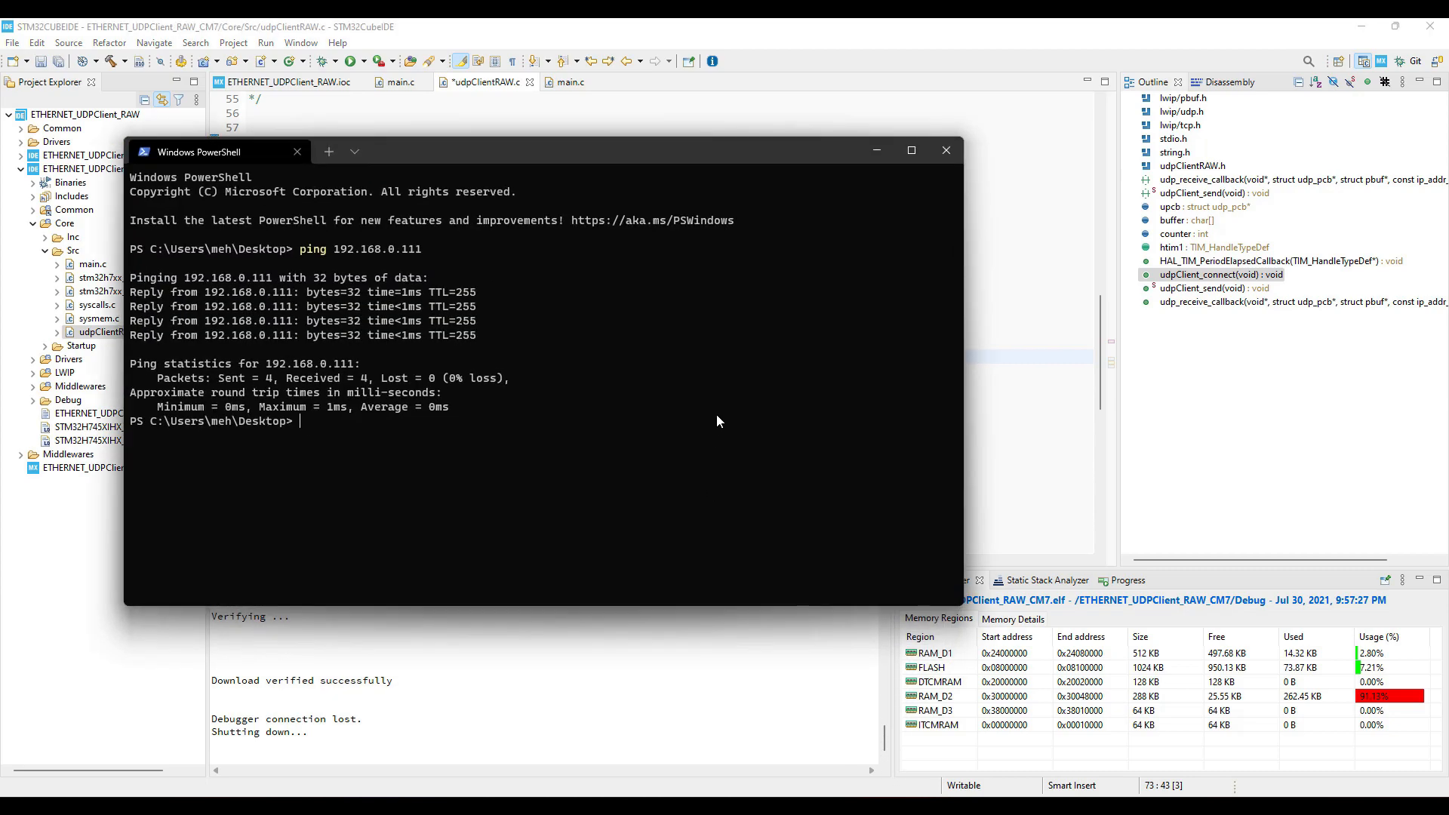
Run ipconfig and highlight the PC's Ethernet IPv4 address 192.168.0.102.
text(ipconfig)
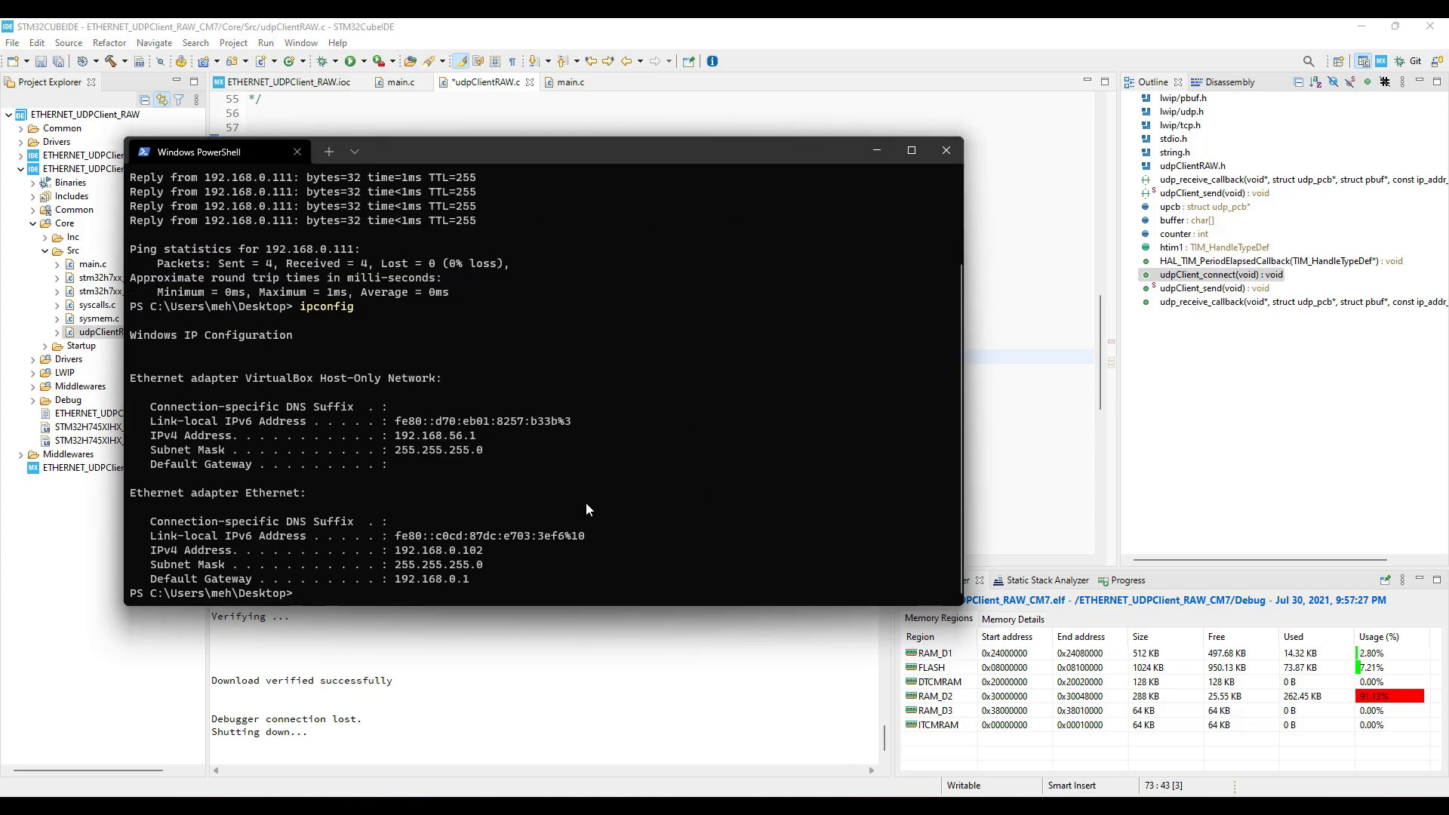
double_click(432, 550)
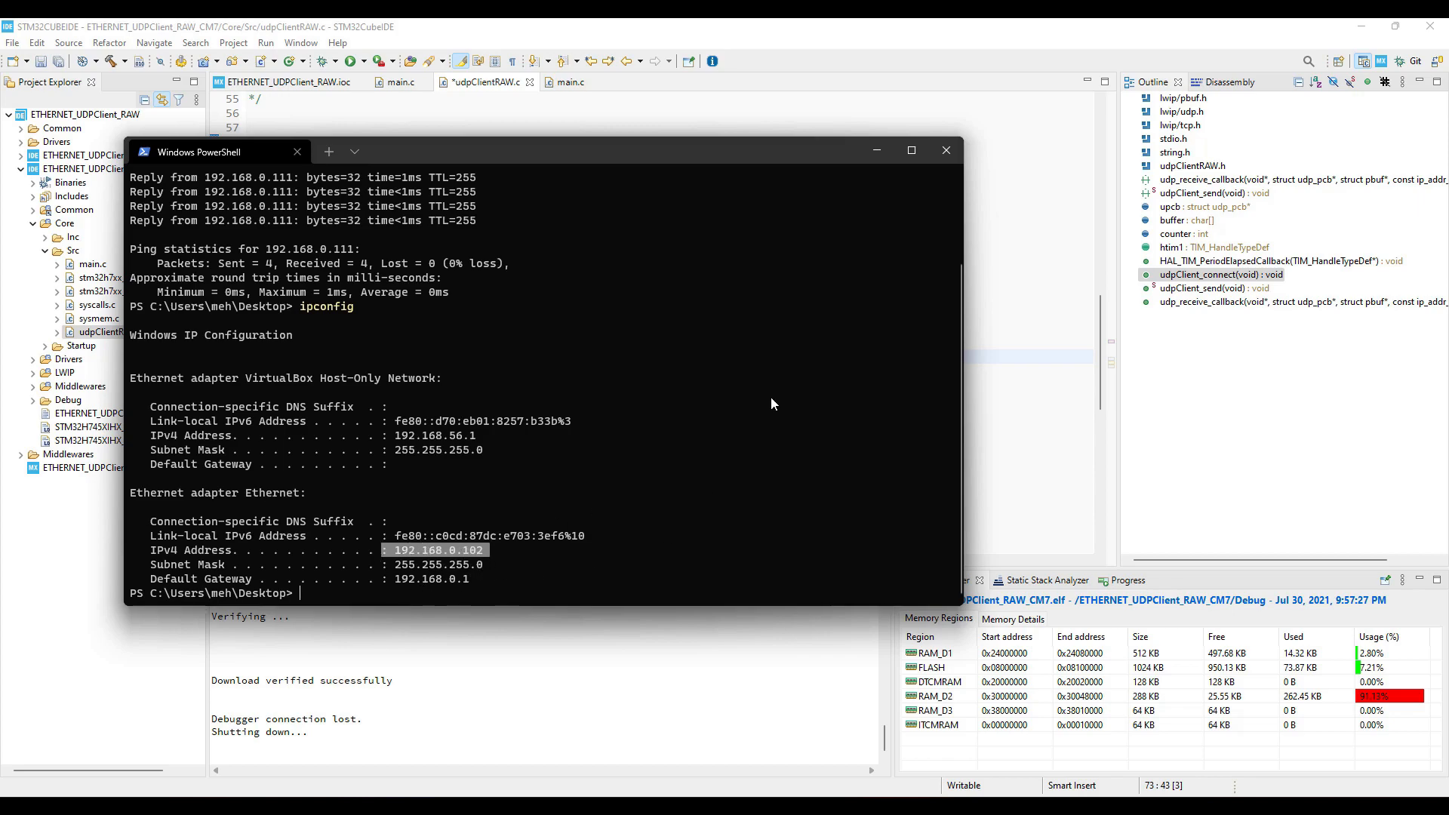
click(945, 149)
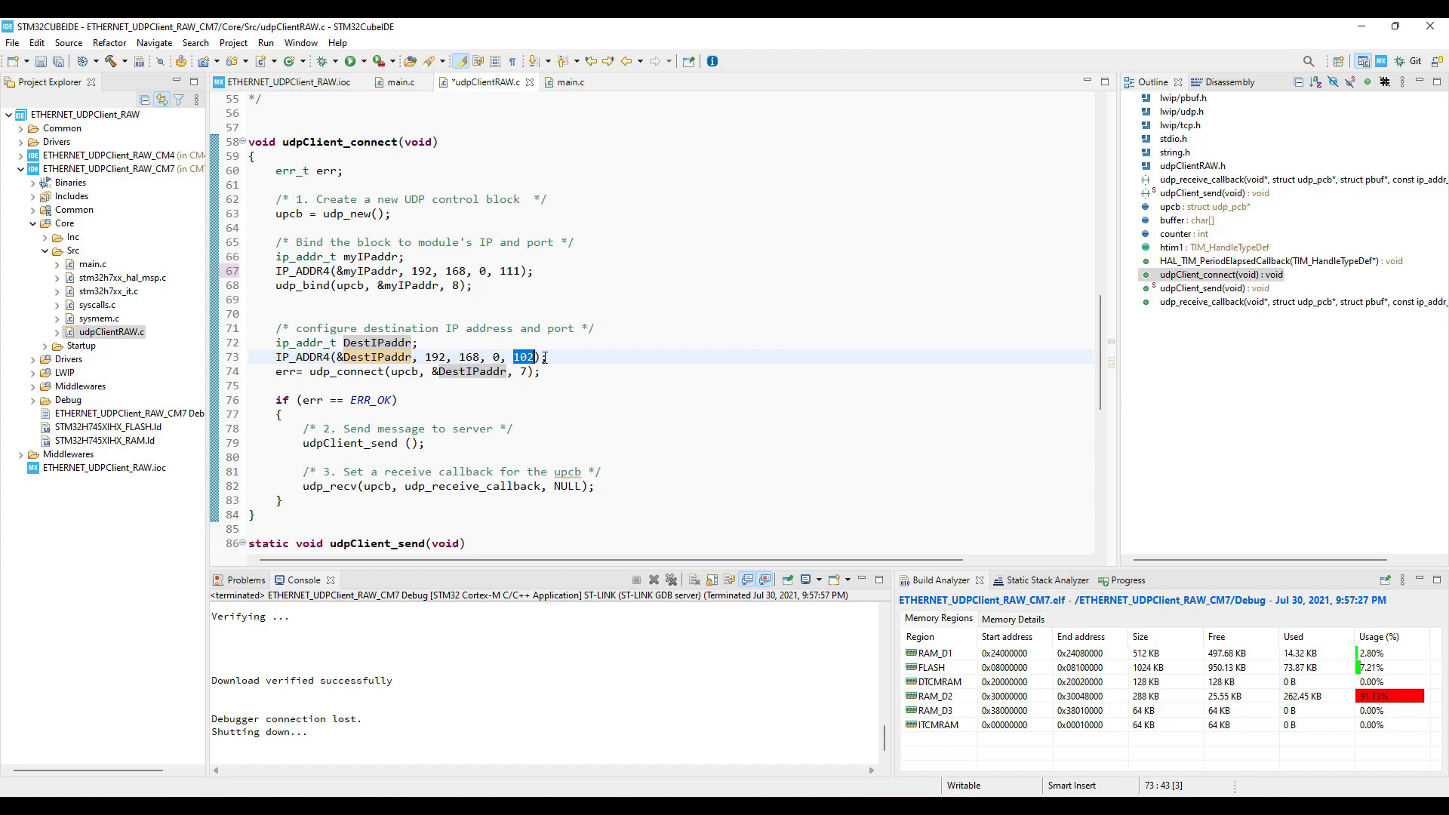
double_click(524, 370)
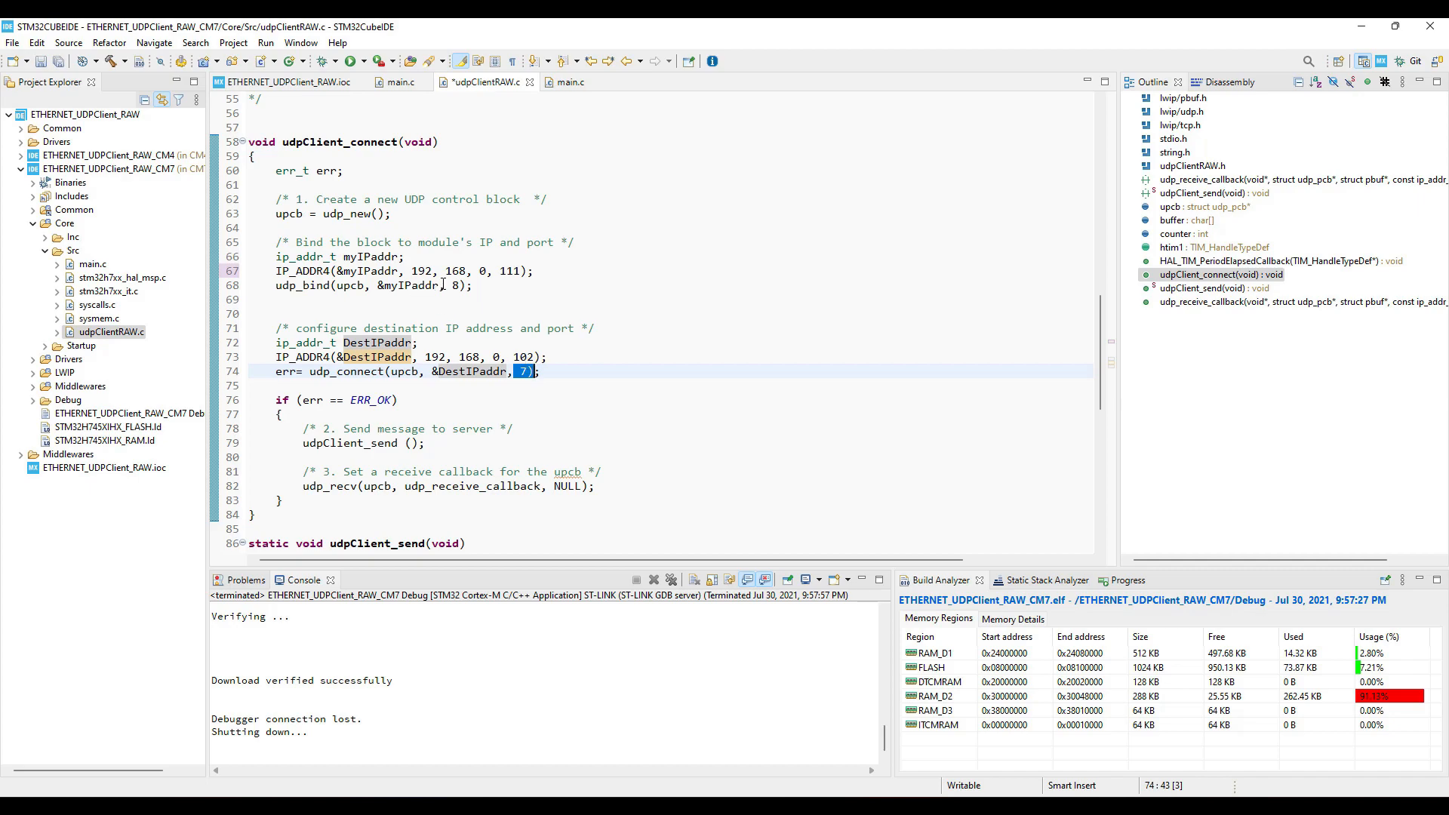
click(453, 285)
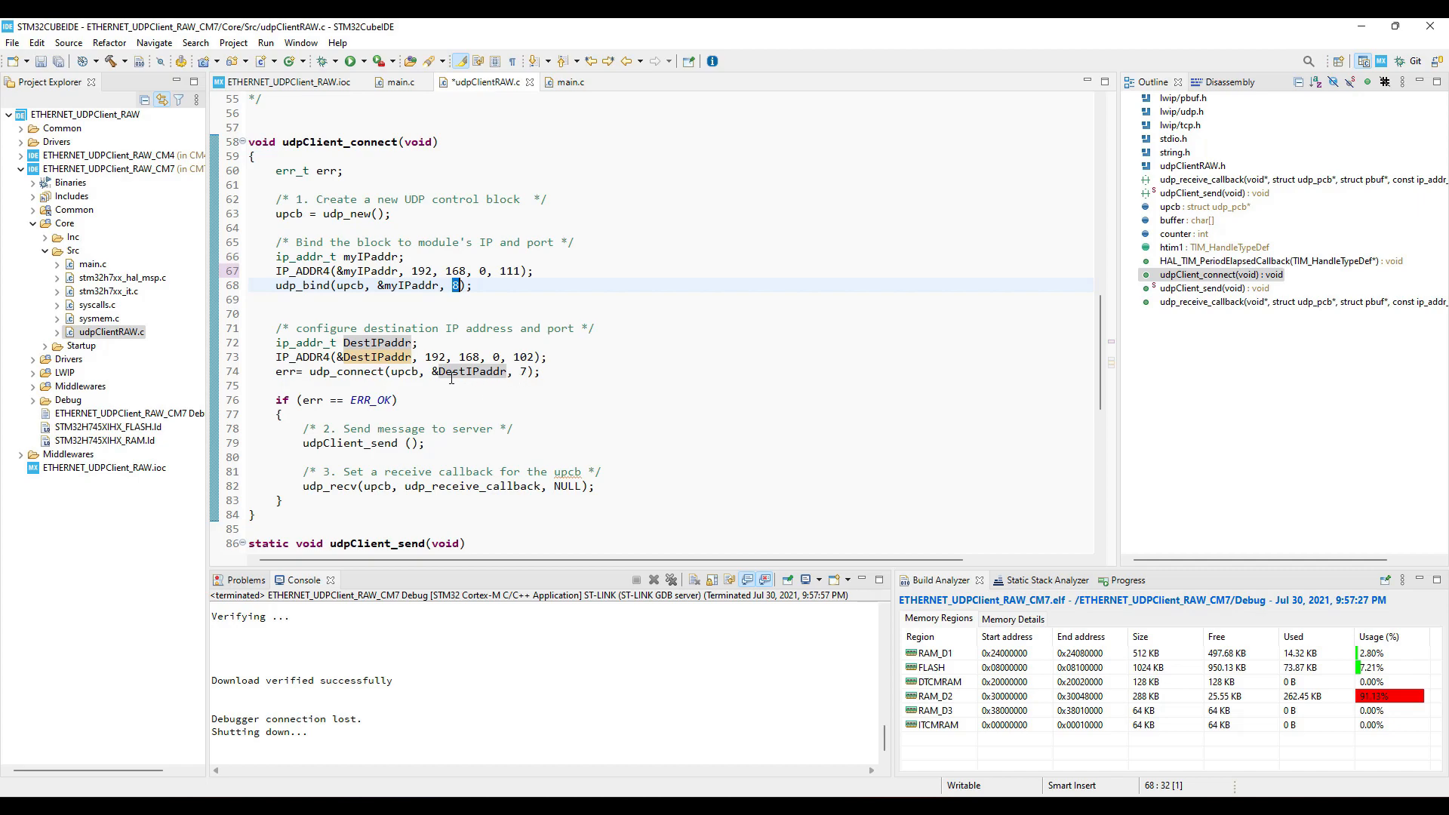
double_click(349, 357)
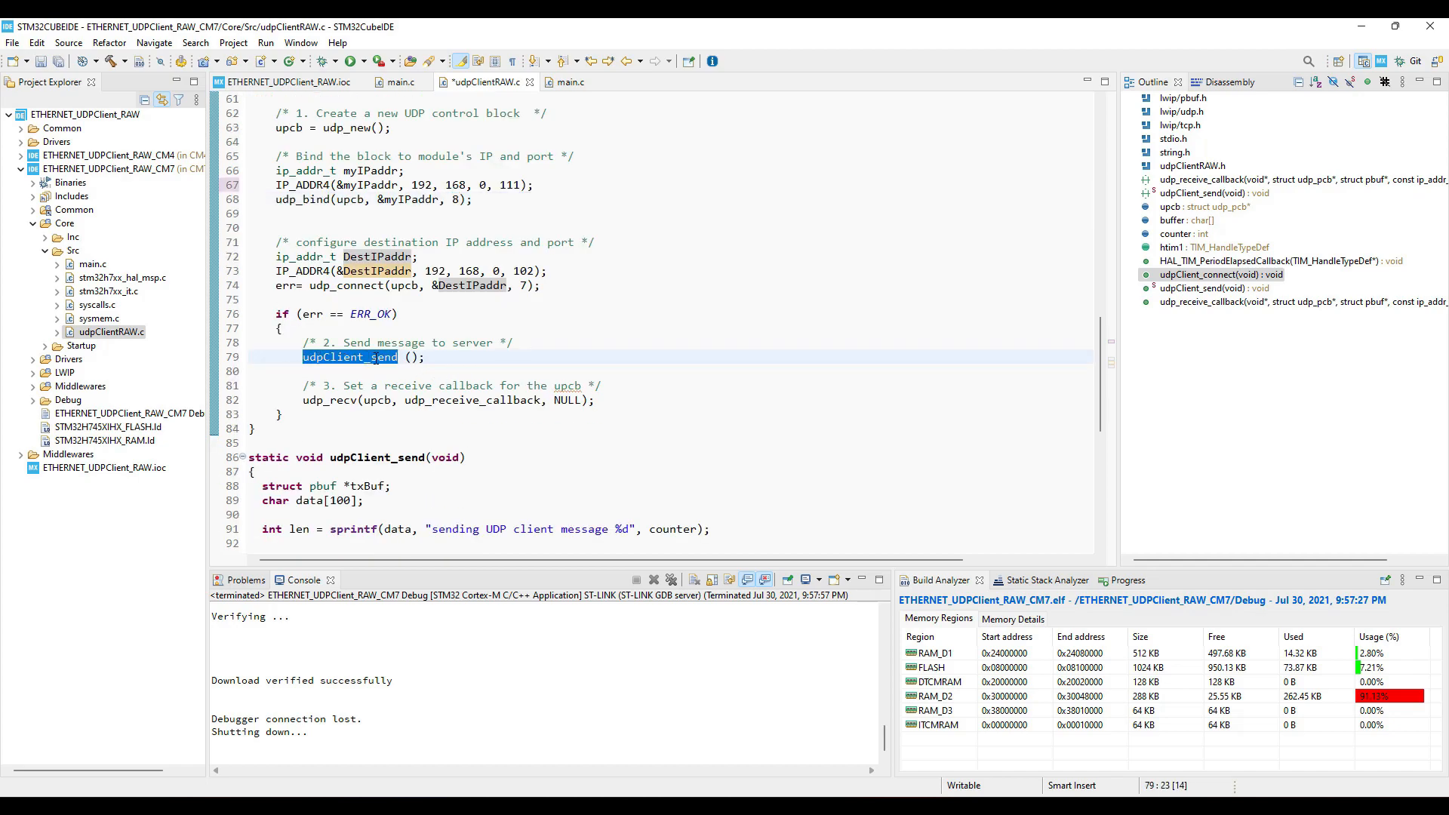
scroll(up, 3)
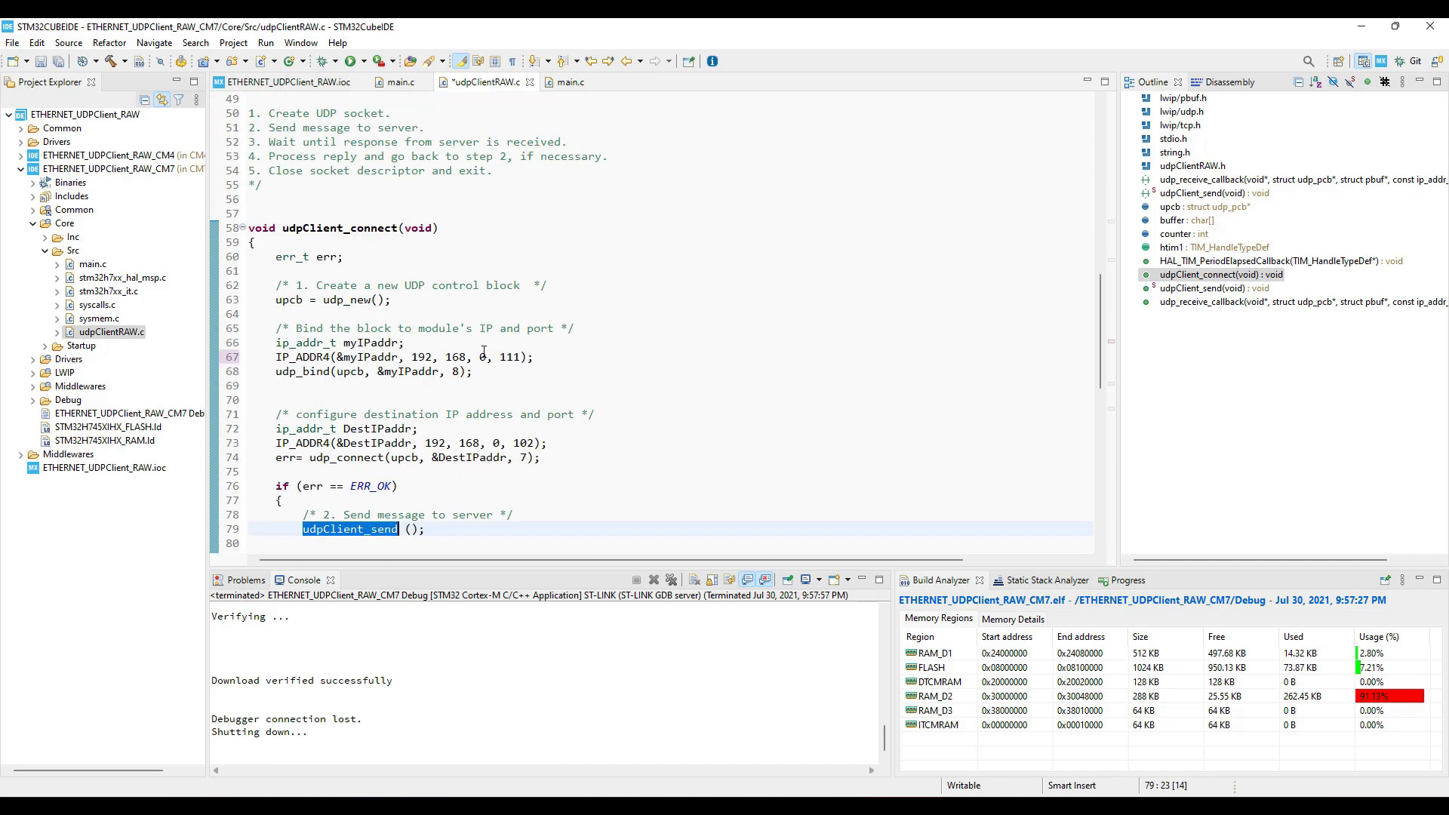
scroll(down, 3)
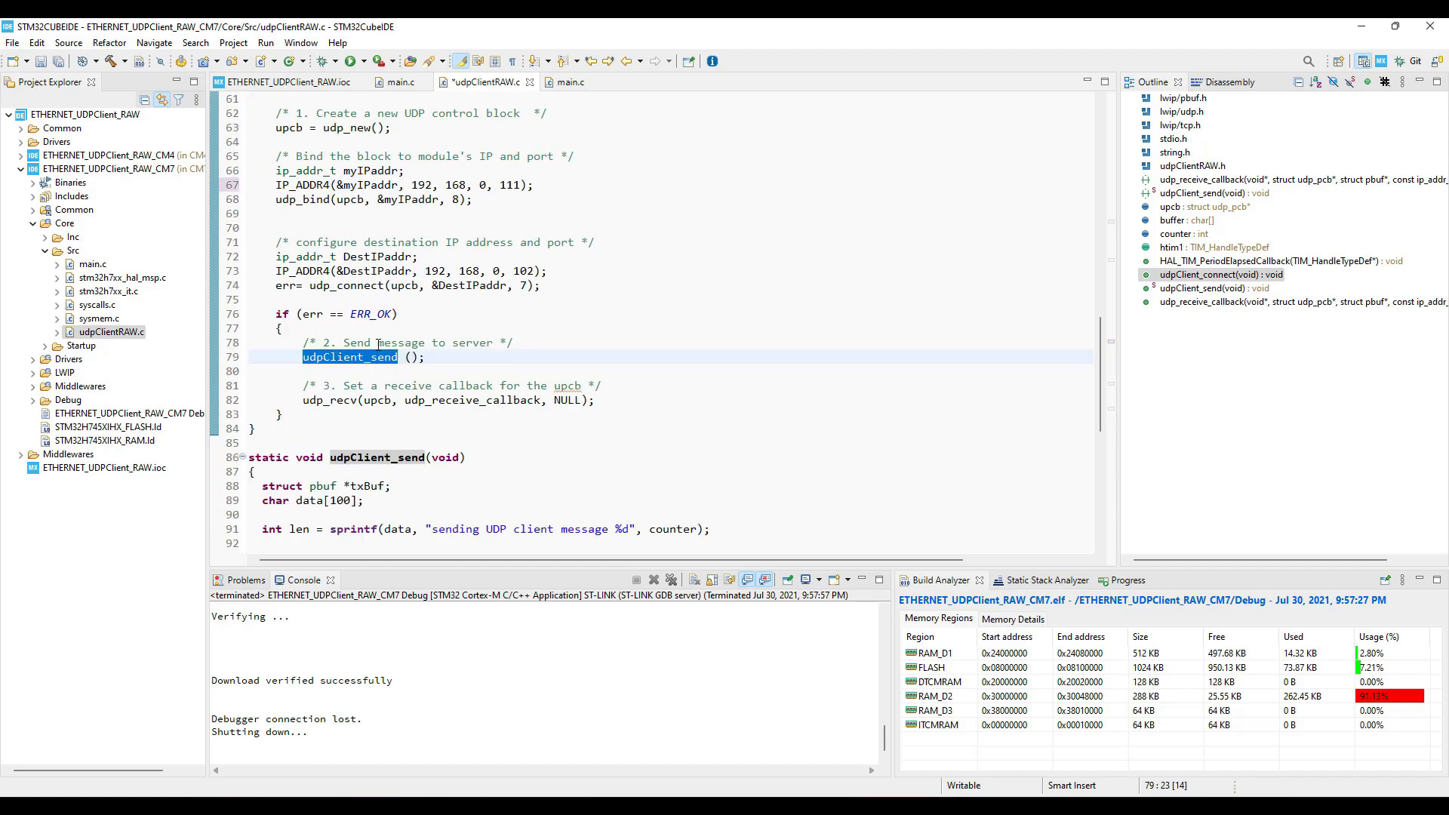
scroll(up, 3)
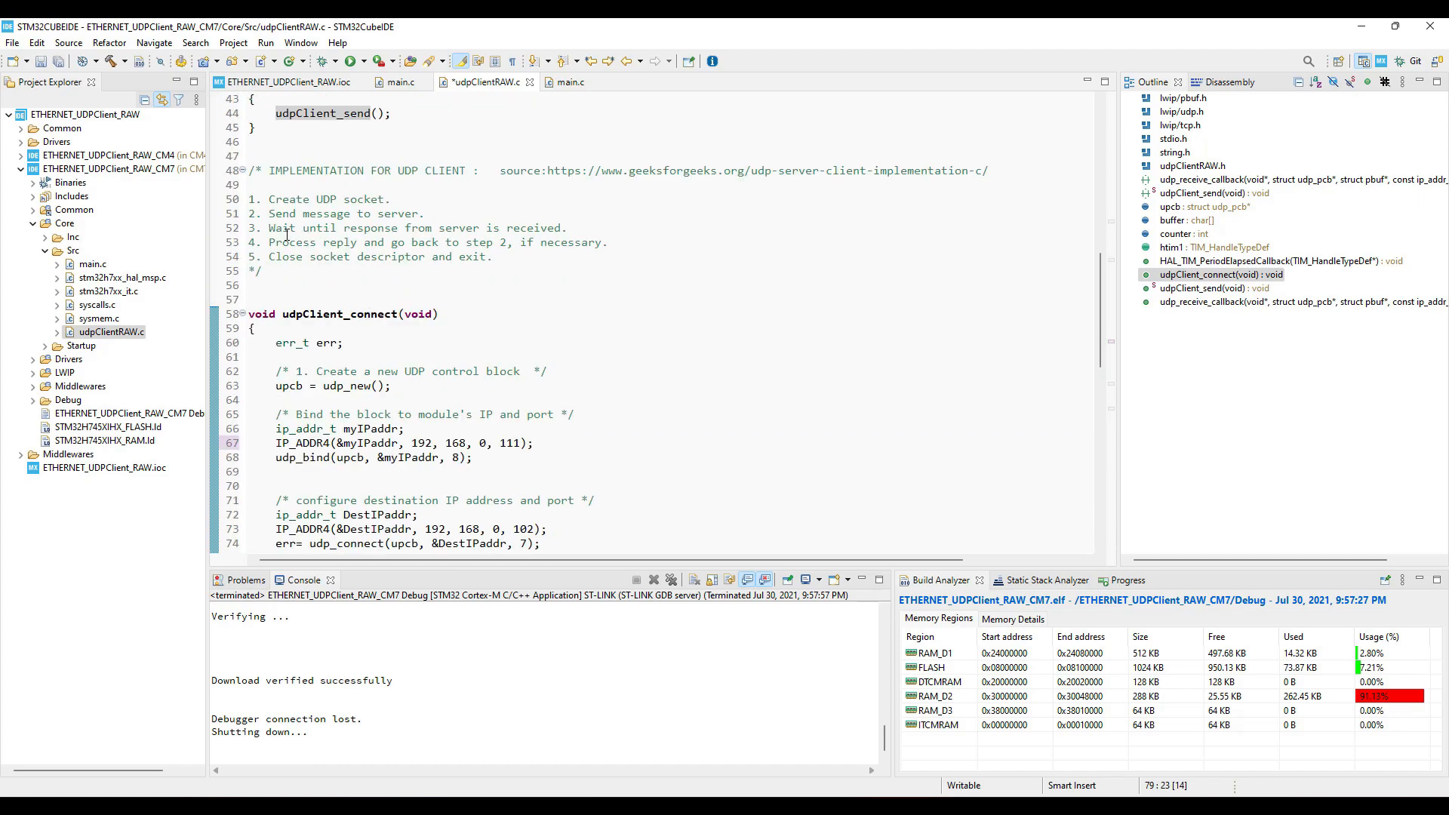
triple_click(416, 228)
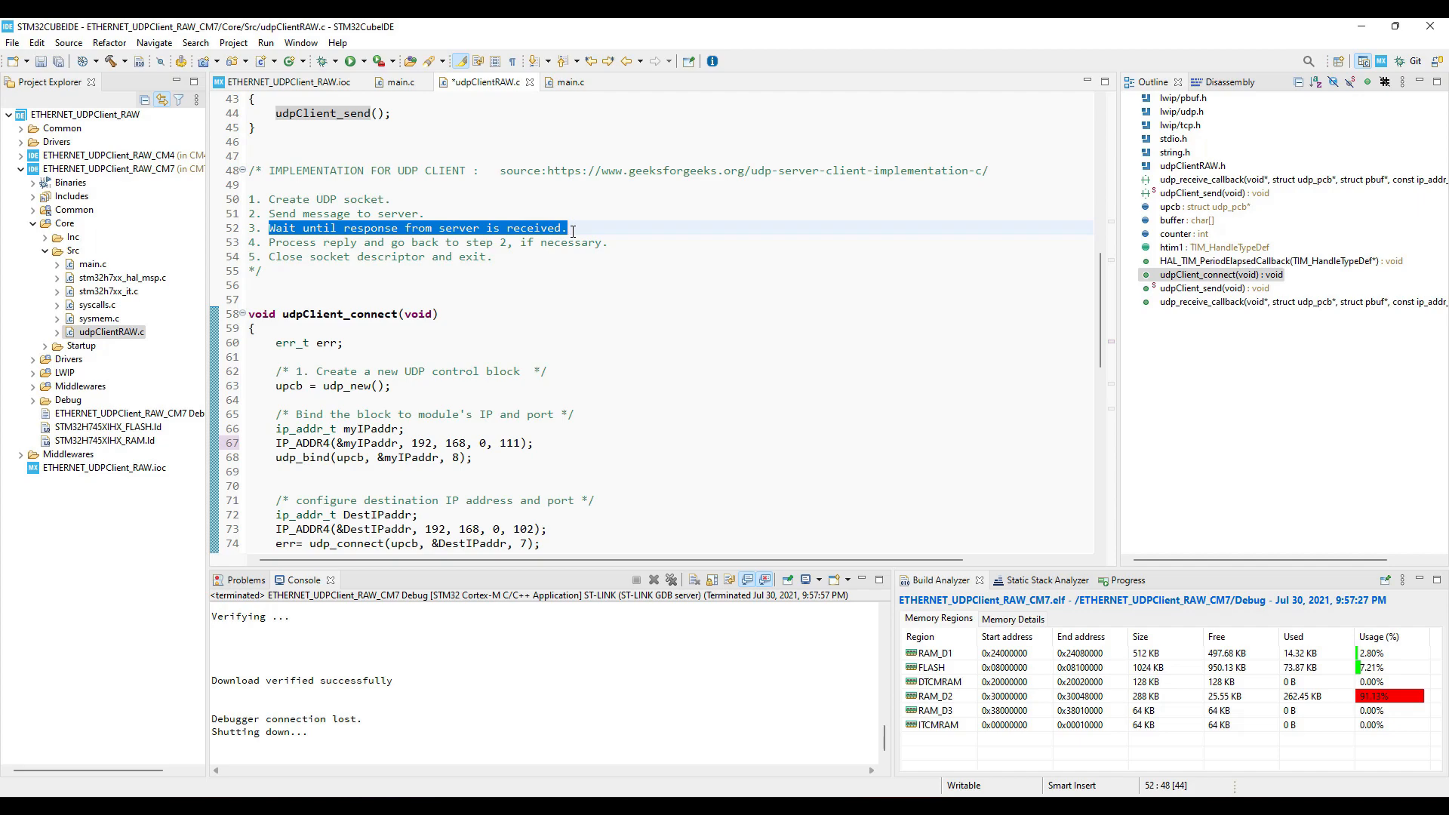
scroll(down, 3)
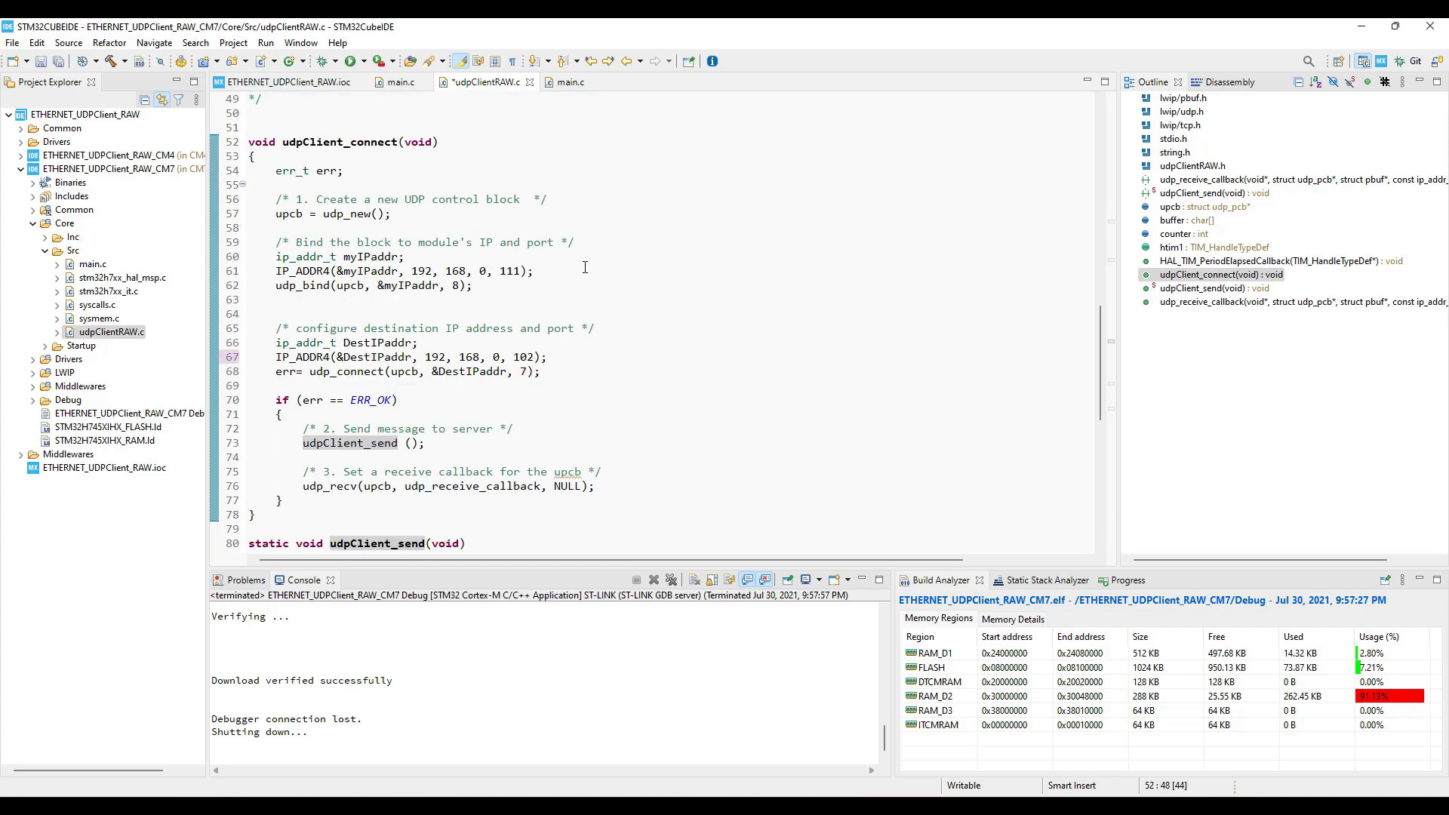
scroll(down, 3)
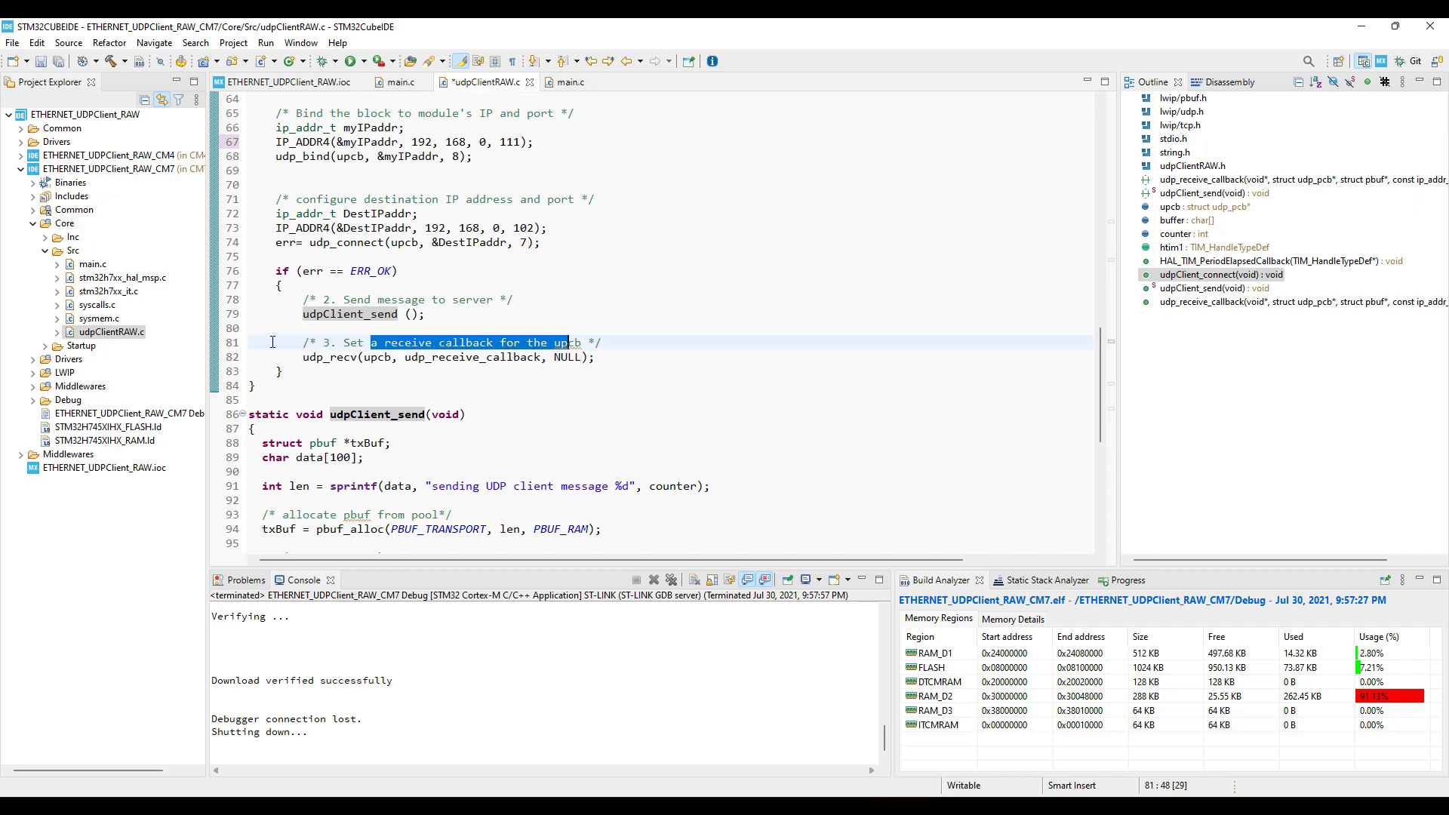
click(329, 357)
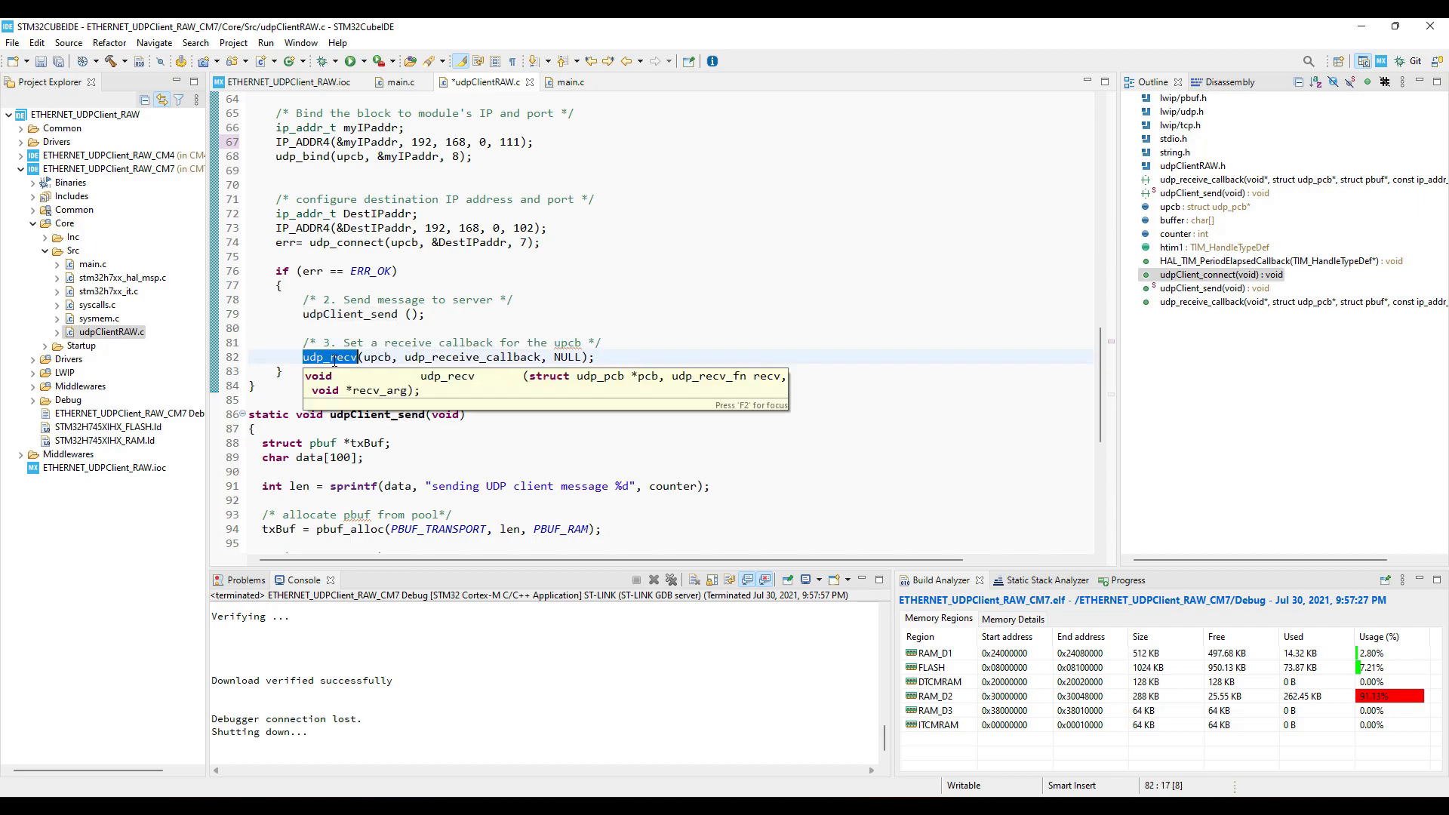
right_click(328, 357)
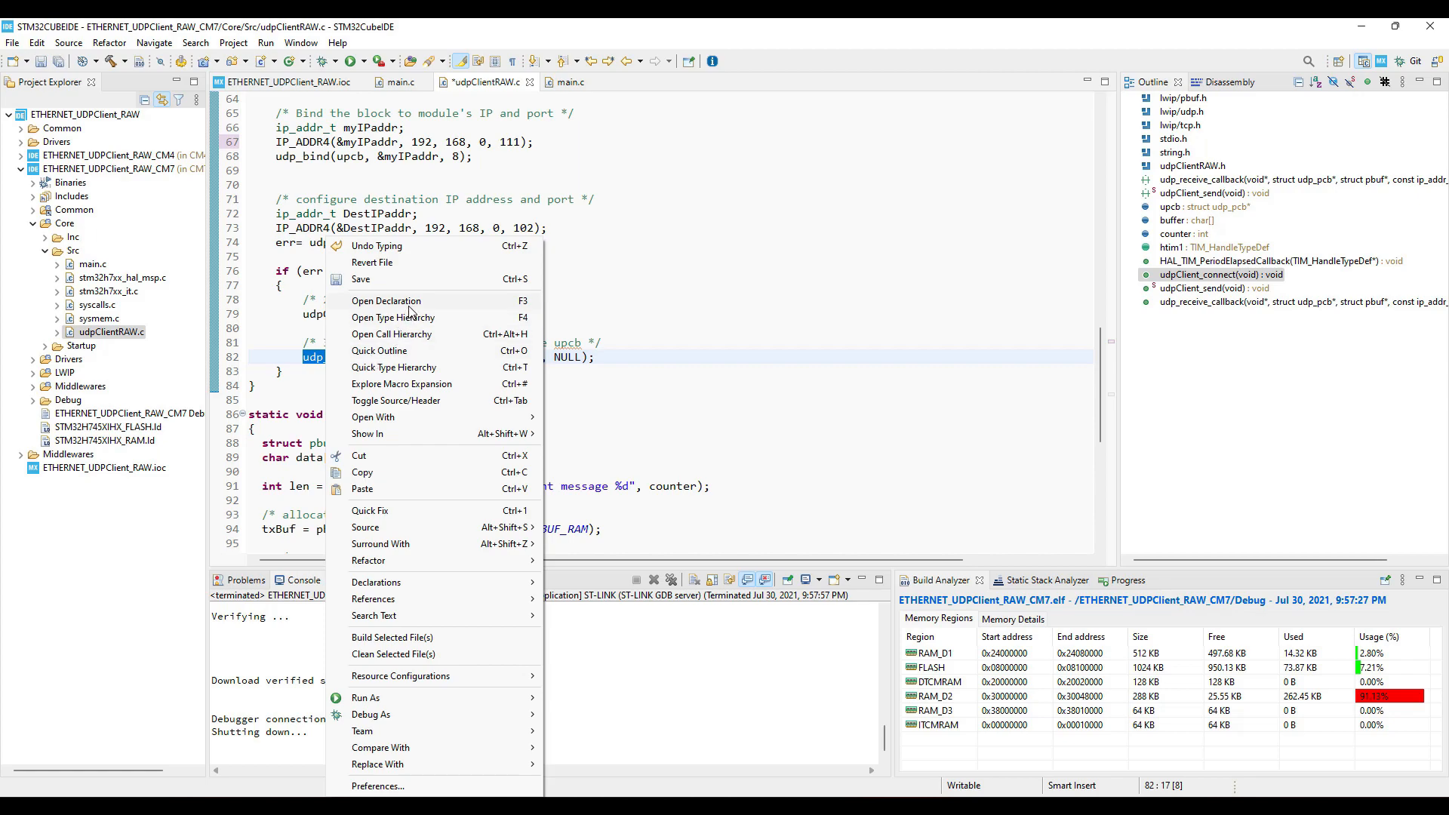
Open udp_recv's declaration in udp.h and highlight its udp_recv_fn callback type.
click(386, 300)
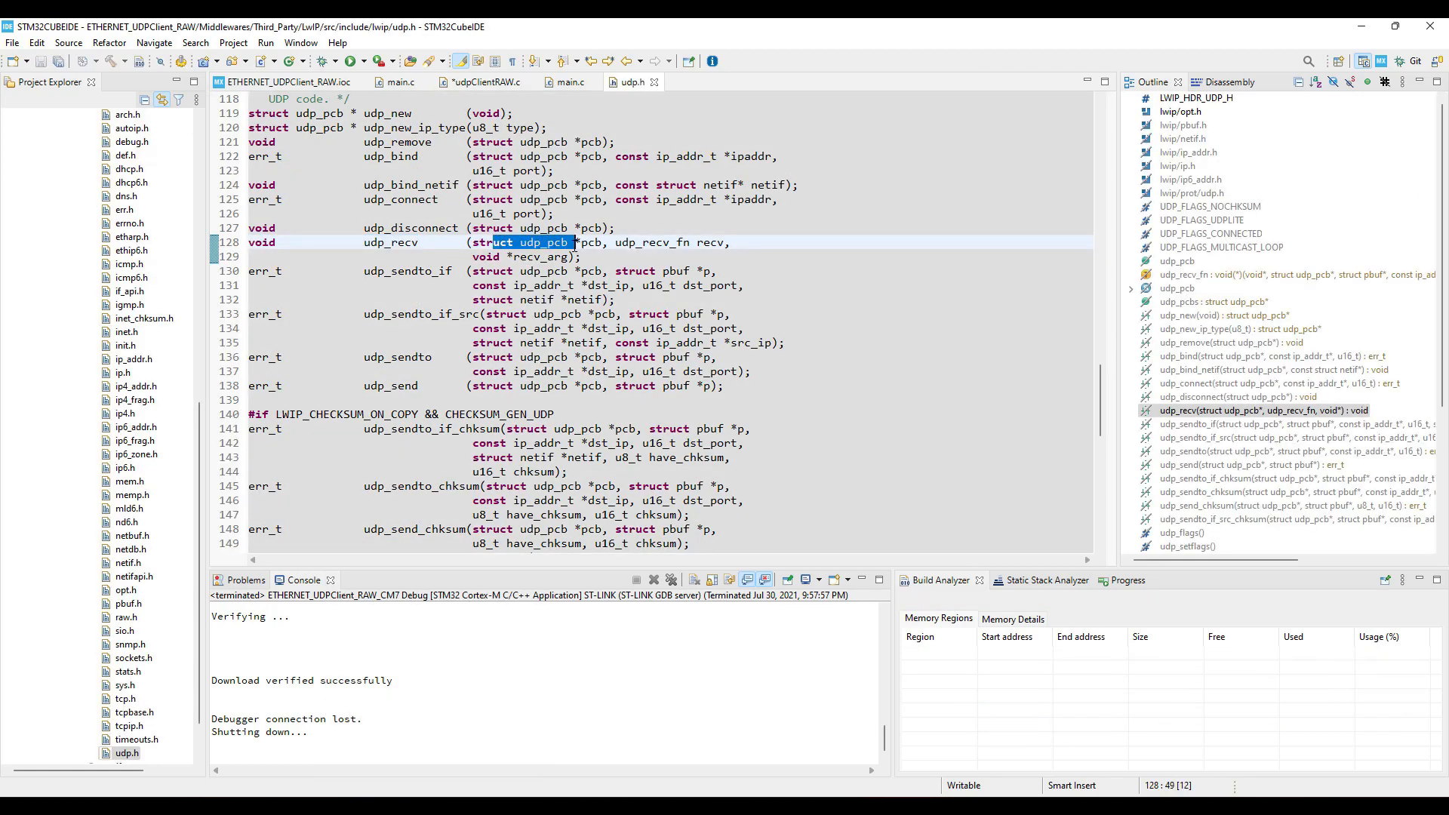
double_click(654, 242)
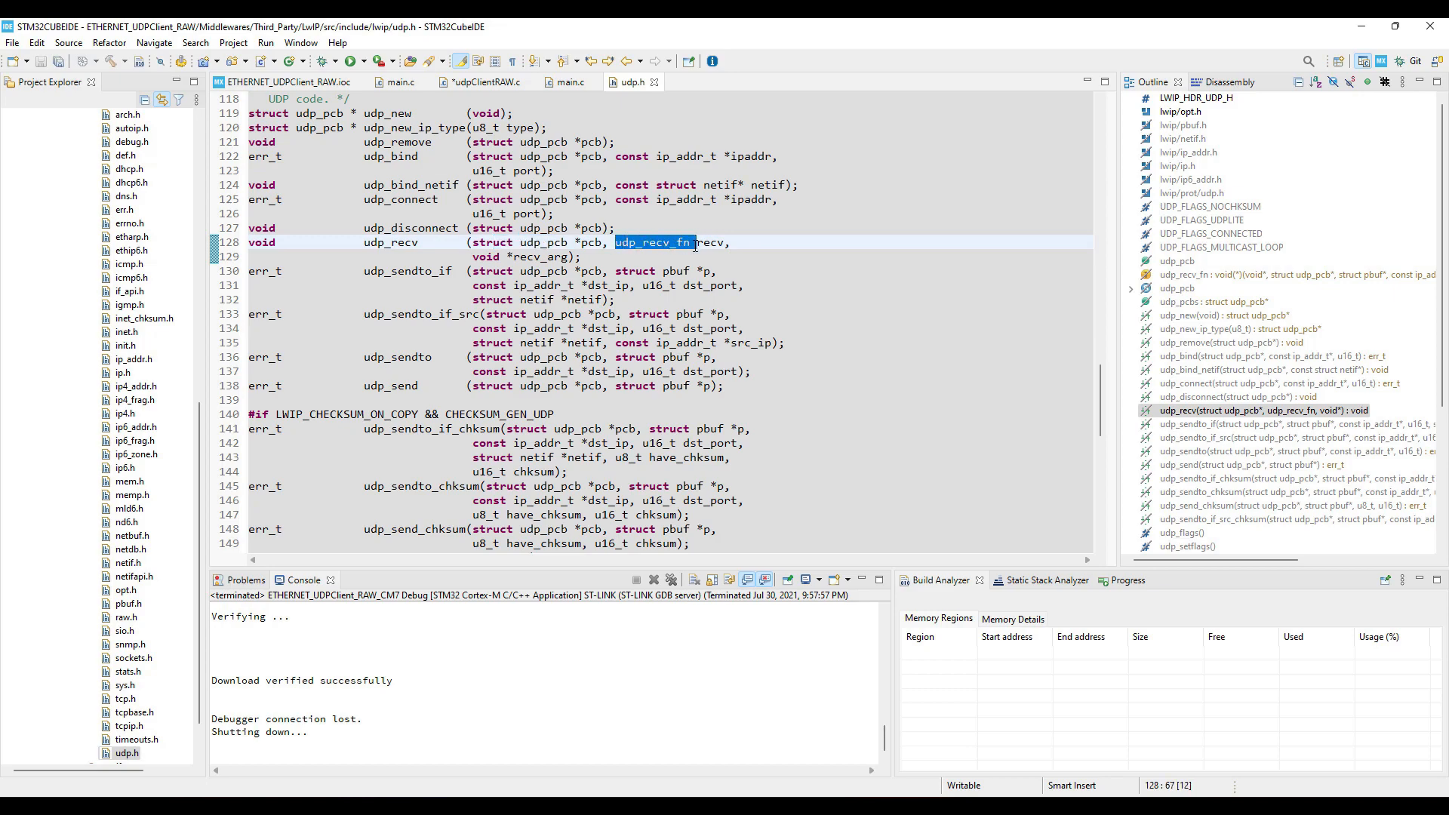
double_click(527, 257)
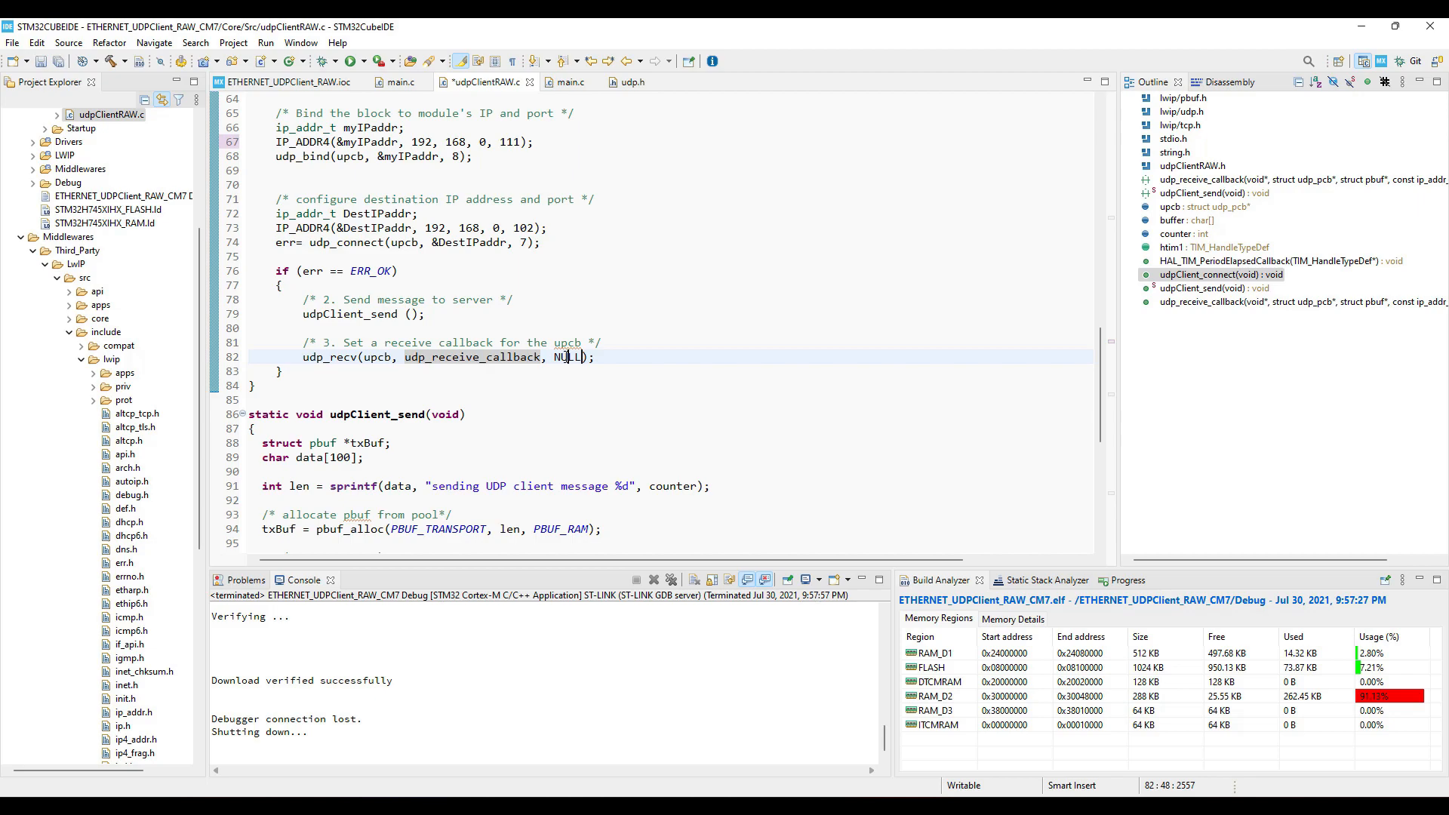
double_click(567, 358)
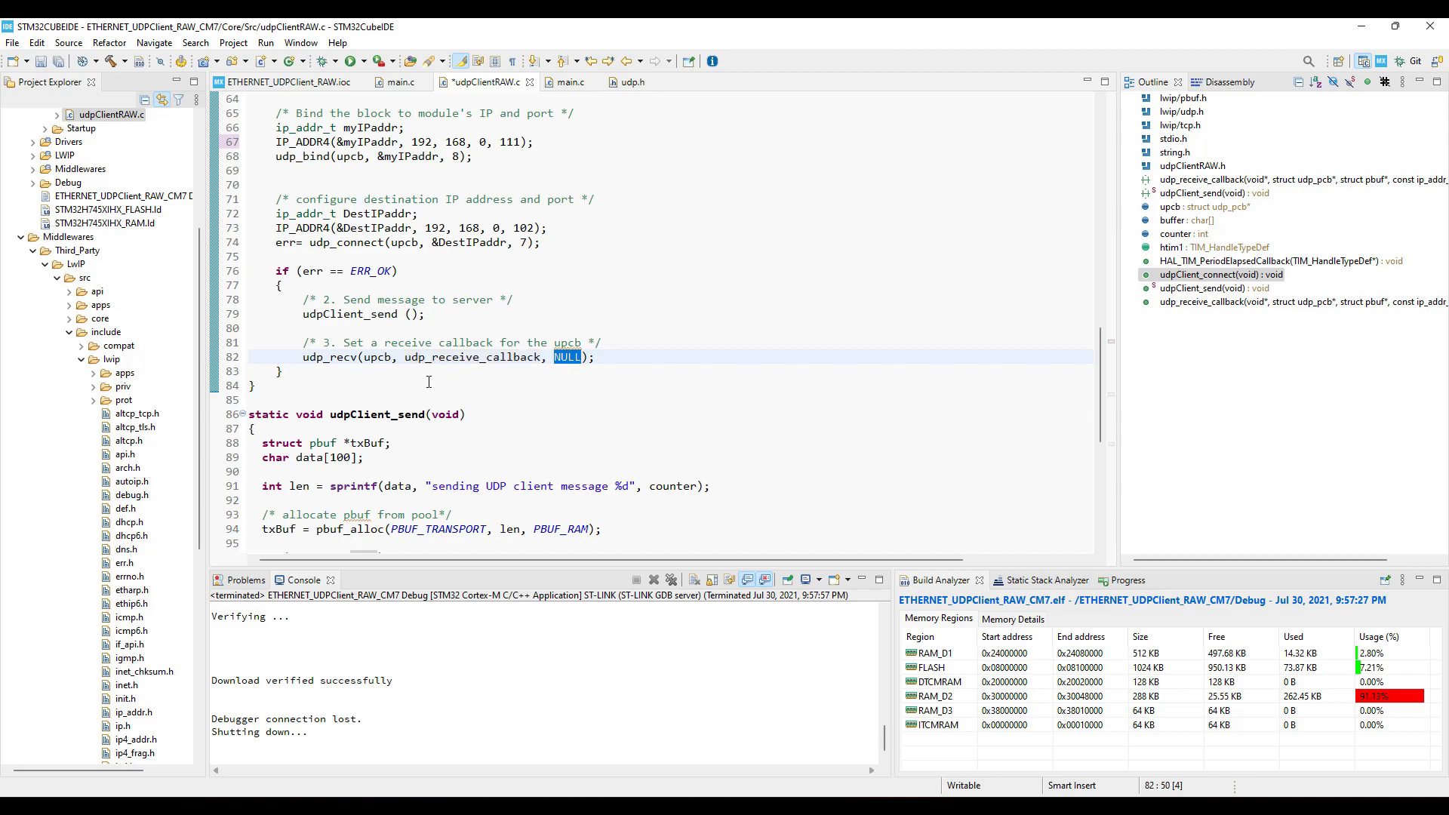
scroll(down, 3)
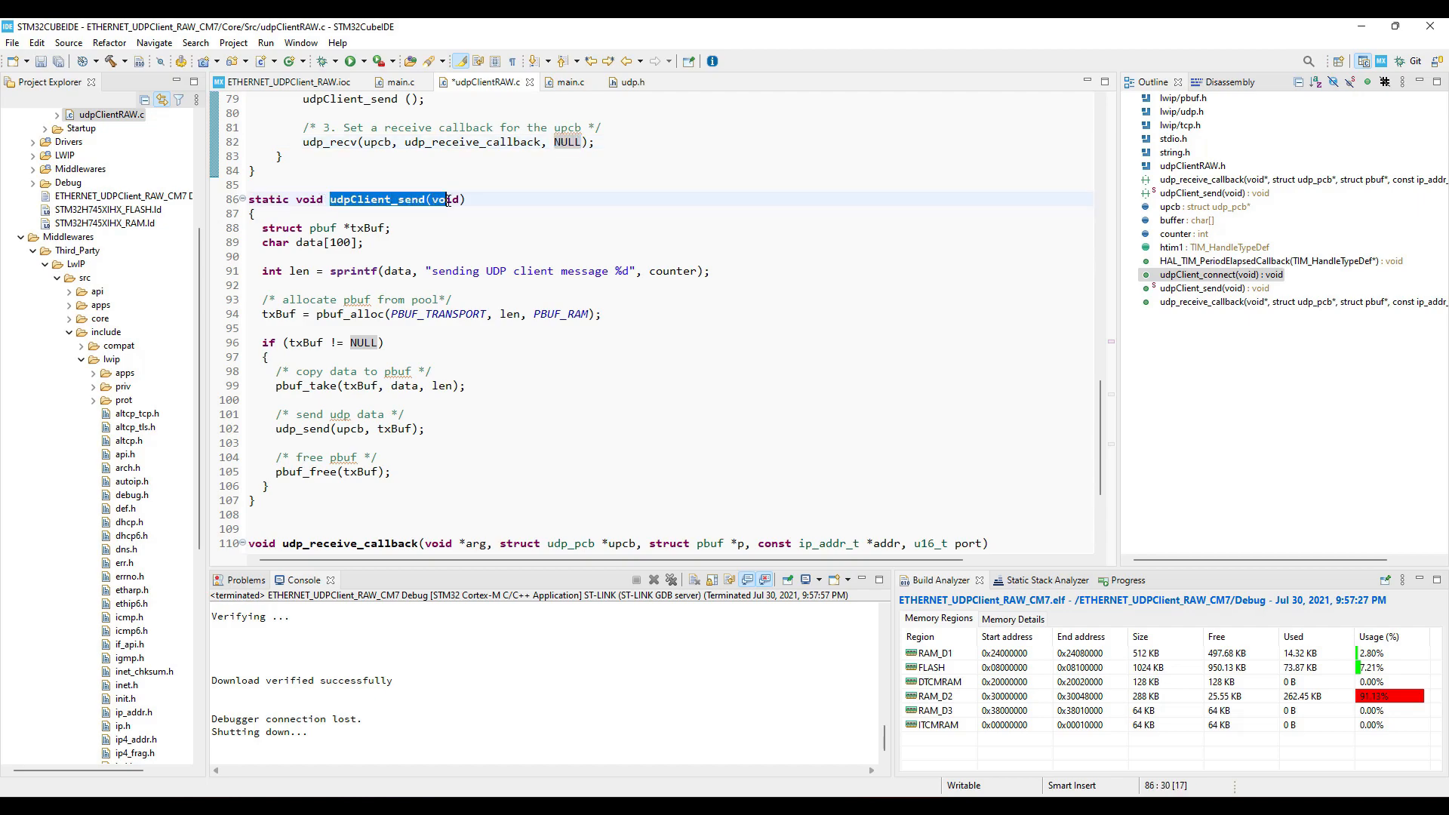
click(270, 243)
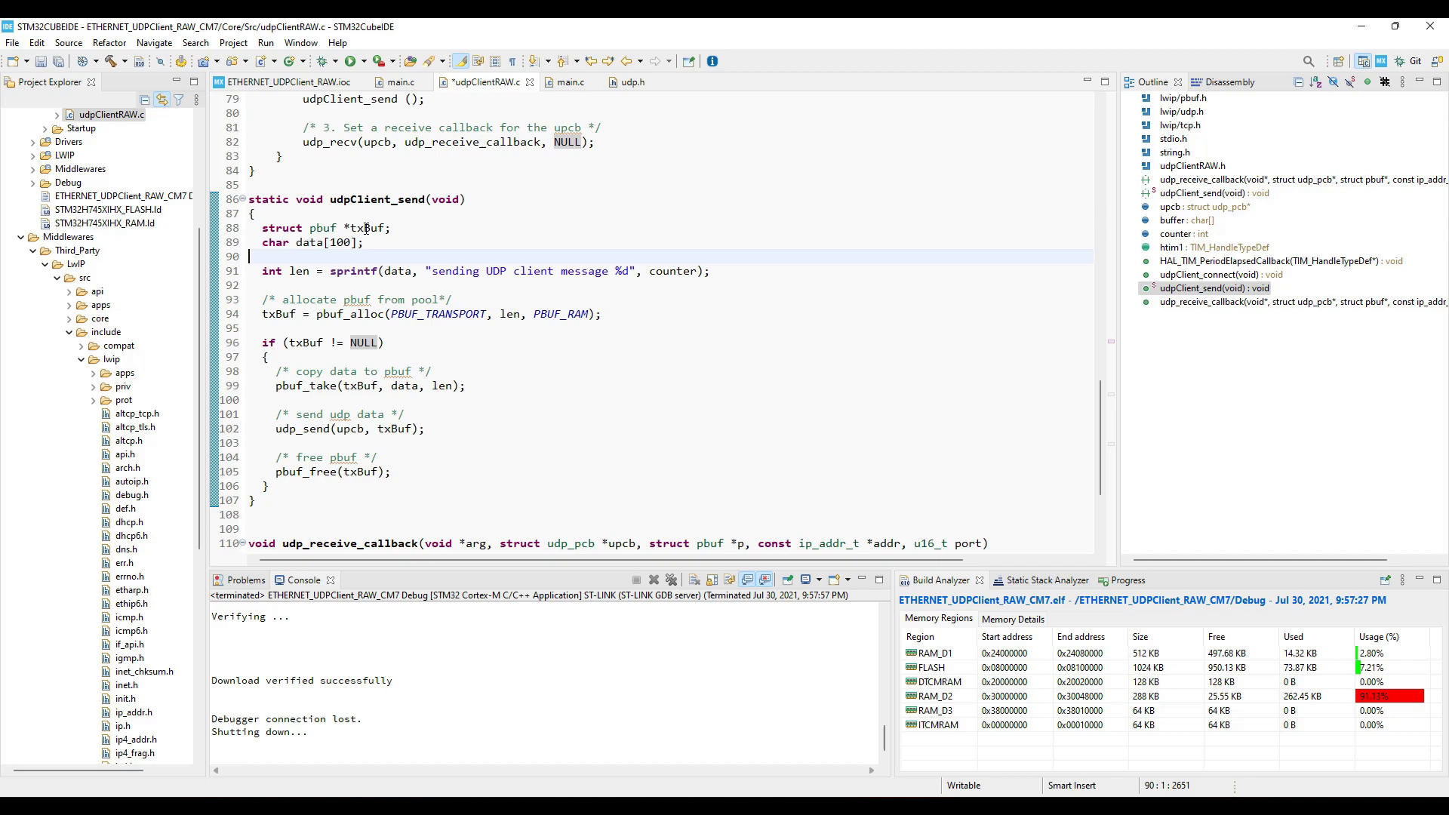
double_click(367, 228)
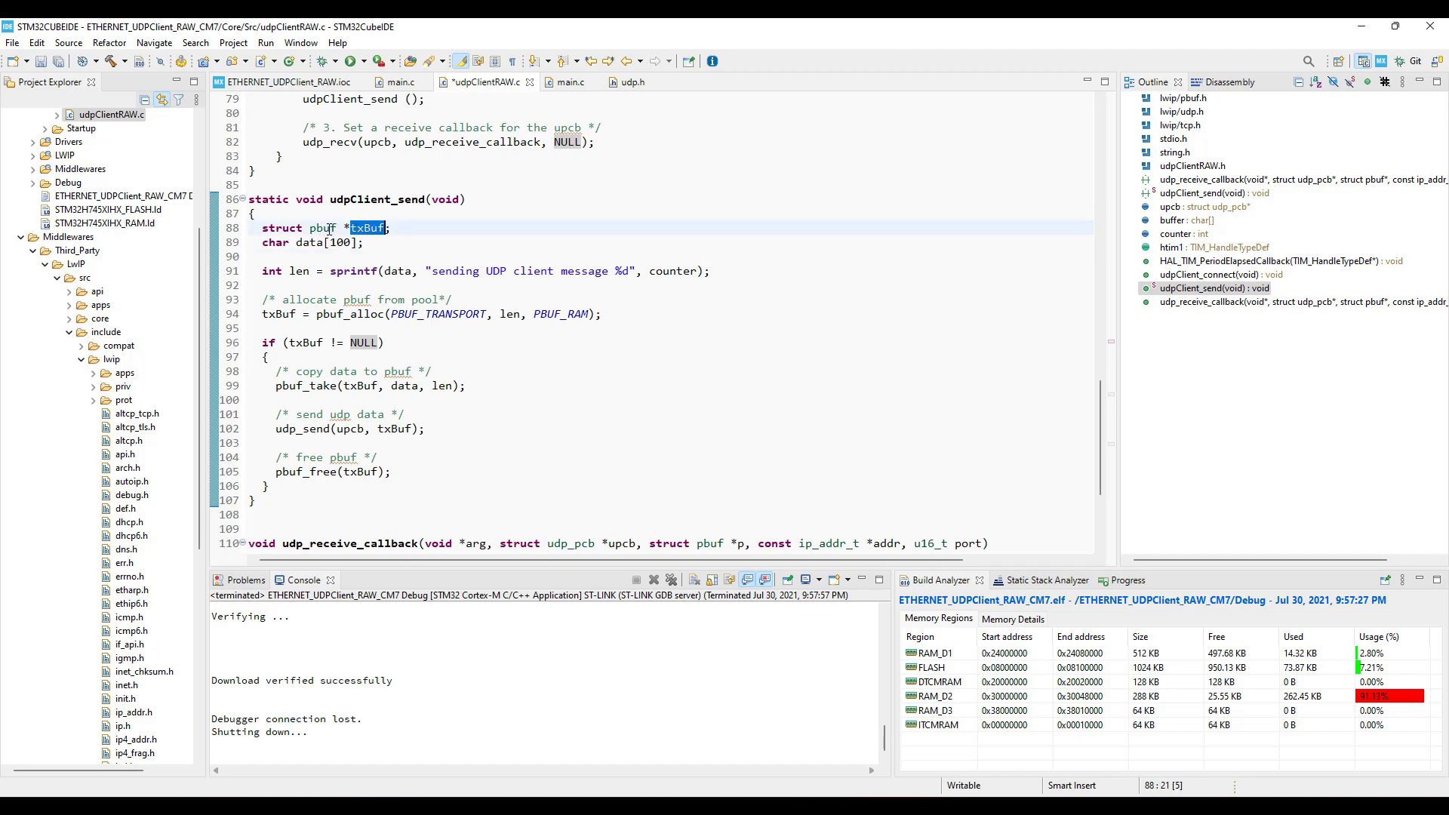
double_click(322, 227)
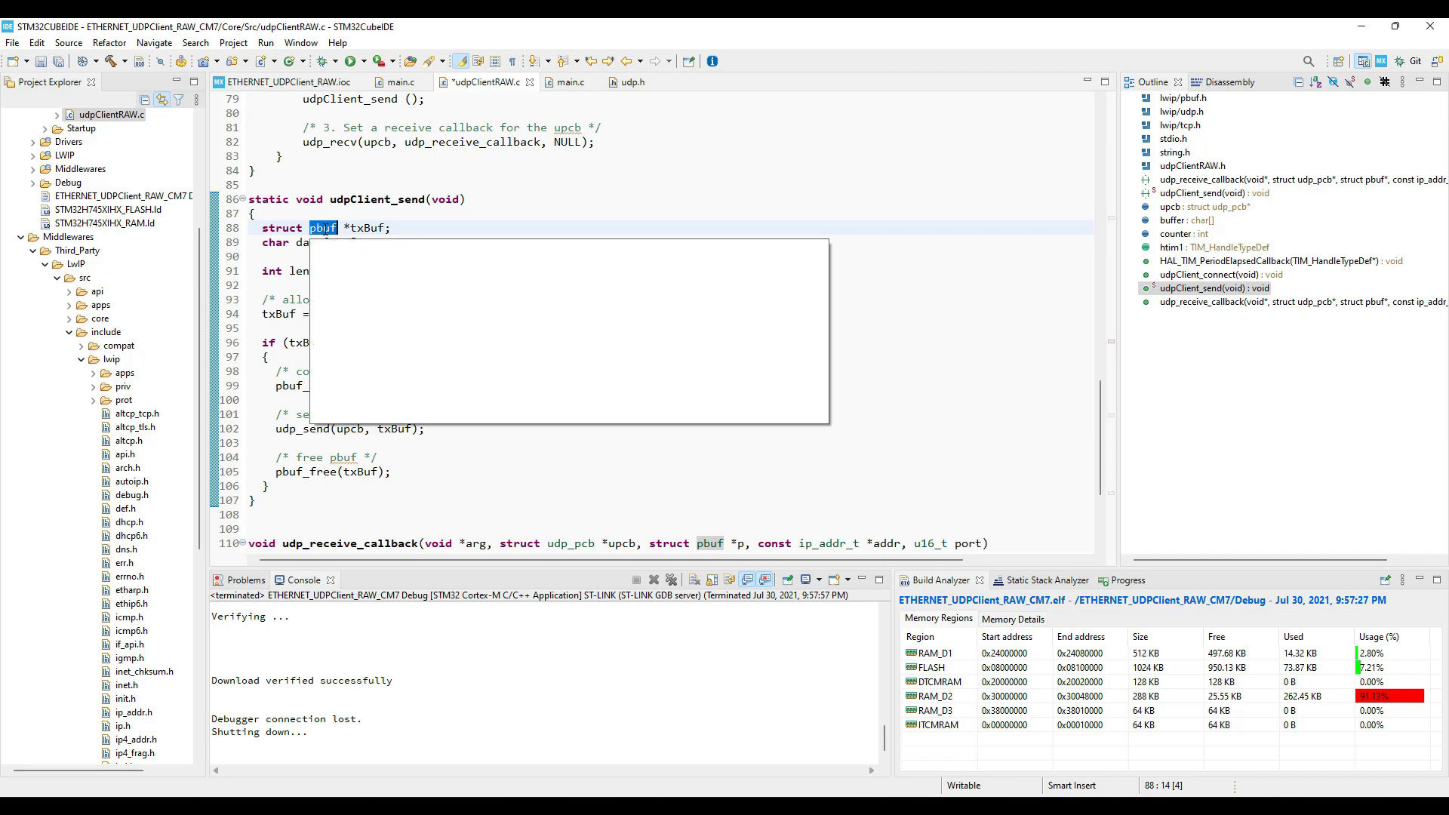
mouse_move(322, 228)
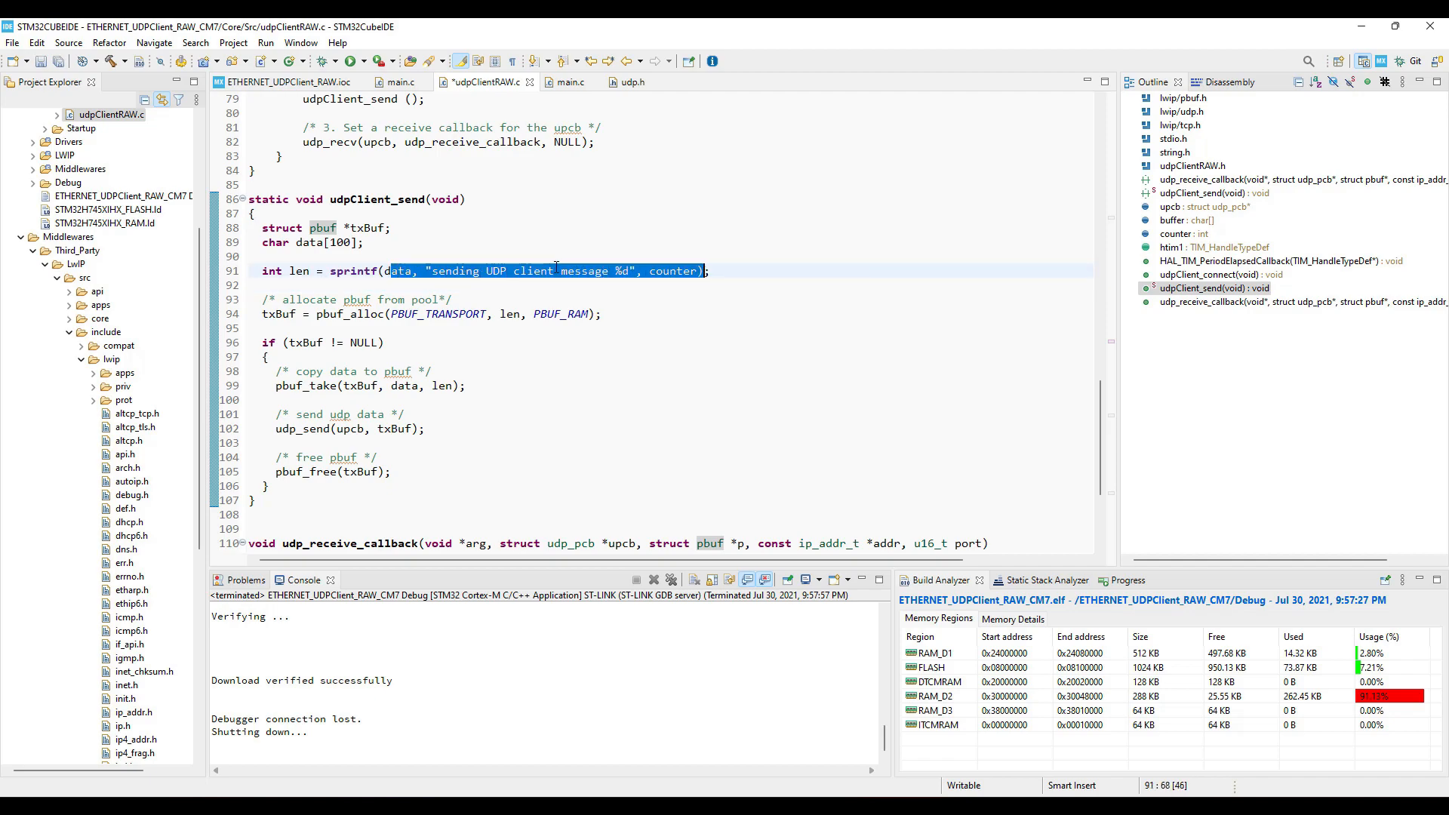
click(584, 271)
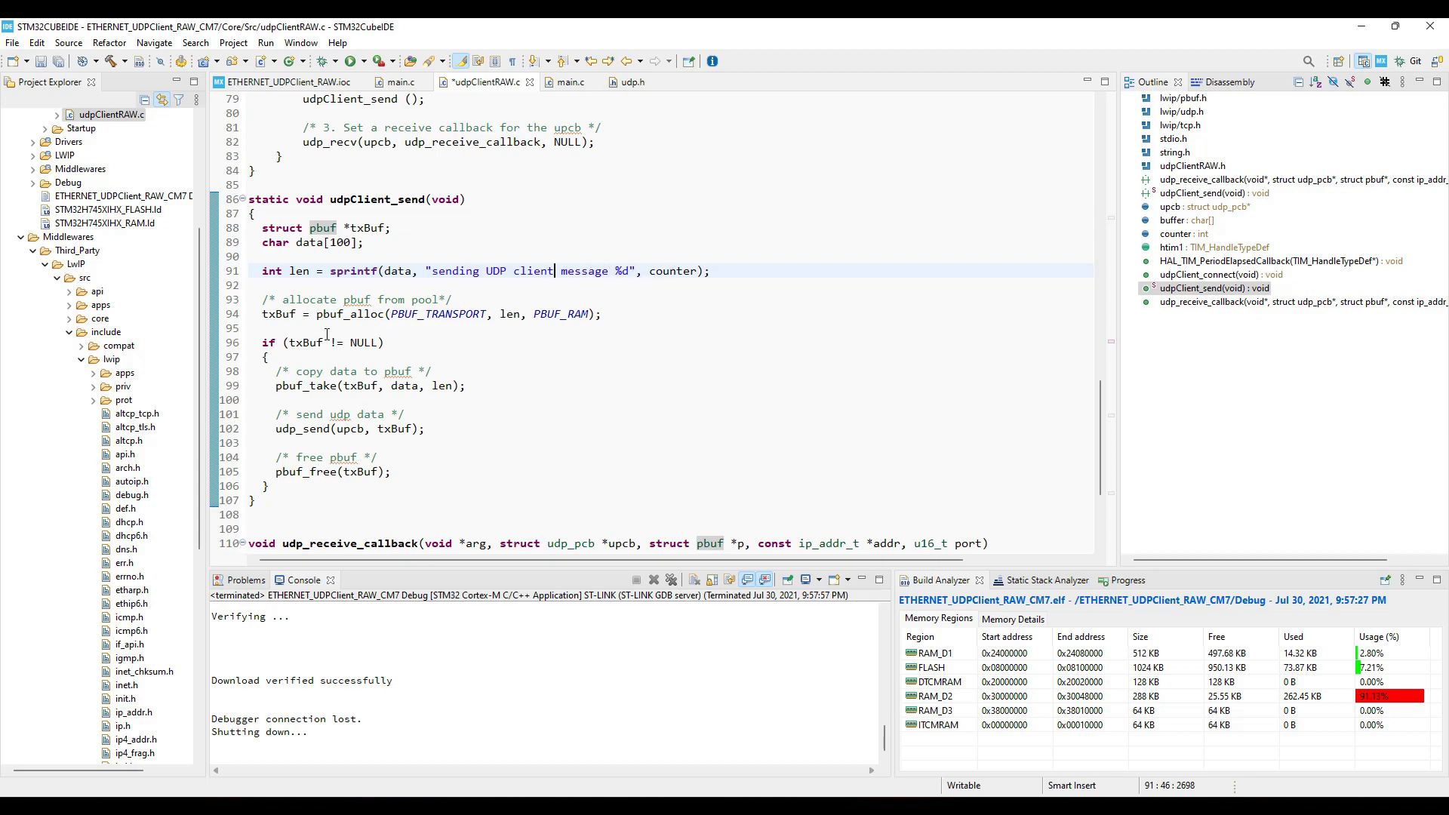
double_click(351, 314)
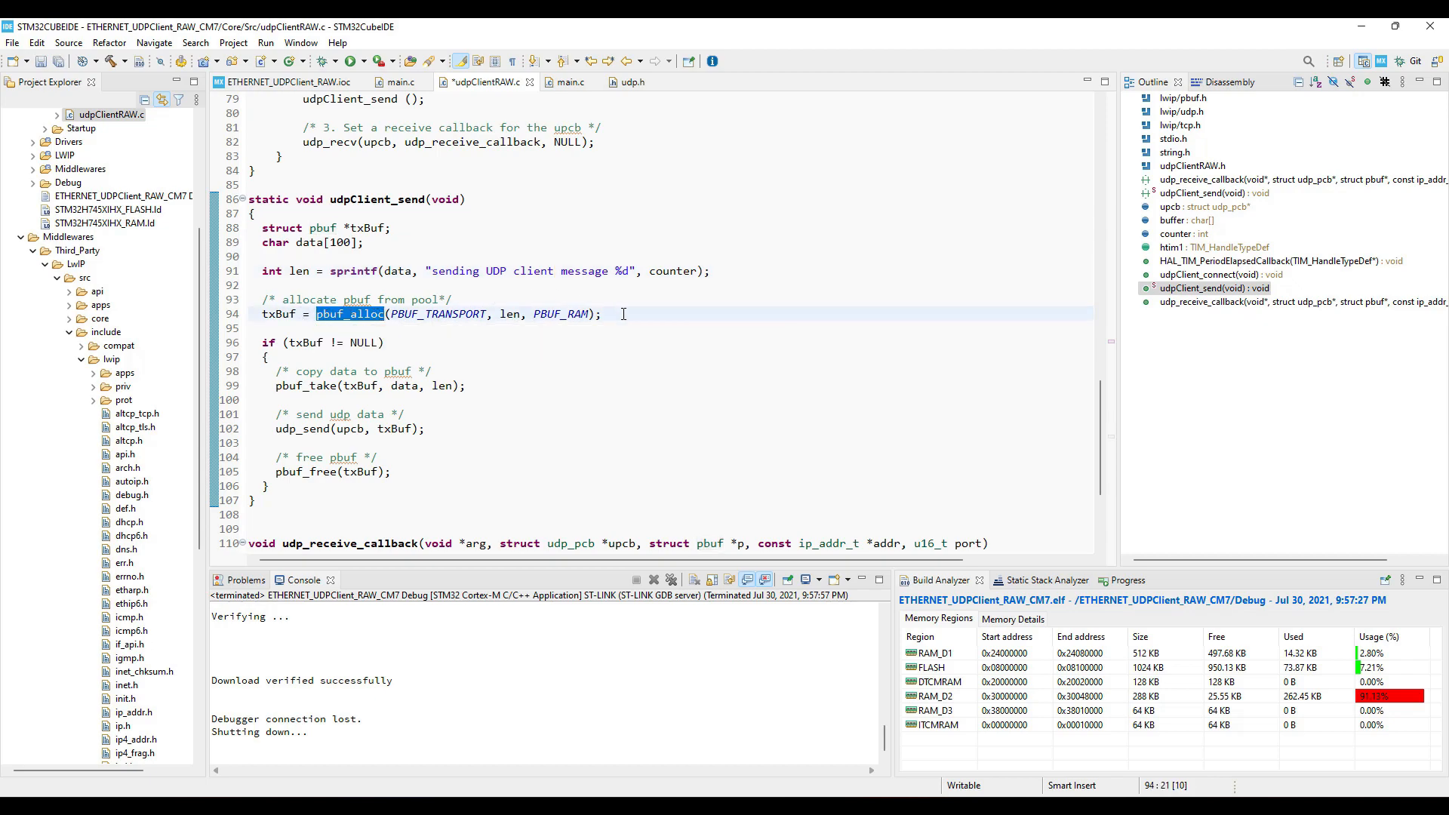
scroll(down, 3)
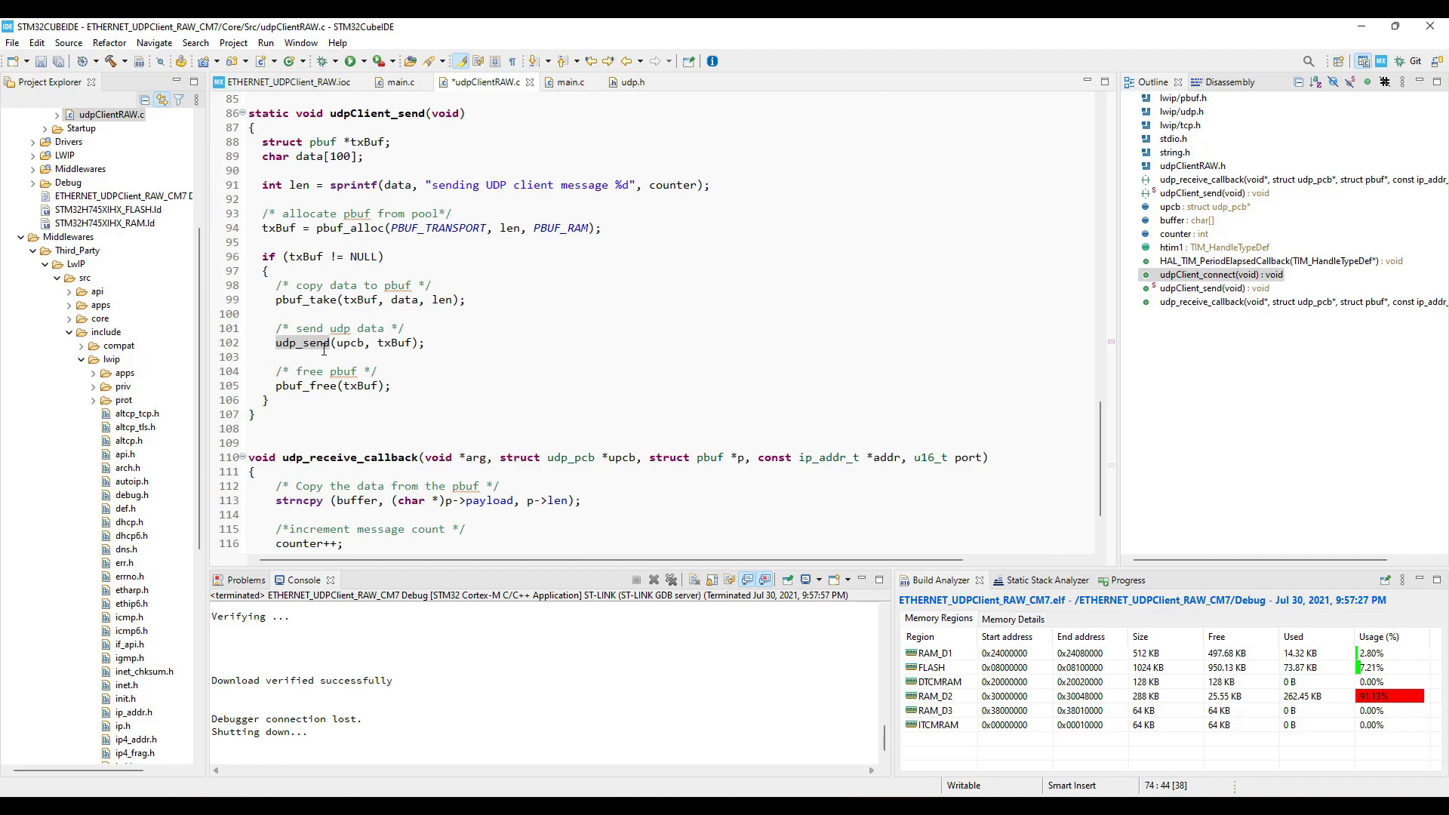
mouse_move(613, 405)
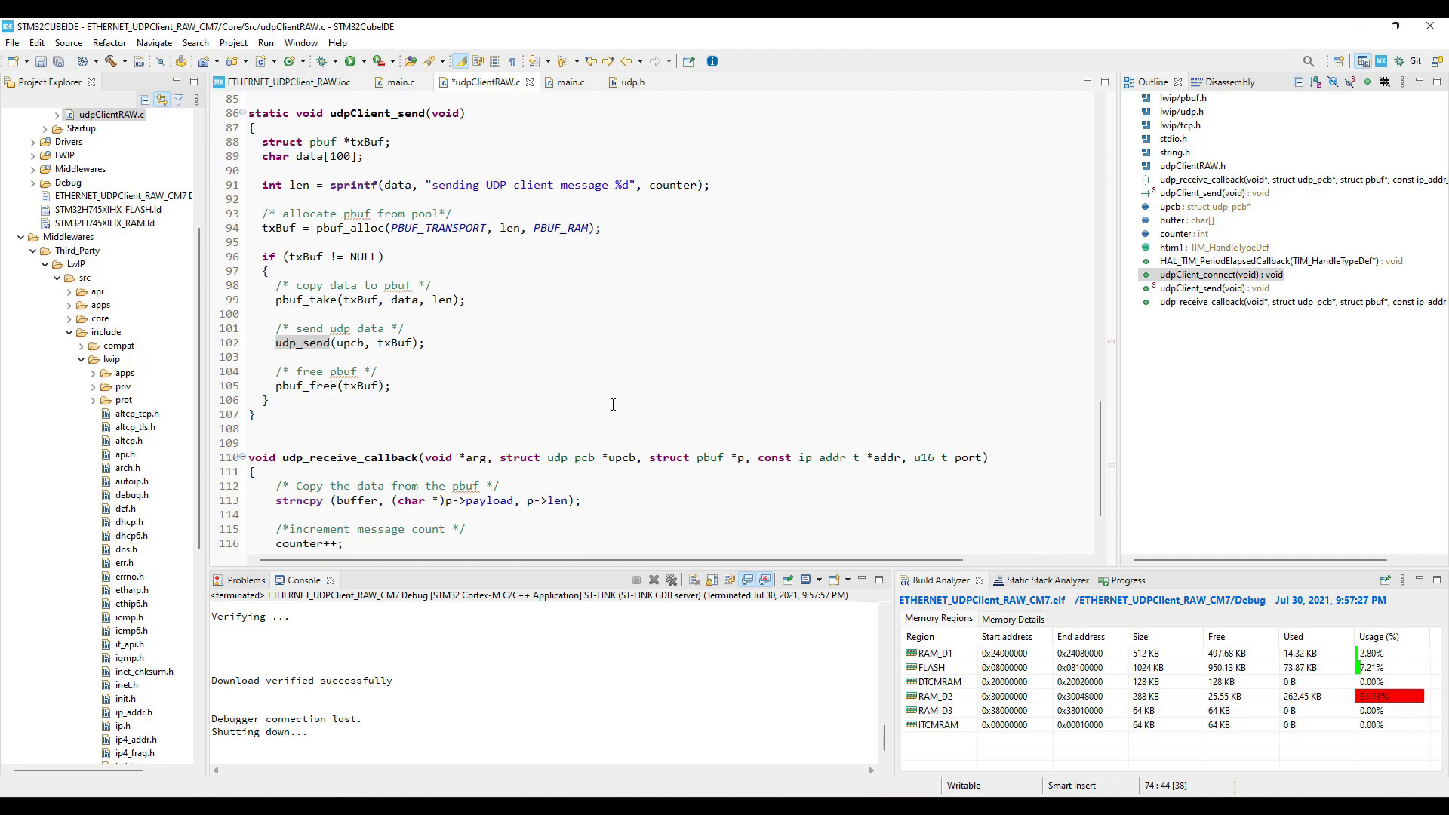
mouse_move(473, 322)
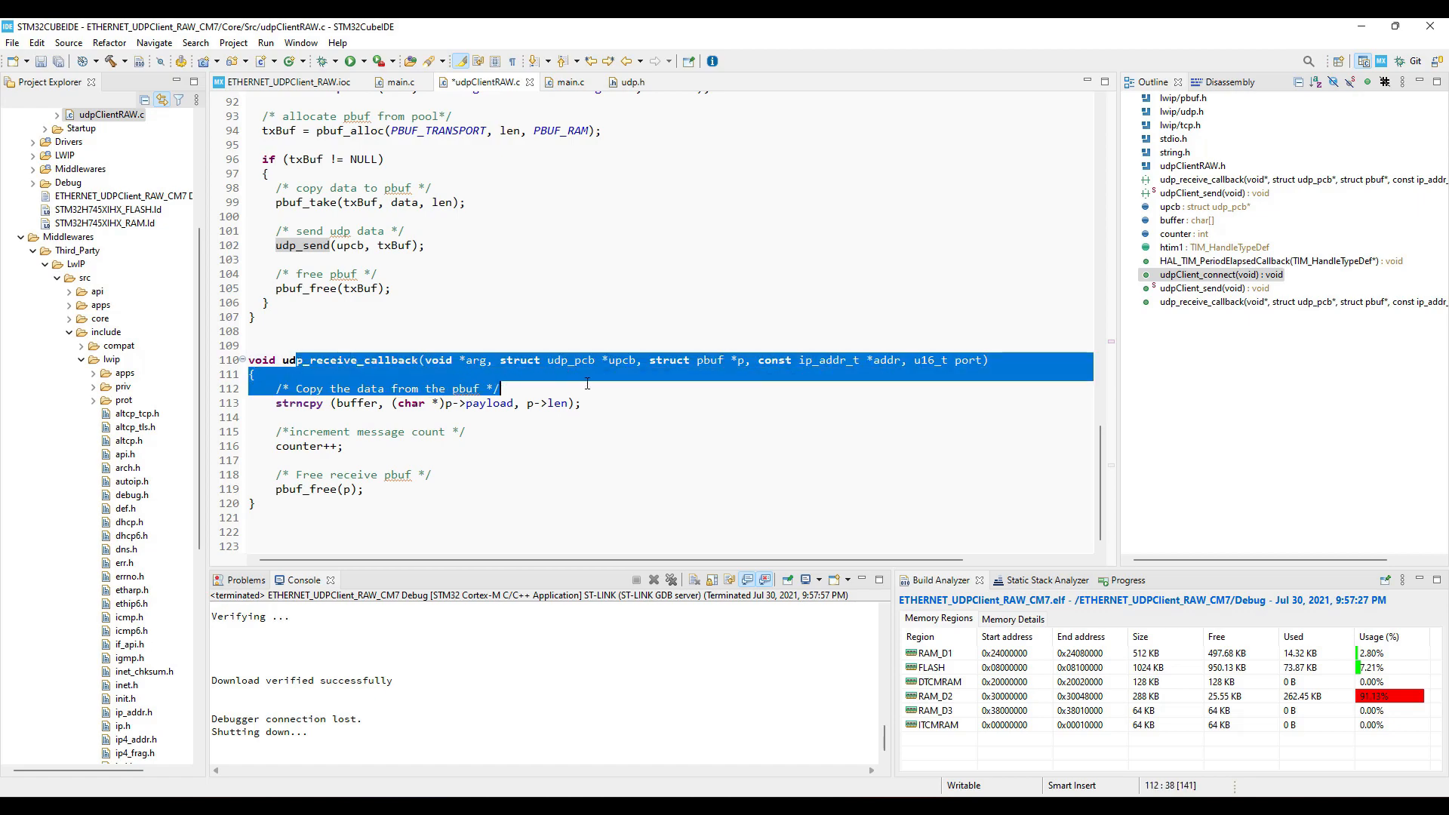
Highlight the strncpy buffer and counter increment in udp_receive_callback, then return to main.c.
click(466, 432)
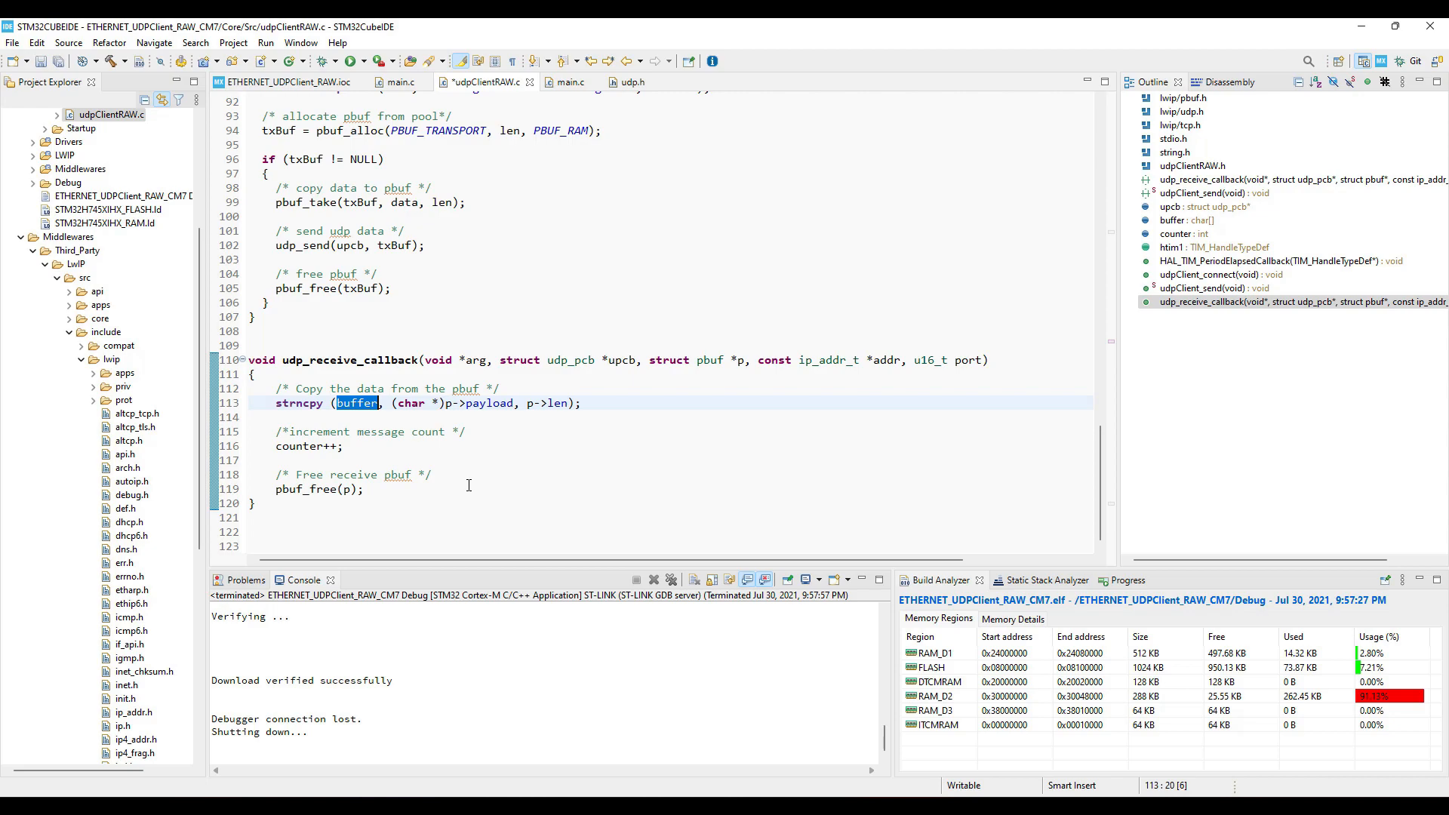
double_click(300, 446)
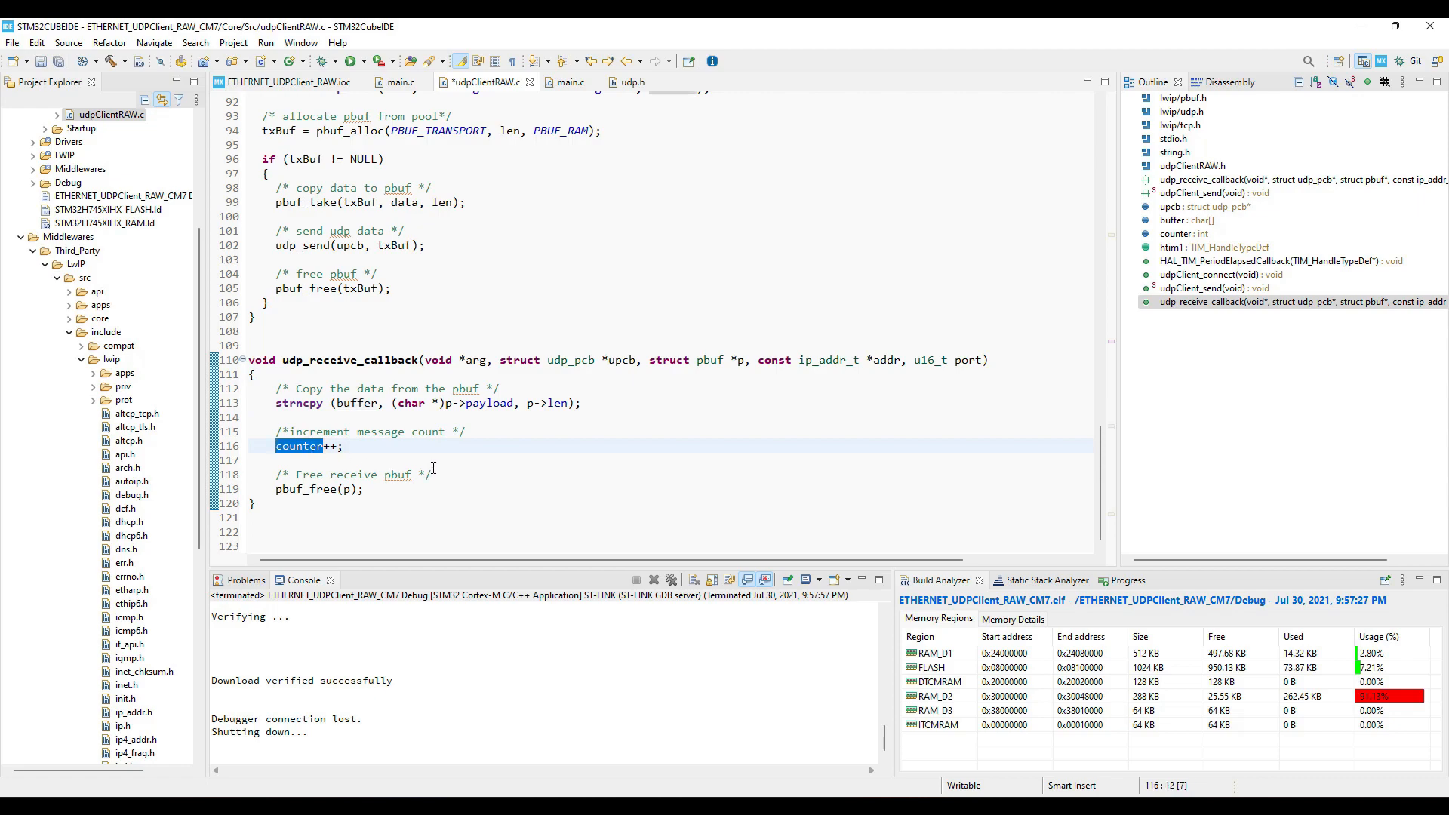
mouse_move(425, 456)
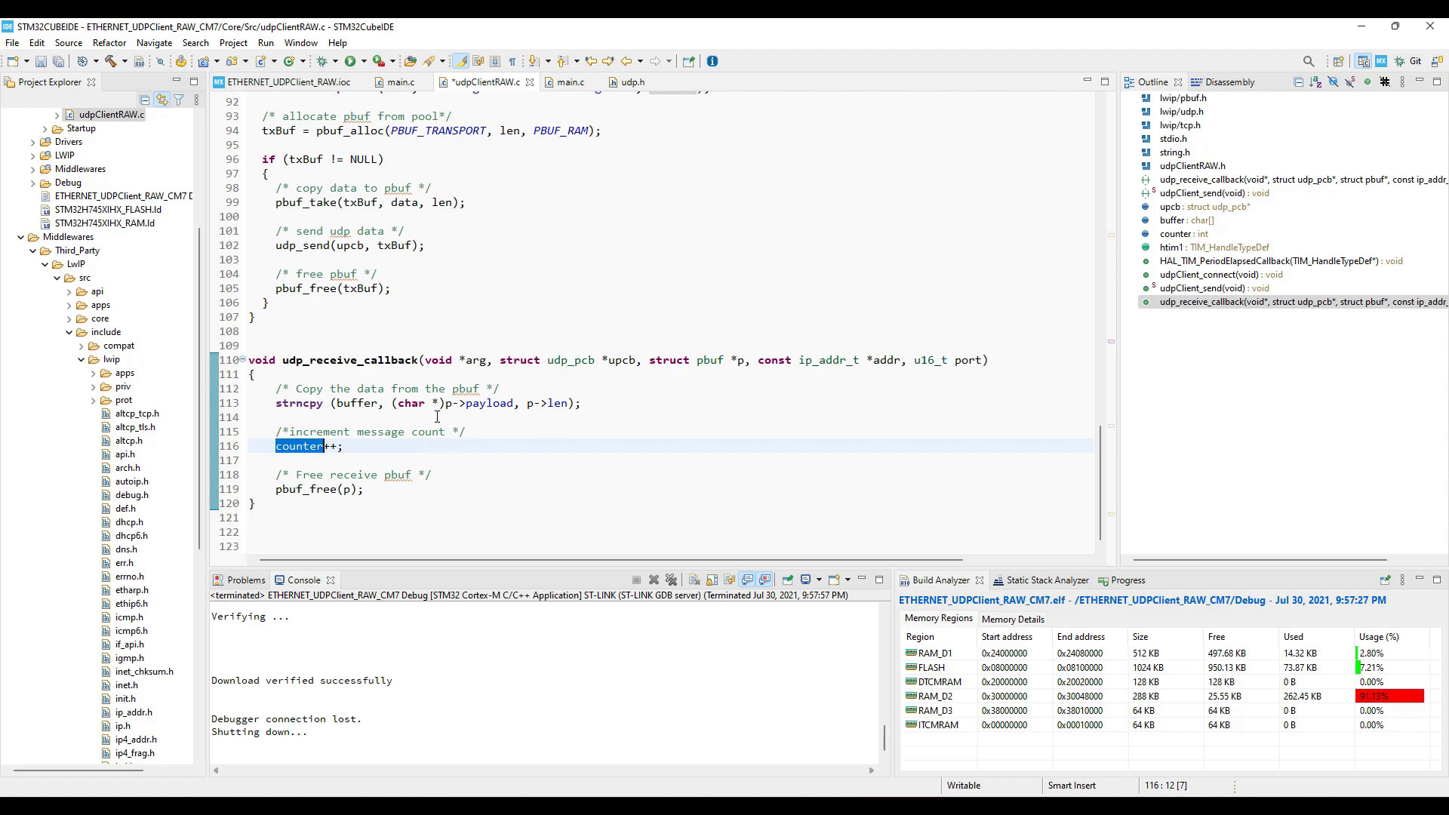
mouse_move(495, 403)
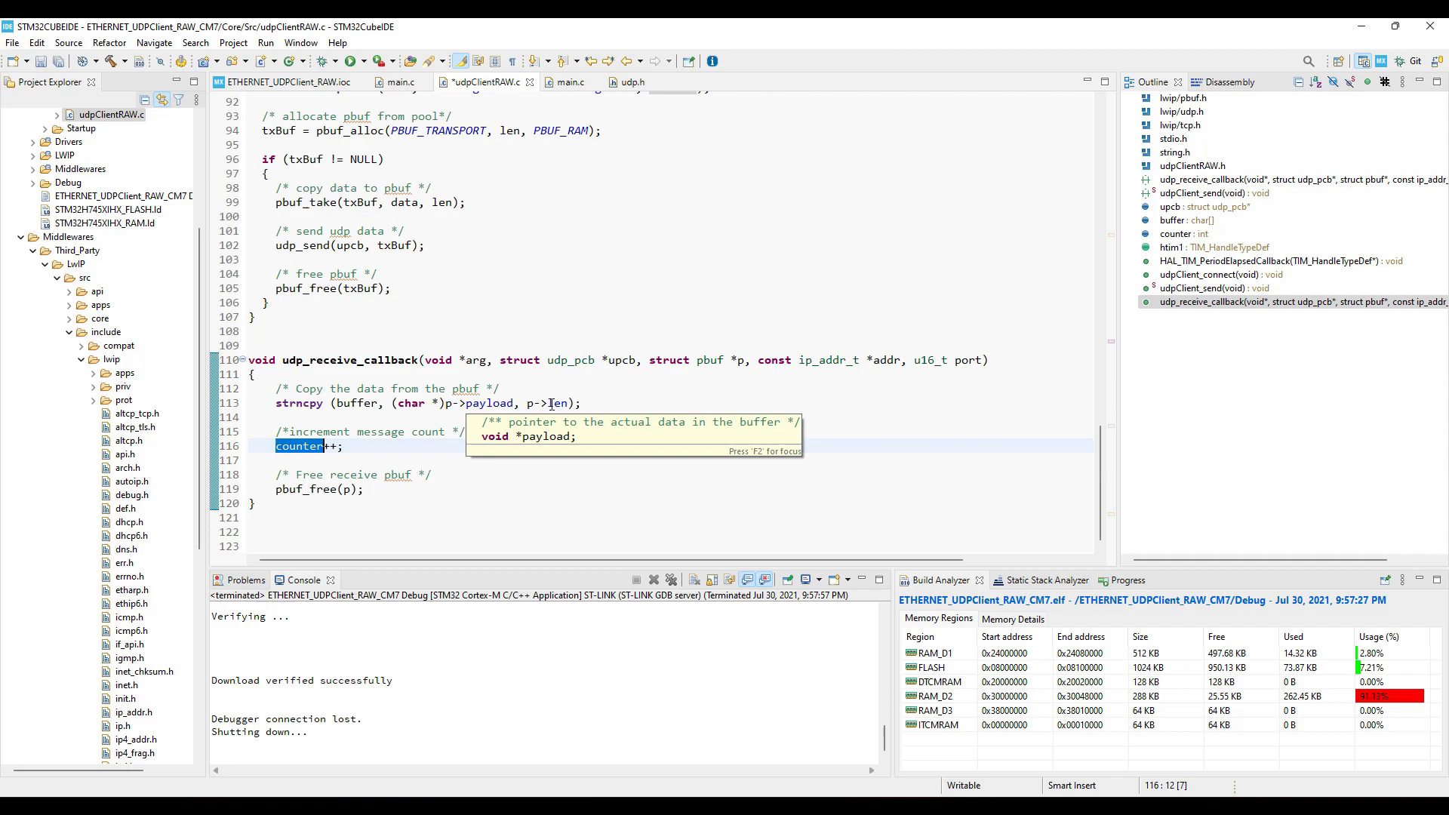
mouse_move(355, 404)
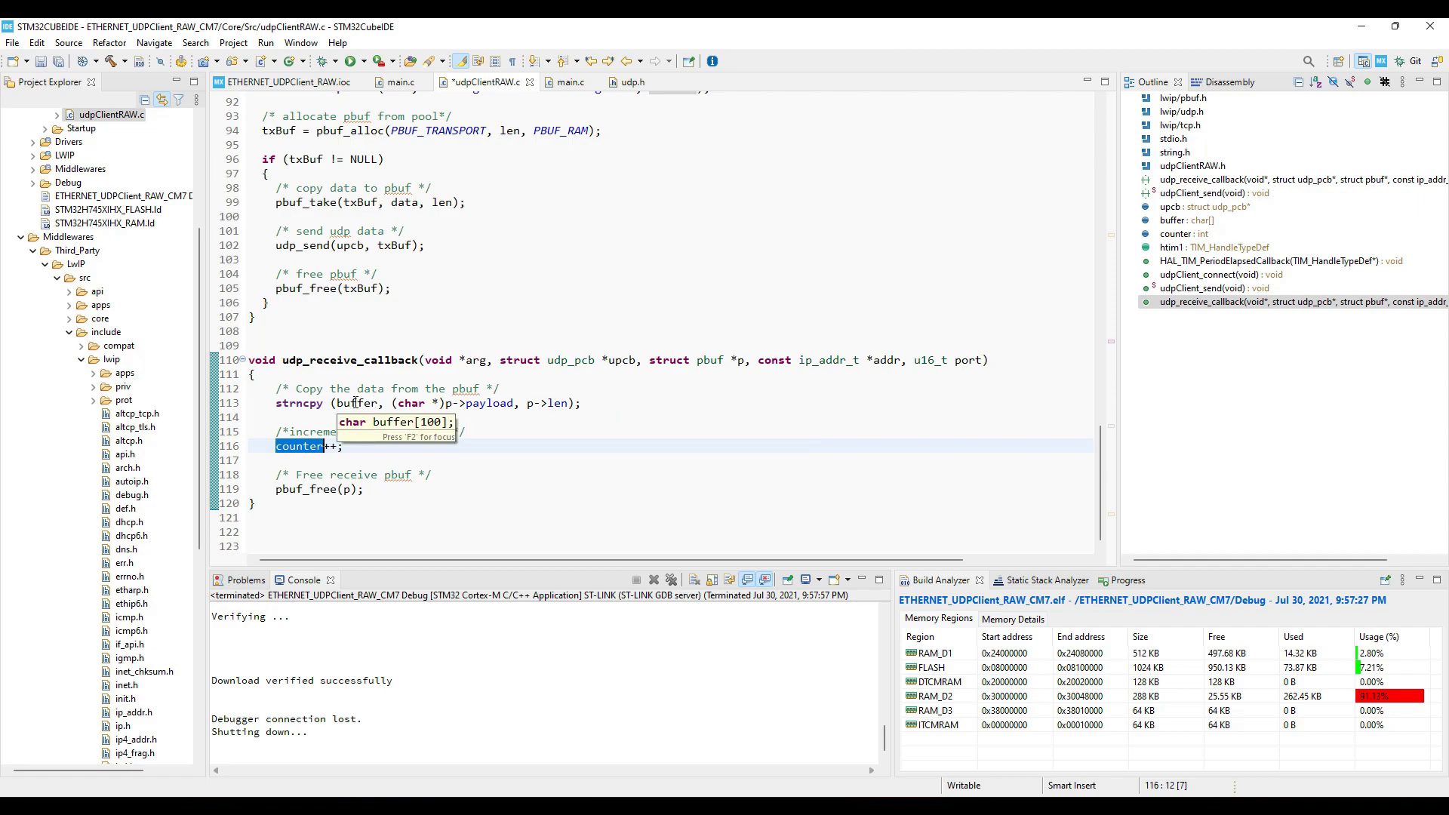
click(398, 82)
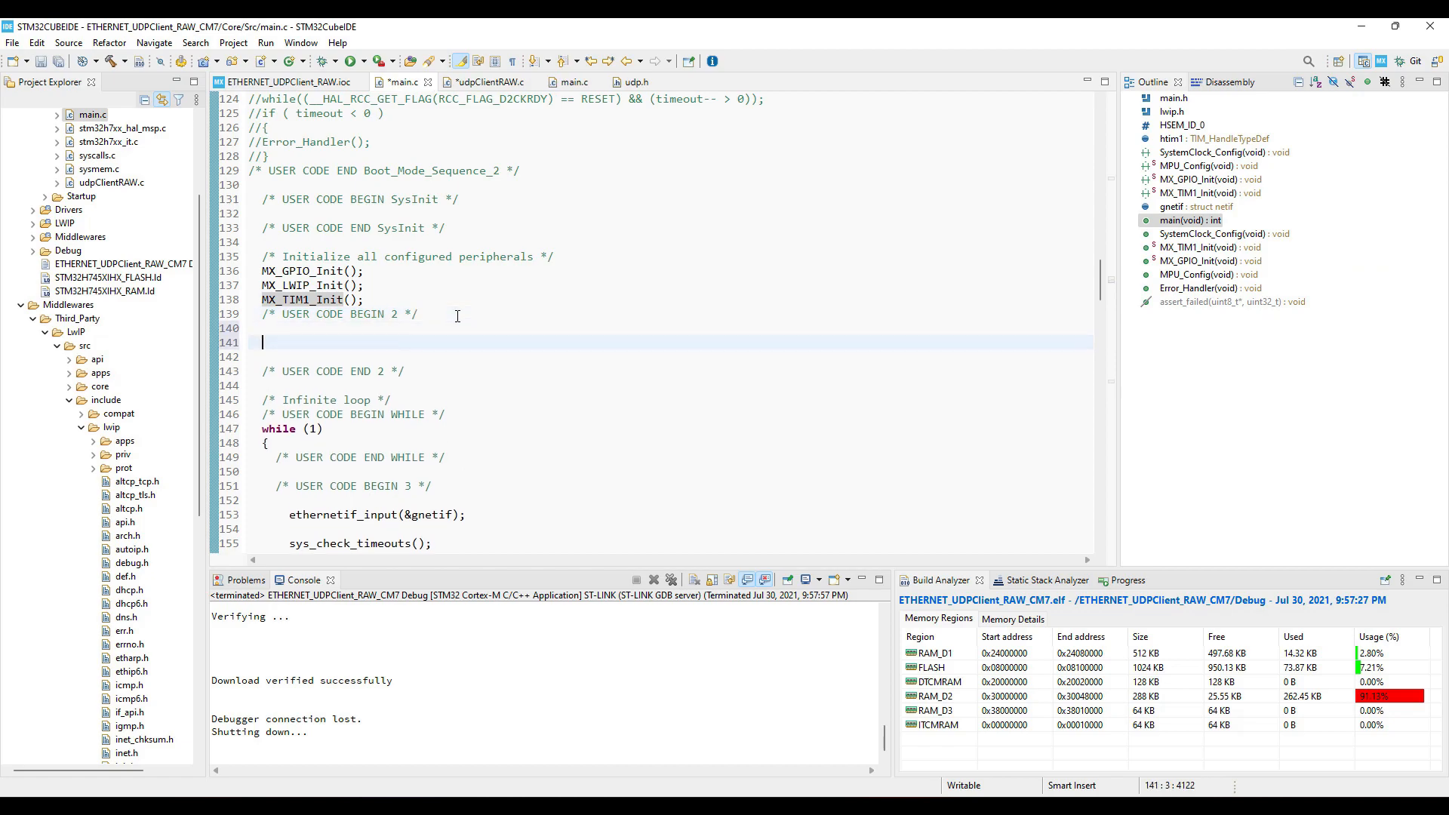
Type udpClient_connect(); and HAL_TIM_Base_Start_IT(&htim1); under USER CODE BEGIN 2.
text(udpClient_connect)
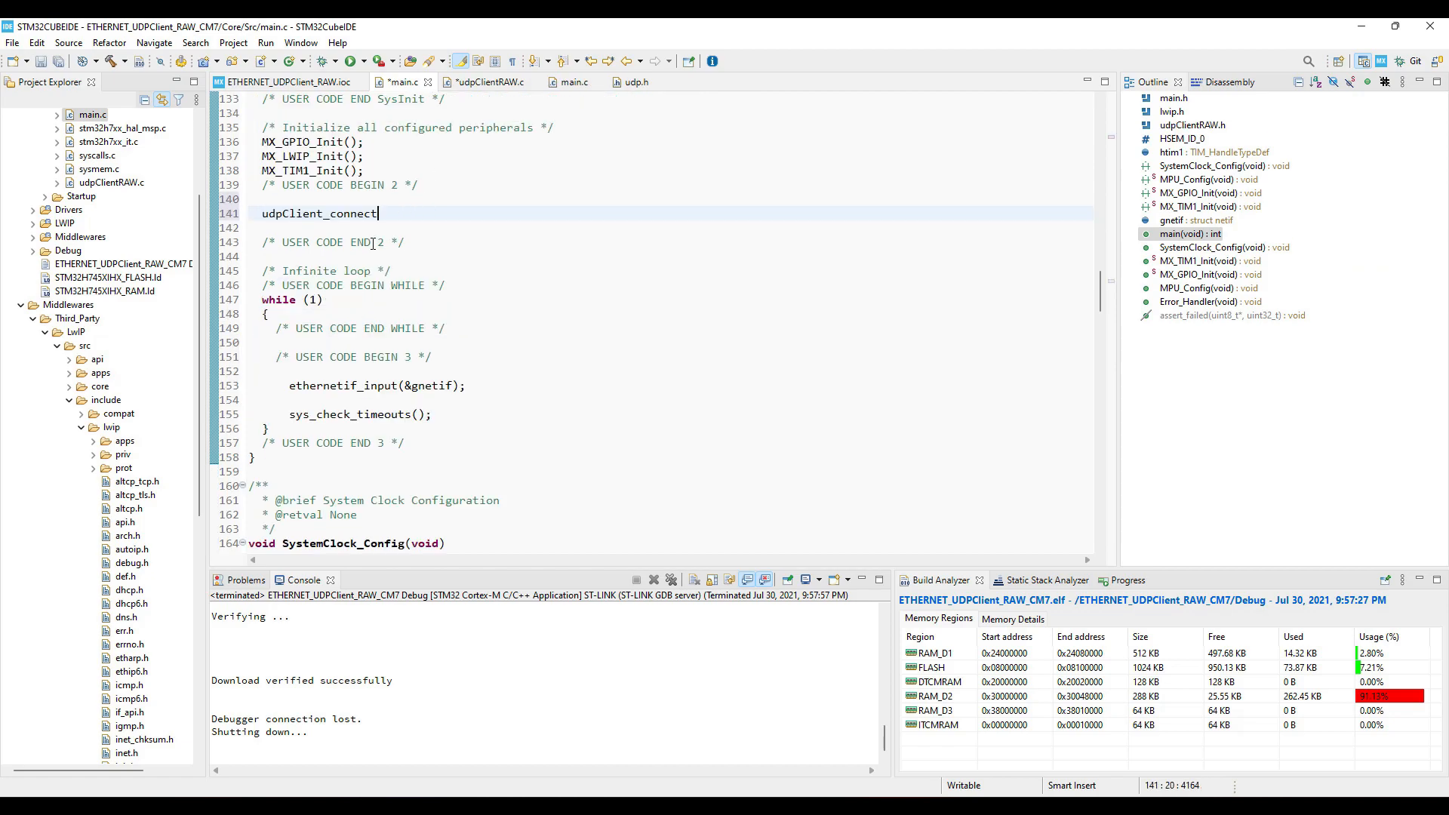
text(();)
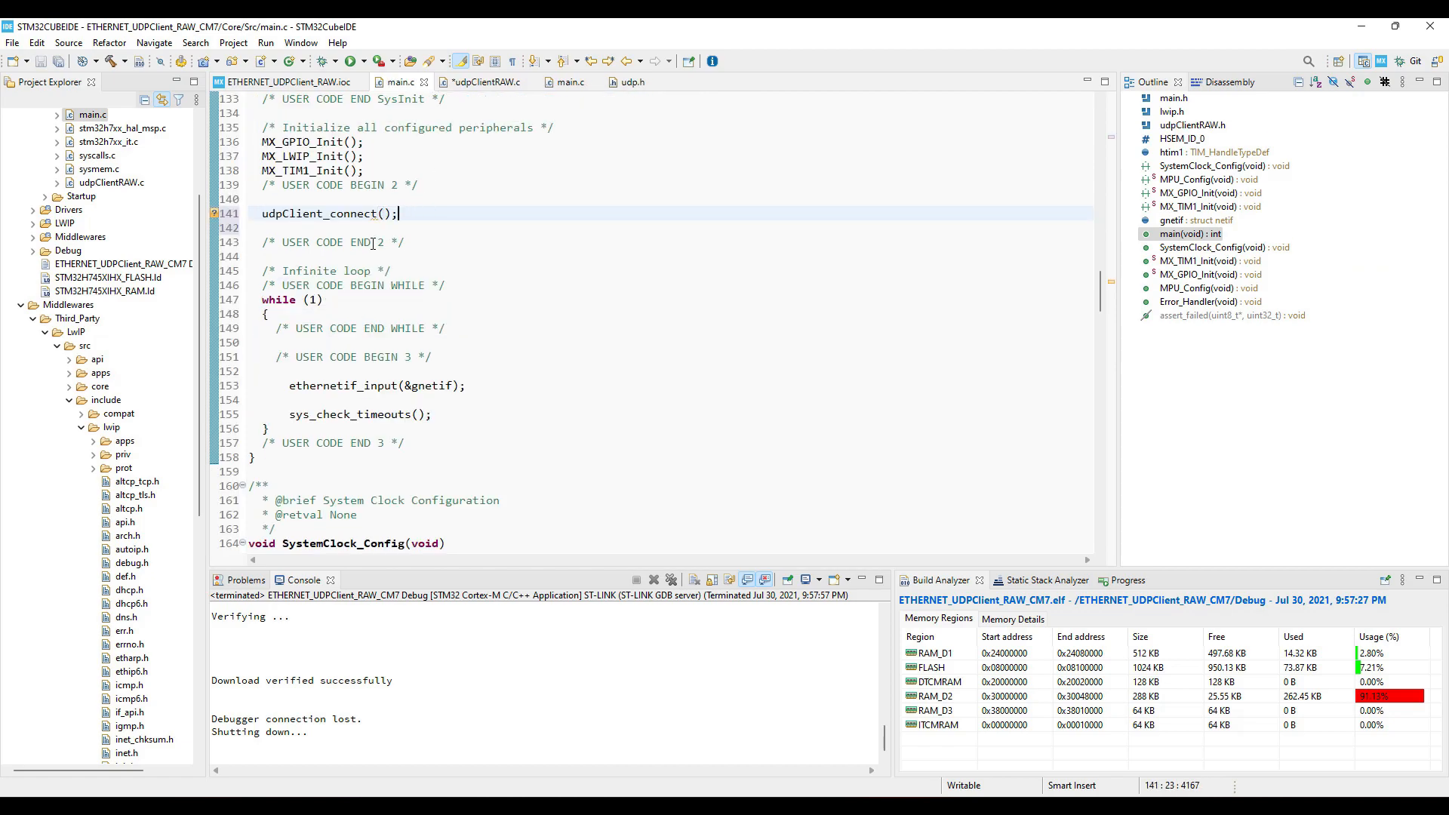
text(T)
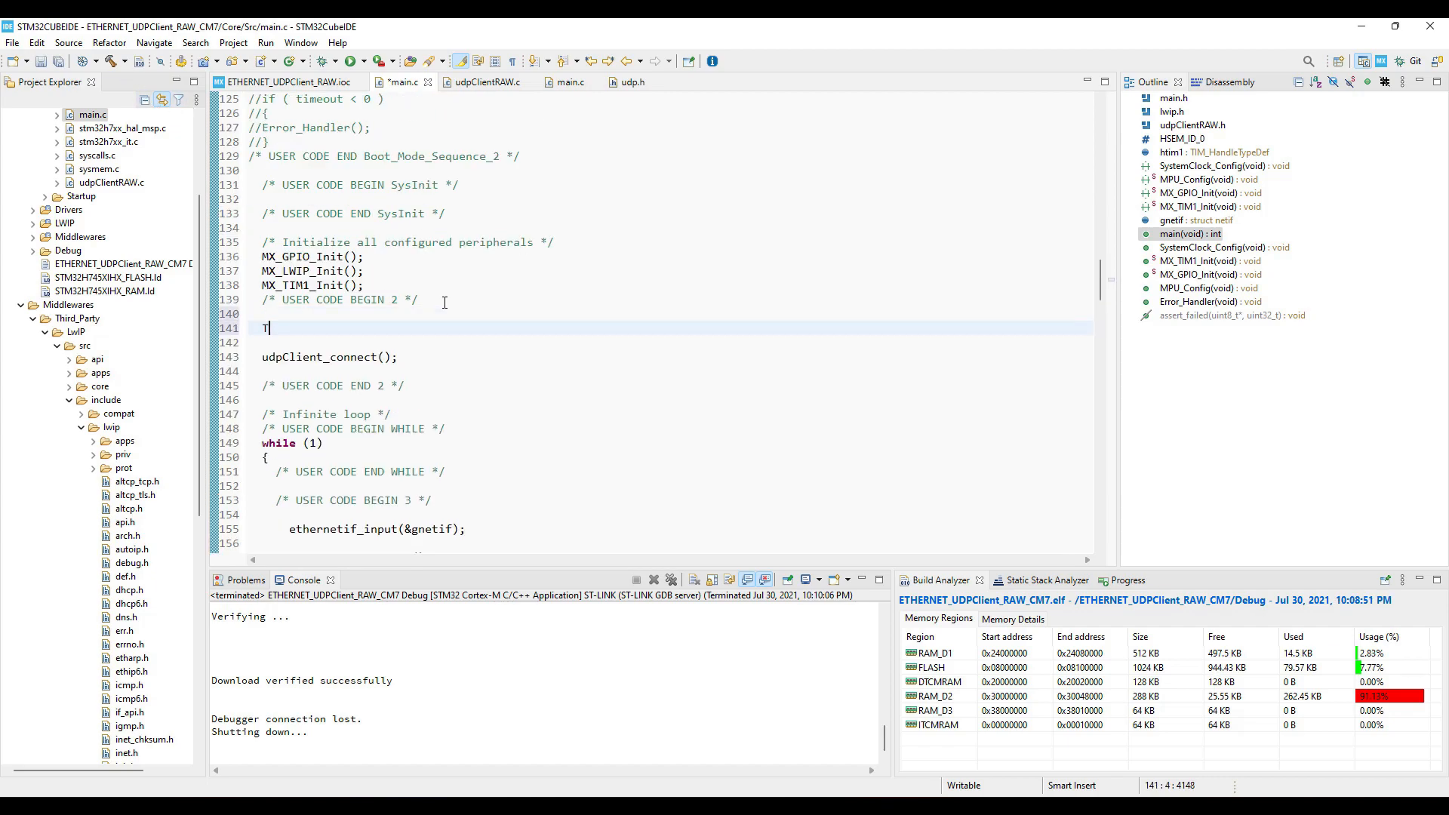
text(HAL_)
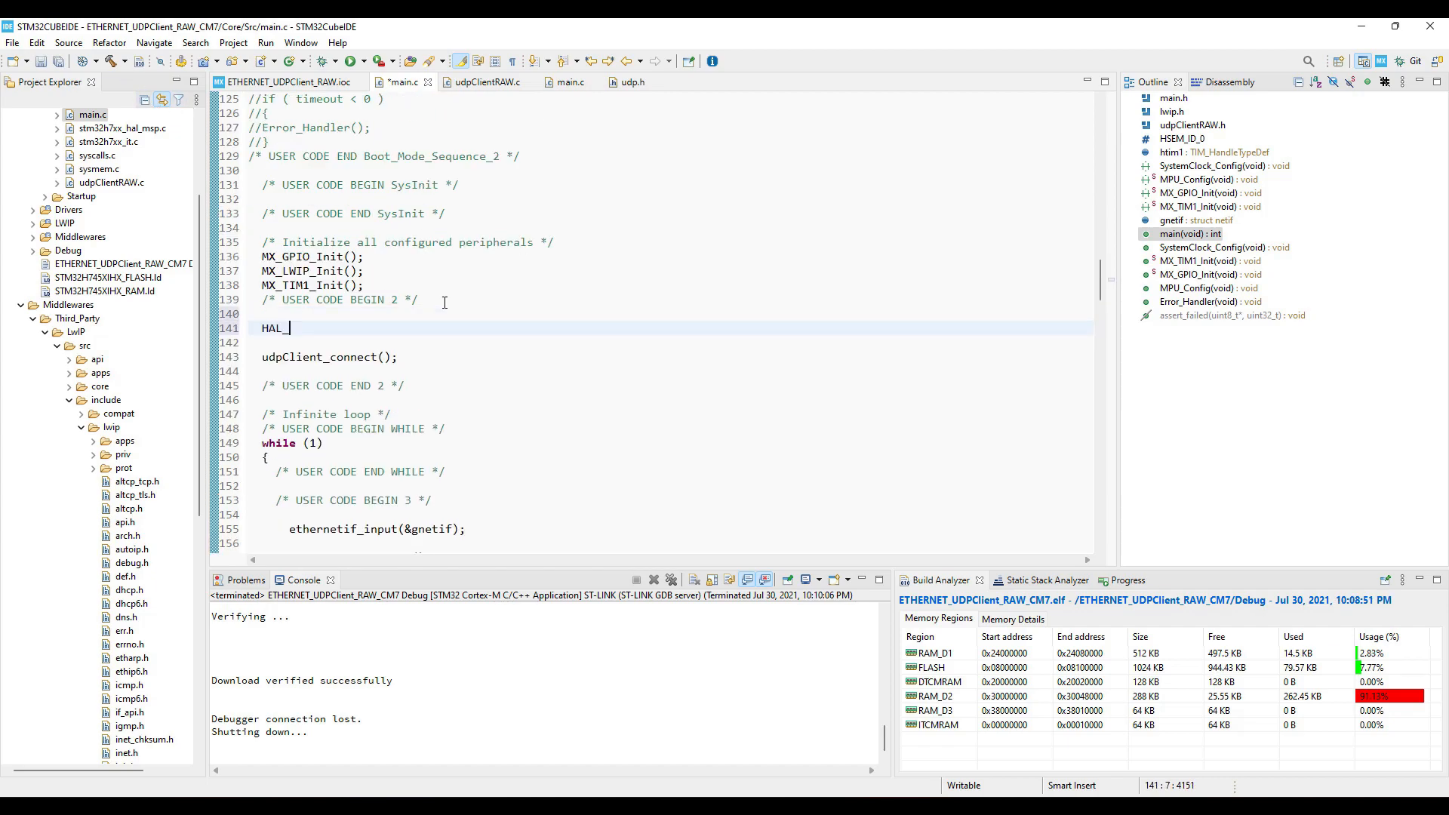
text(TIM_B)
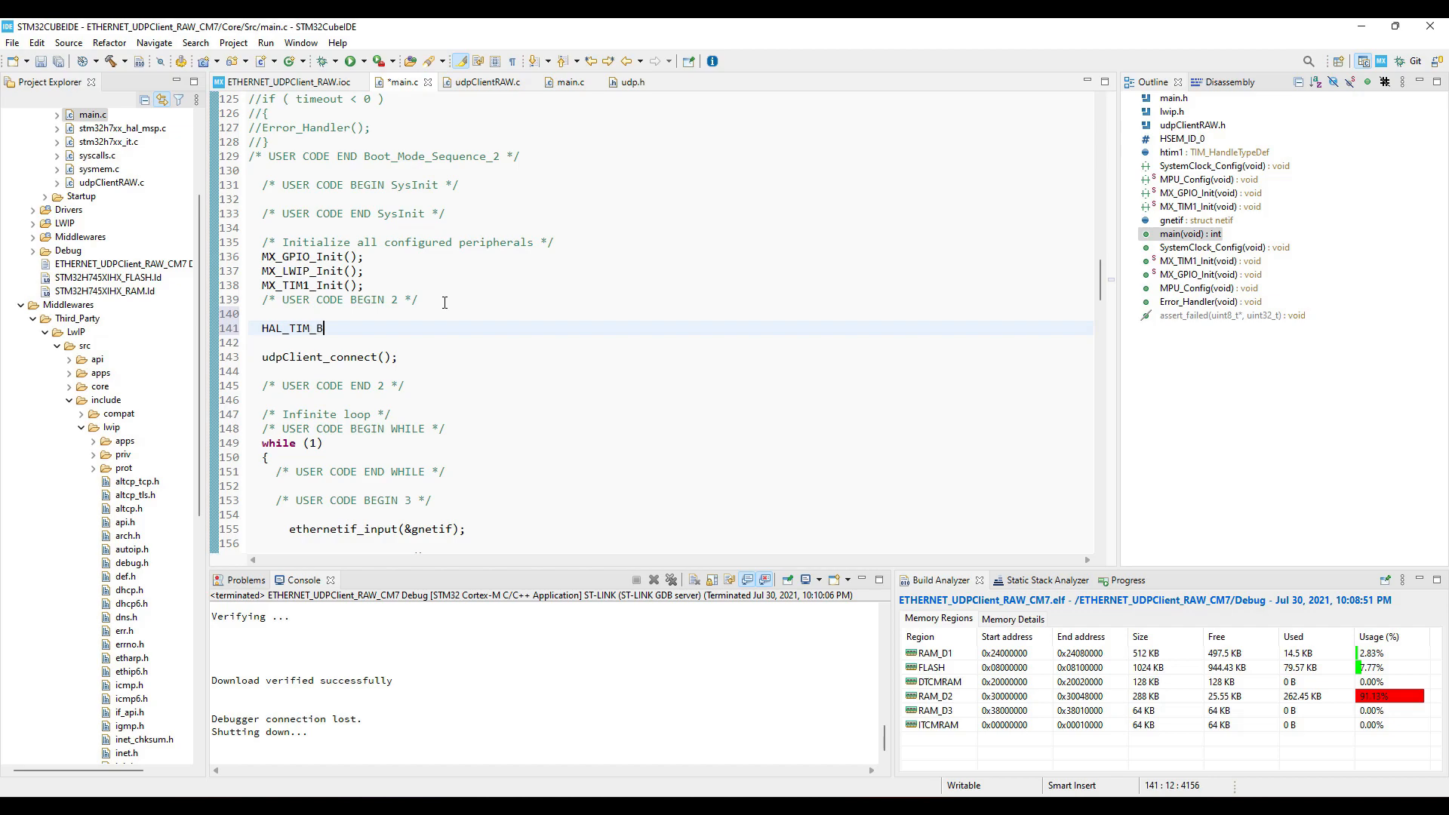
text(ASE_STARt)
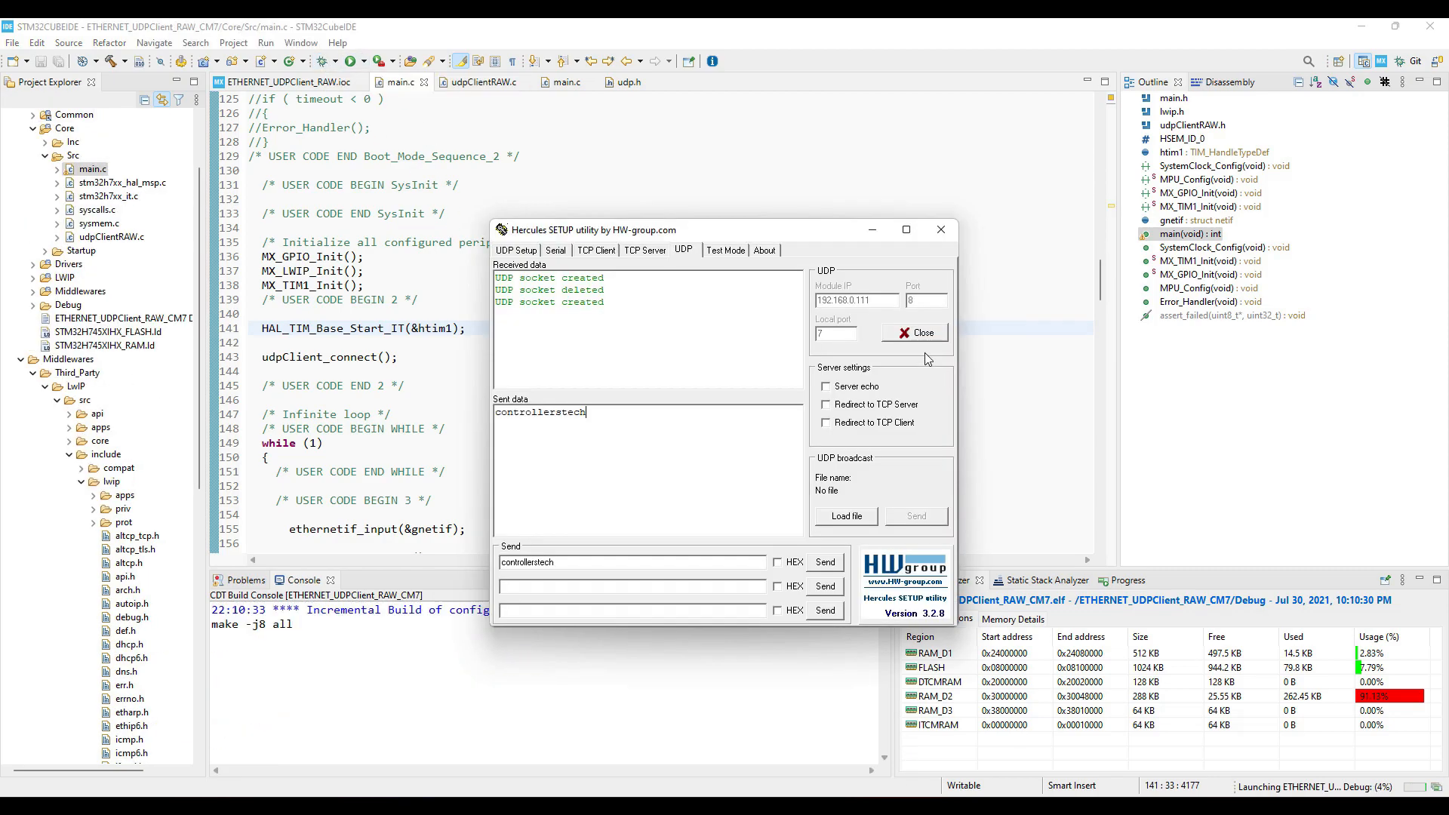
Launch a Debug session of the rebuilt UDP client firmware from the project.
right_click(647, 333)
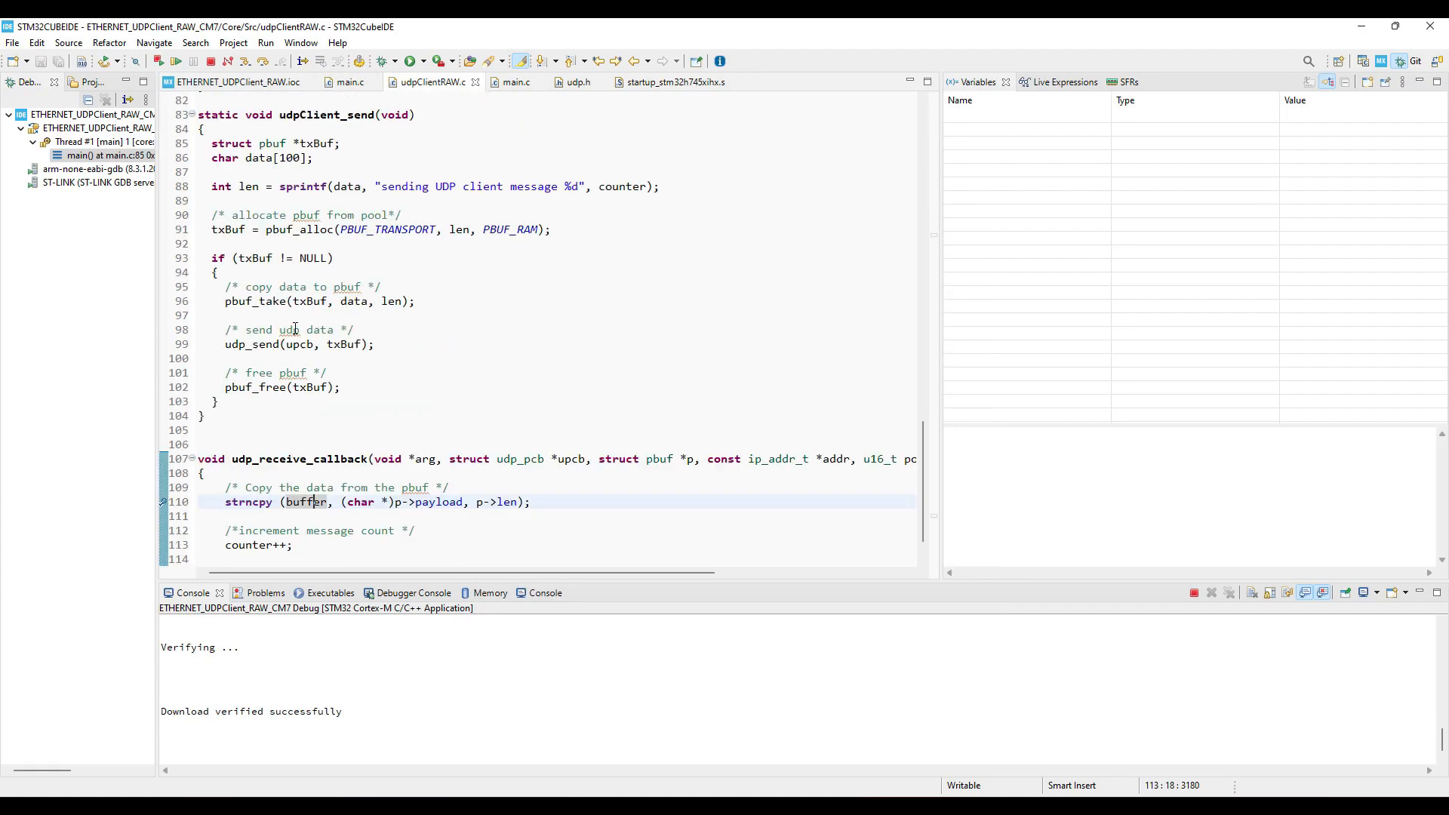
Listen on UDP port 7 and send '12', 'controllerstech', then '12' again to the board.
scroll(down, 3)
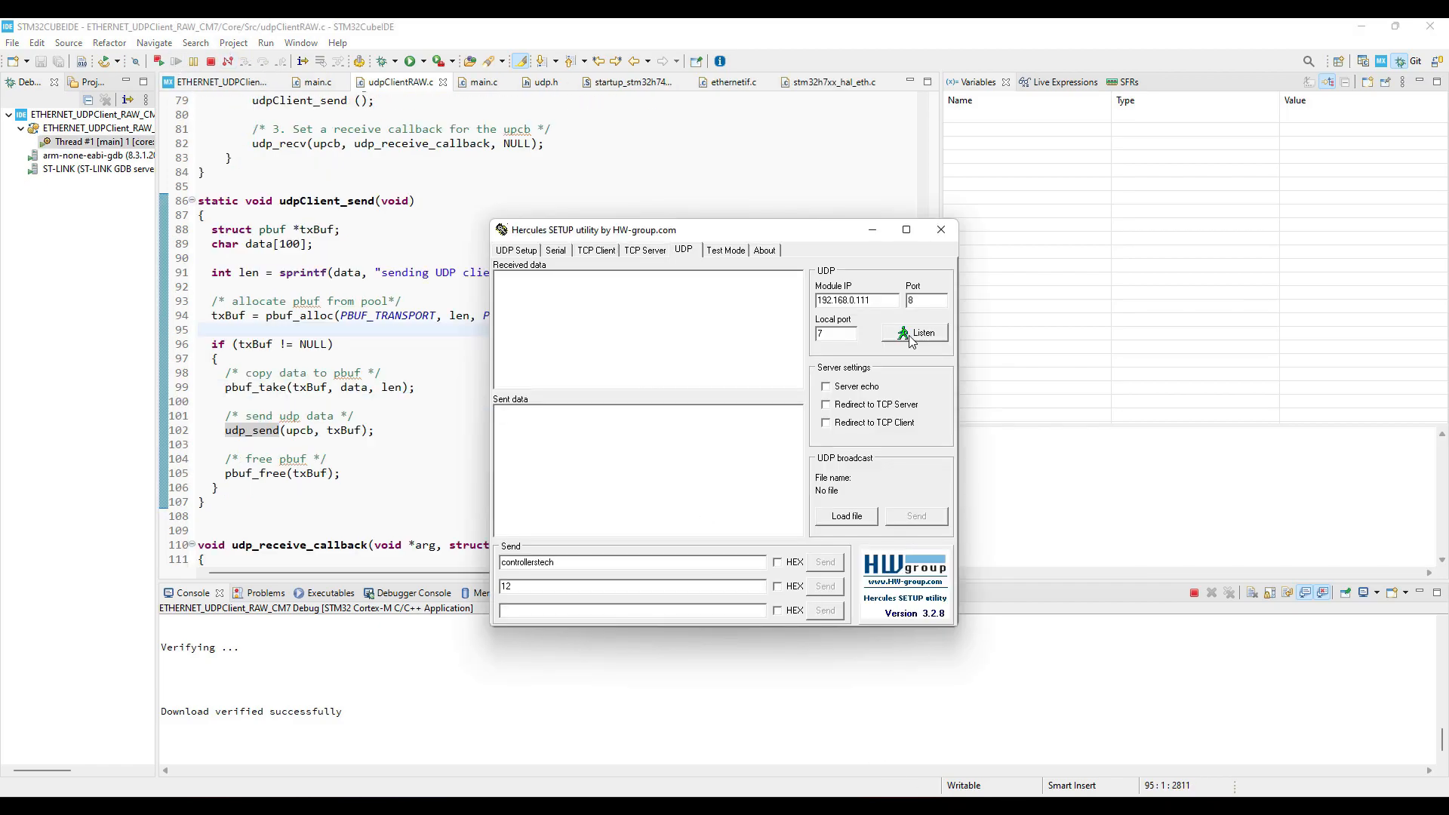
click(914, 333)
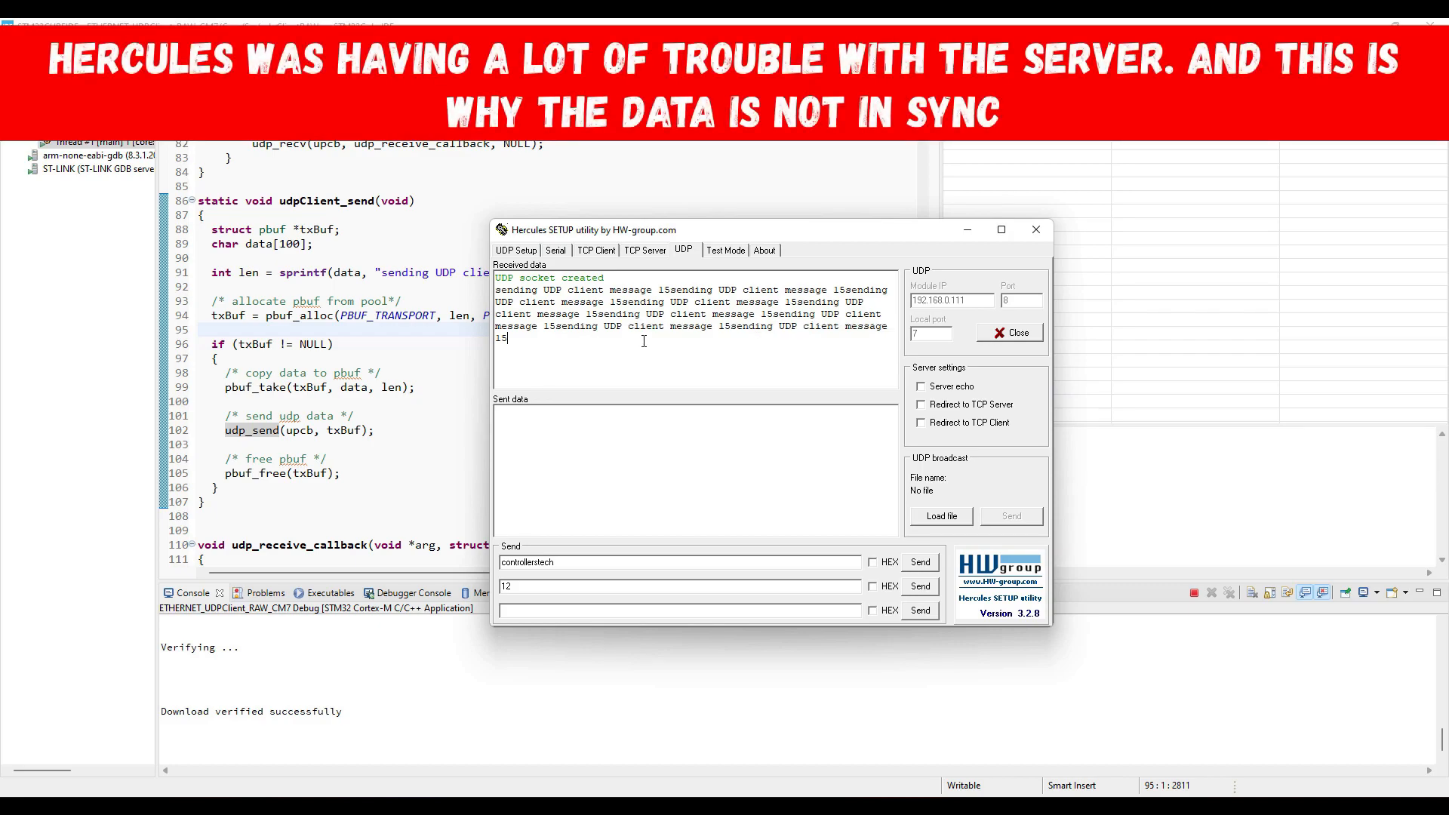
mouse_move(614, 380)
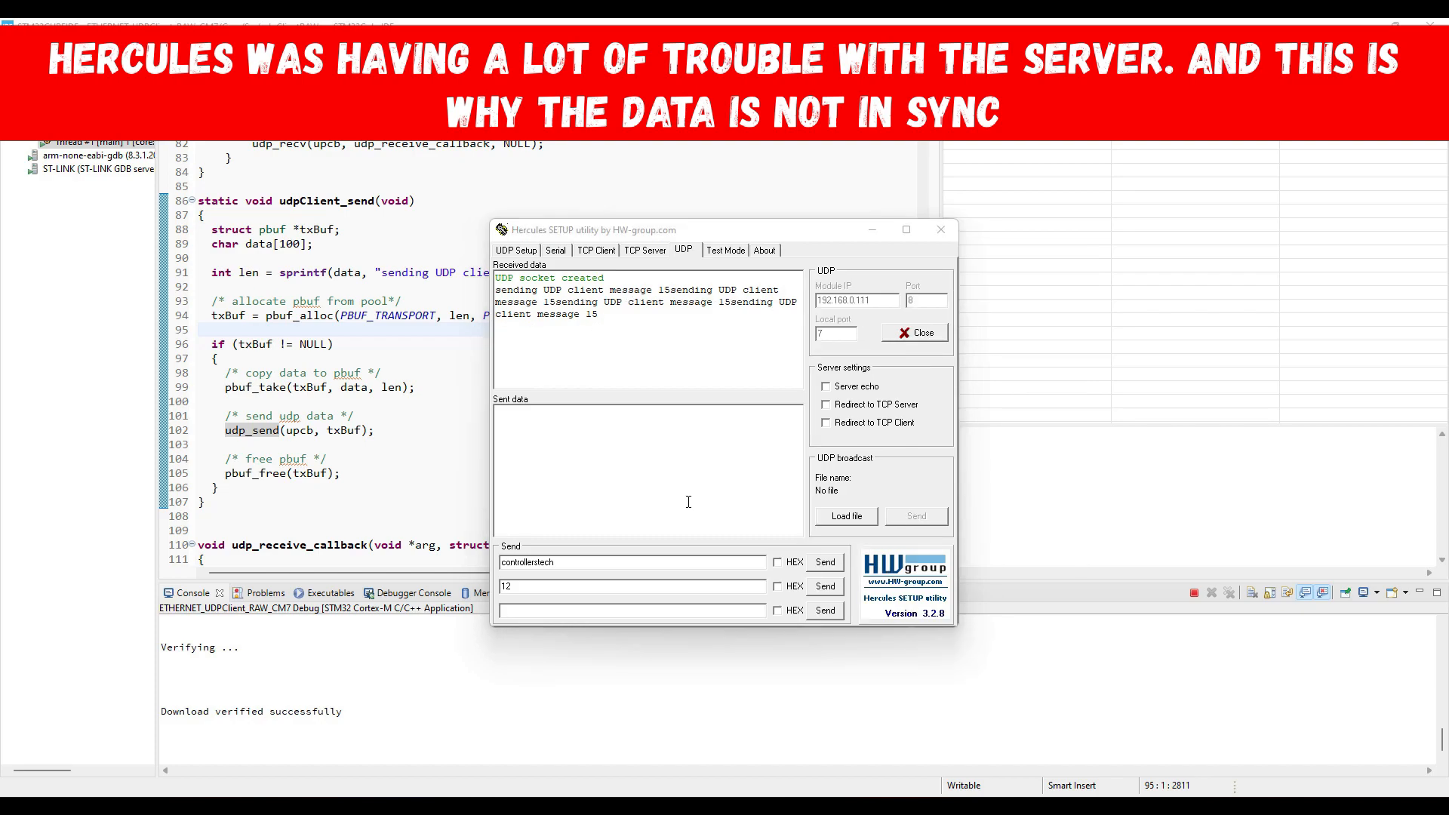
click(823, 588)
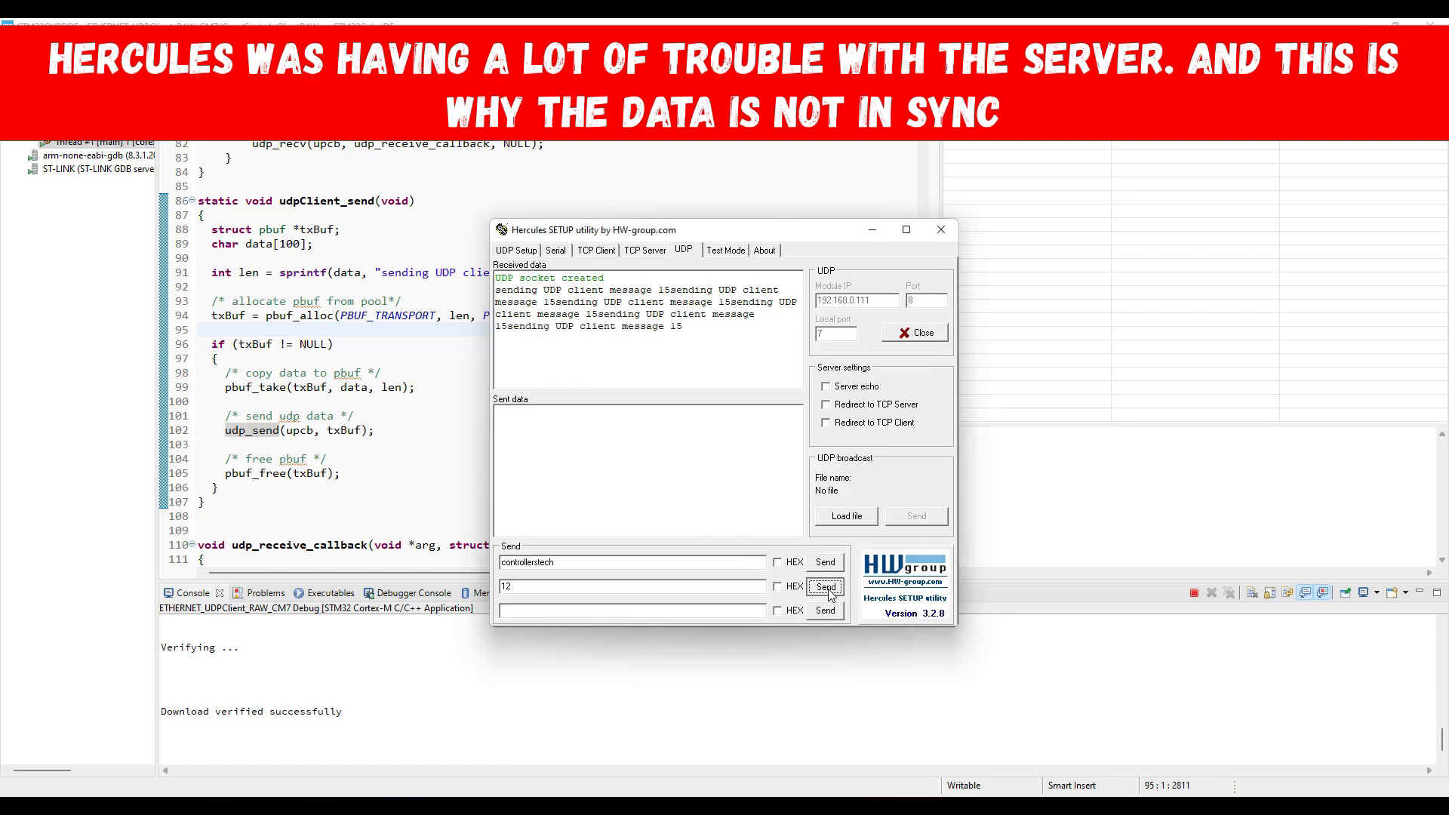
click(824, 586)
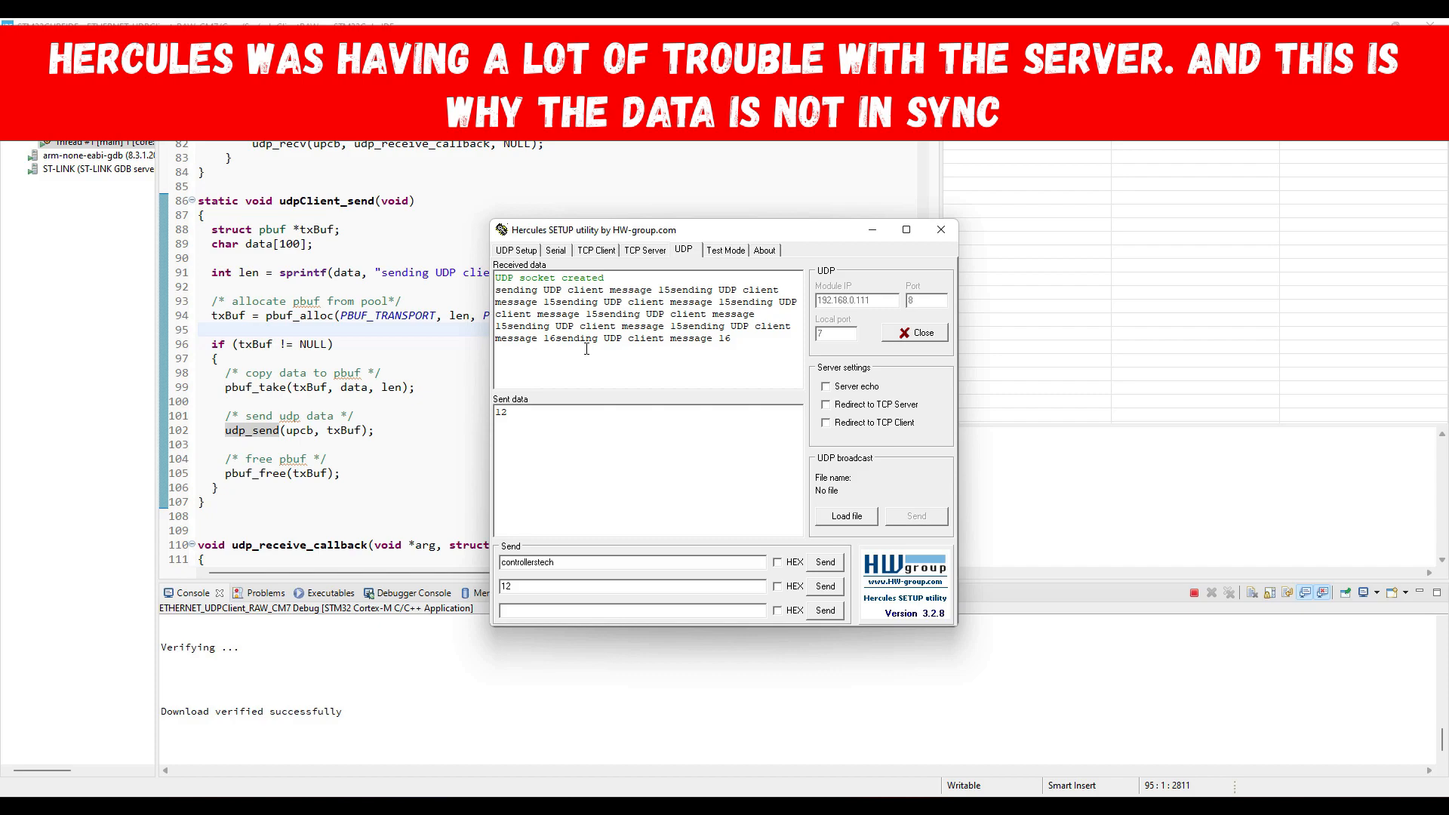
click(825, 562)
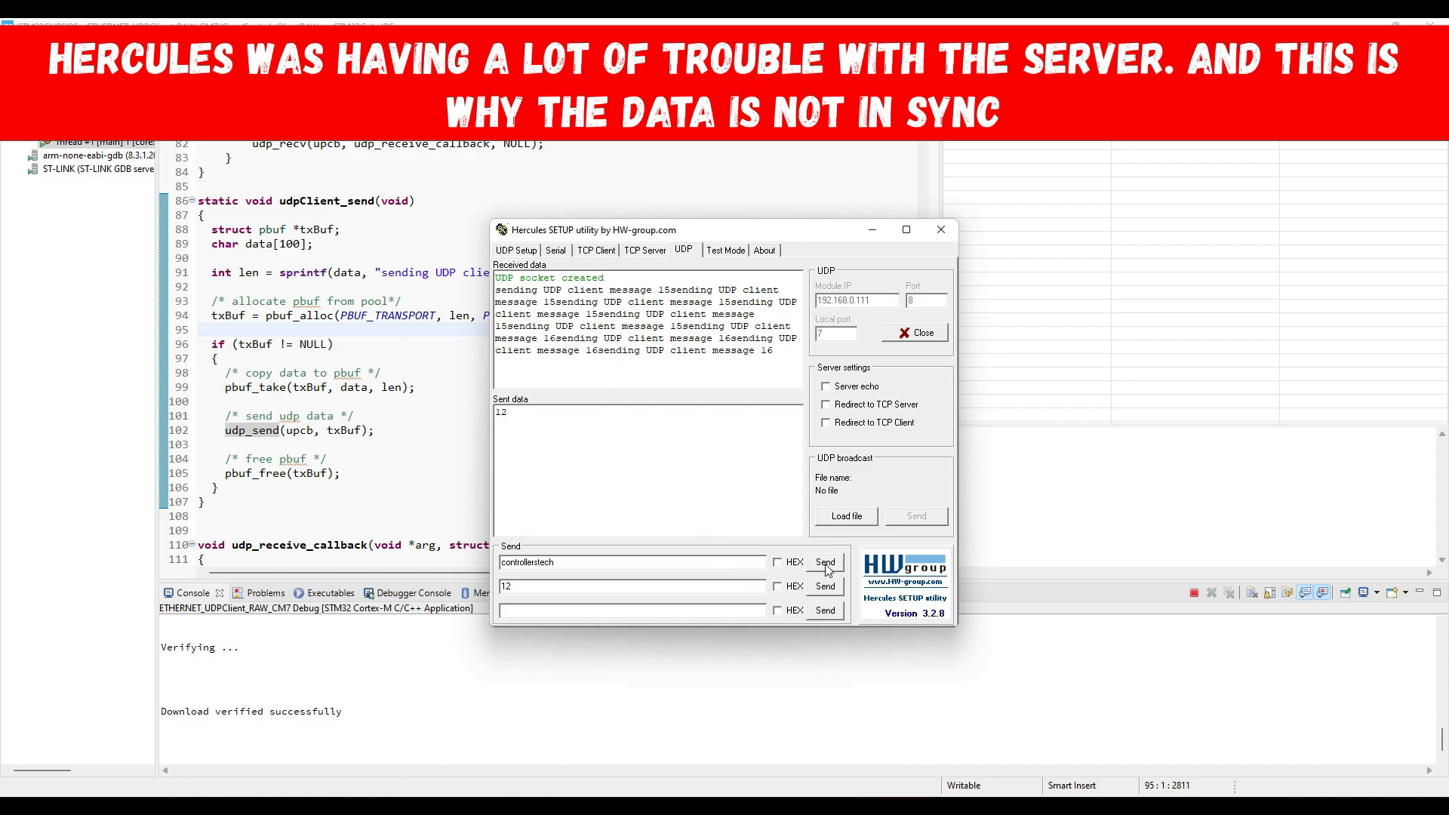
click(824, 563)
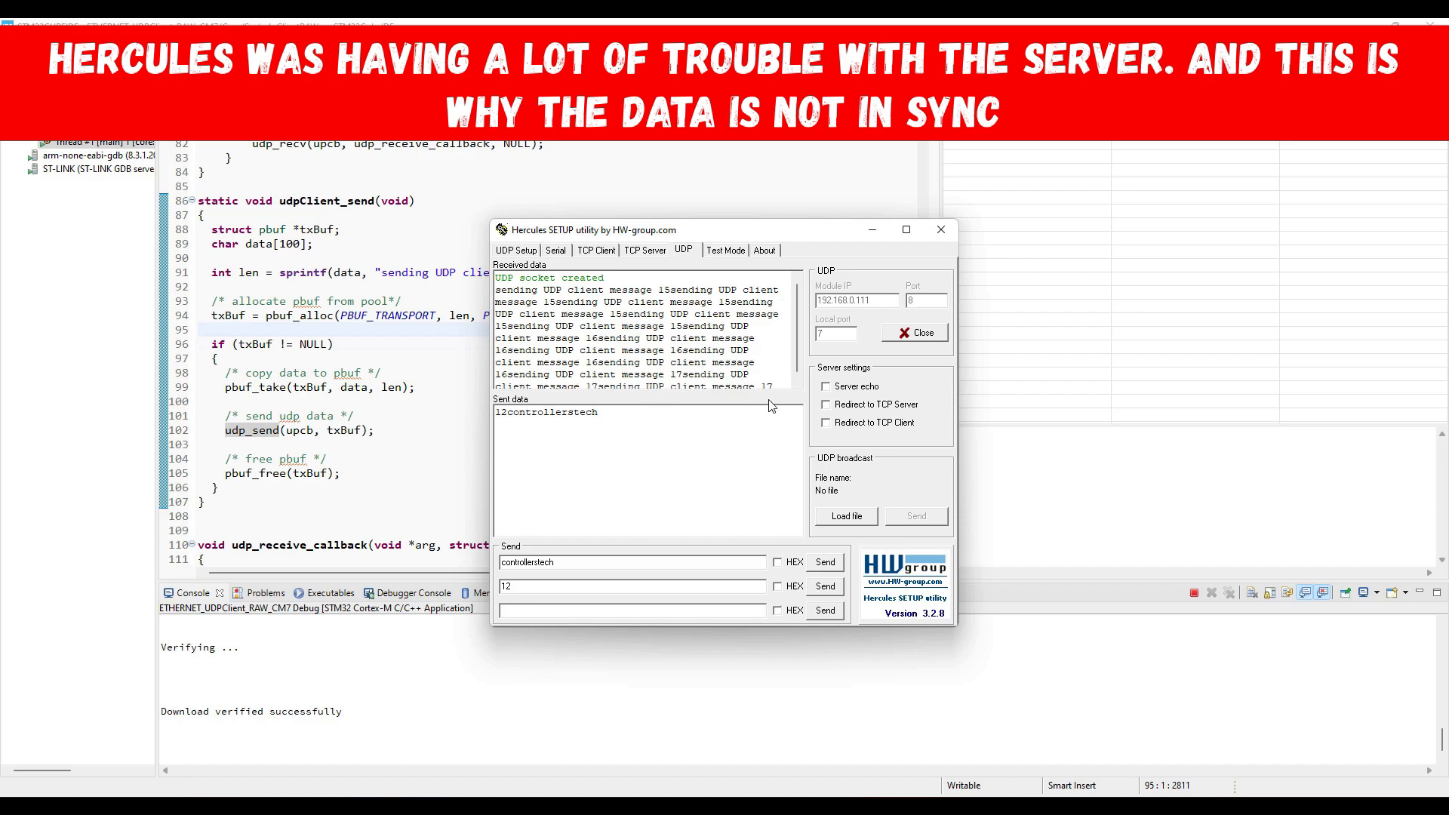
scroll(down, 3)
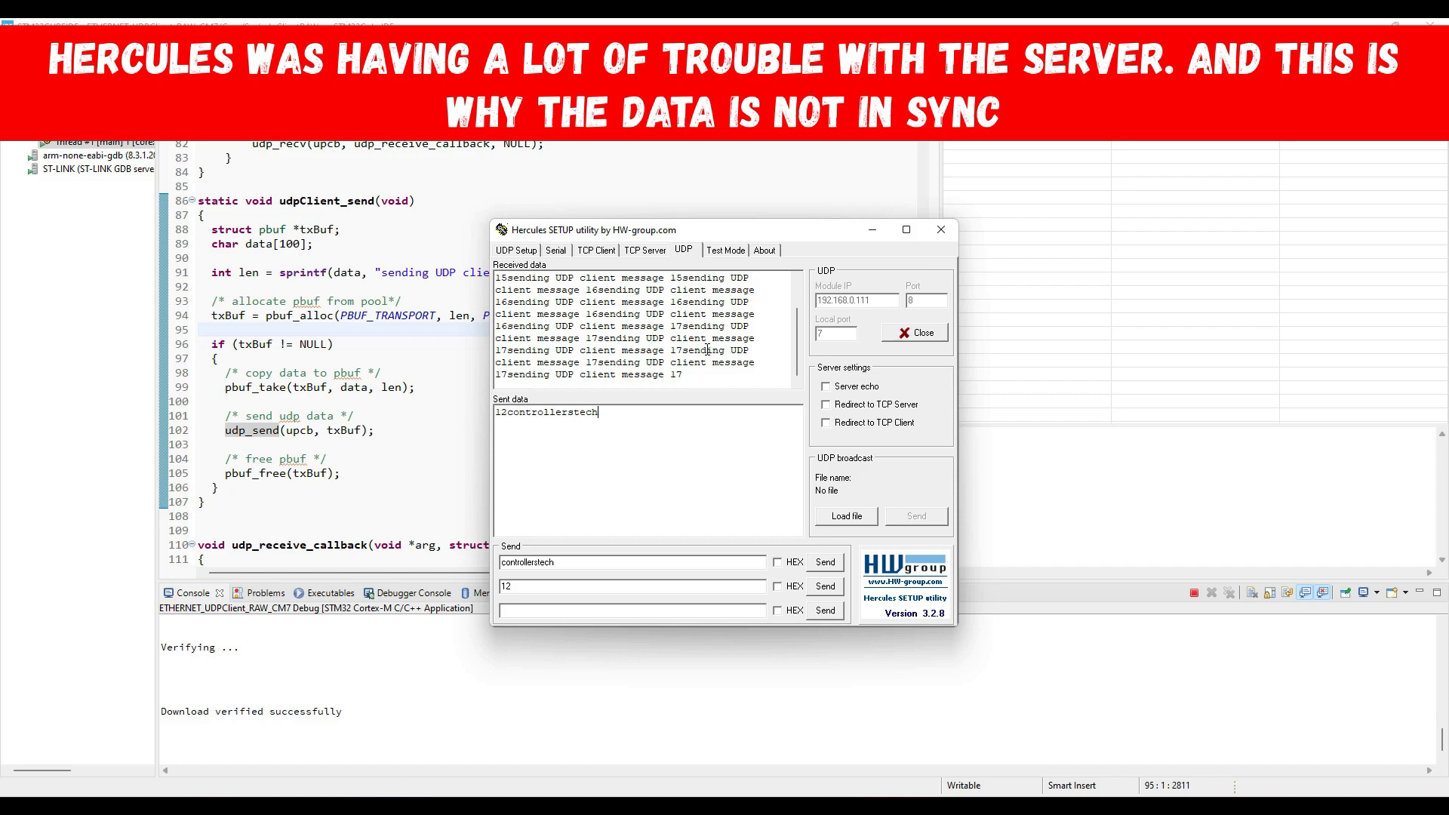
click(823, 585)
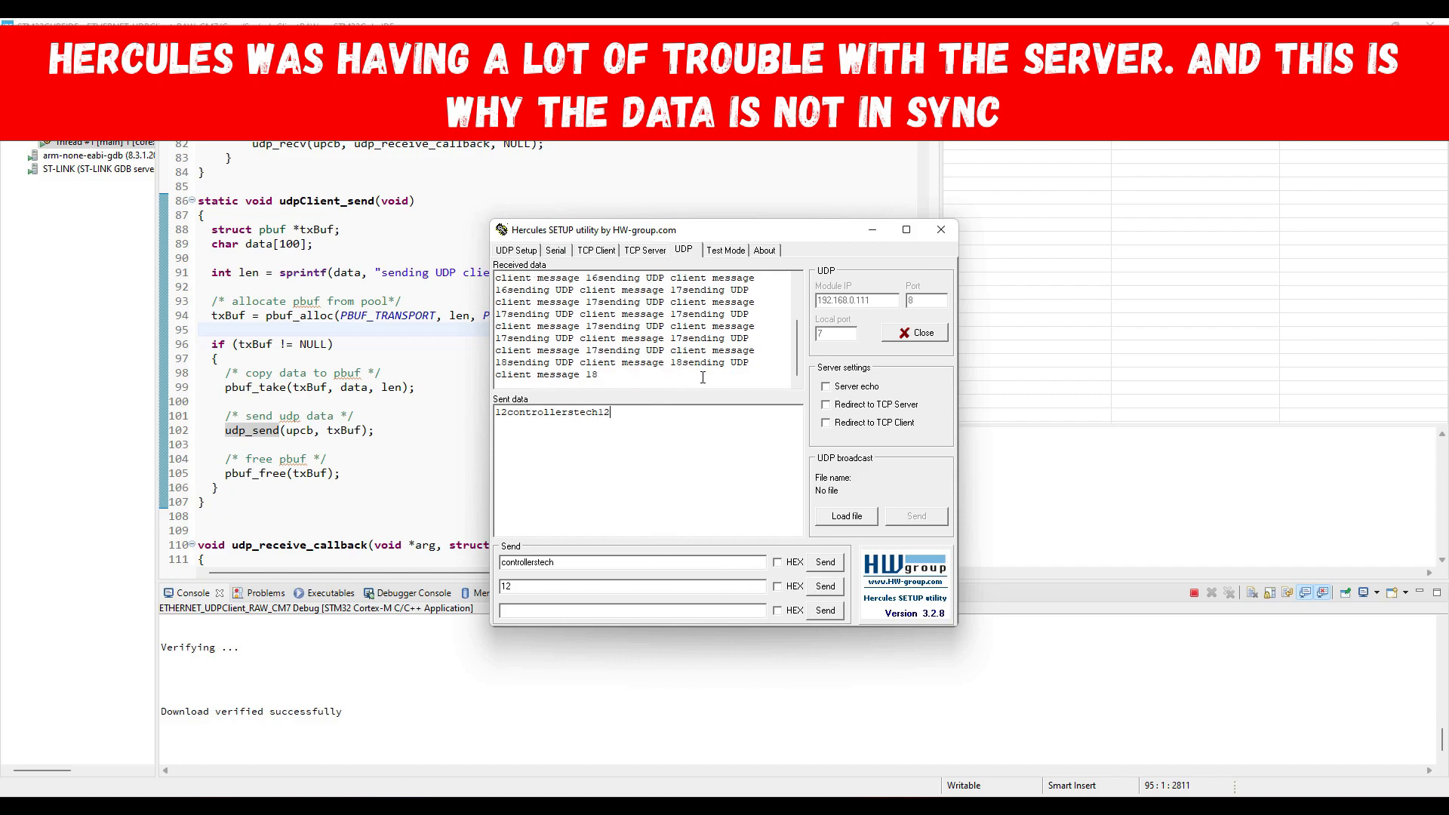
Restart the UDP server twice, then send '12' and 'ghui' to the board.
click(914, 333)
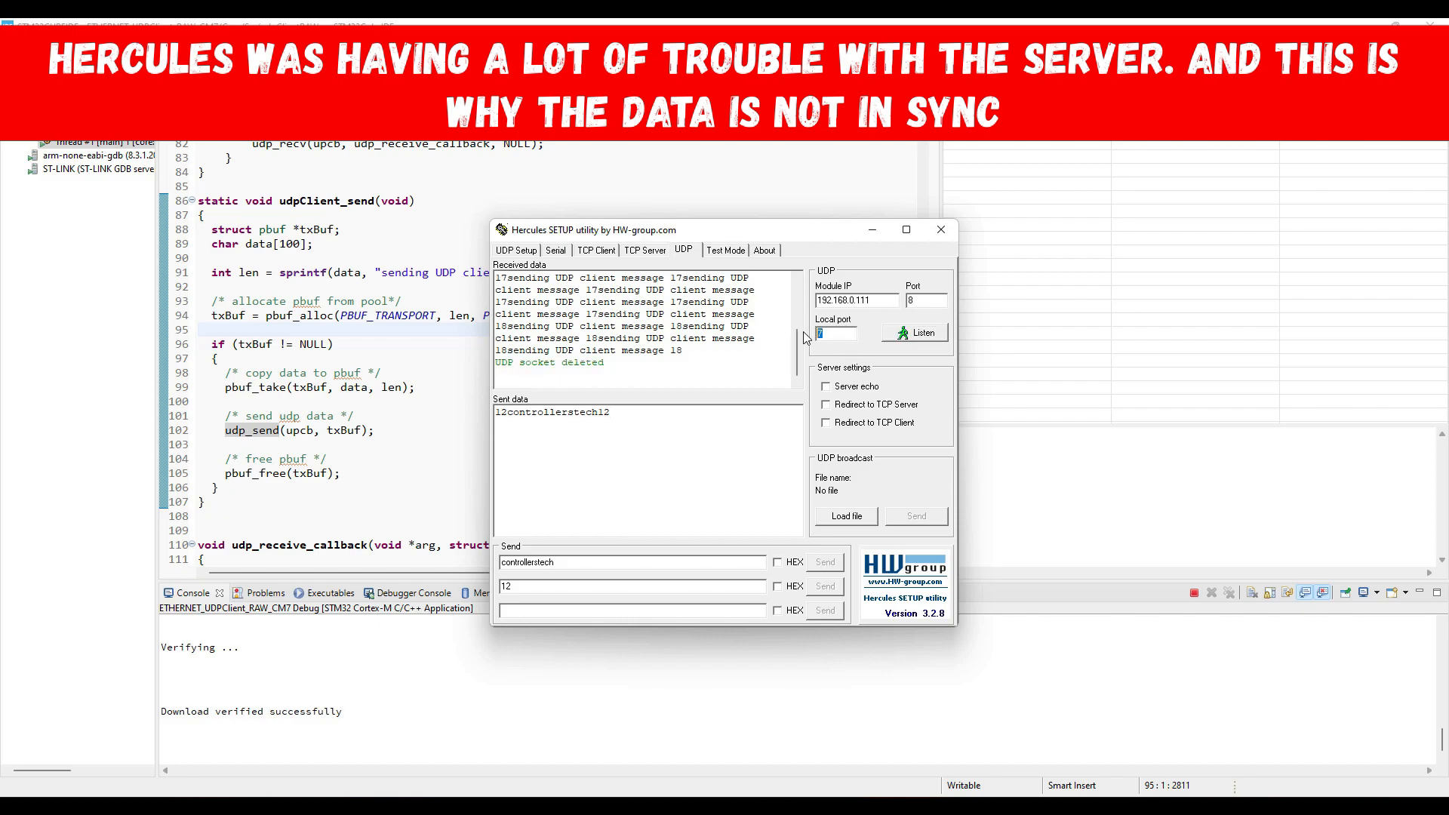
click(914, 333)
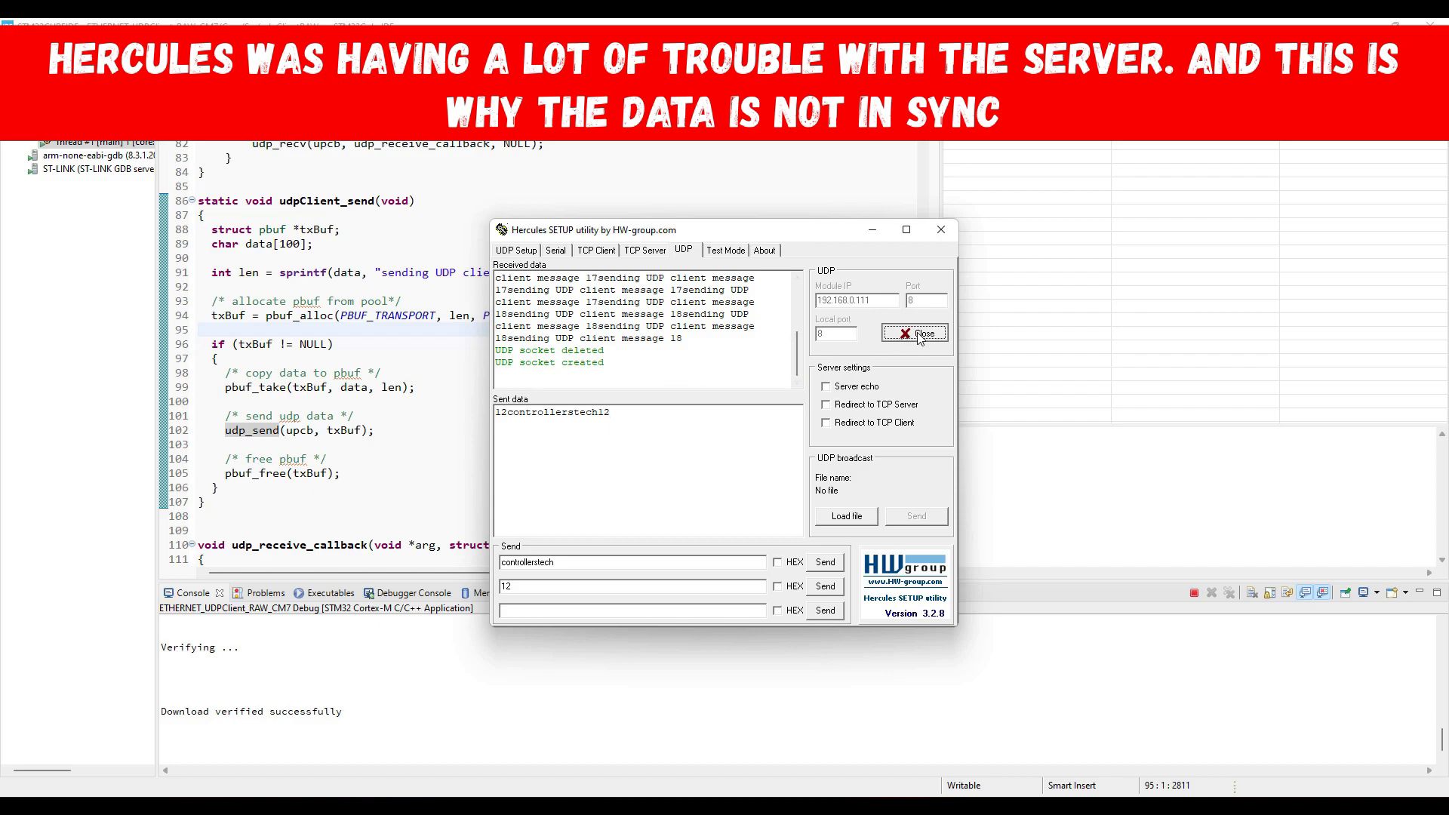
click(913, 333)
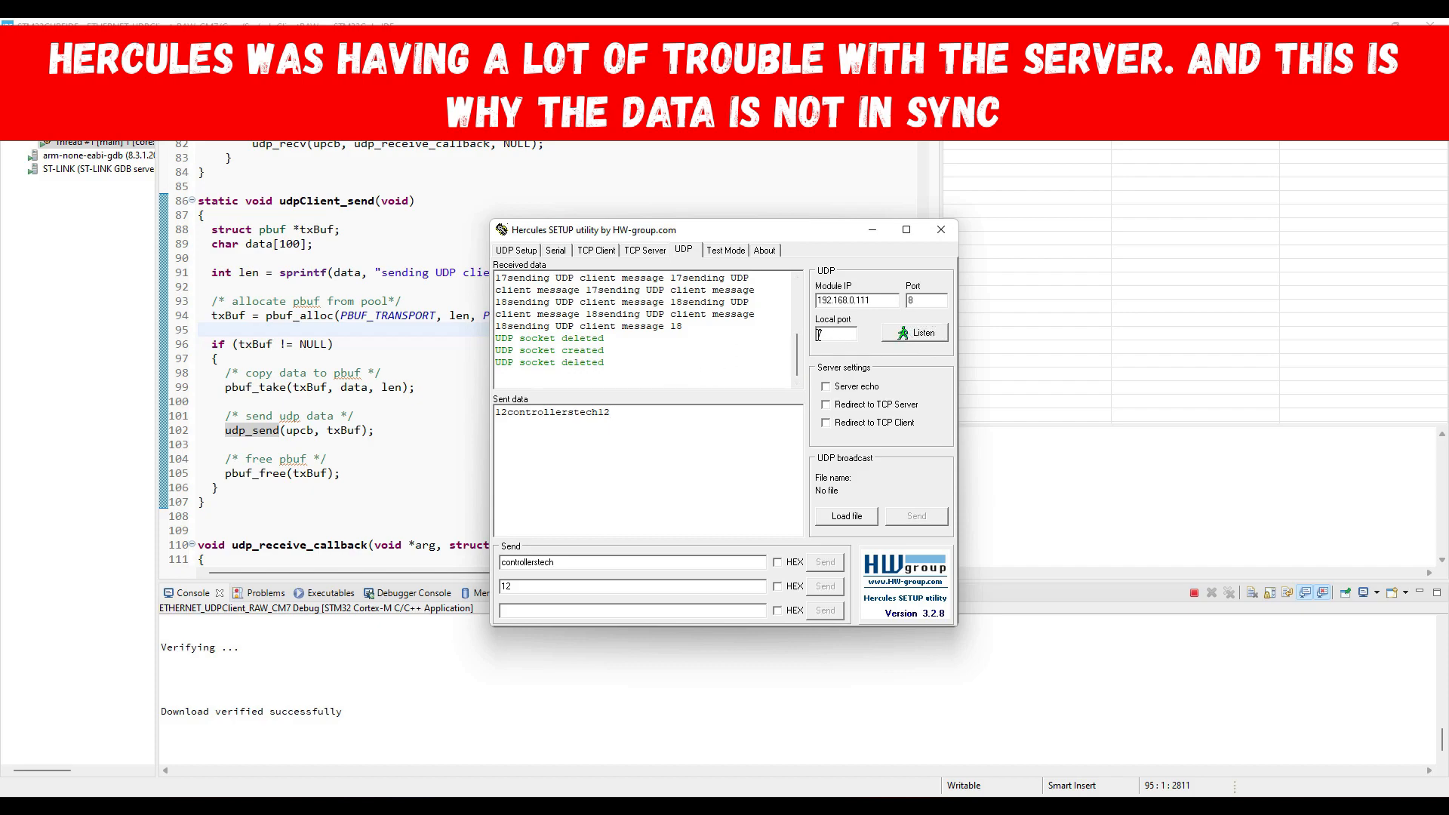
click(914, 333)
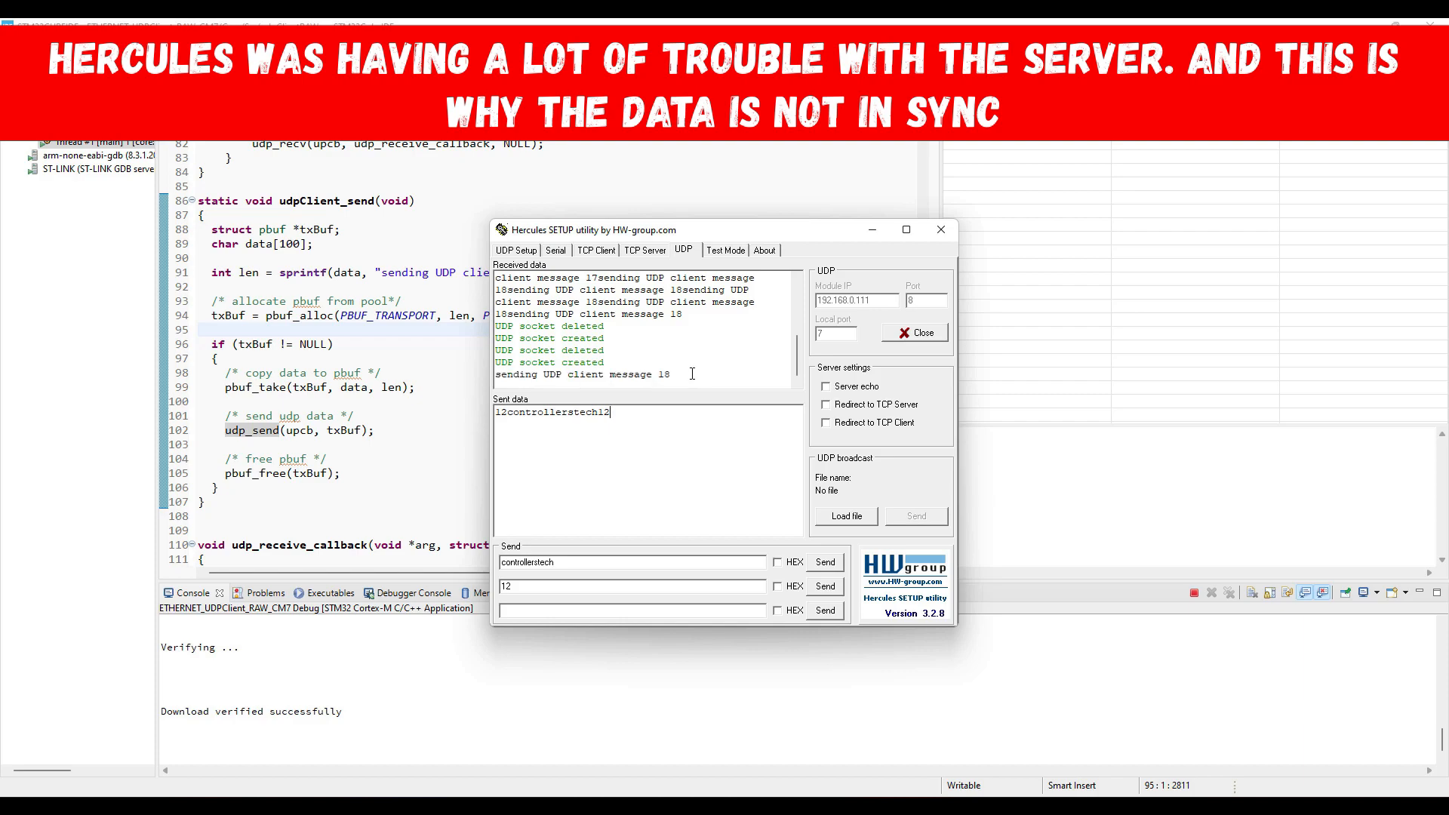
click(824, 586)
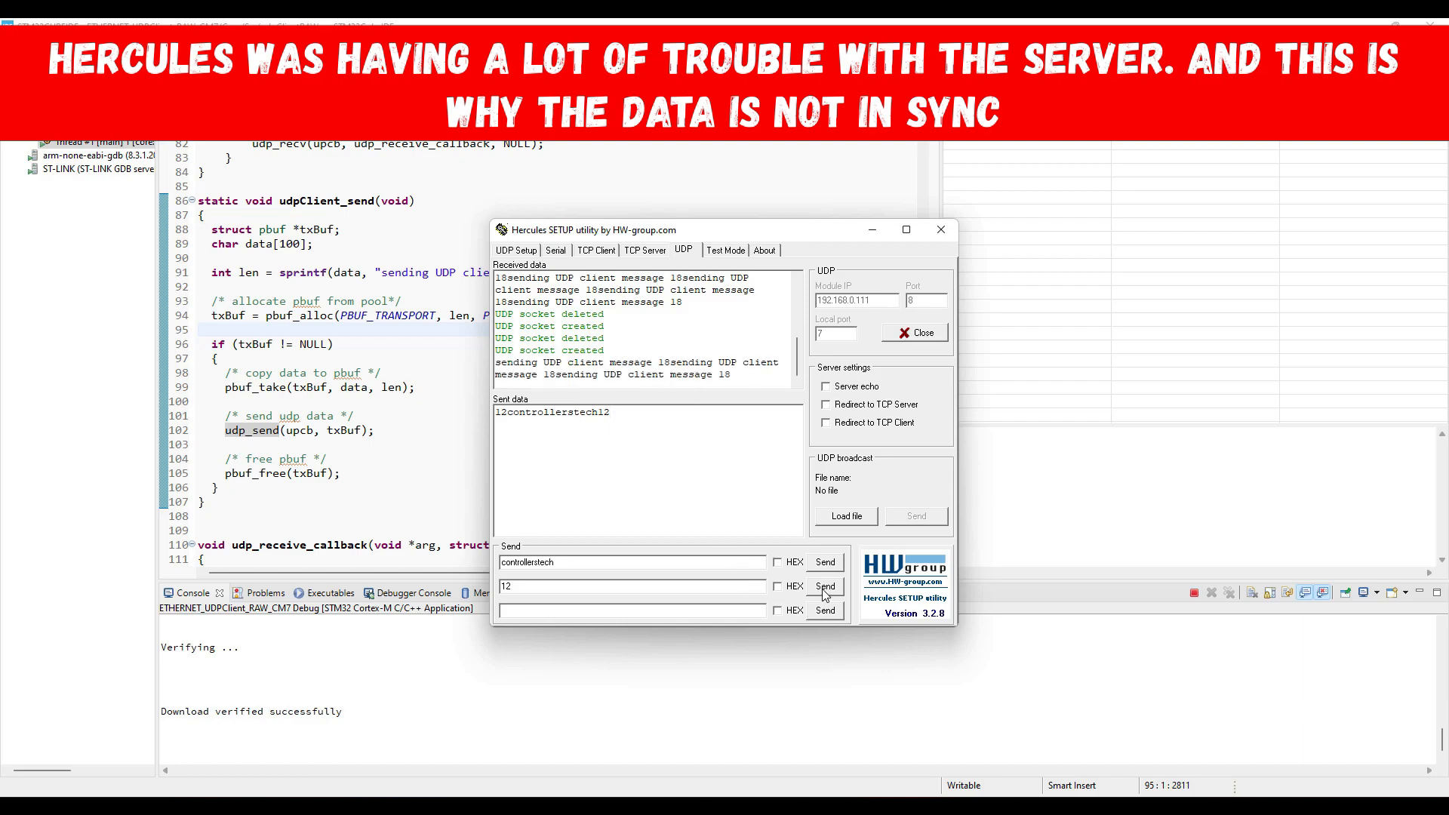
click(824, 585)
text(ghu)
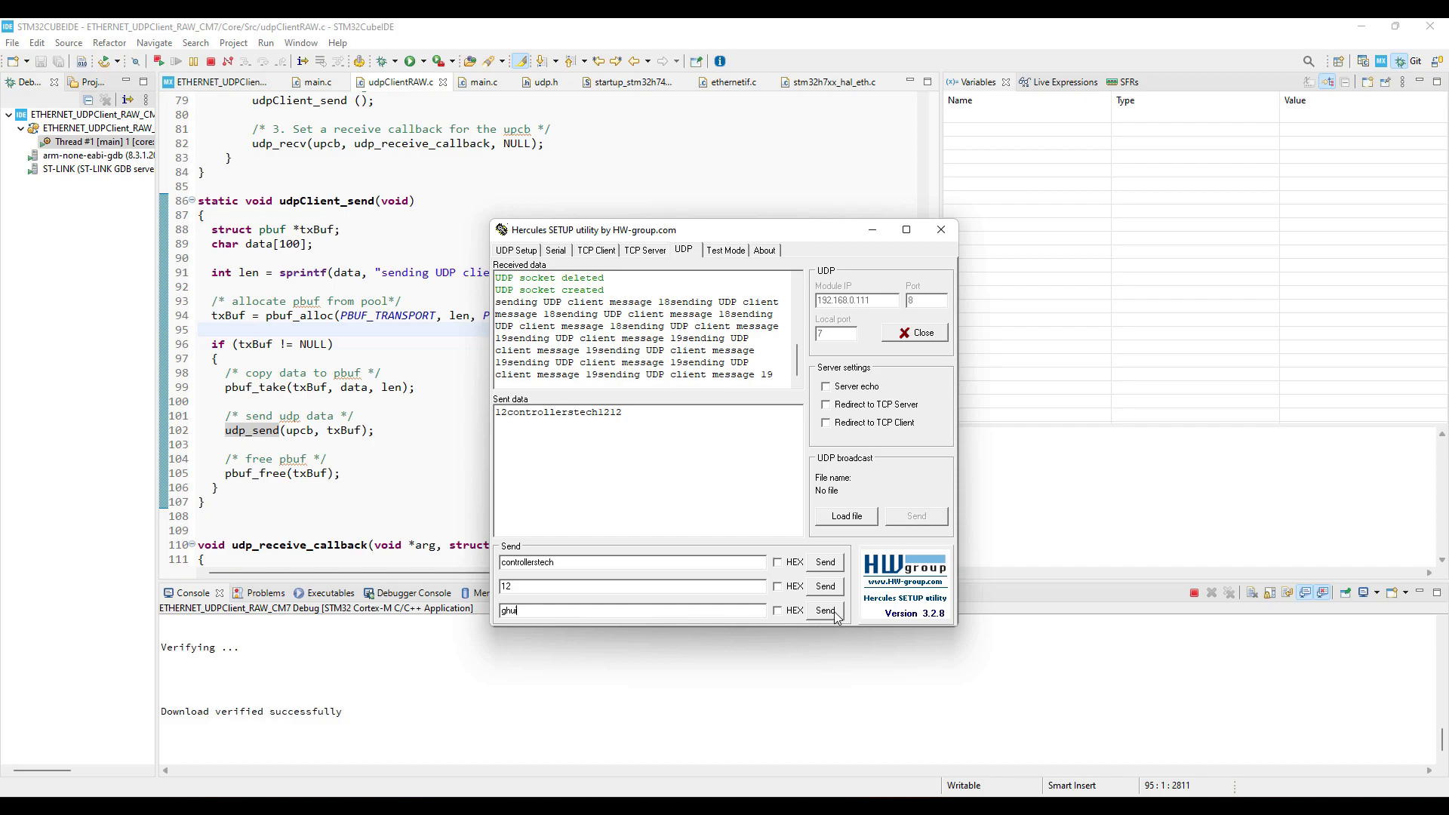
click(823, 610)
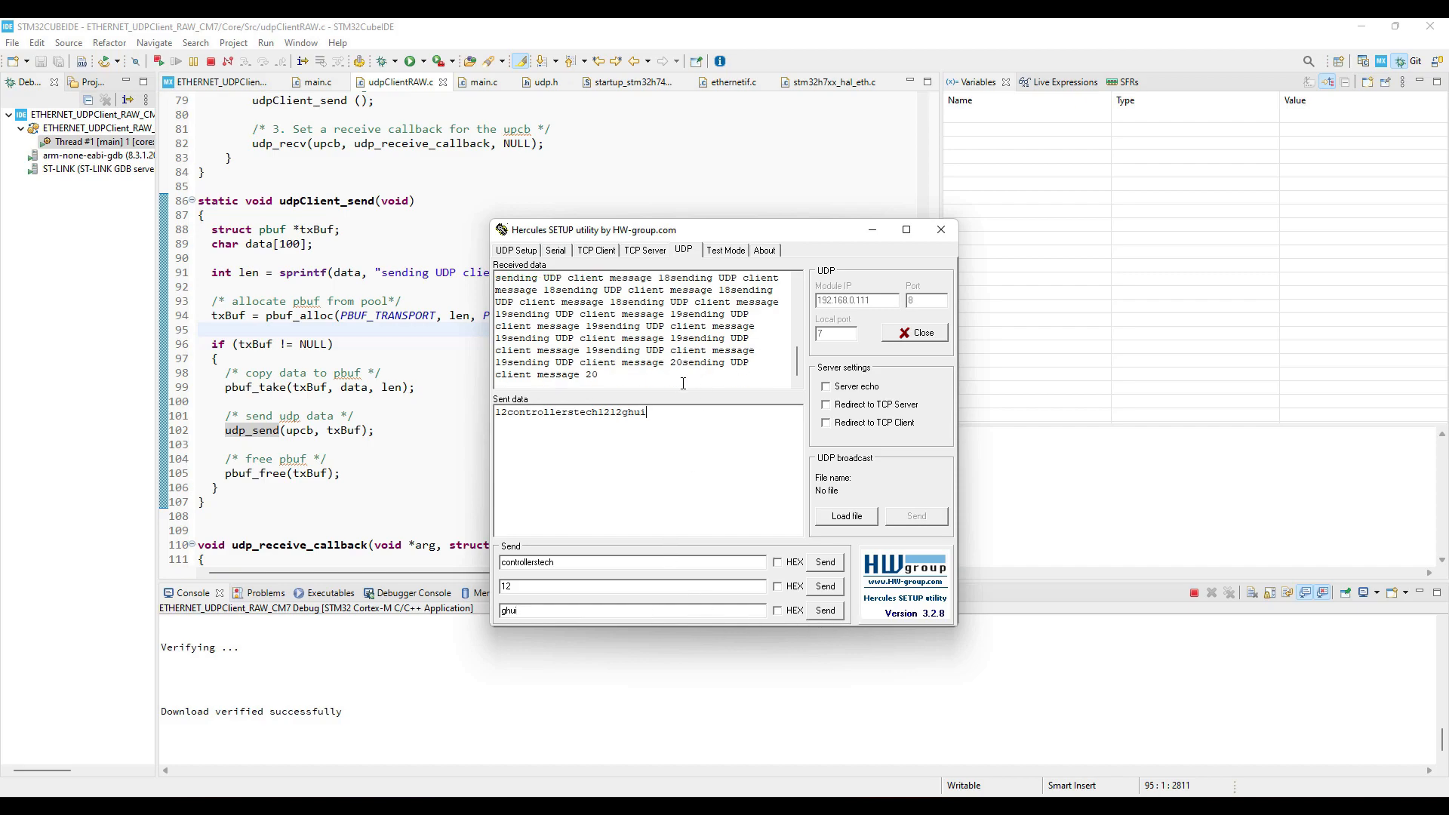
Close the Hercules UDP socket and highlight the udp_connect call in udpClientRAW.c.
click(914, 333)
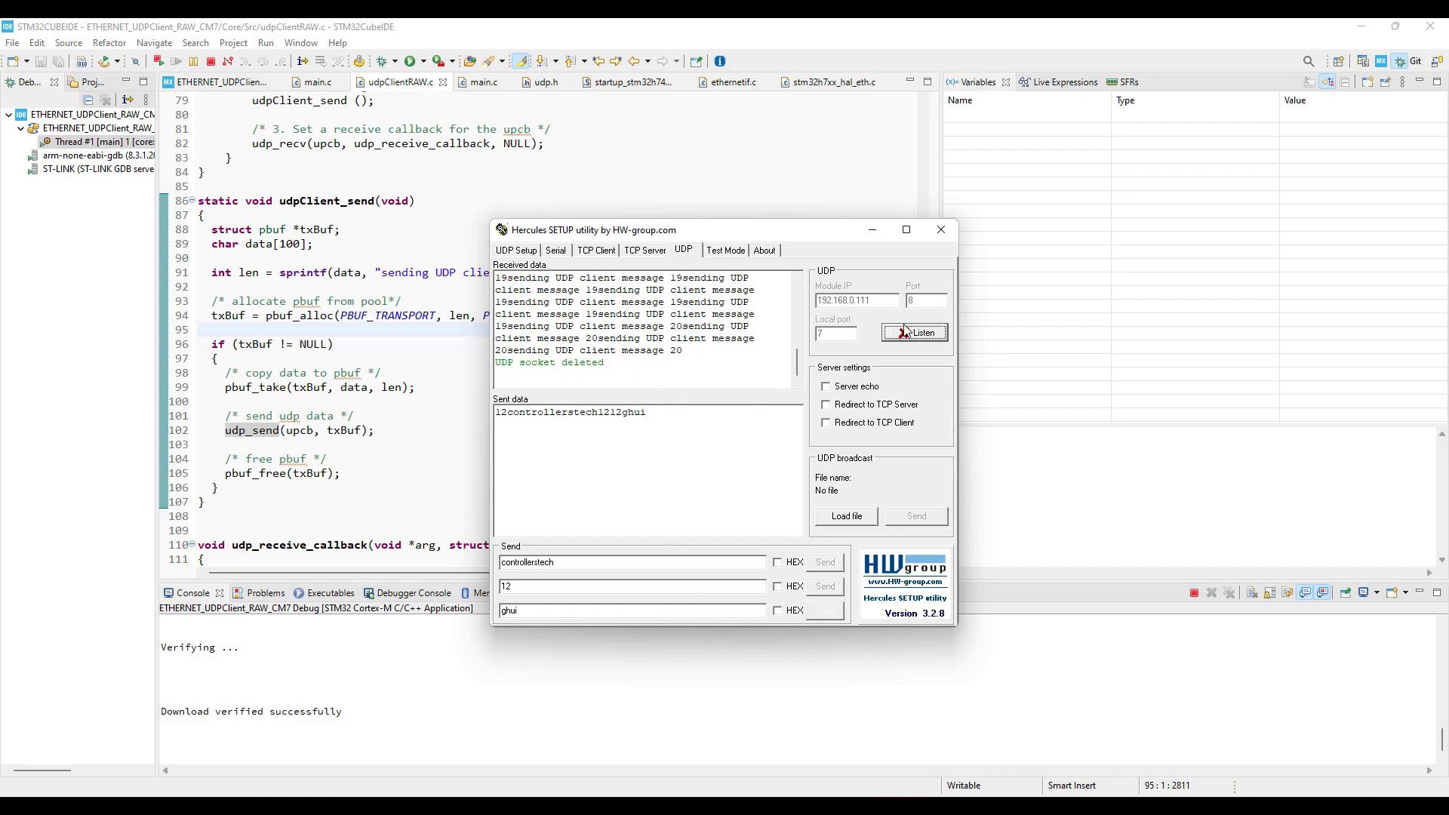
click(941, 229)
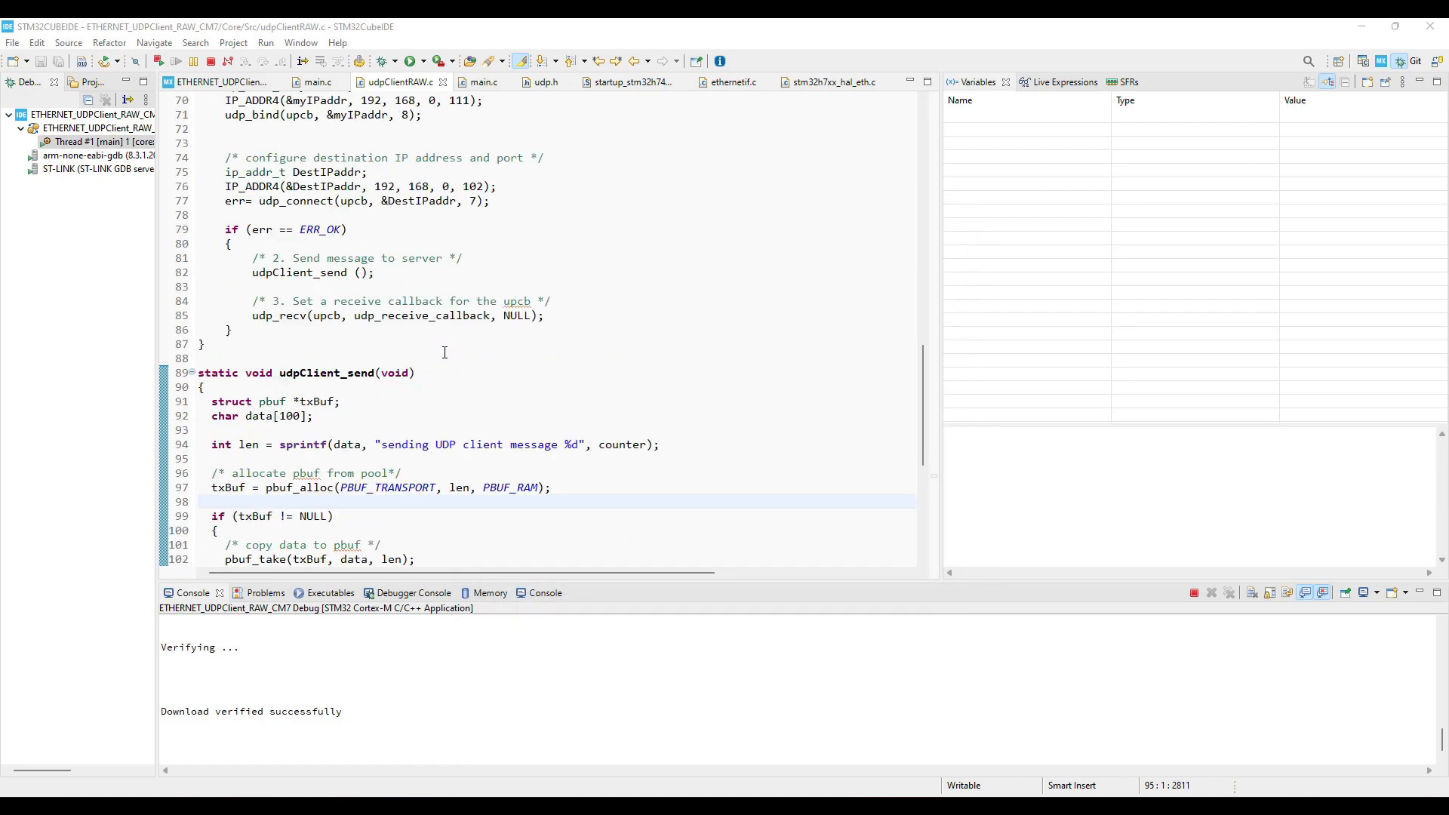
scroll(down, 3)
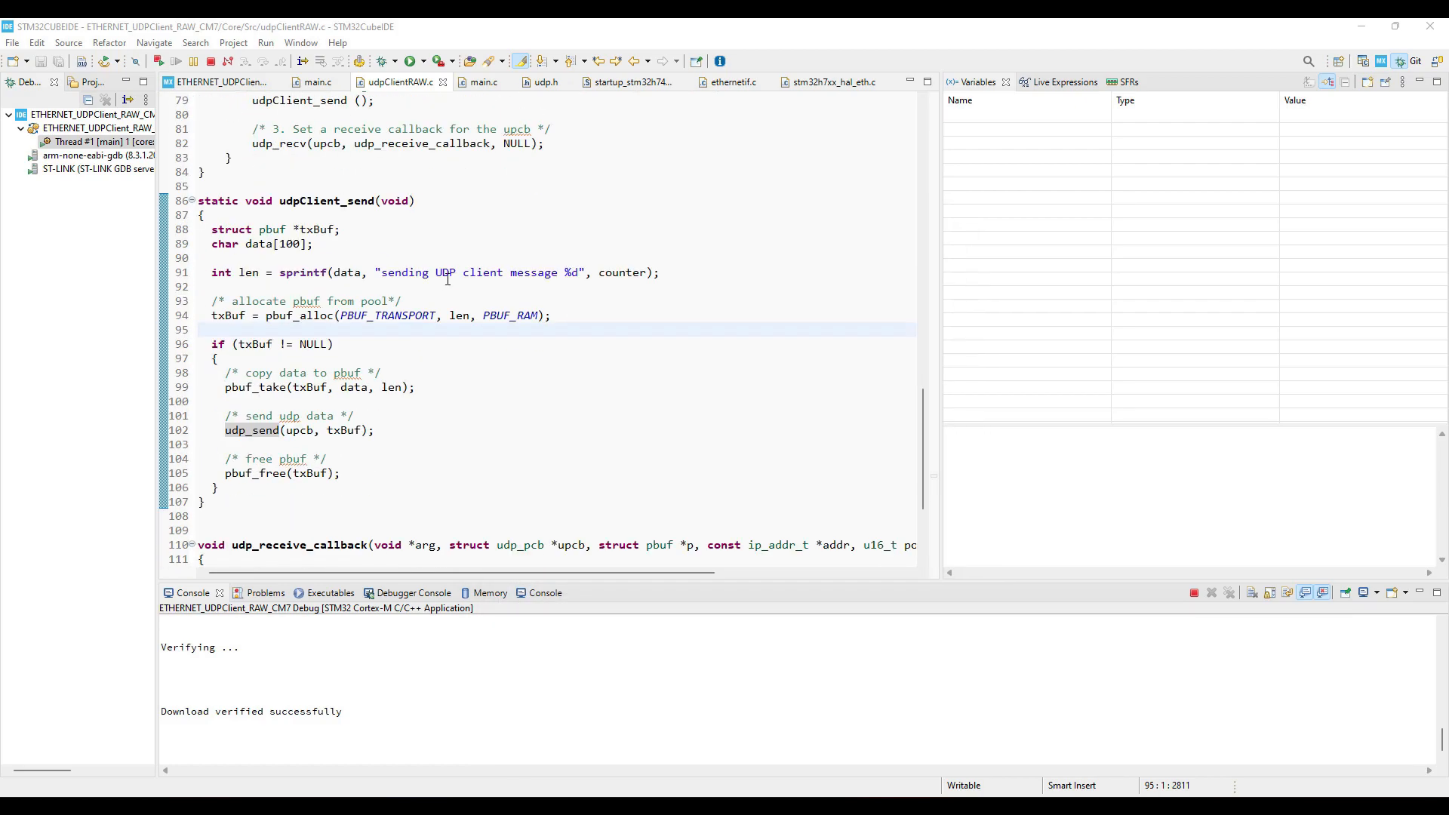
scroll(up, 3)
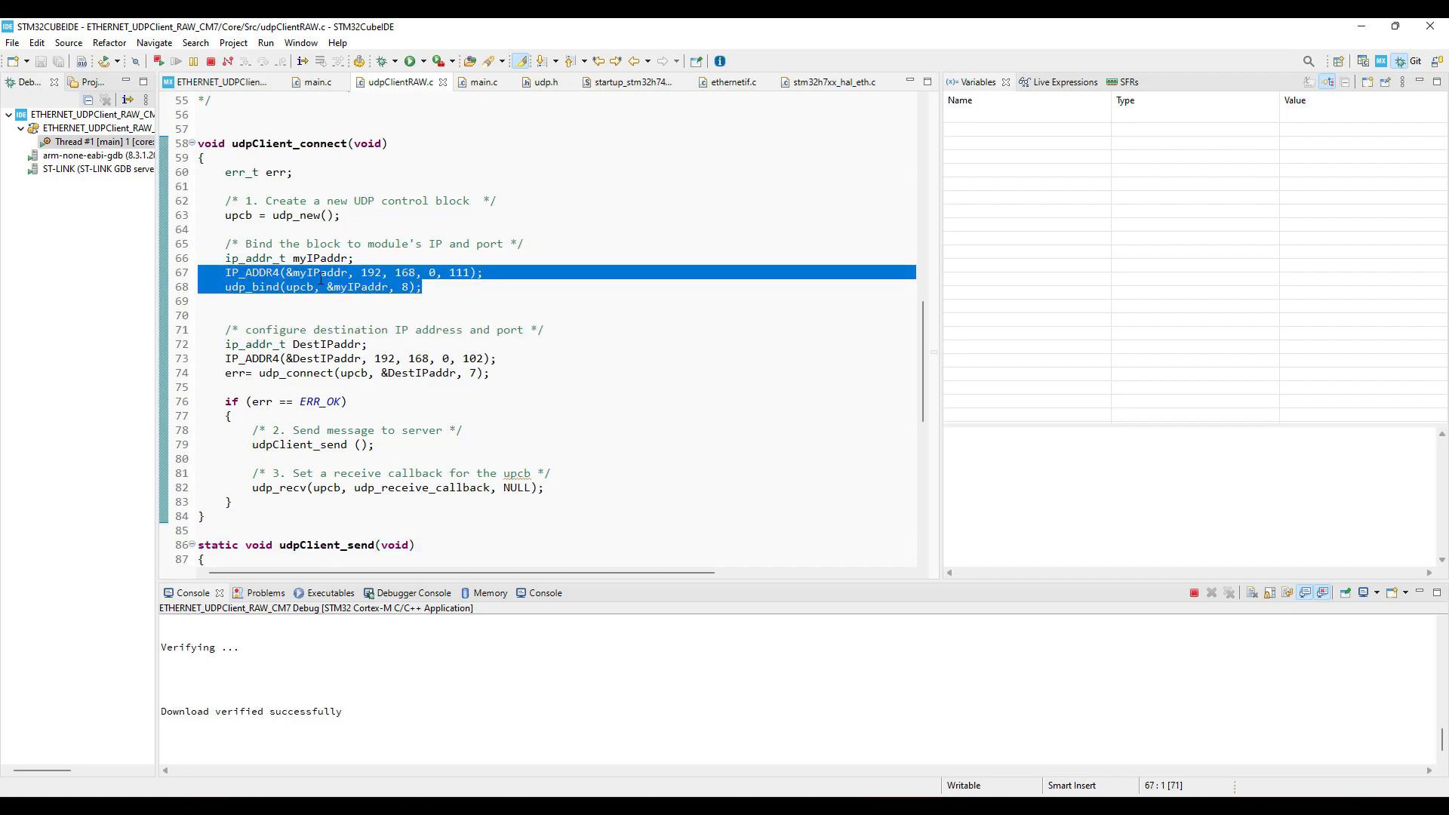
click(417, 287)
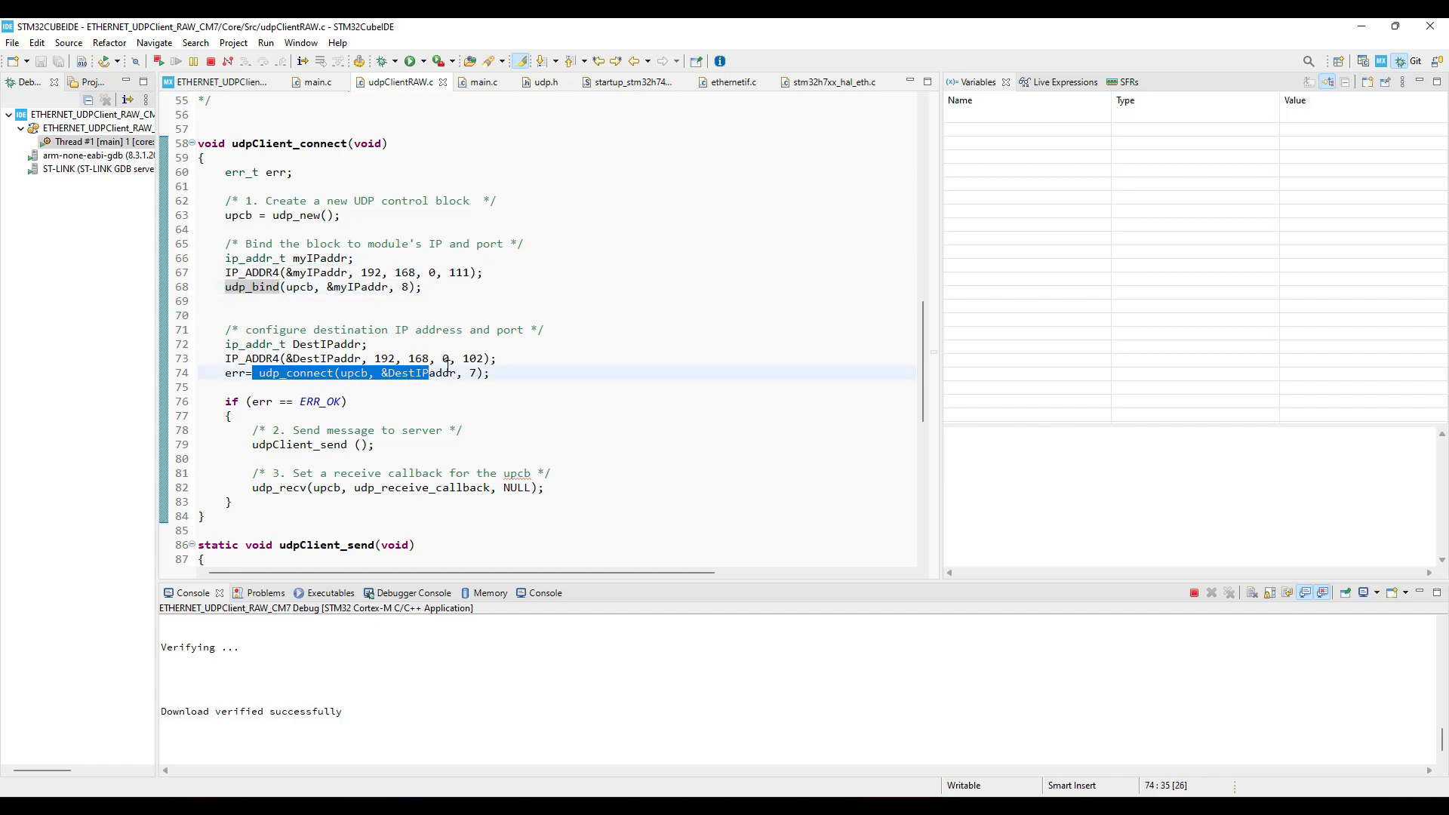
mouse_move(612, 366)
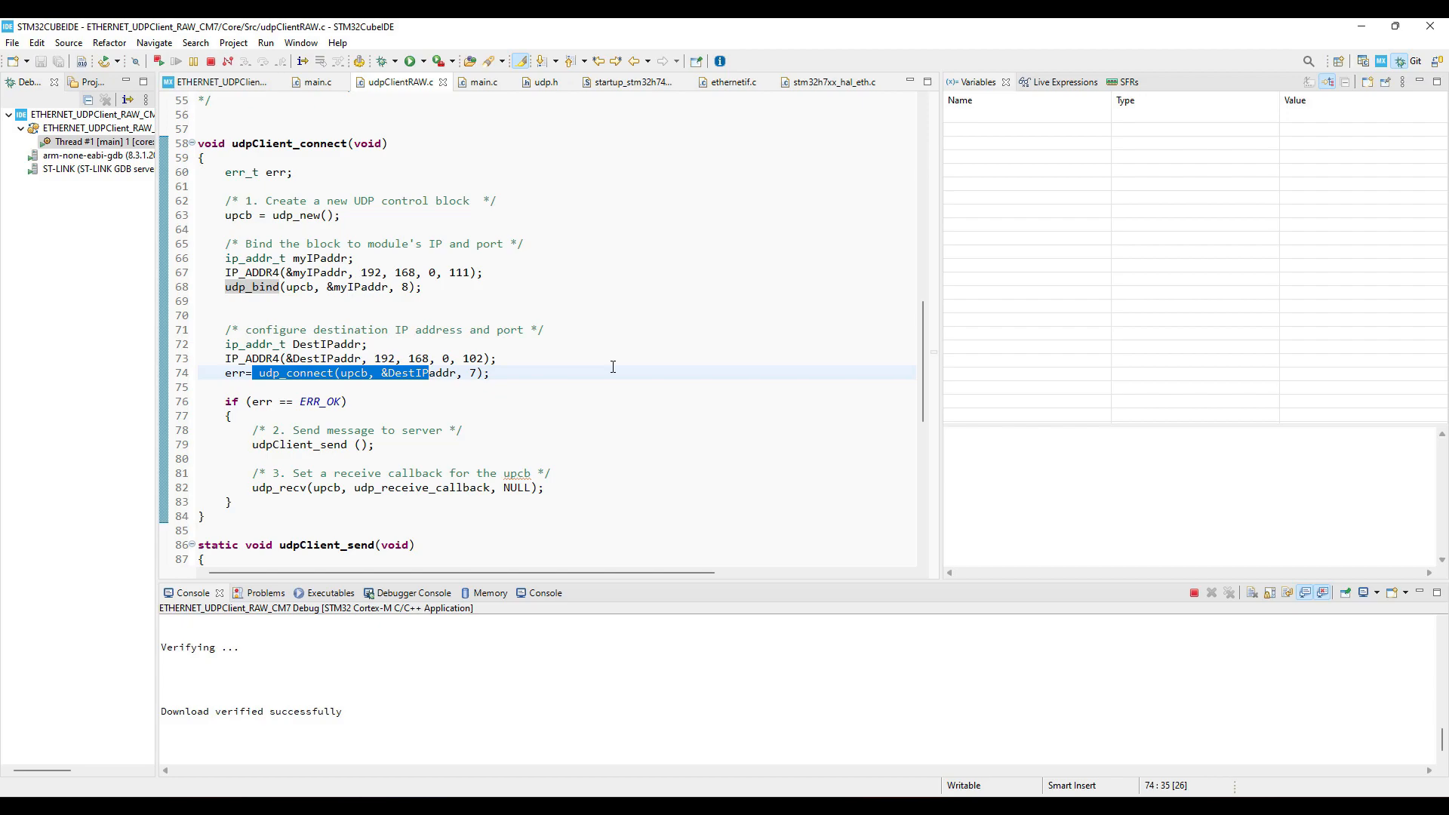
scroll(down, 3)
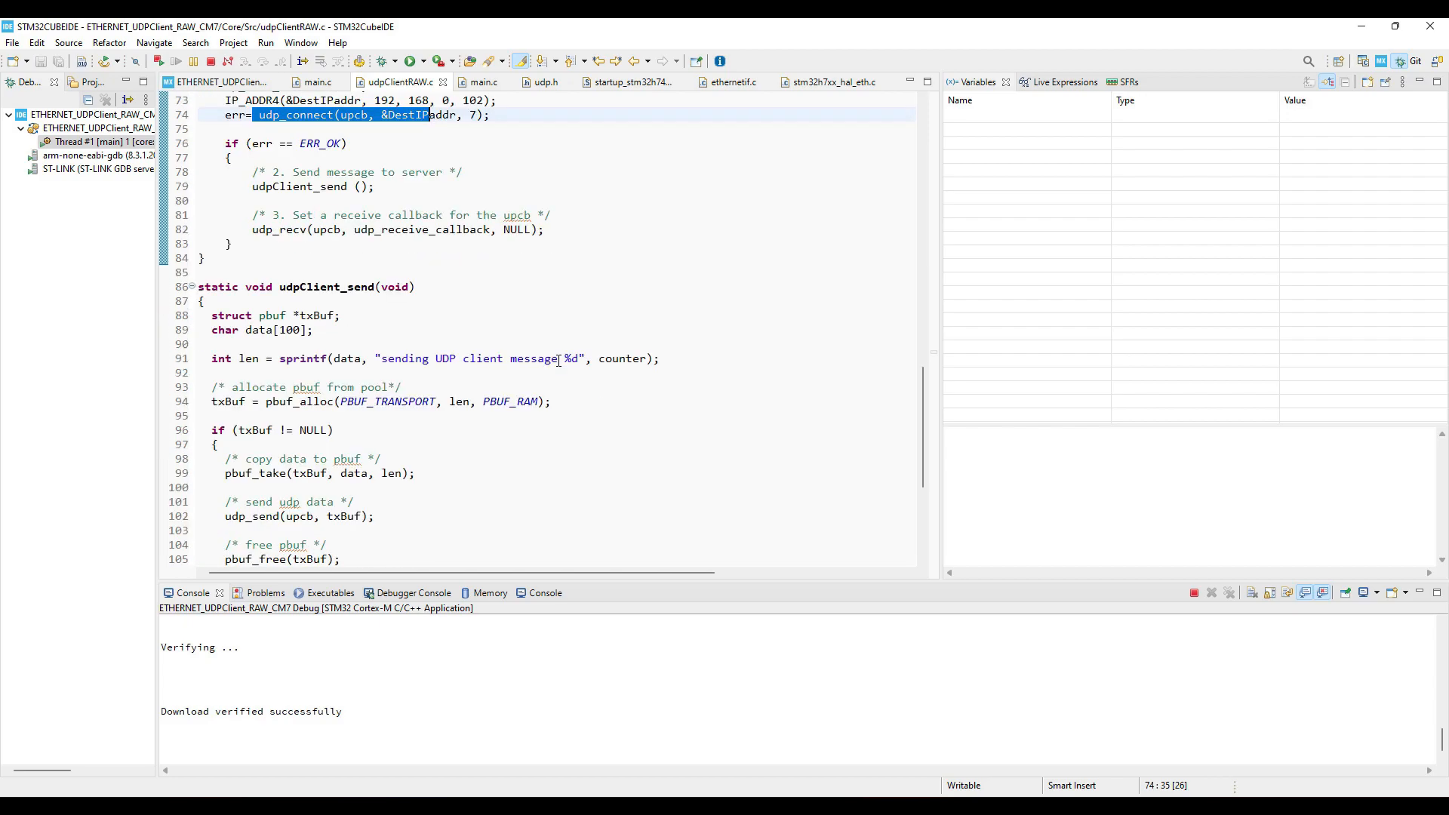